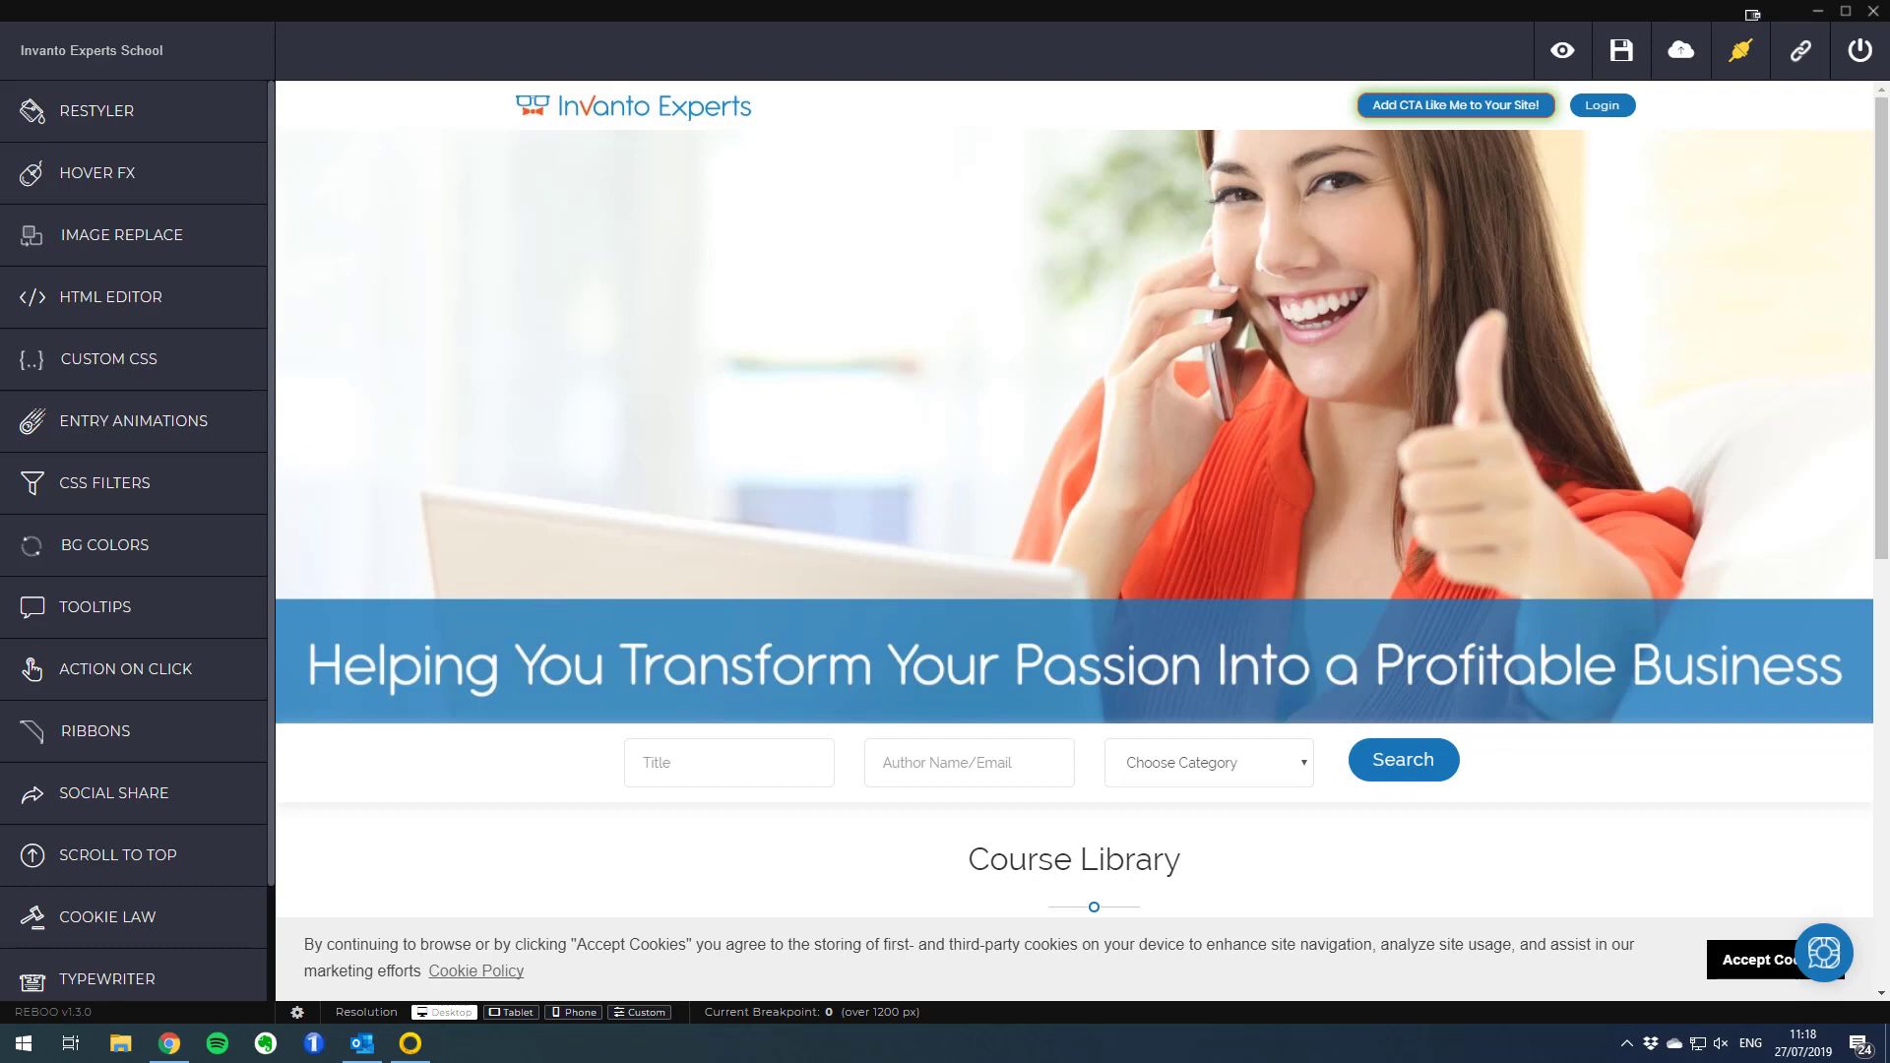
mouse_move(341, 342)
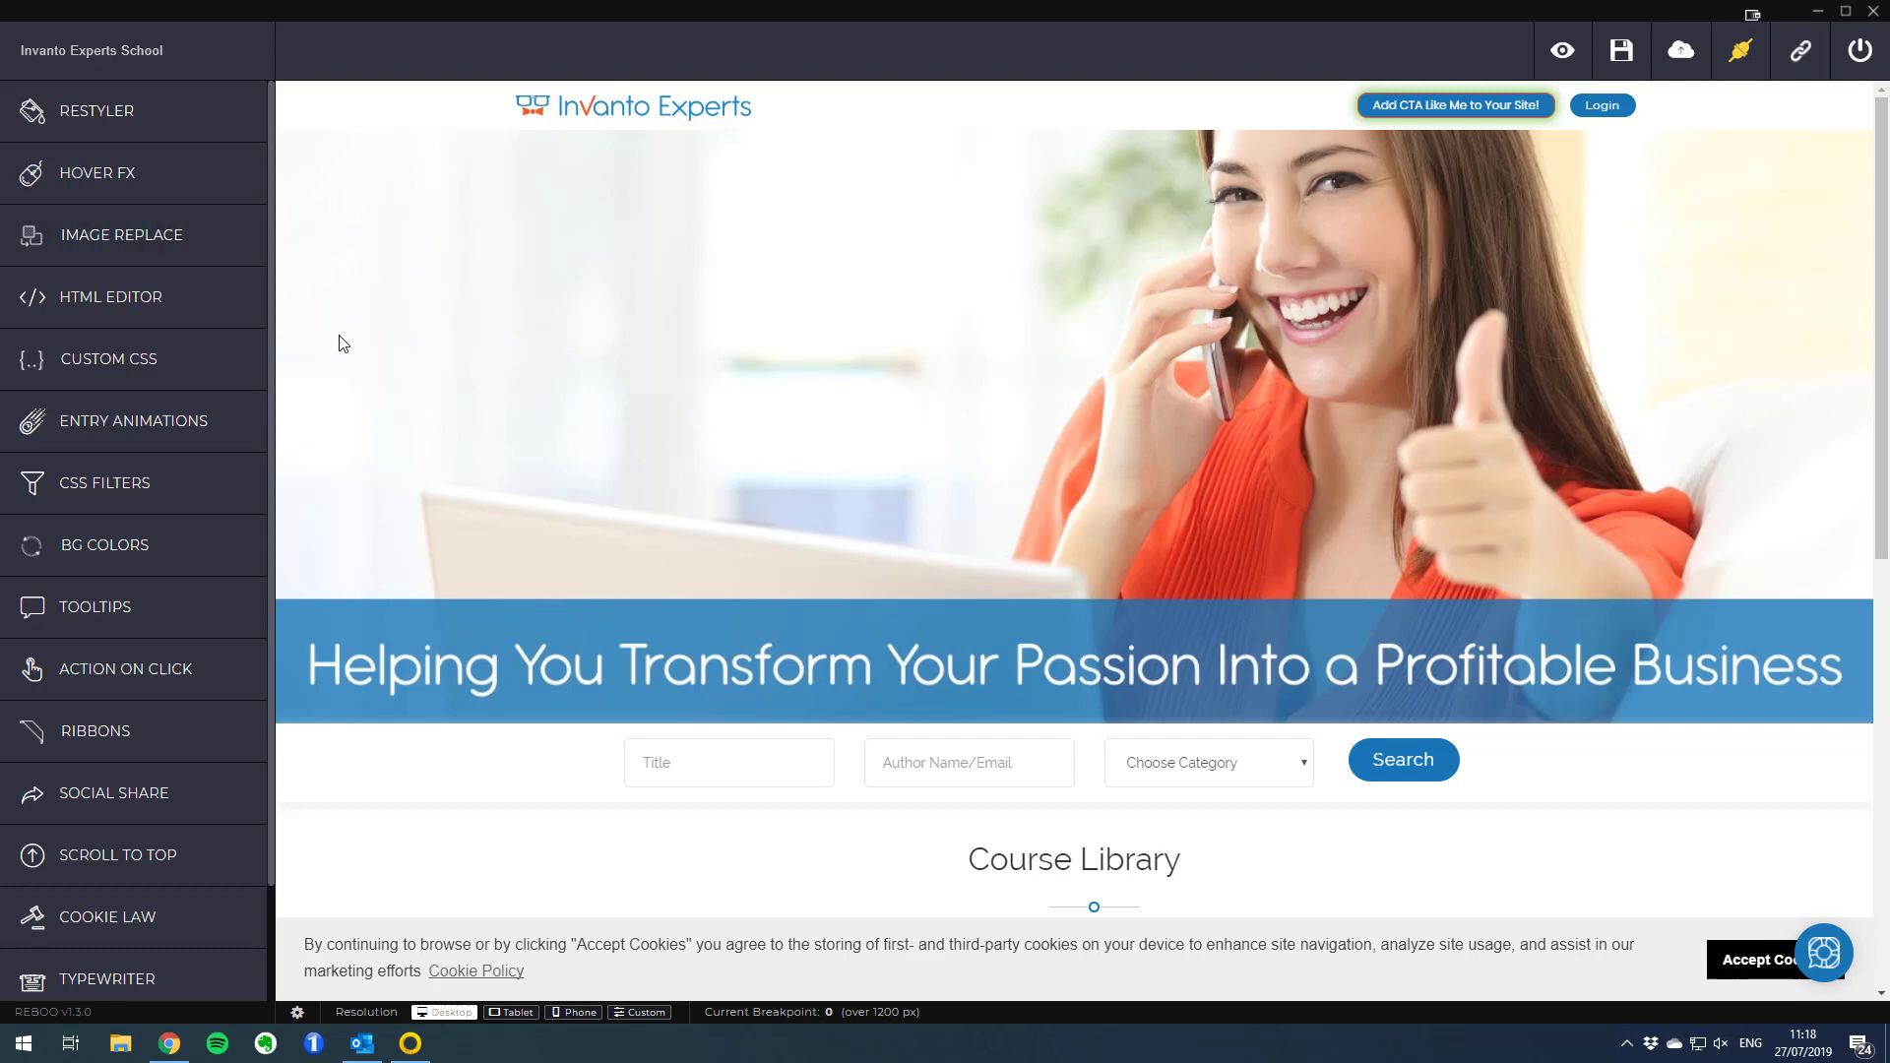
mouse_move(424, 382)
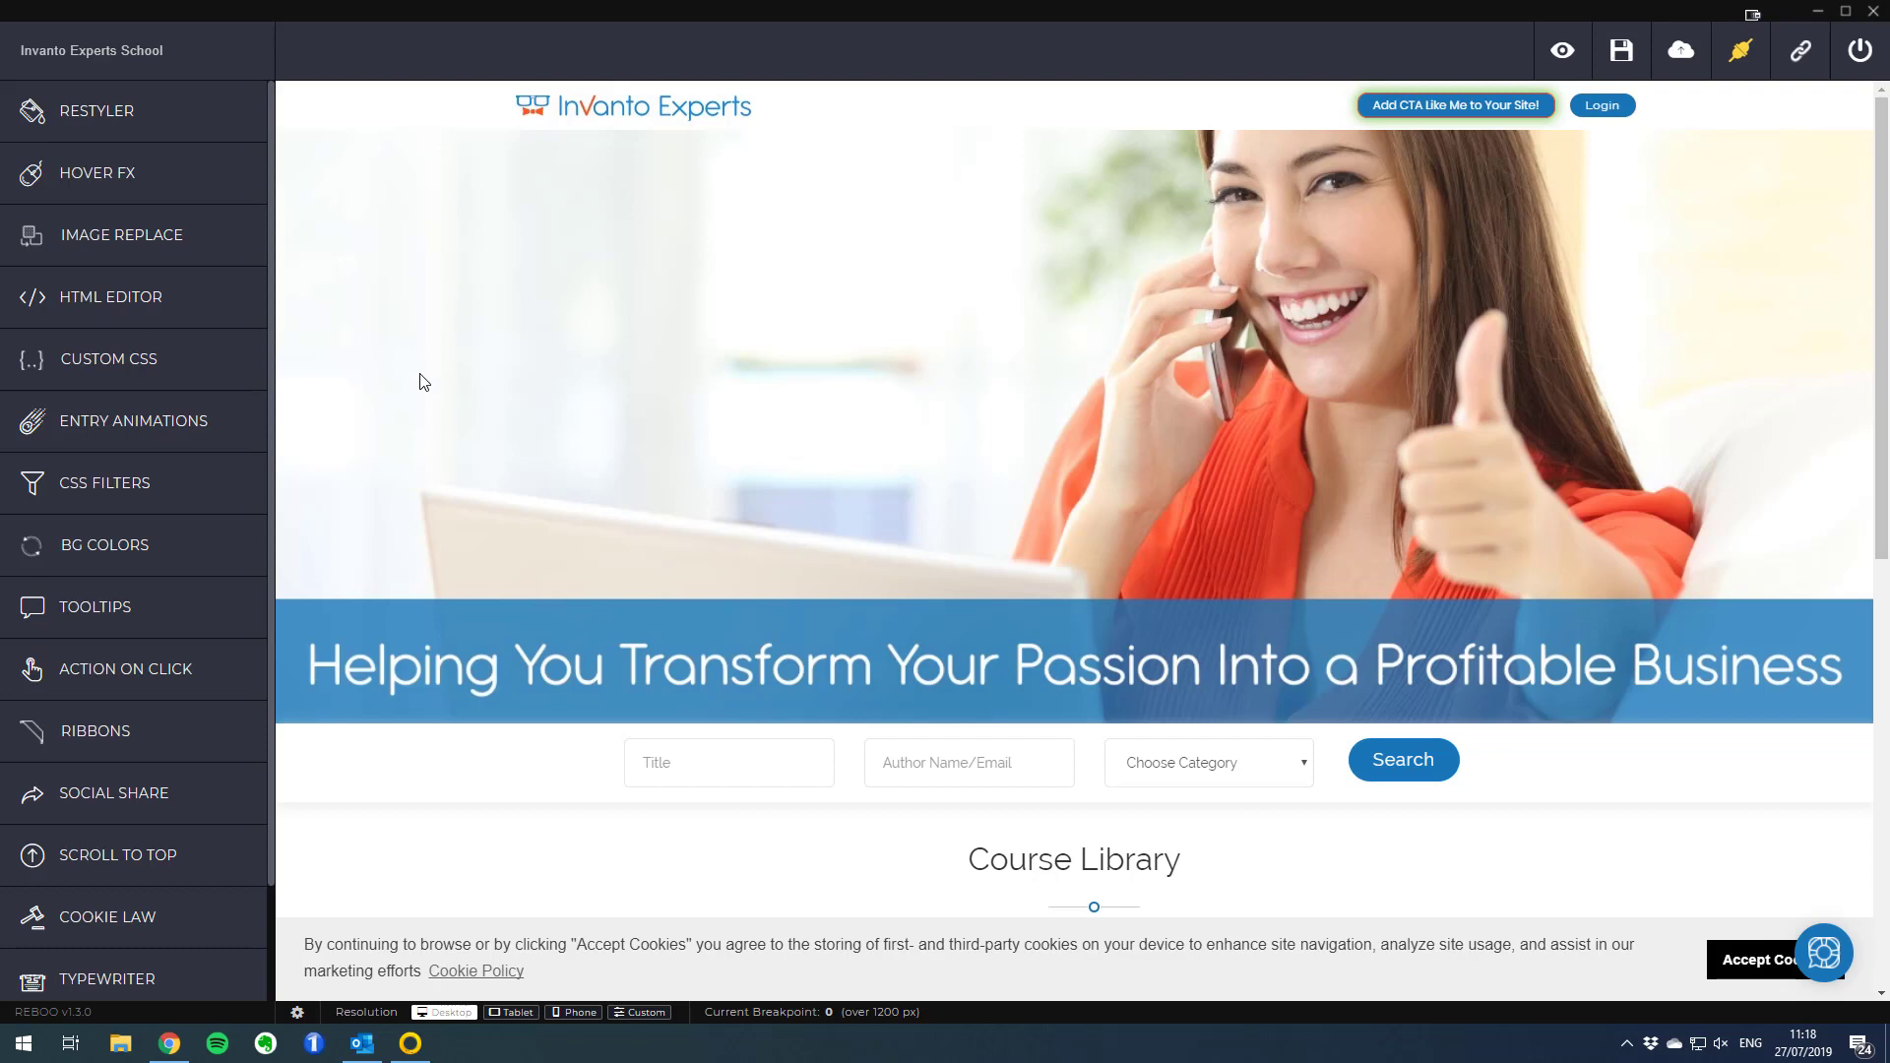
Reach Course Library and open Details for The Ultimate Guide to Customizing CartFog Checkout Pages
scroll("down", 3)
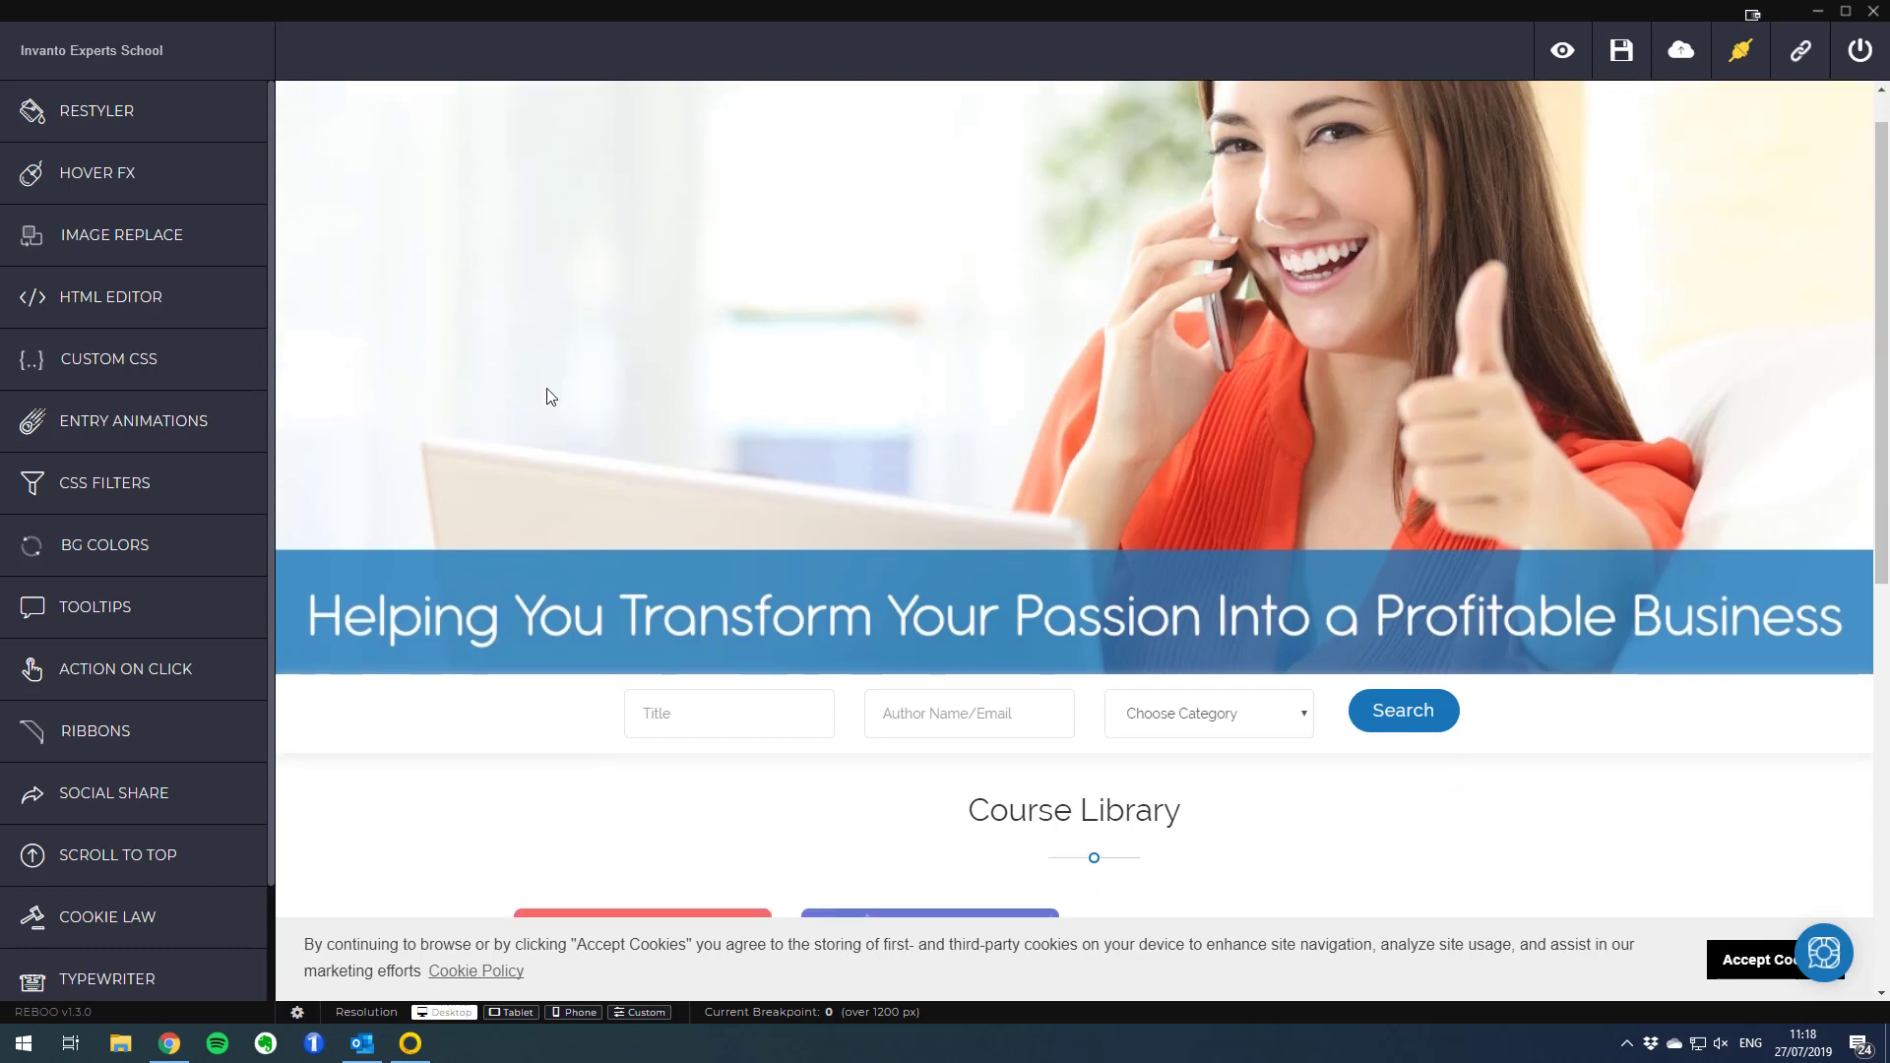
scroll("down", 3)
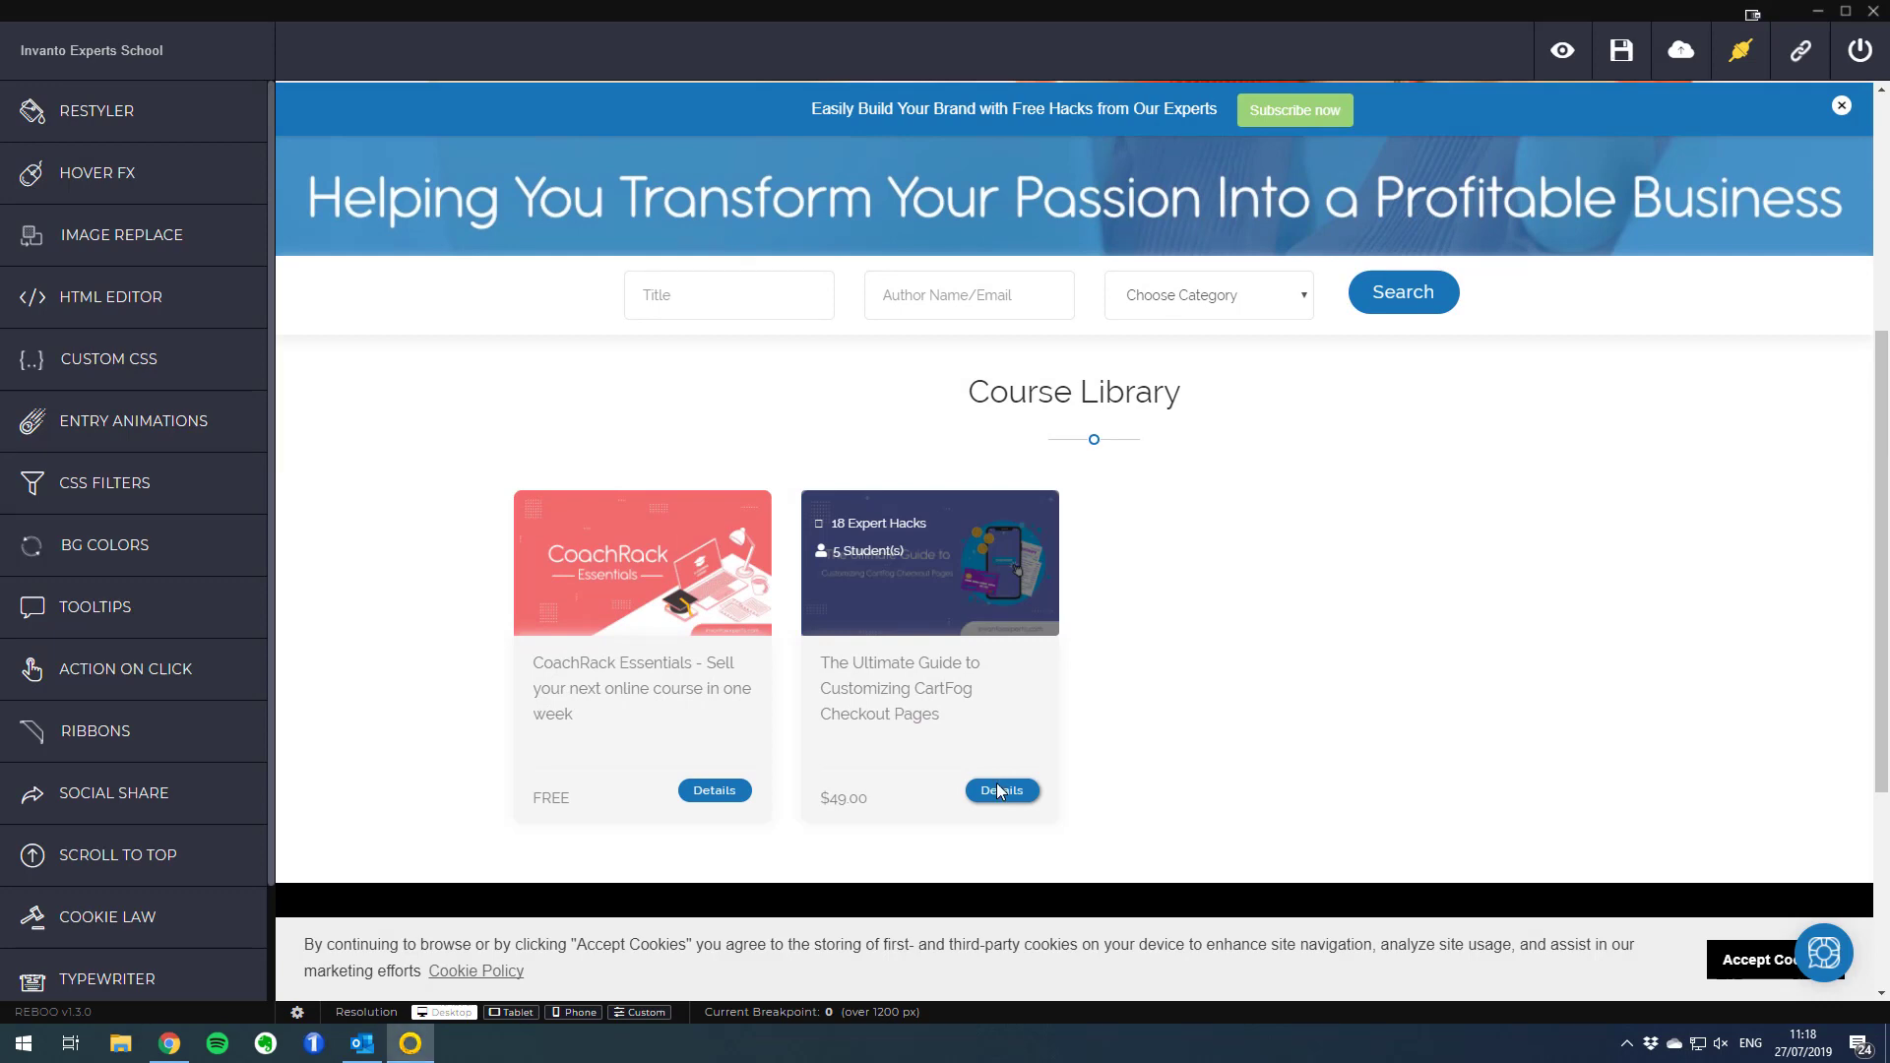
left_click(1001, 790)
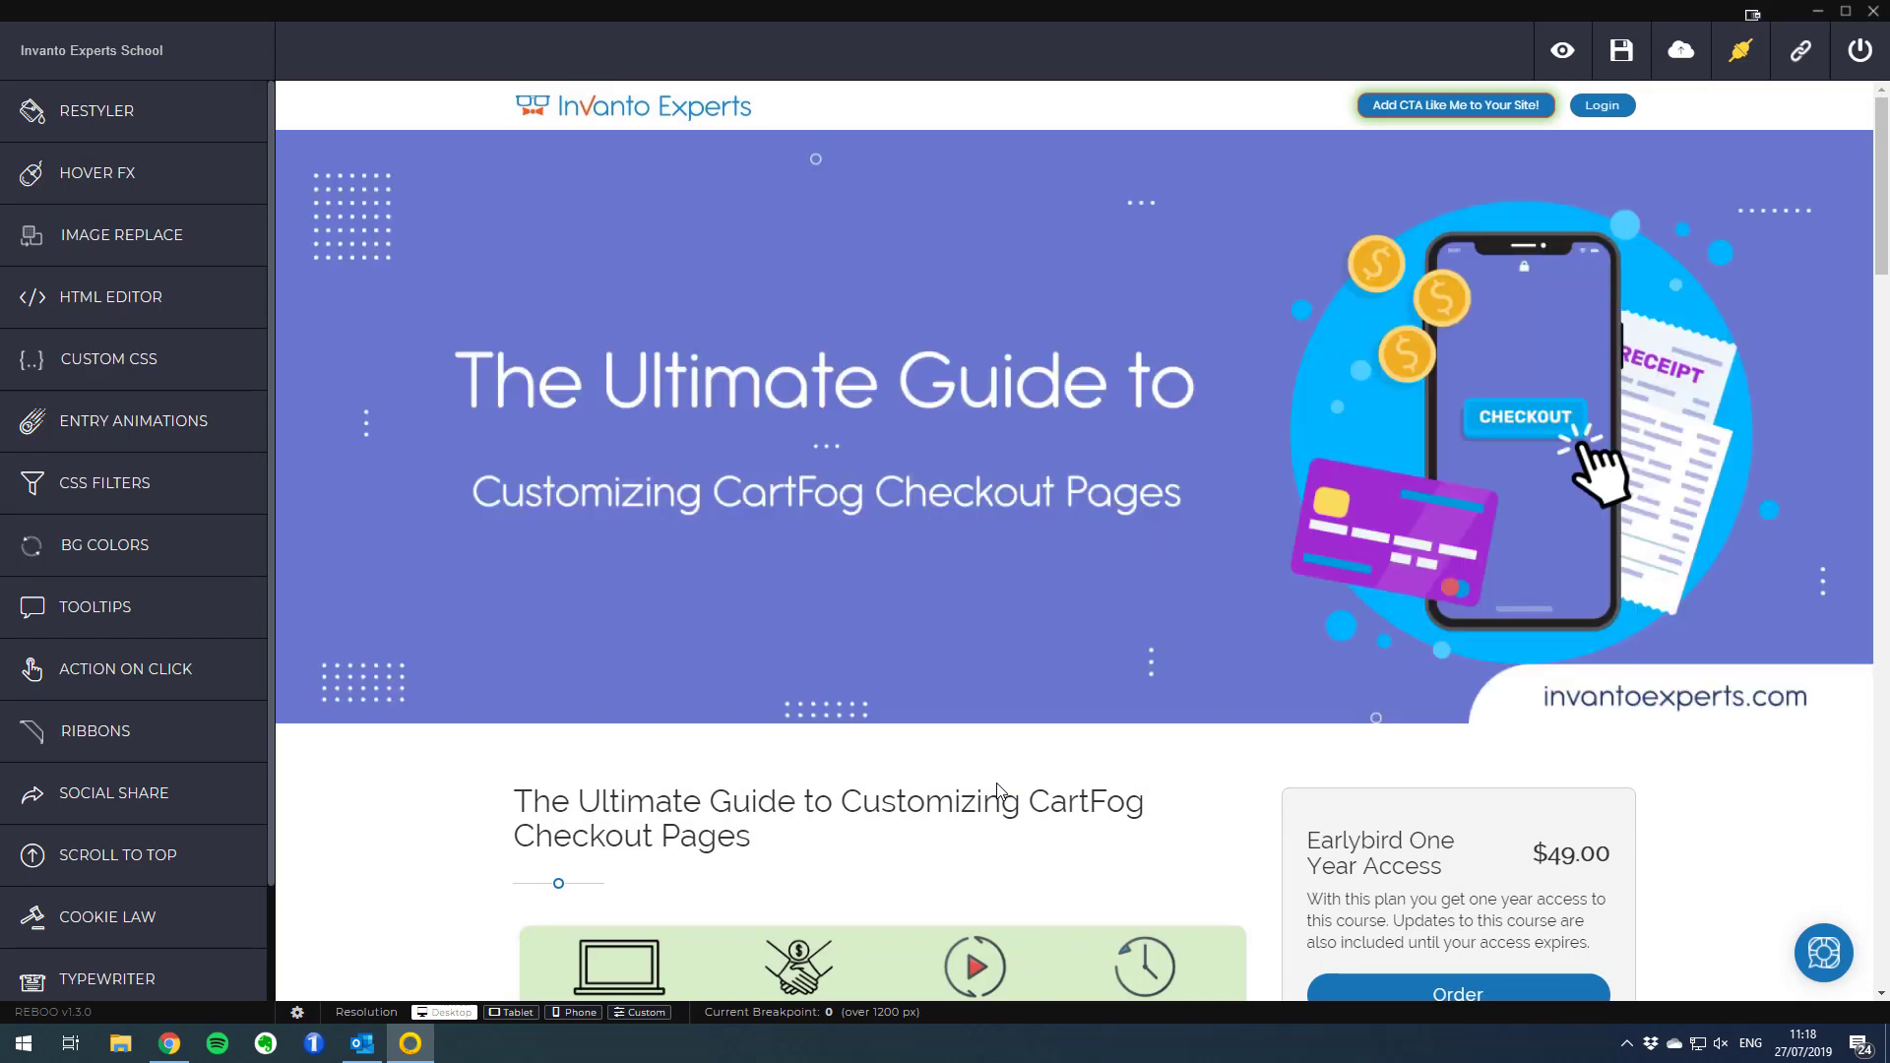
left_click(107, 915)
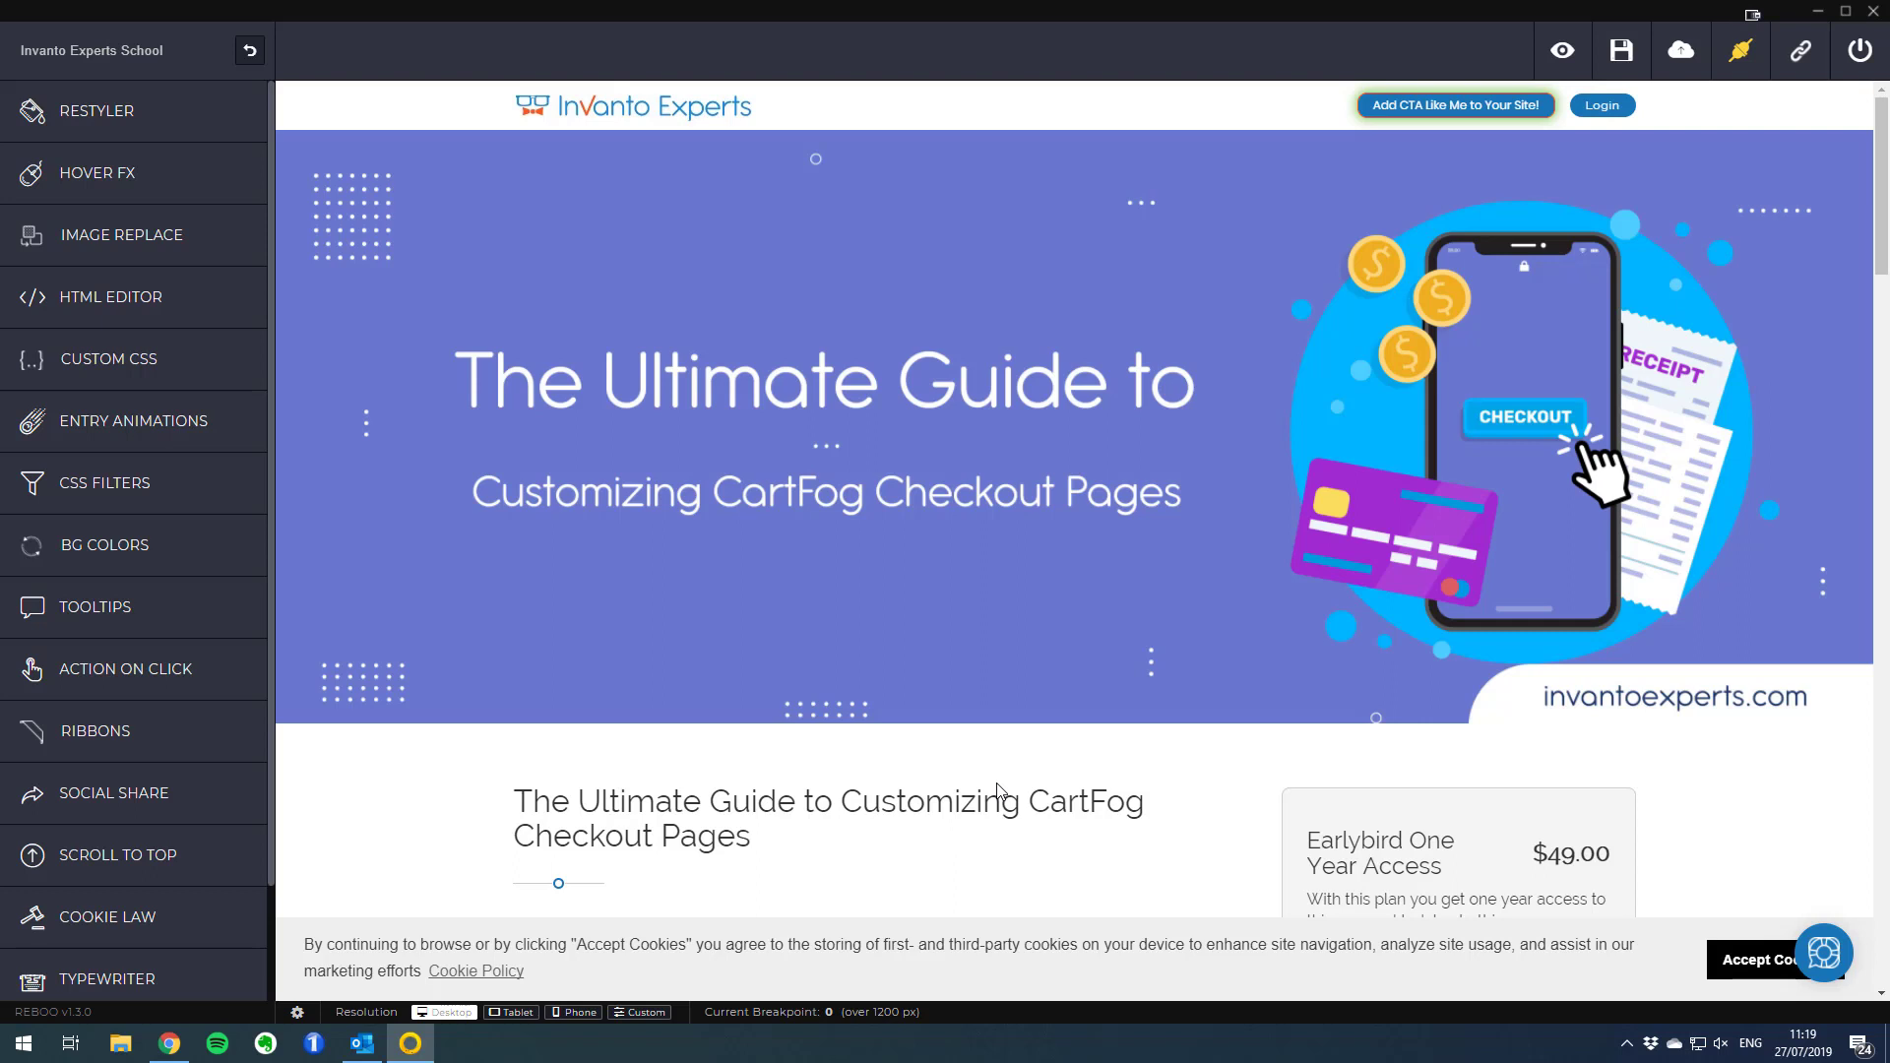
mouse_move(1514, 213)
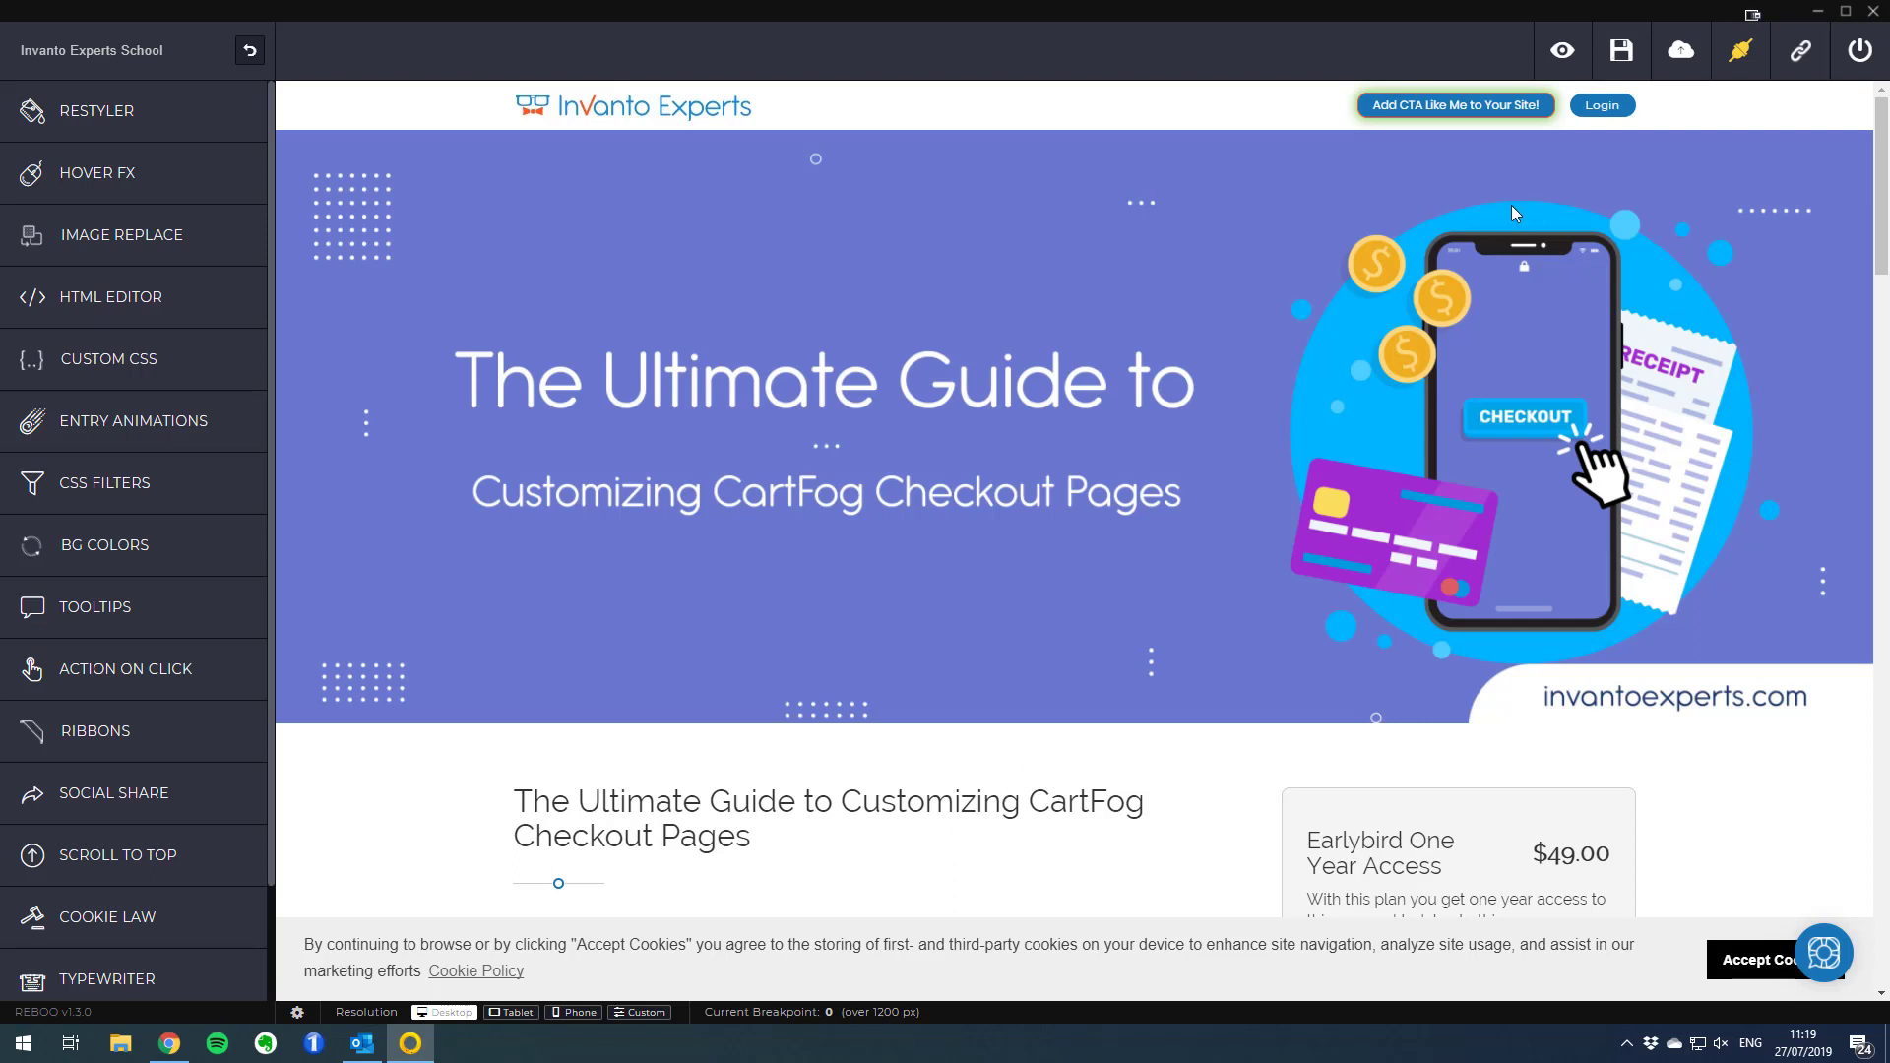
mouse_move(1601, 104)
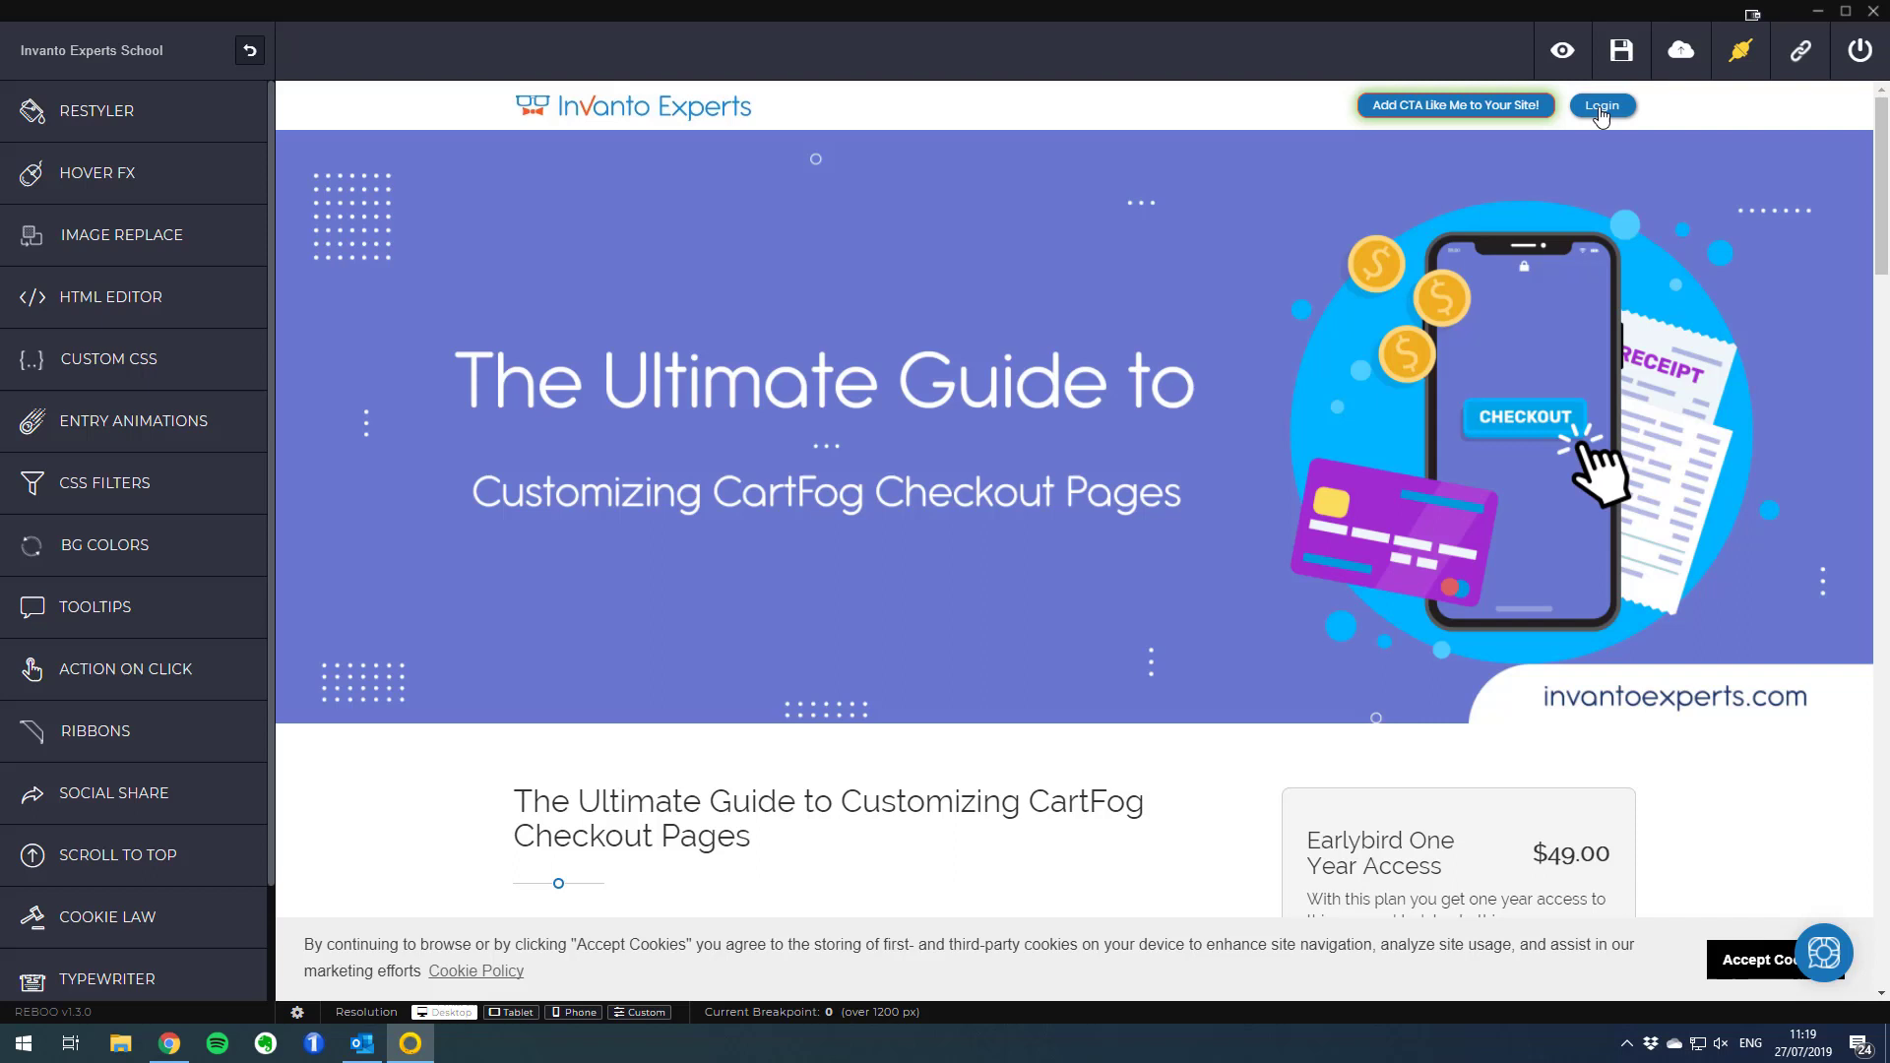
Log in to the school with the filled-in credentials from the header Login link
left_click(1600, 104)
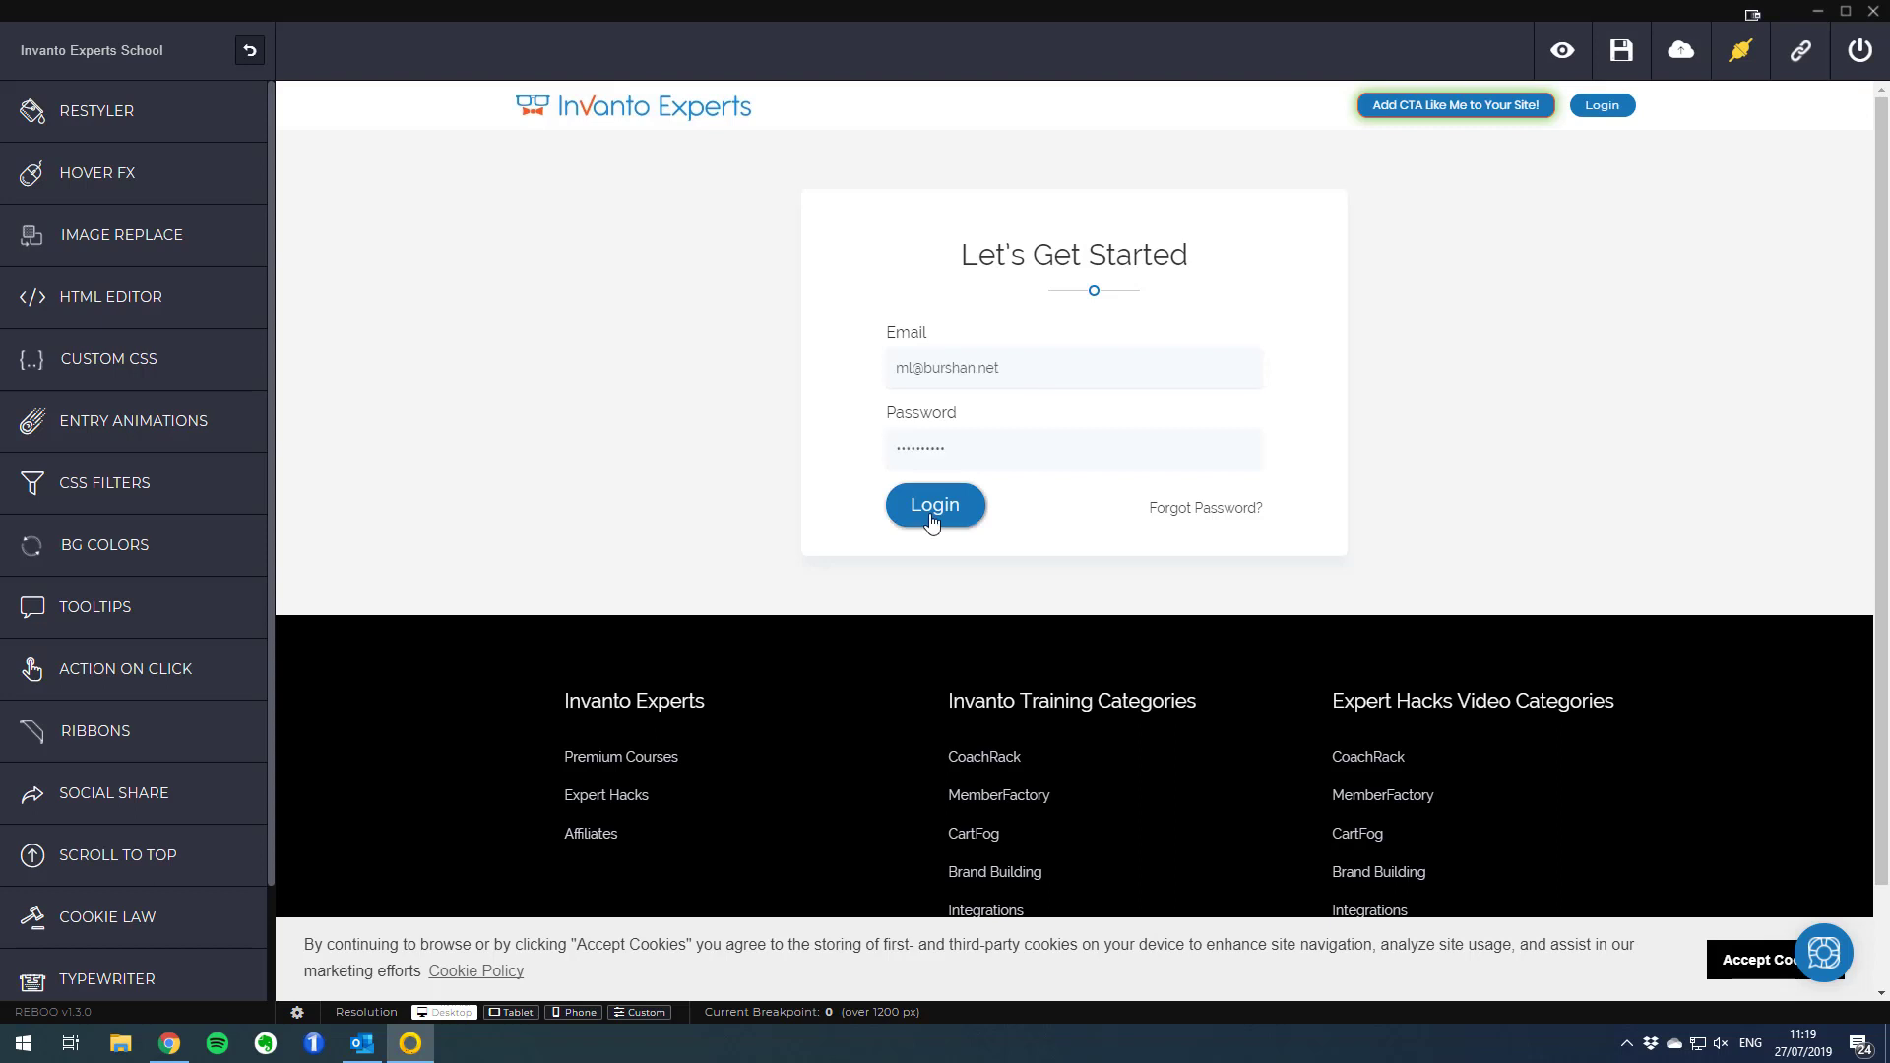
mouse_move(1034, 431)
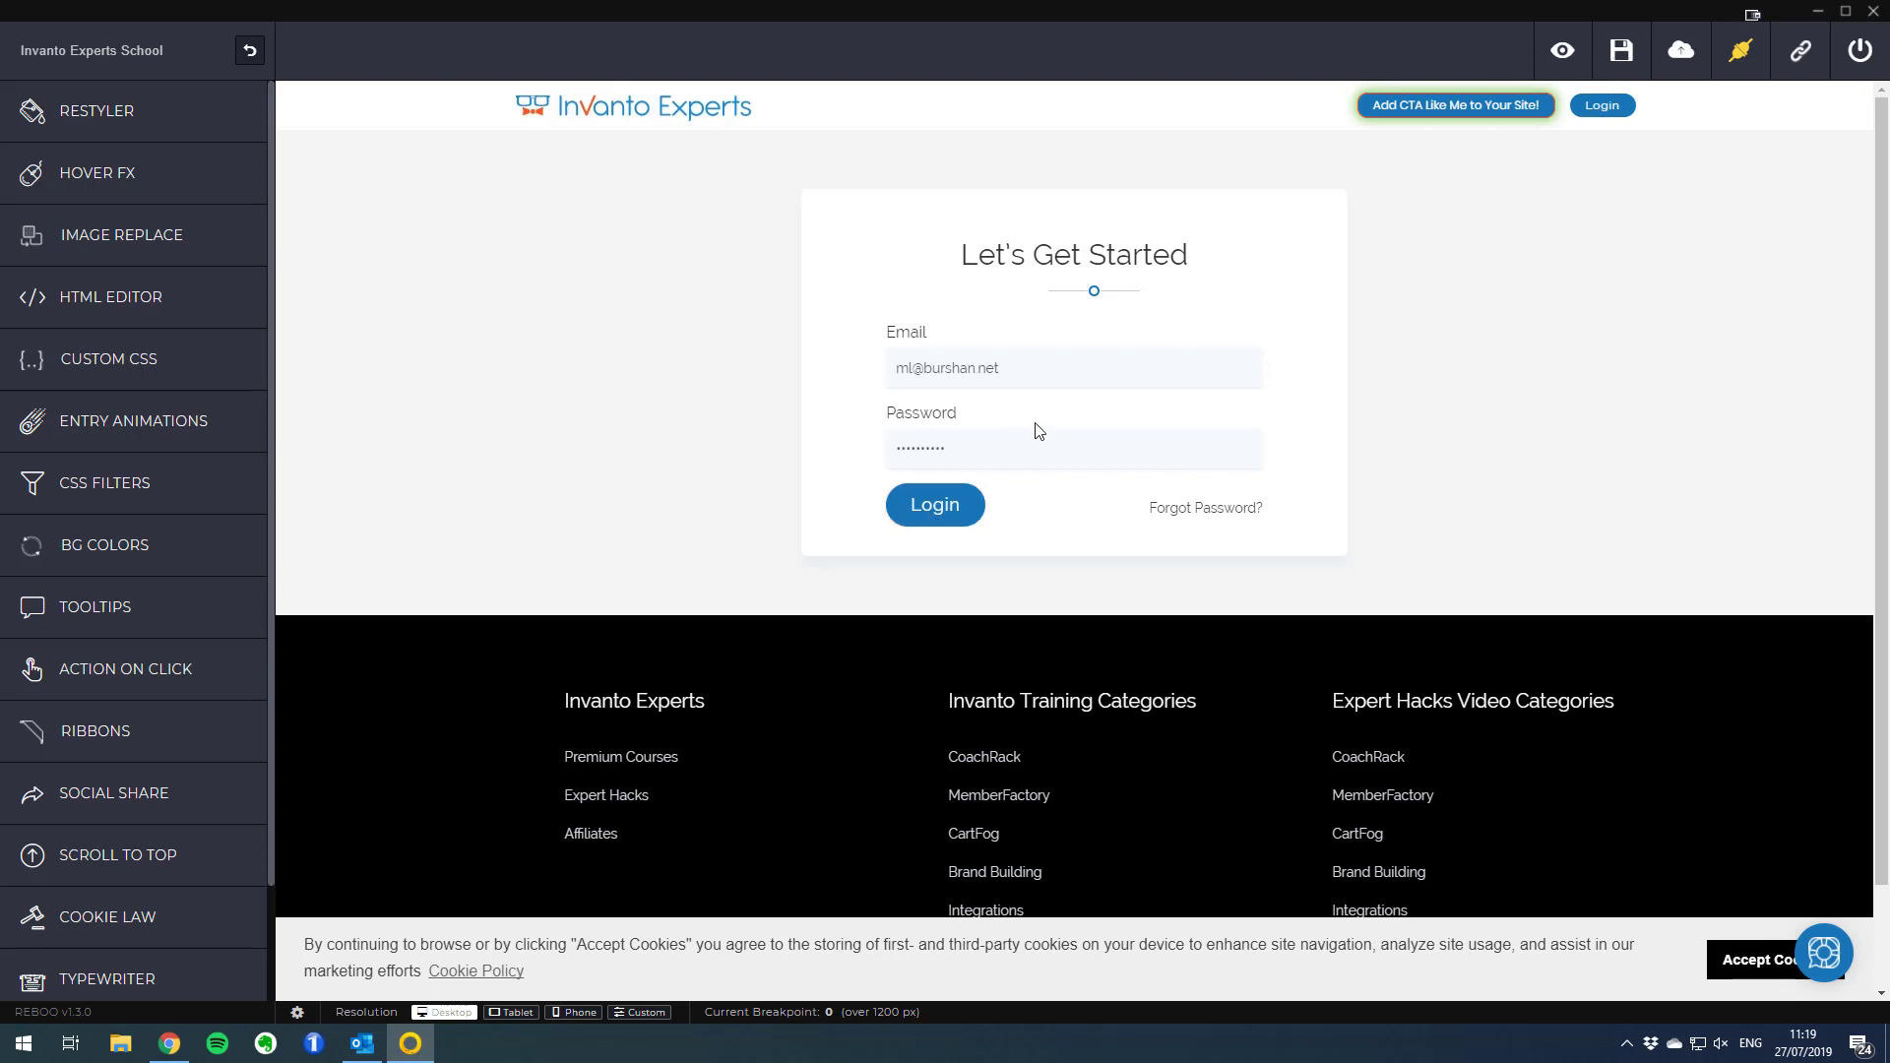
mouse_move(934, 504)
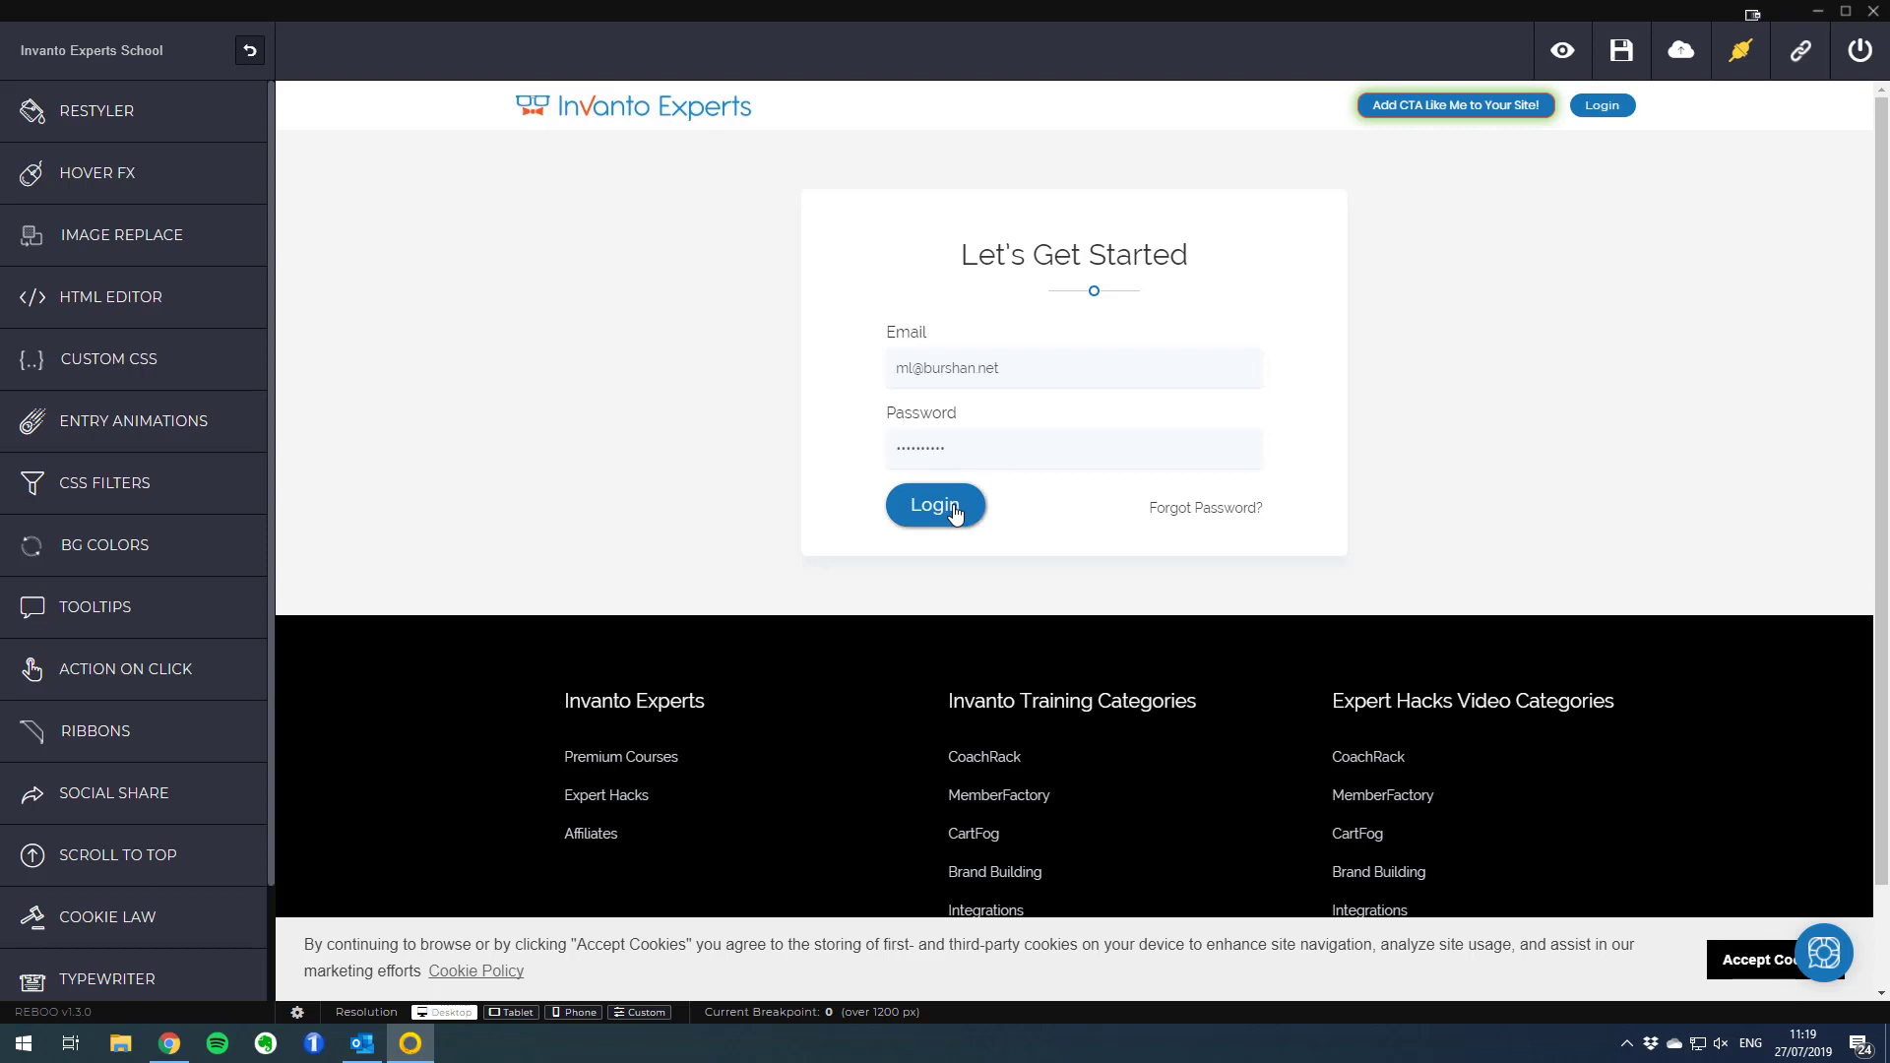
left_click(933, 504)
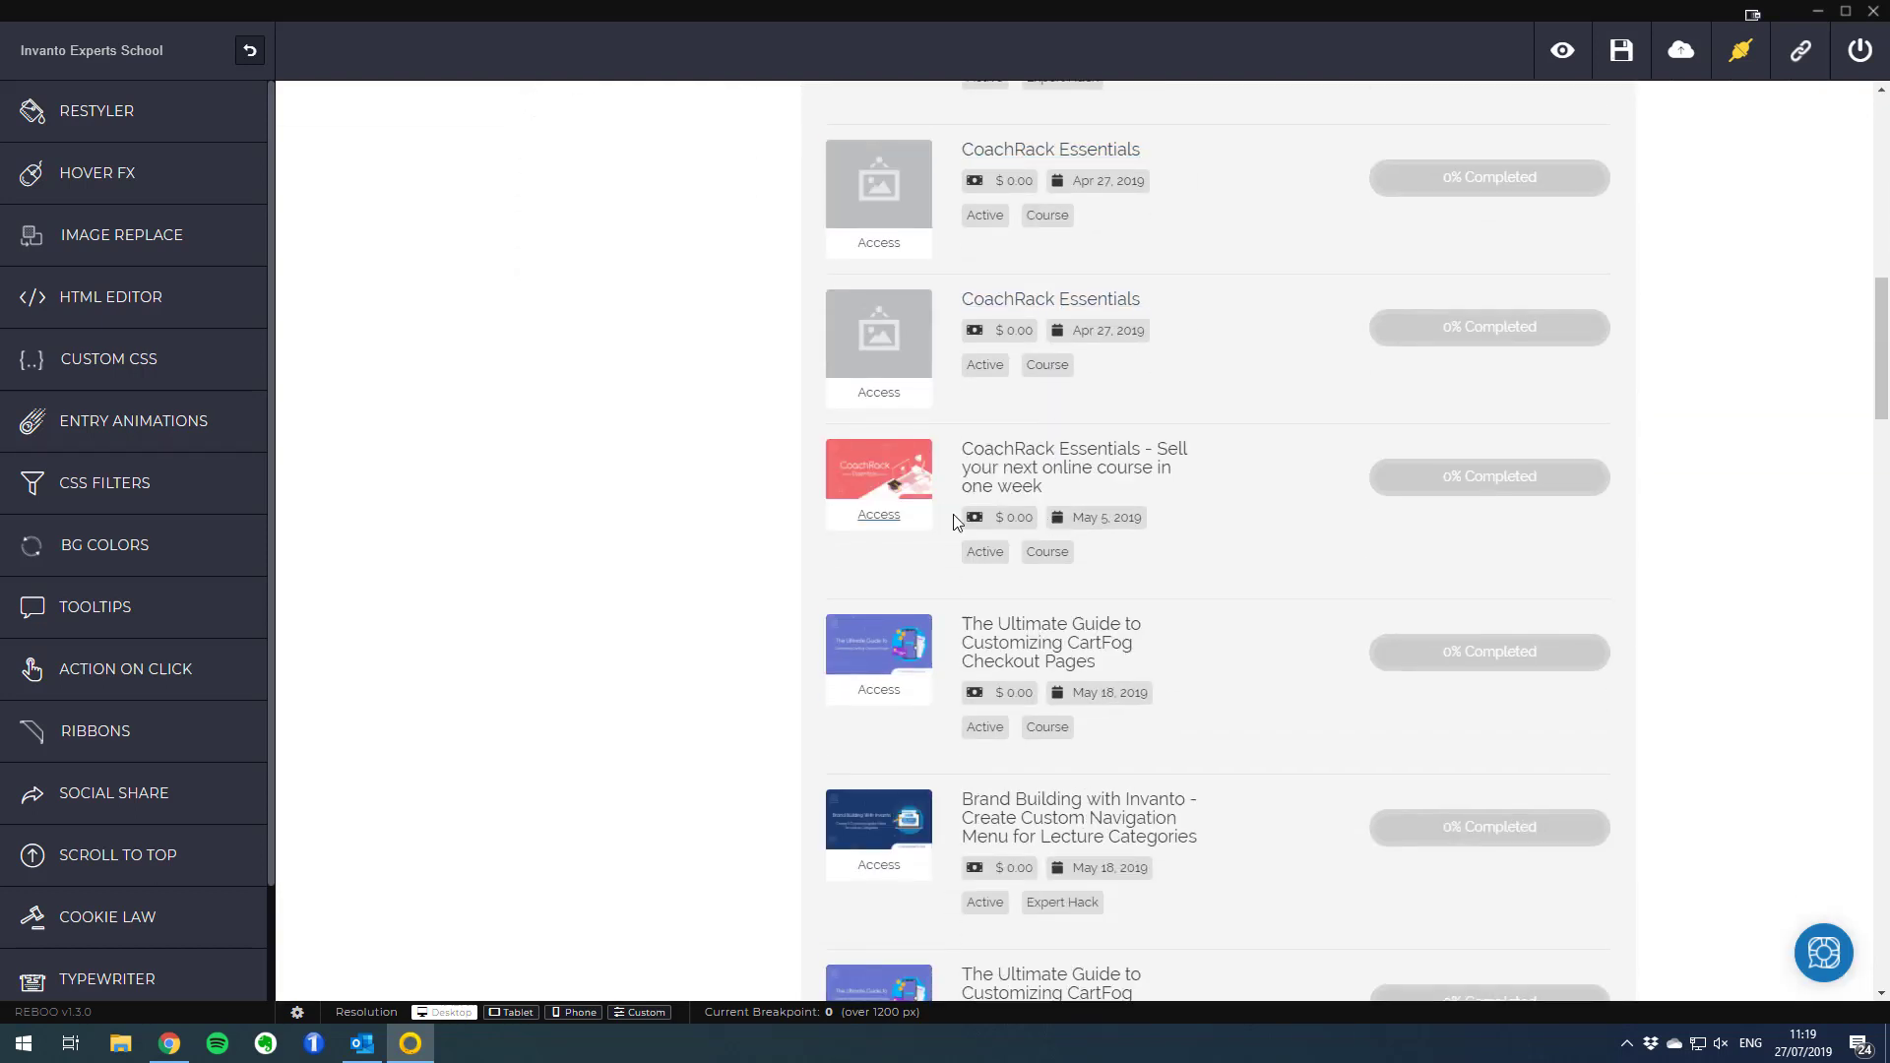
mouse_move(996, 494)
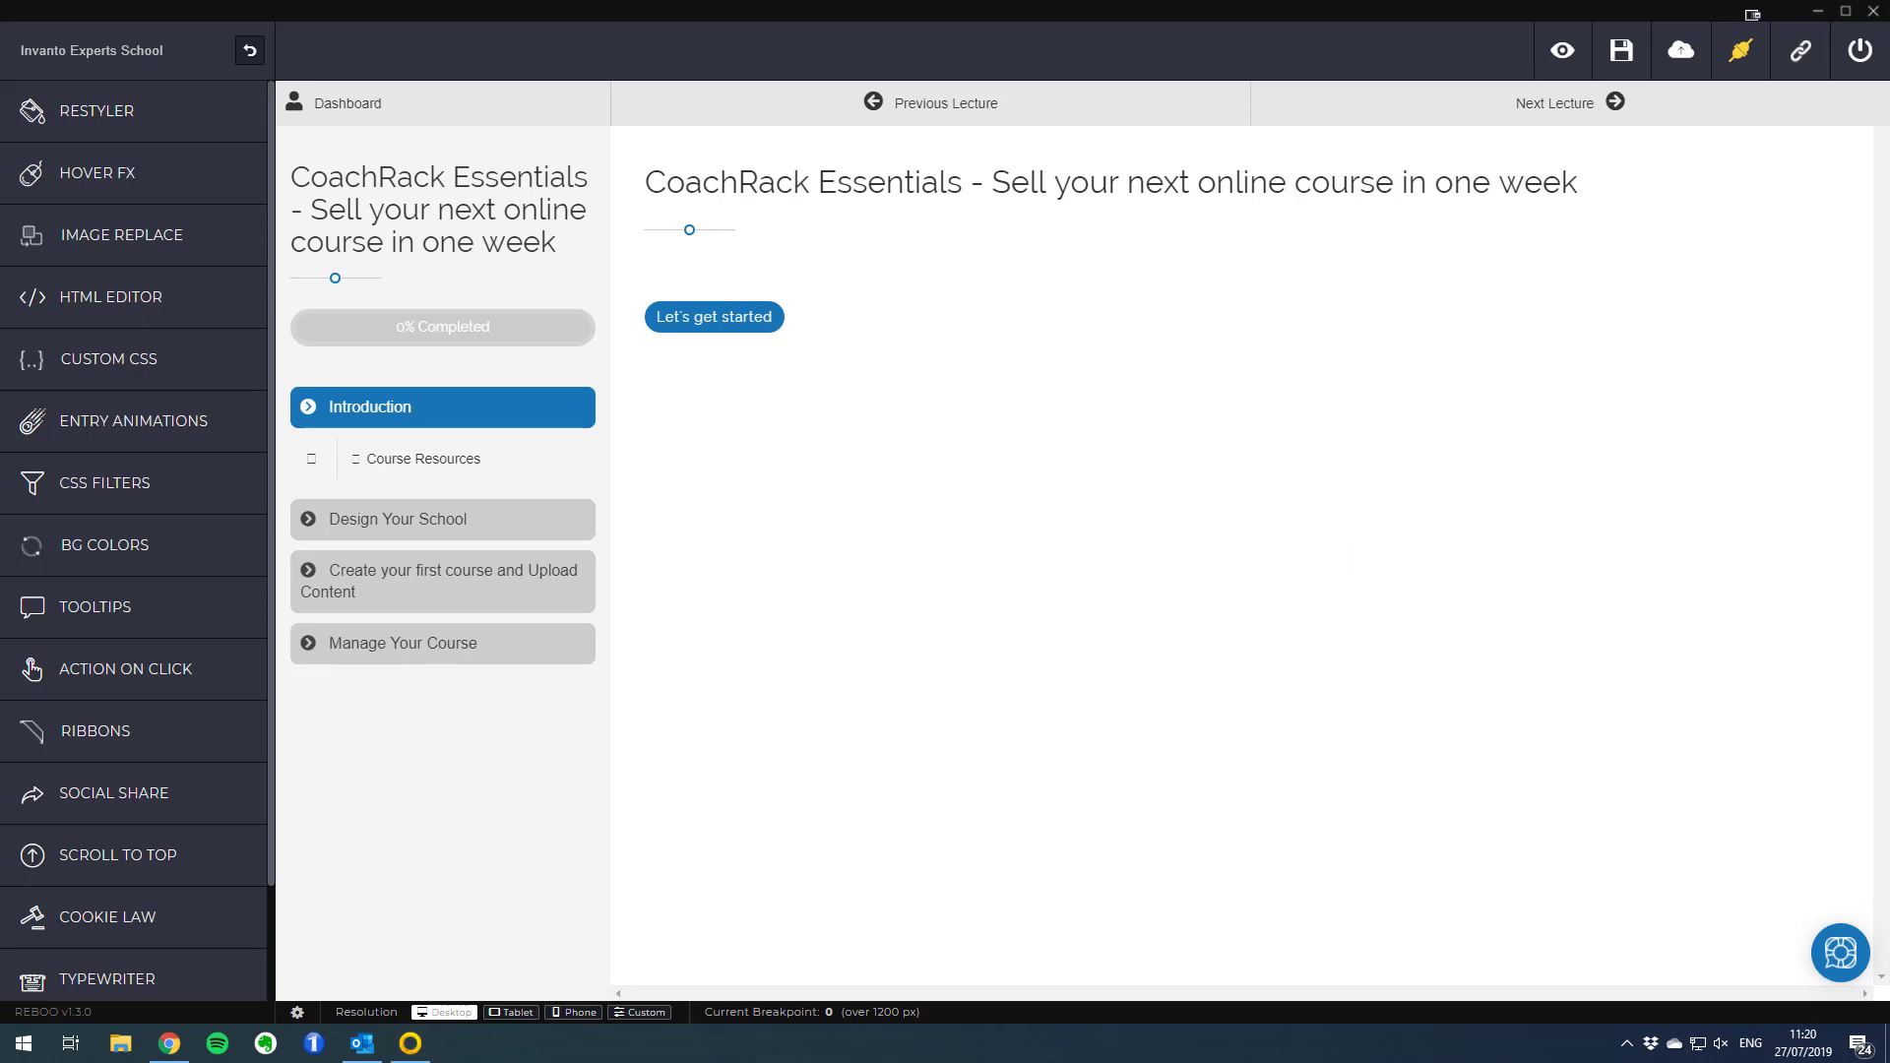
mouse_move(941, 546)
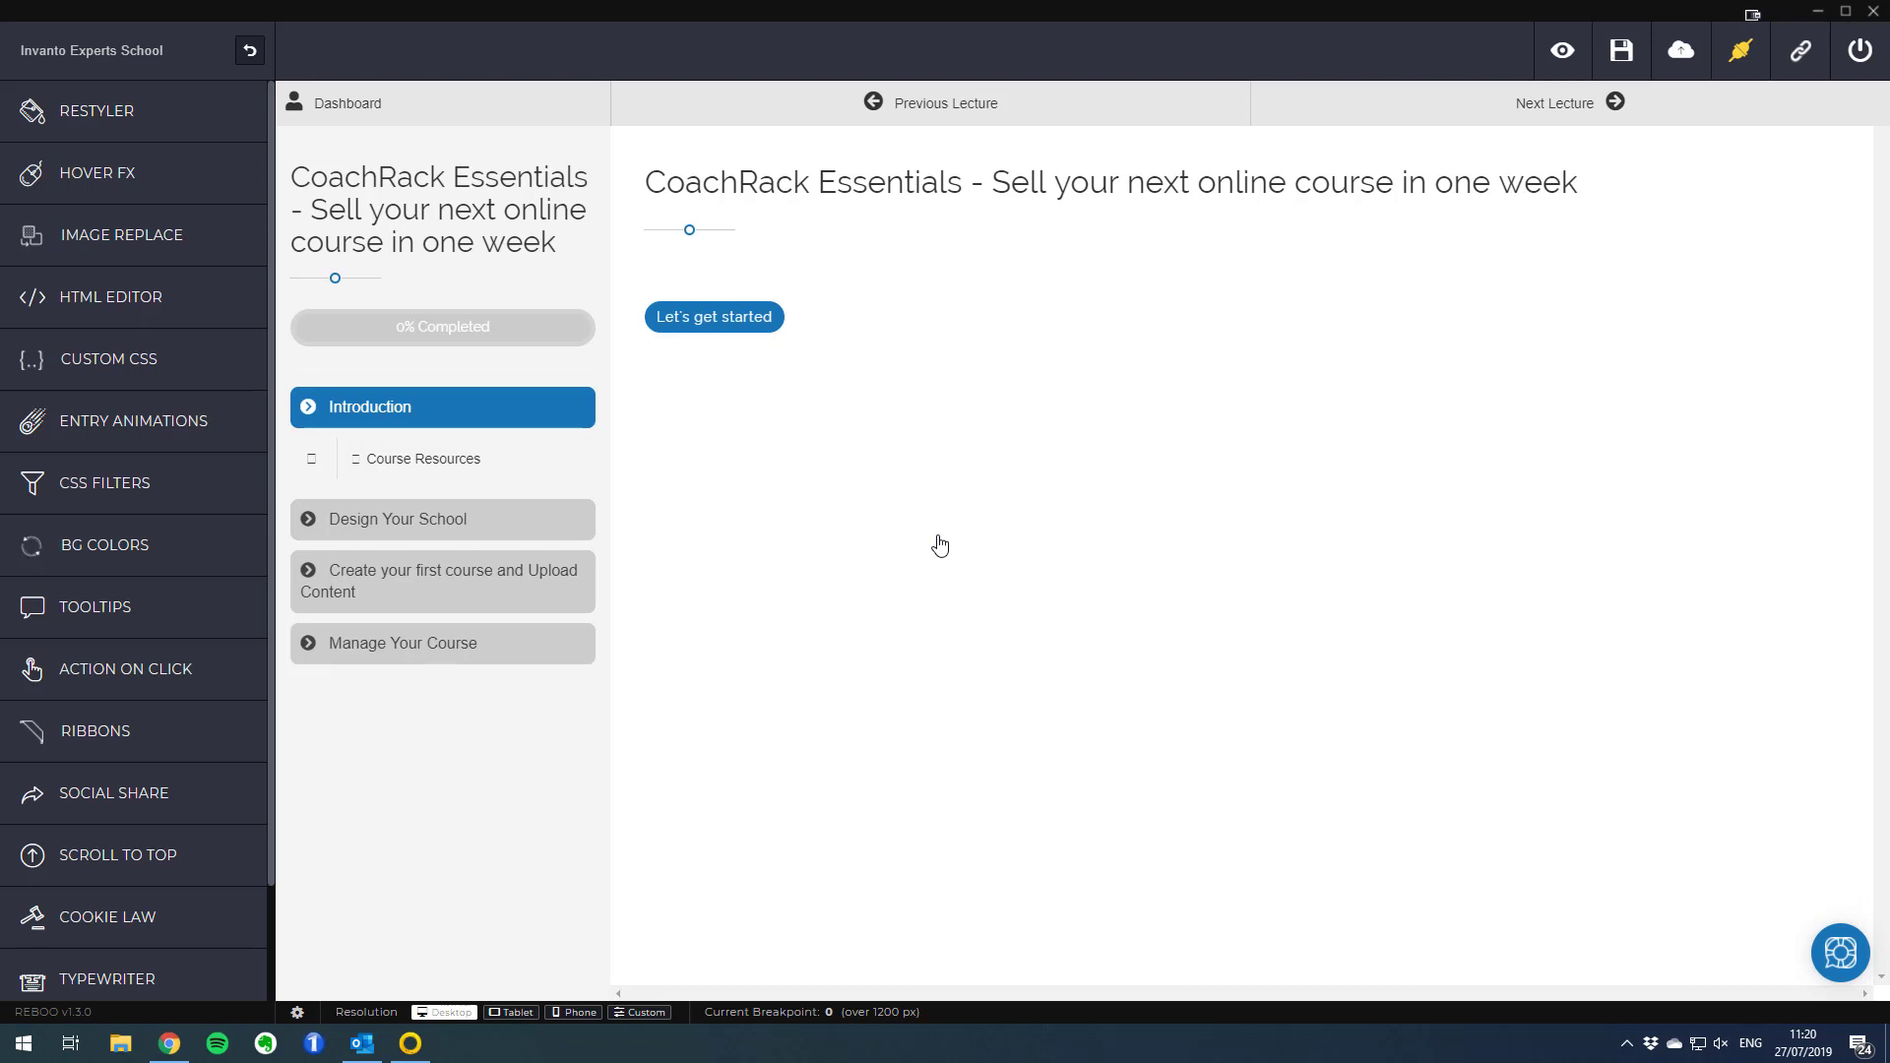
mouse_move(915, 267)
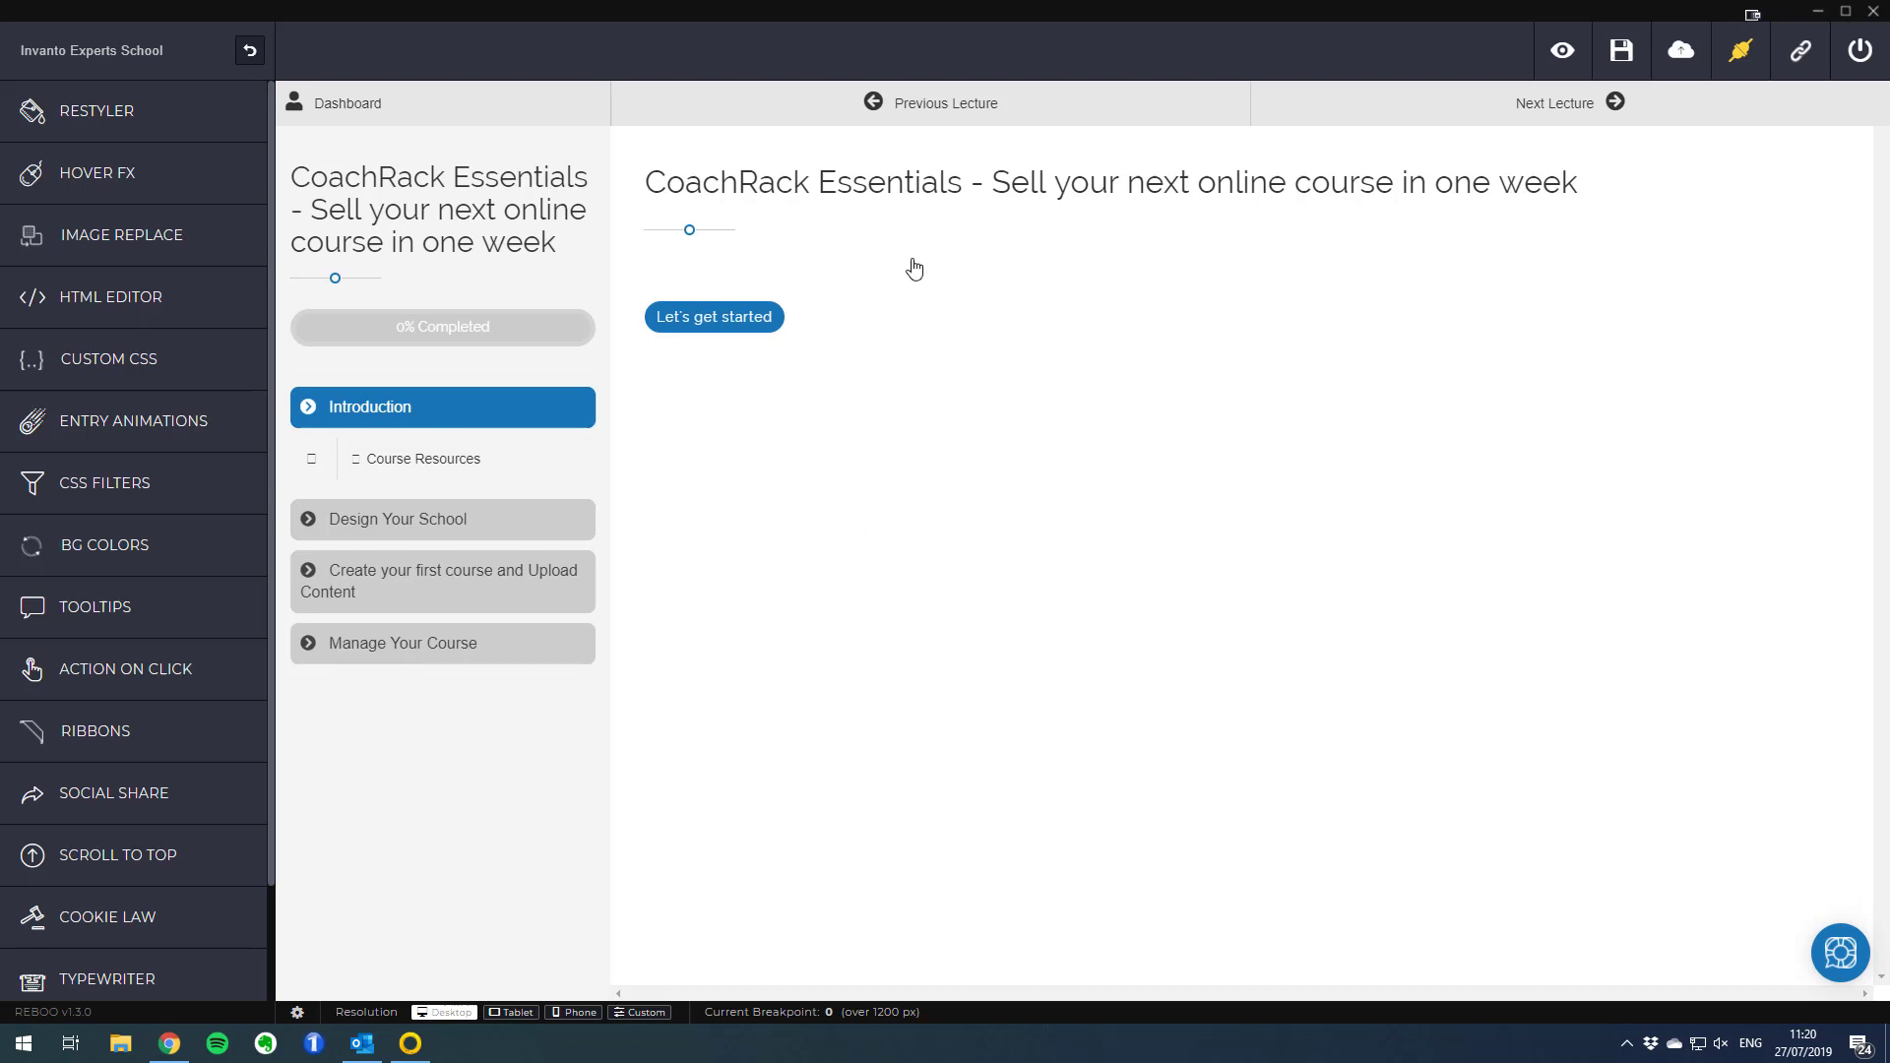
mouse_move(1549, 132)
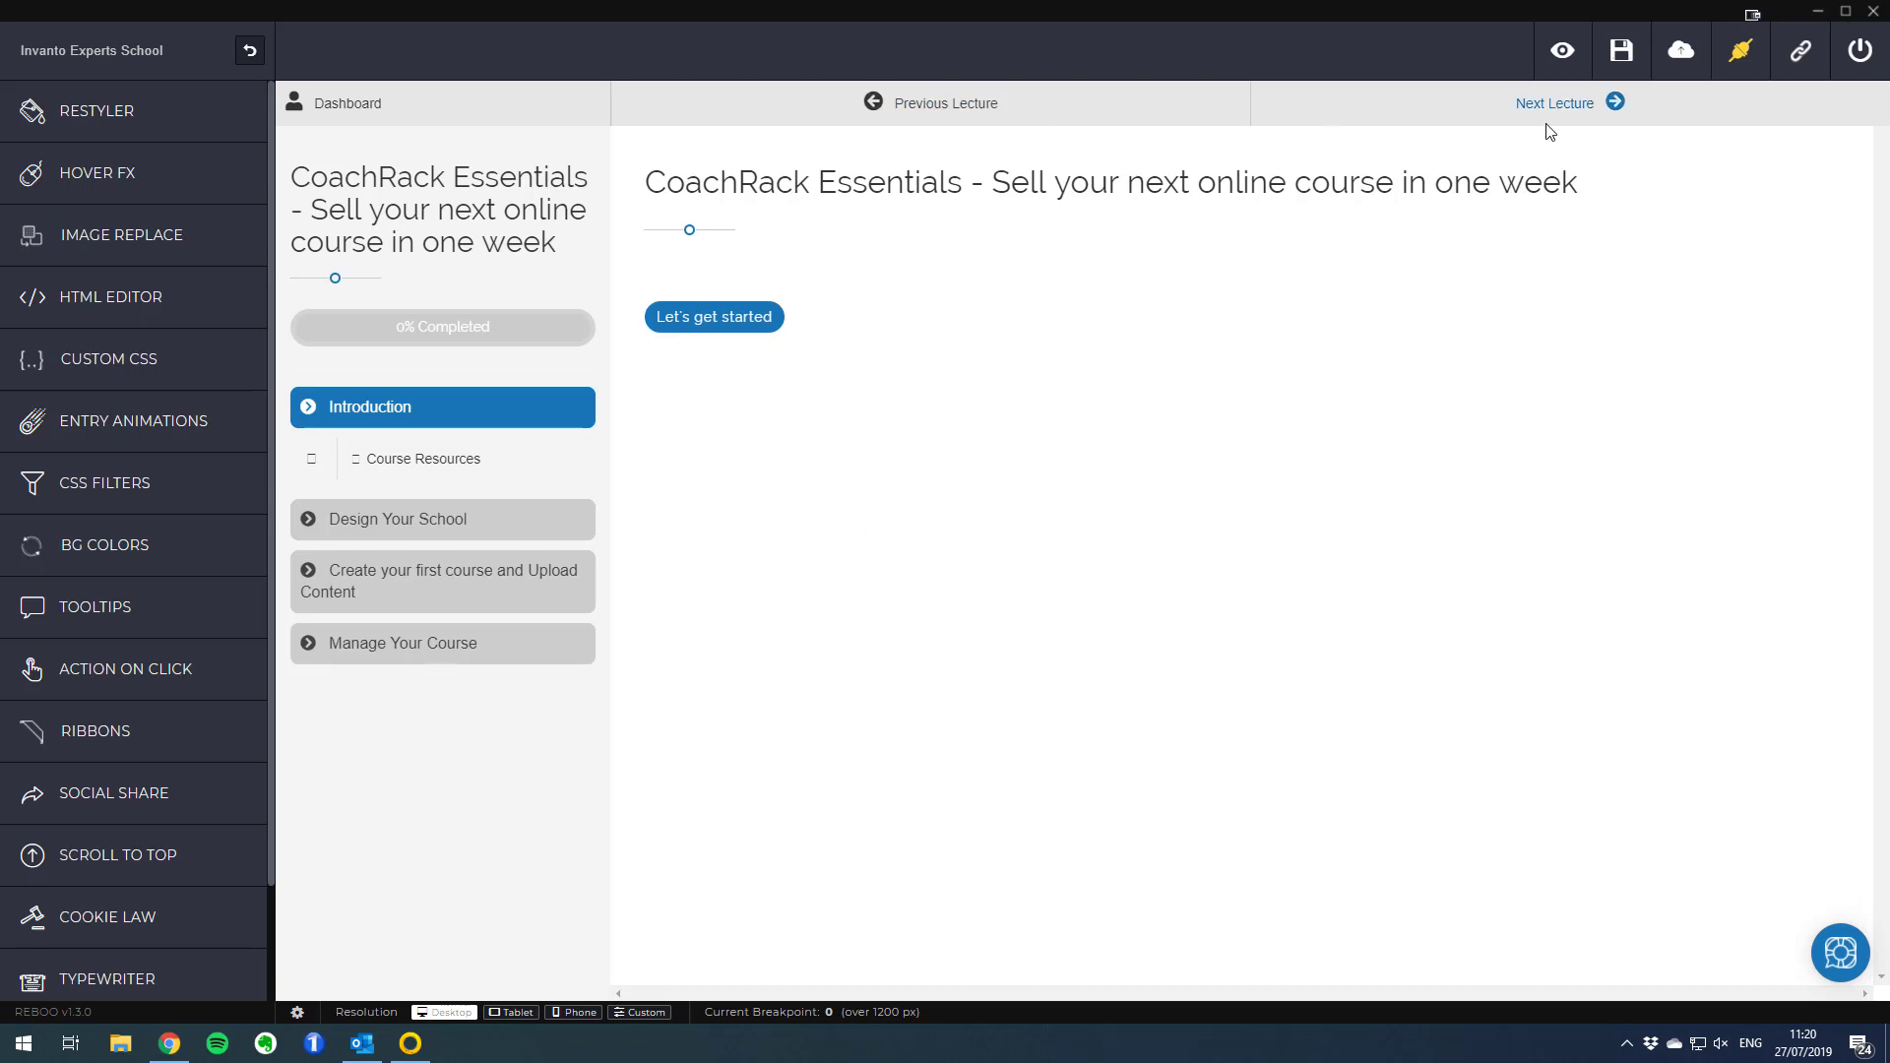
mouse_move(863, 533)
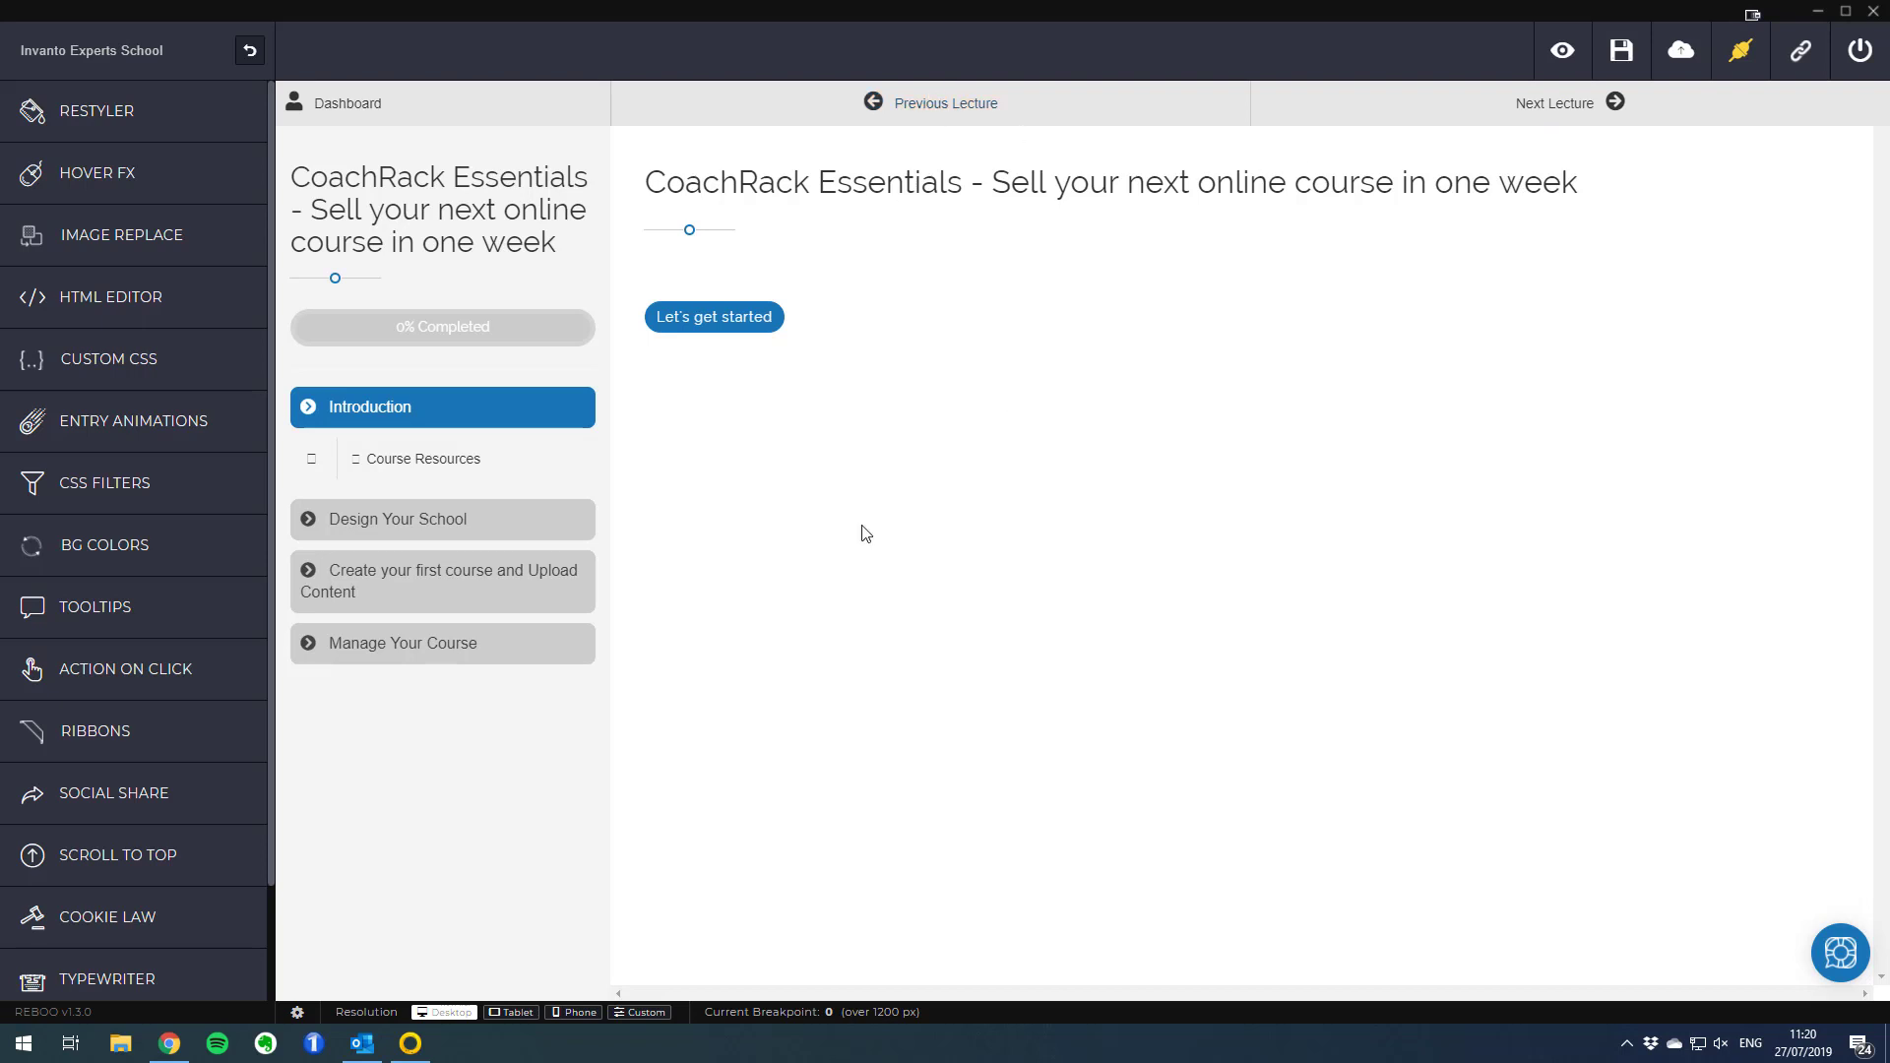
mouse_move(426, 527)
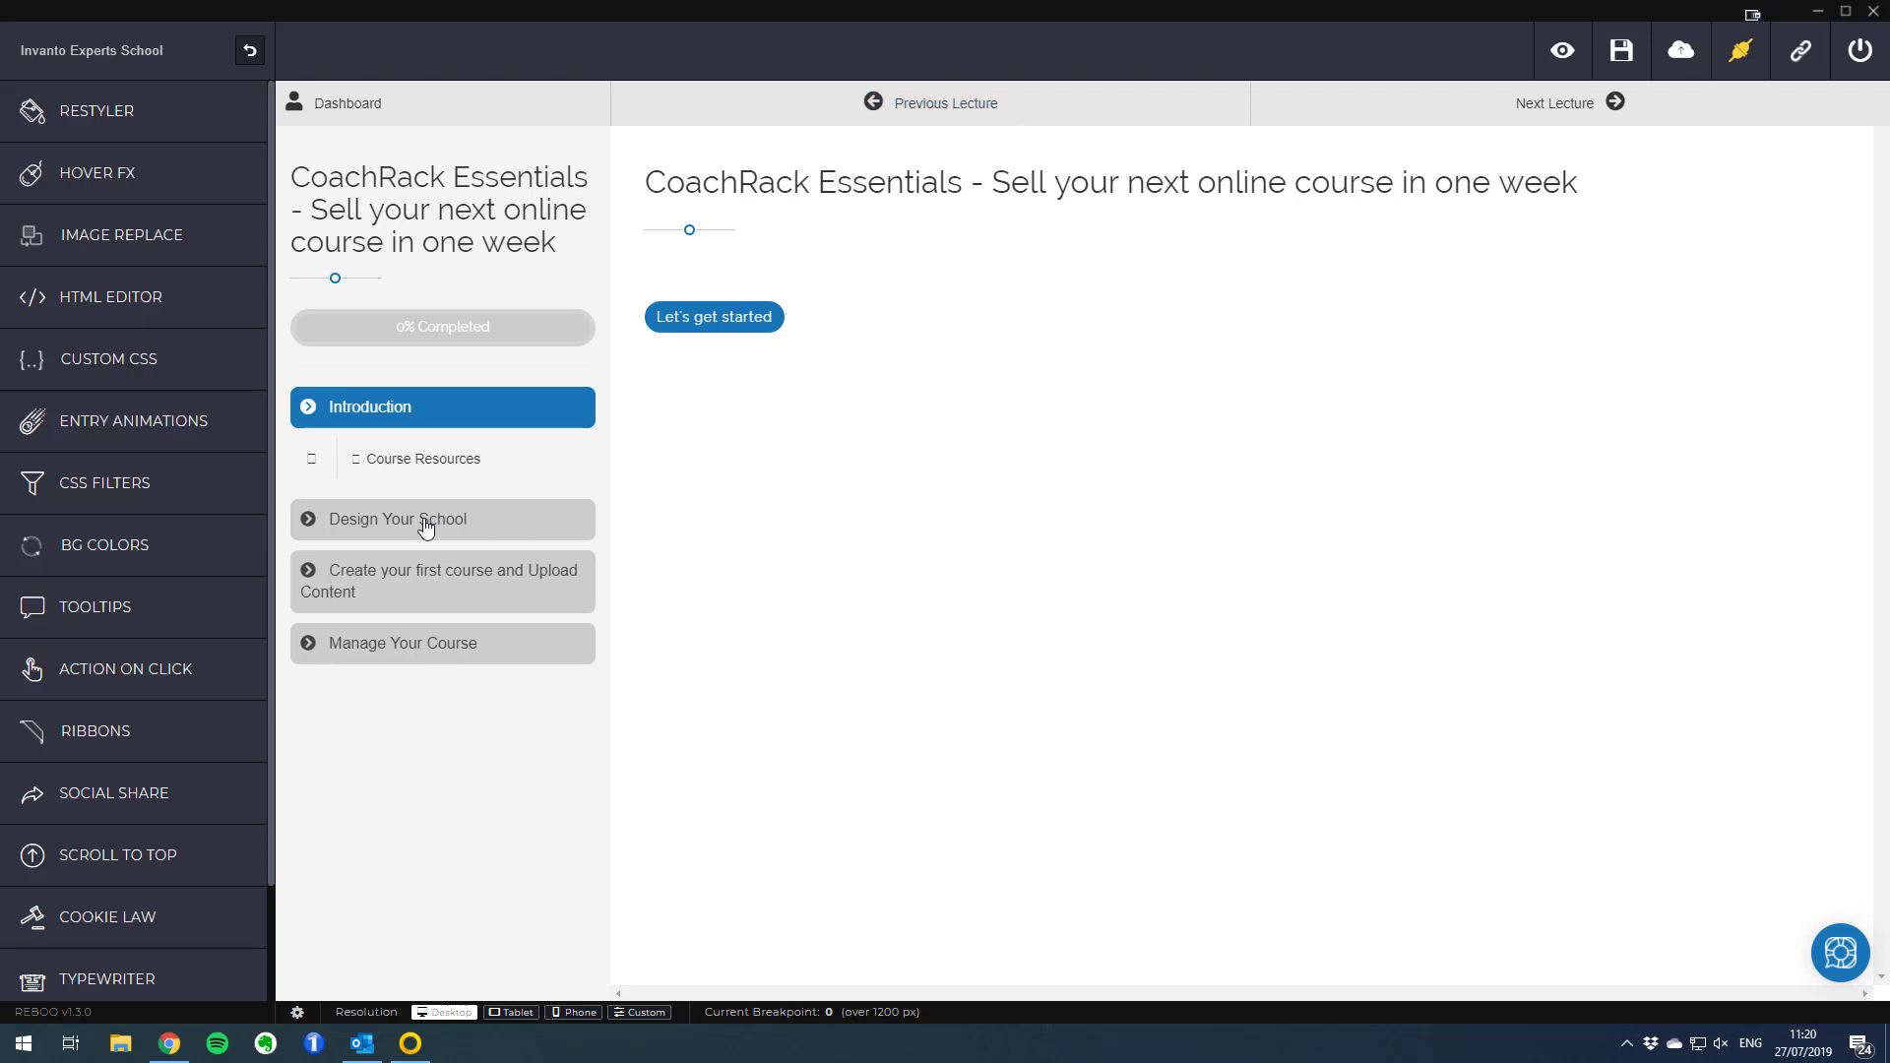
Expand Design Your School and view the Create Your First Menu lecture with its video
left_click(400, 518)
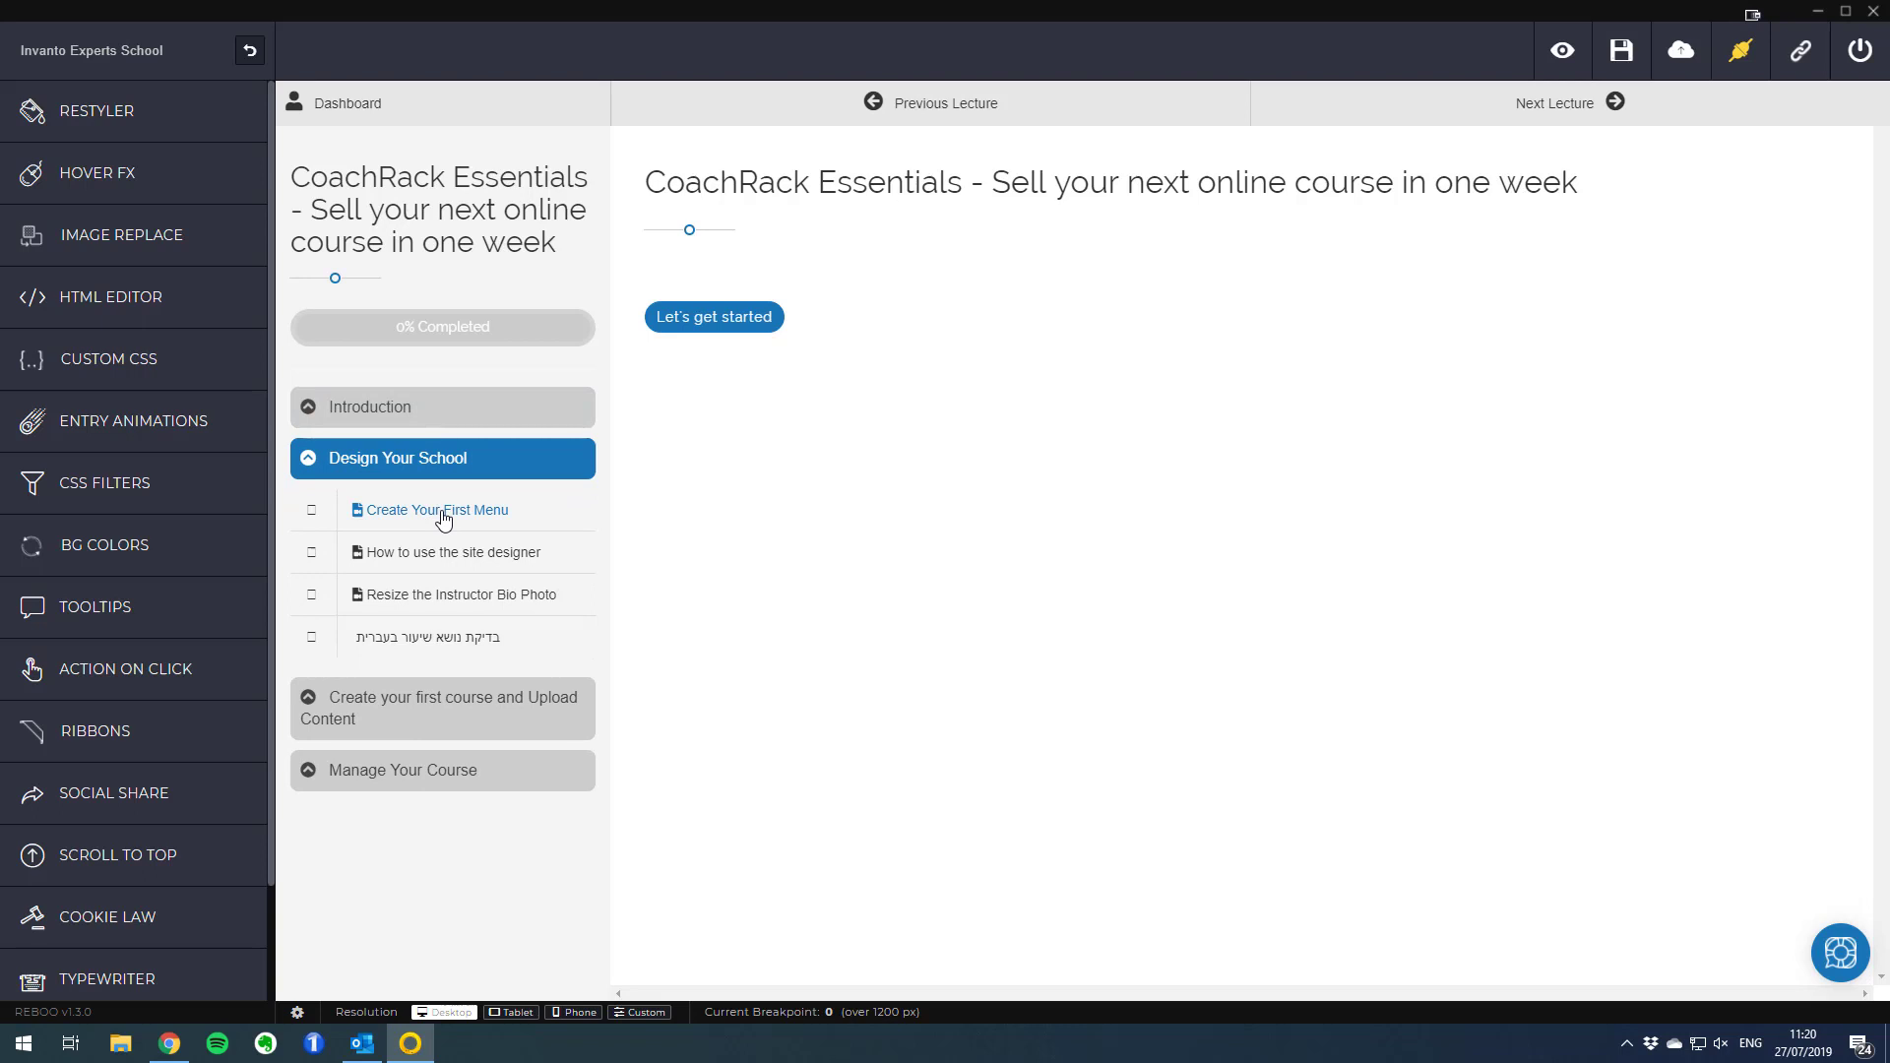
left_click(437, 508)
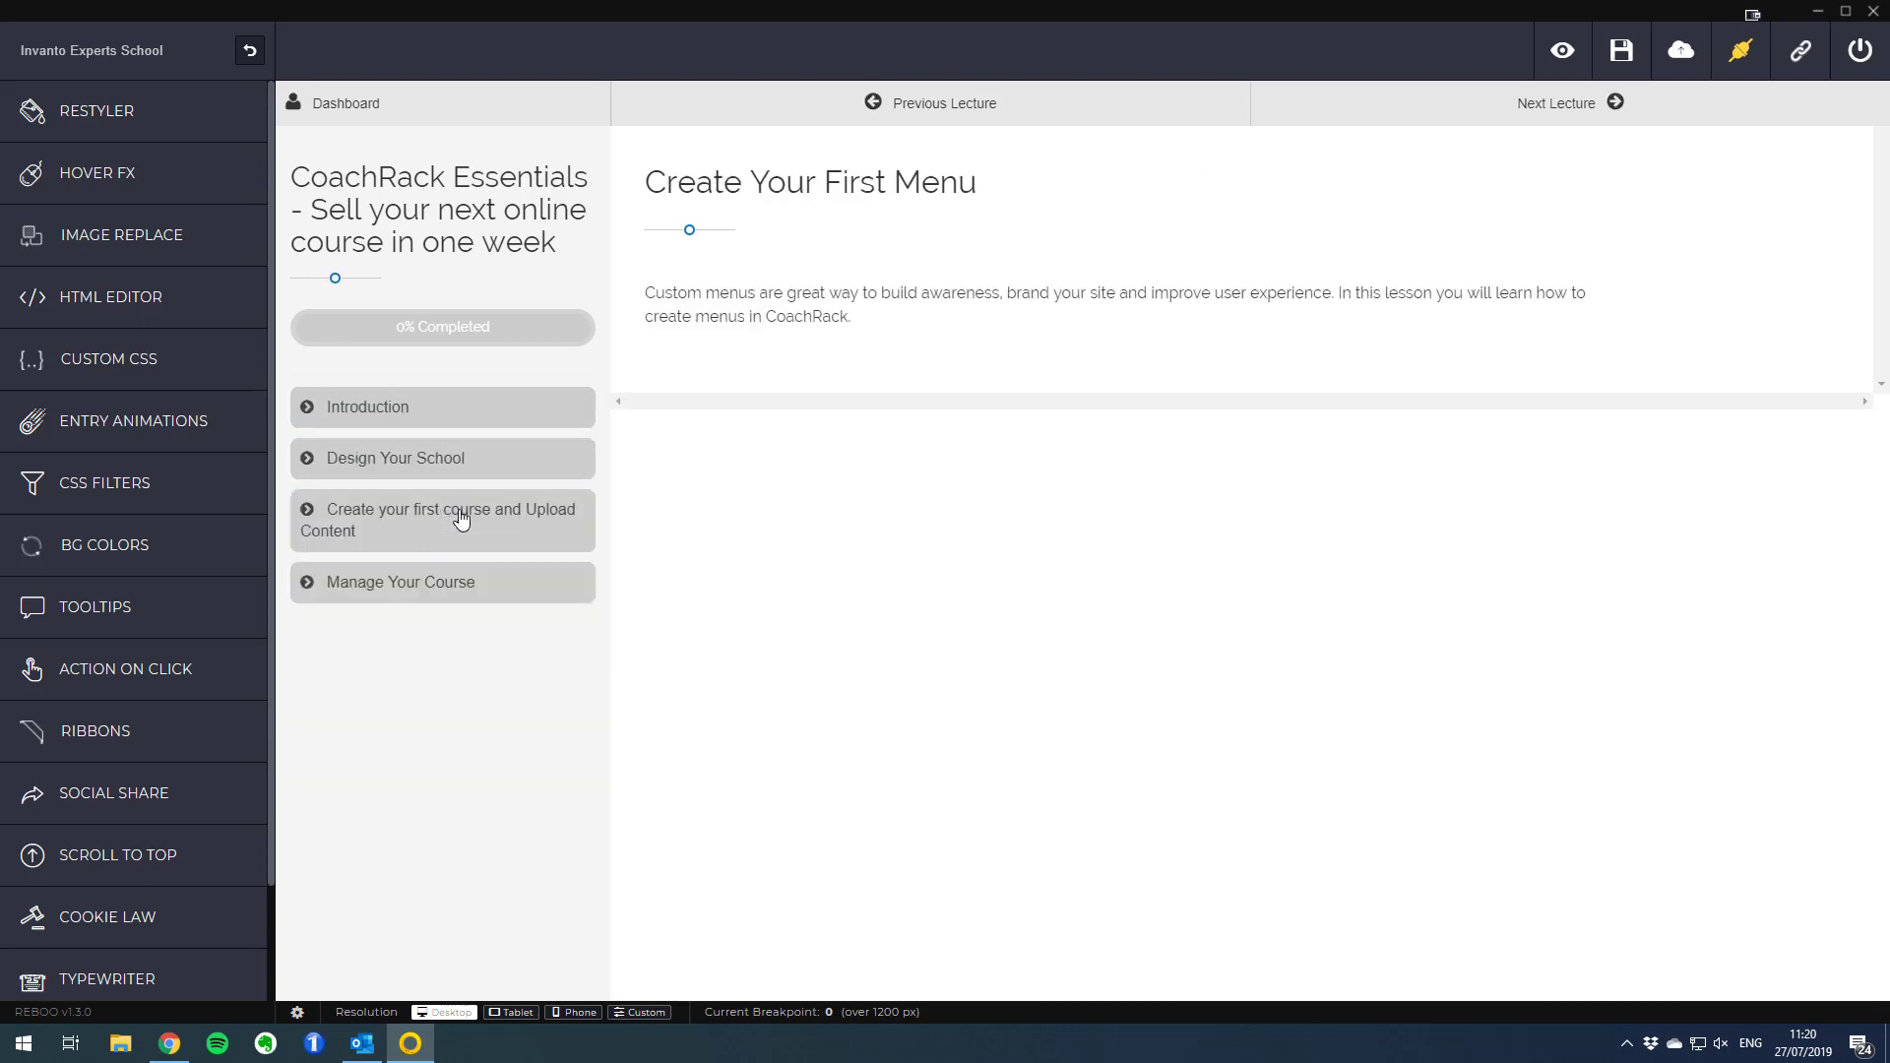
left_click(395, 459)
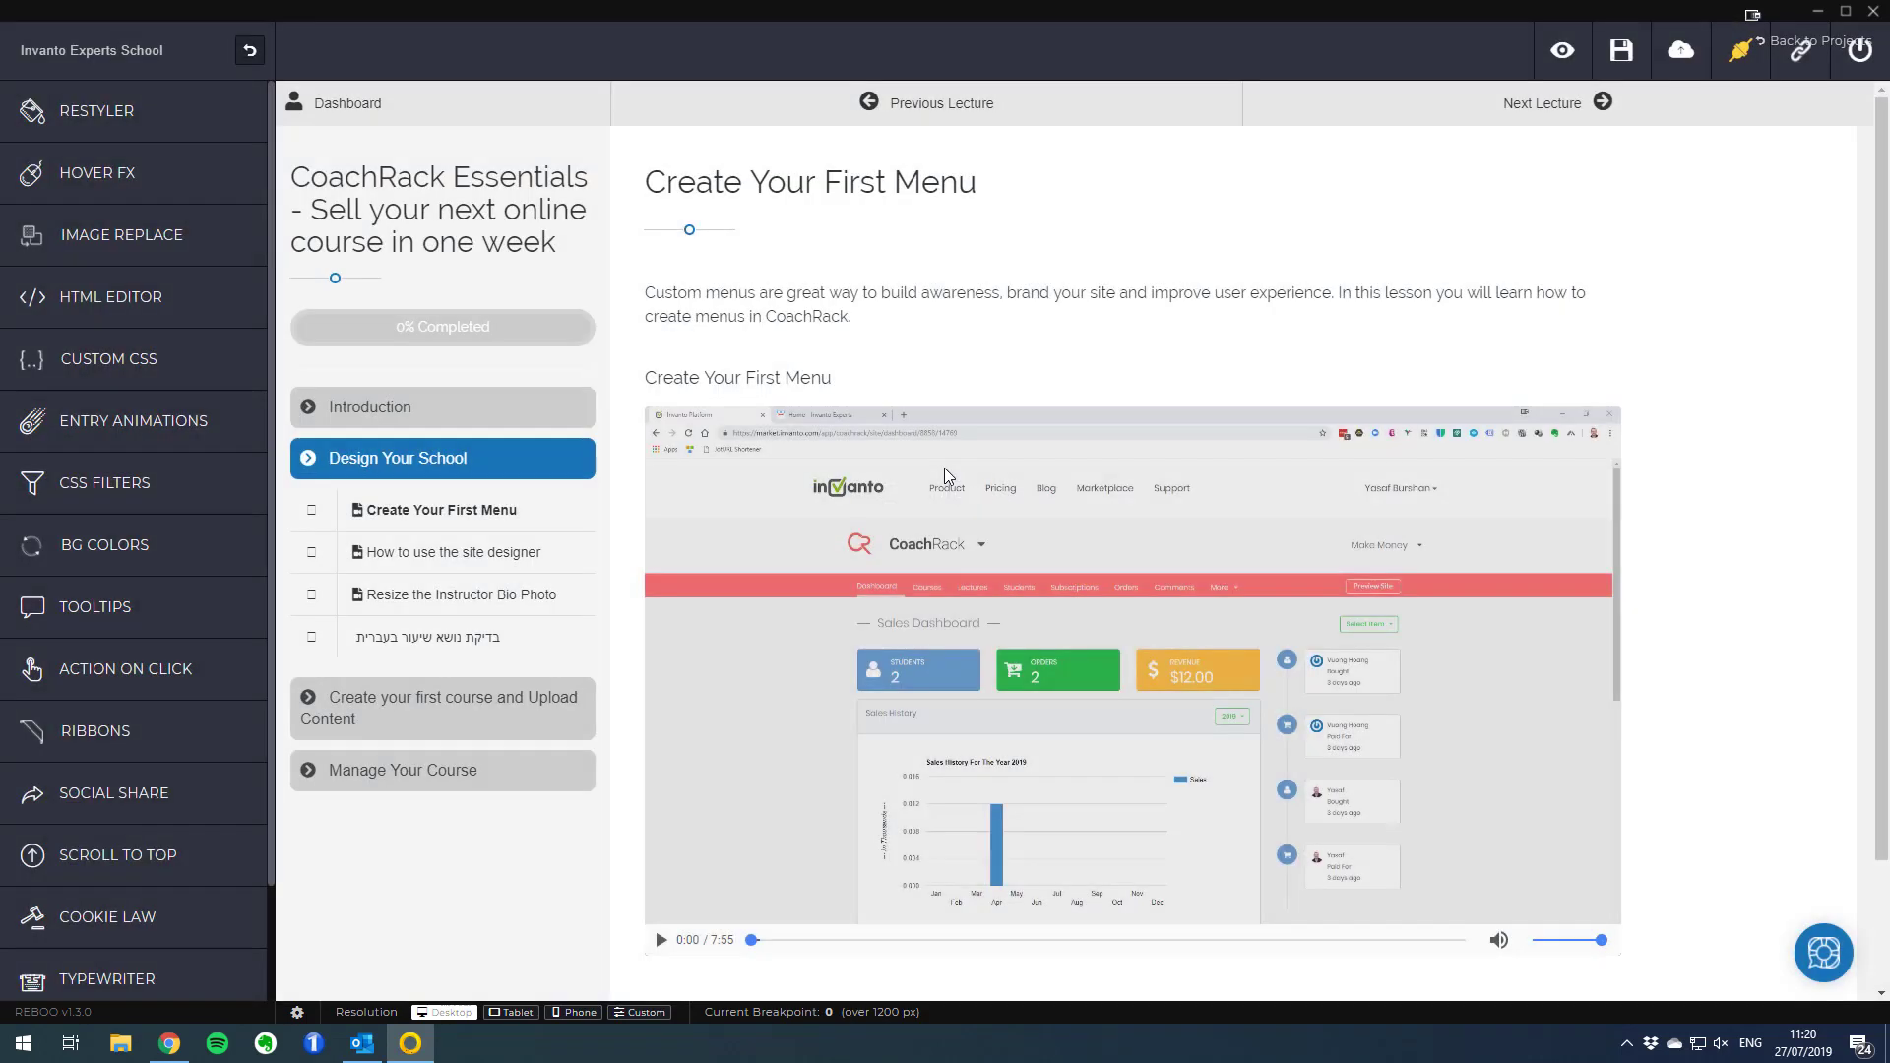
mouse_move(1250, 521)
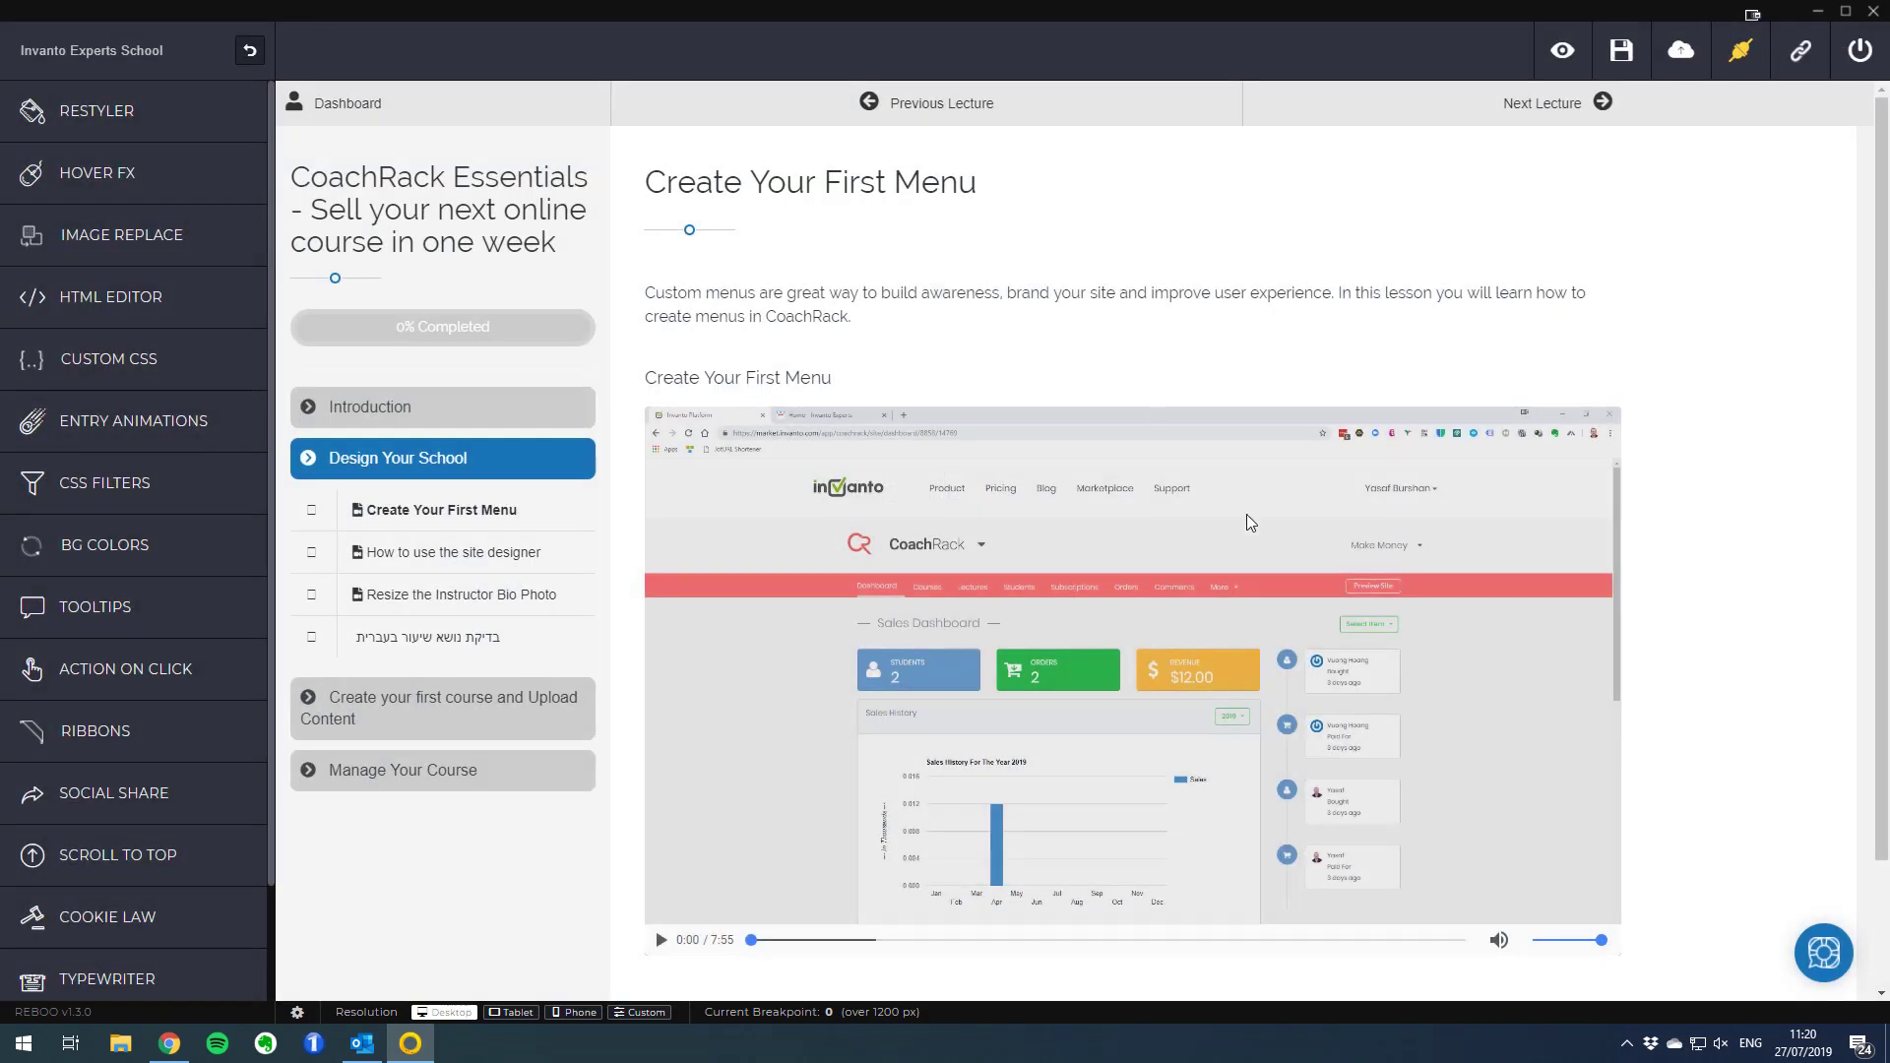
scroll("down", 3)
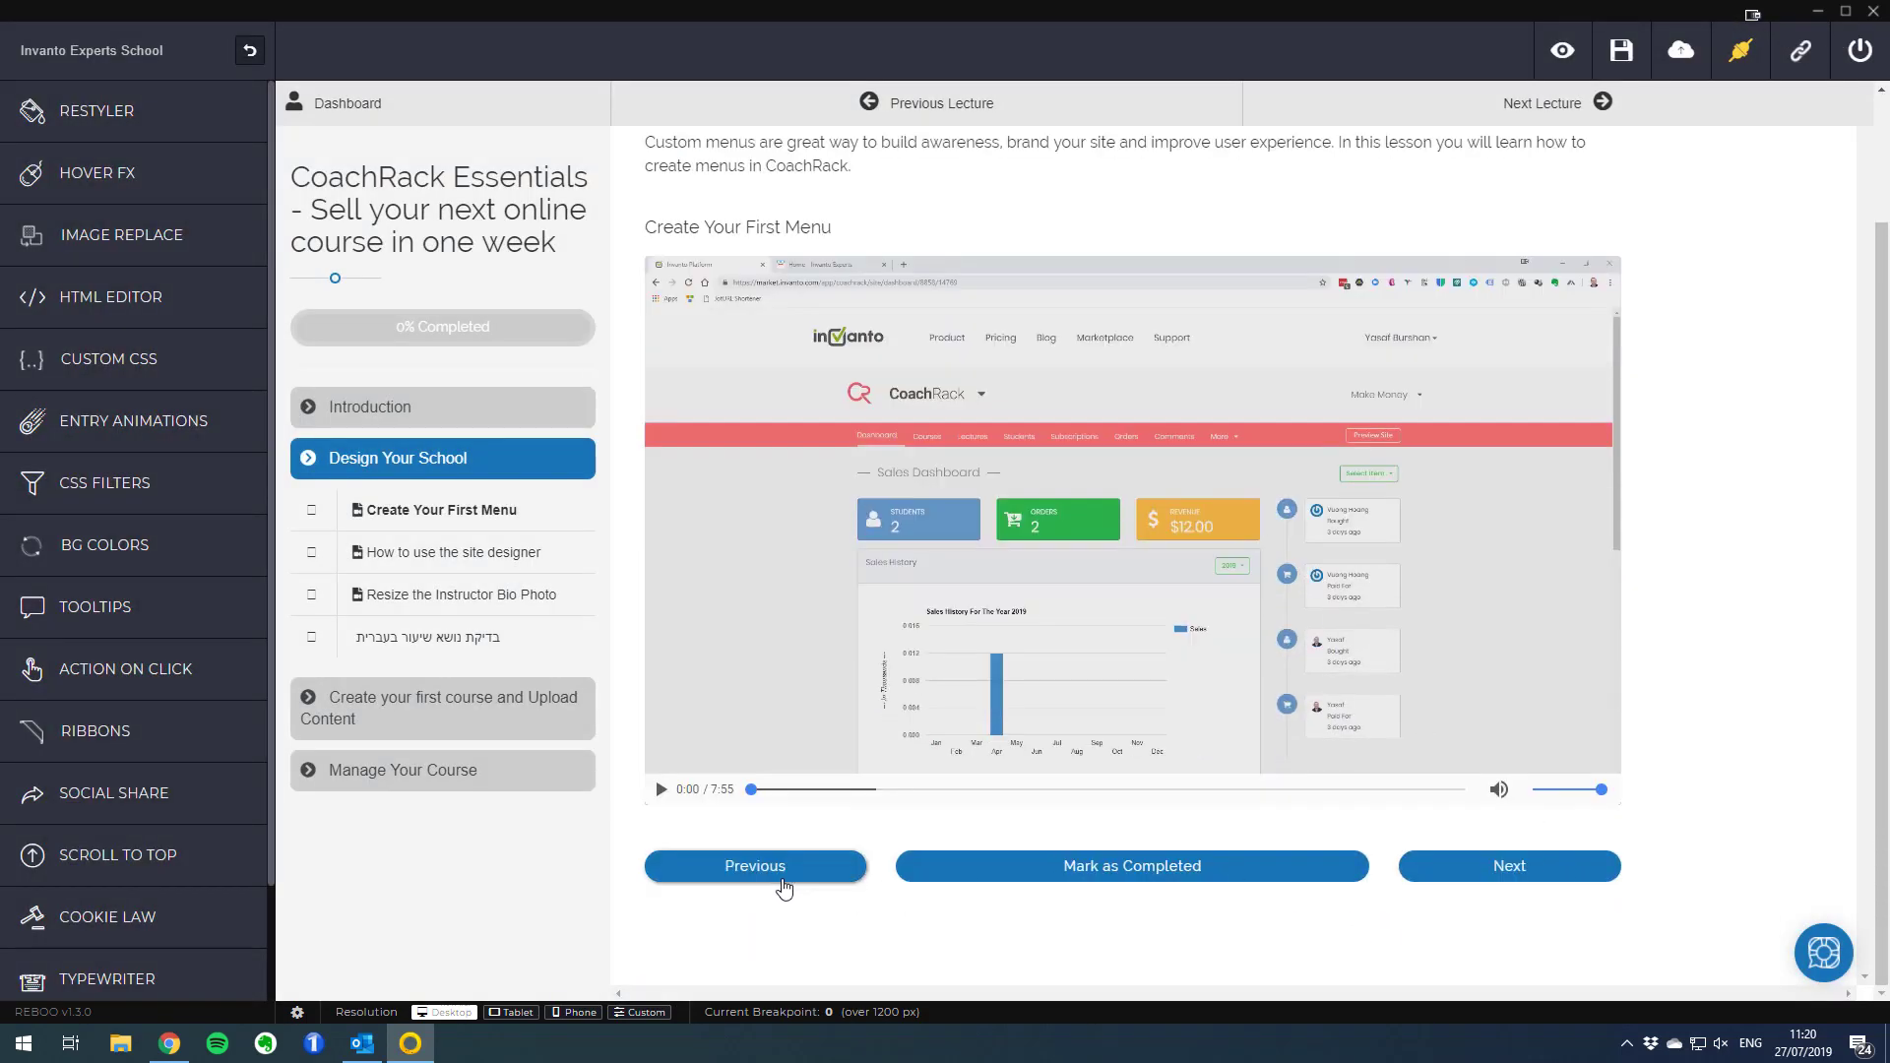
scroll("up", 3)
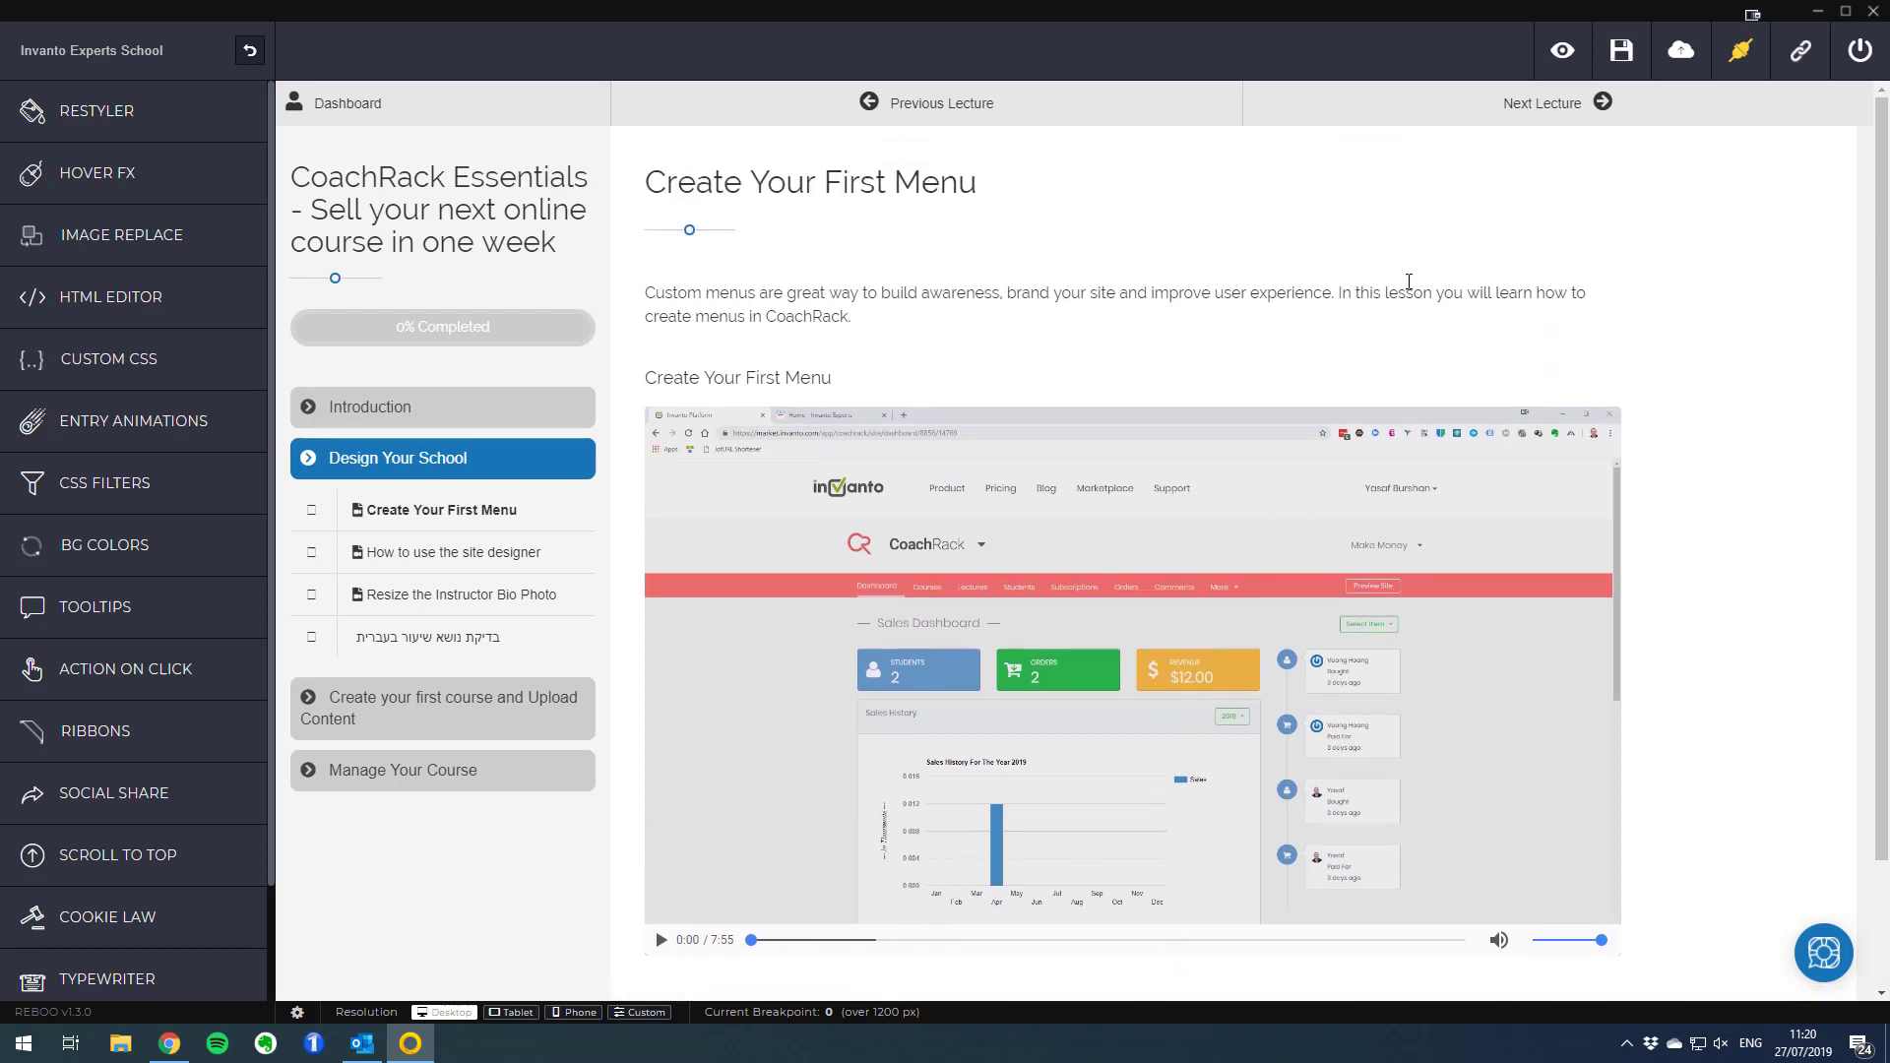
mouse_move(977, 141)
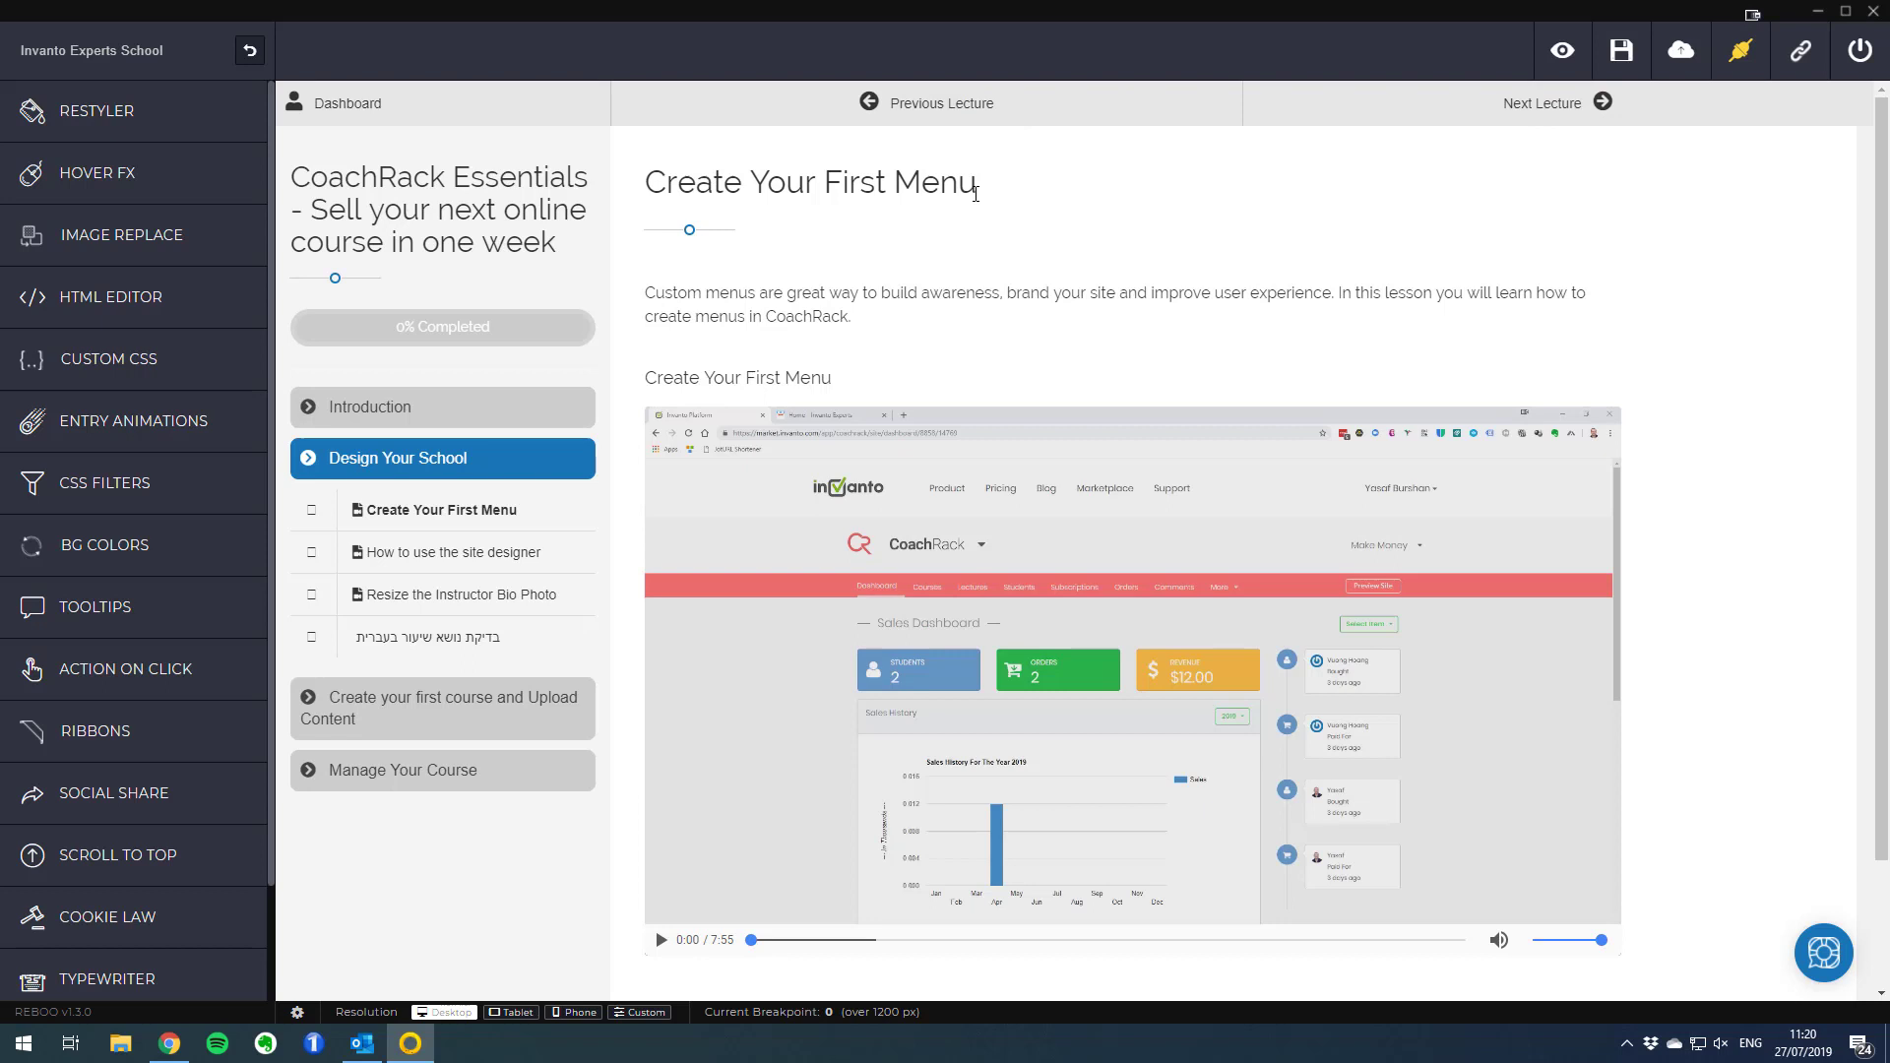
mouse_move(481, 465)
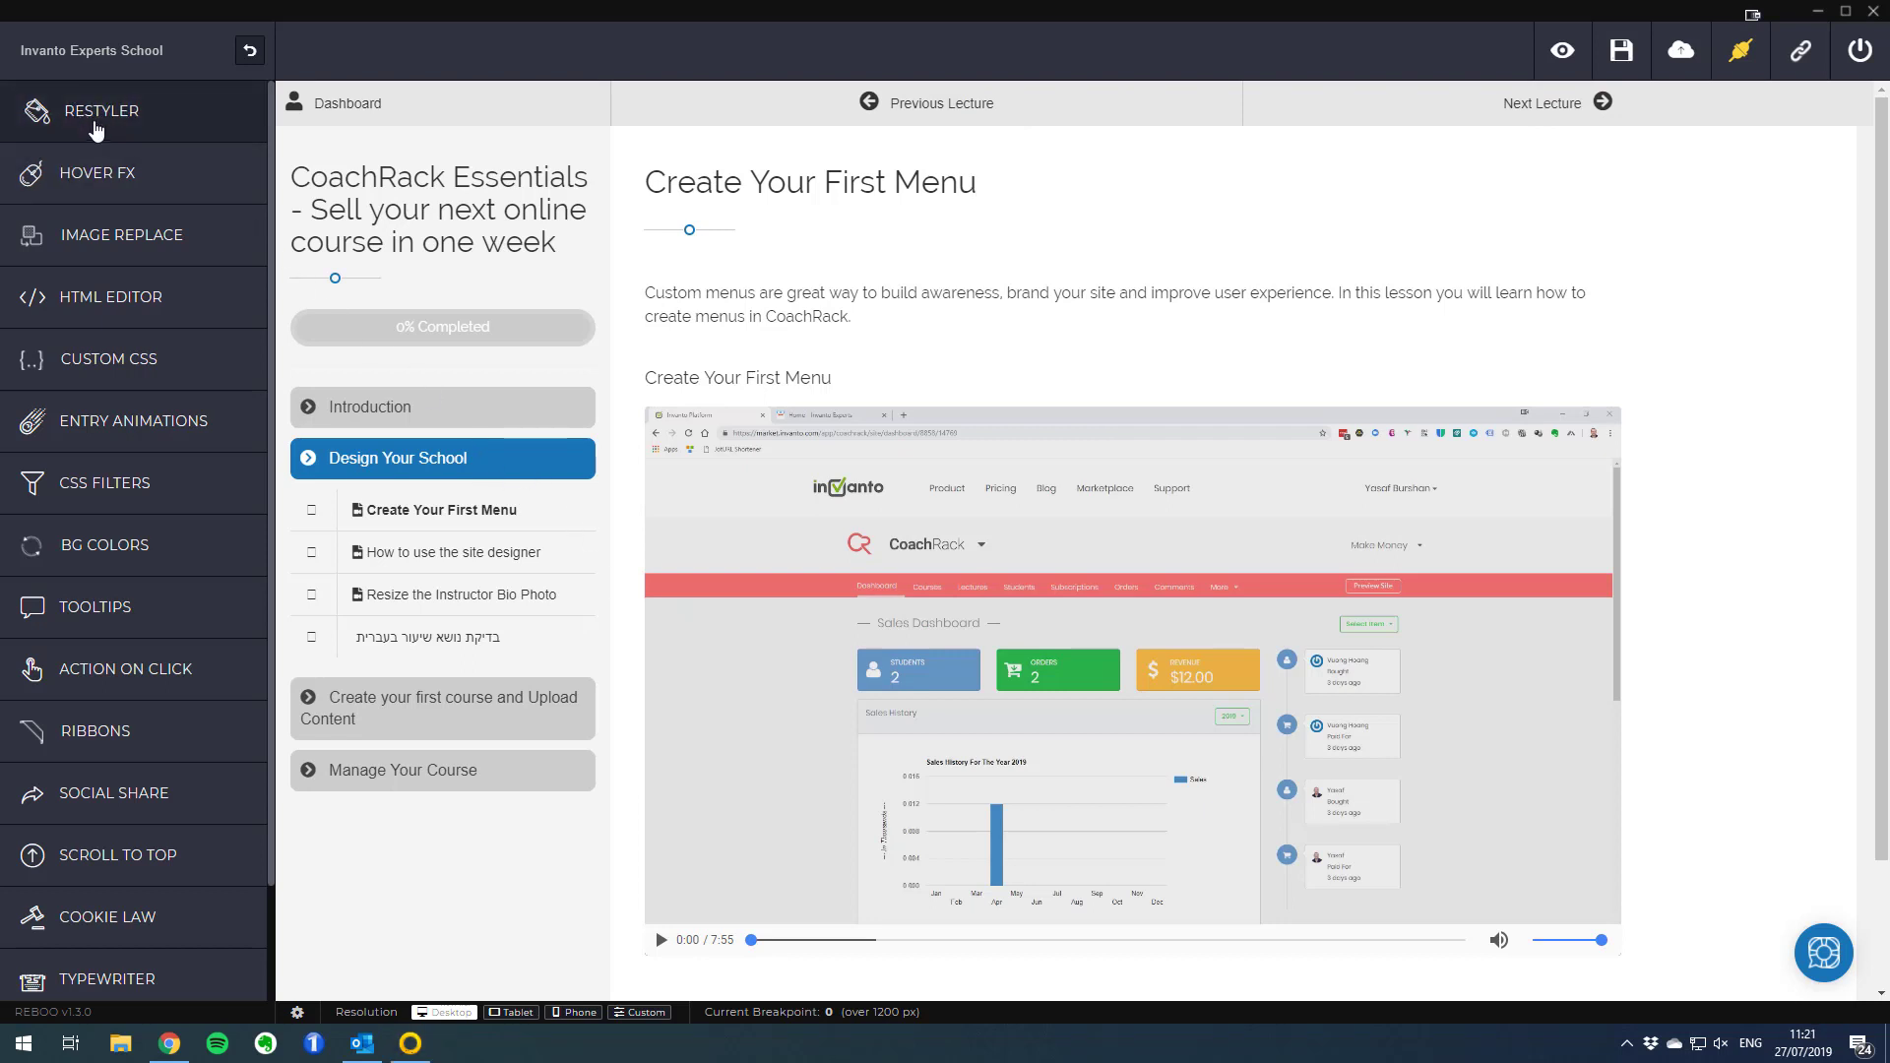
Start Restyler on the lecture page and delete the '- no name -' change on Previous Lecture
left_click(100, 110)
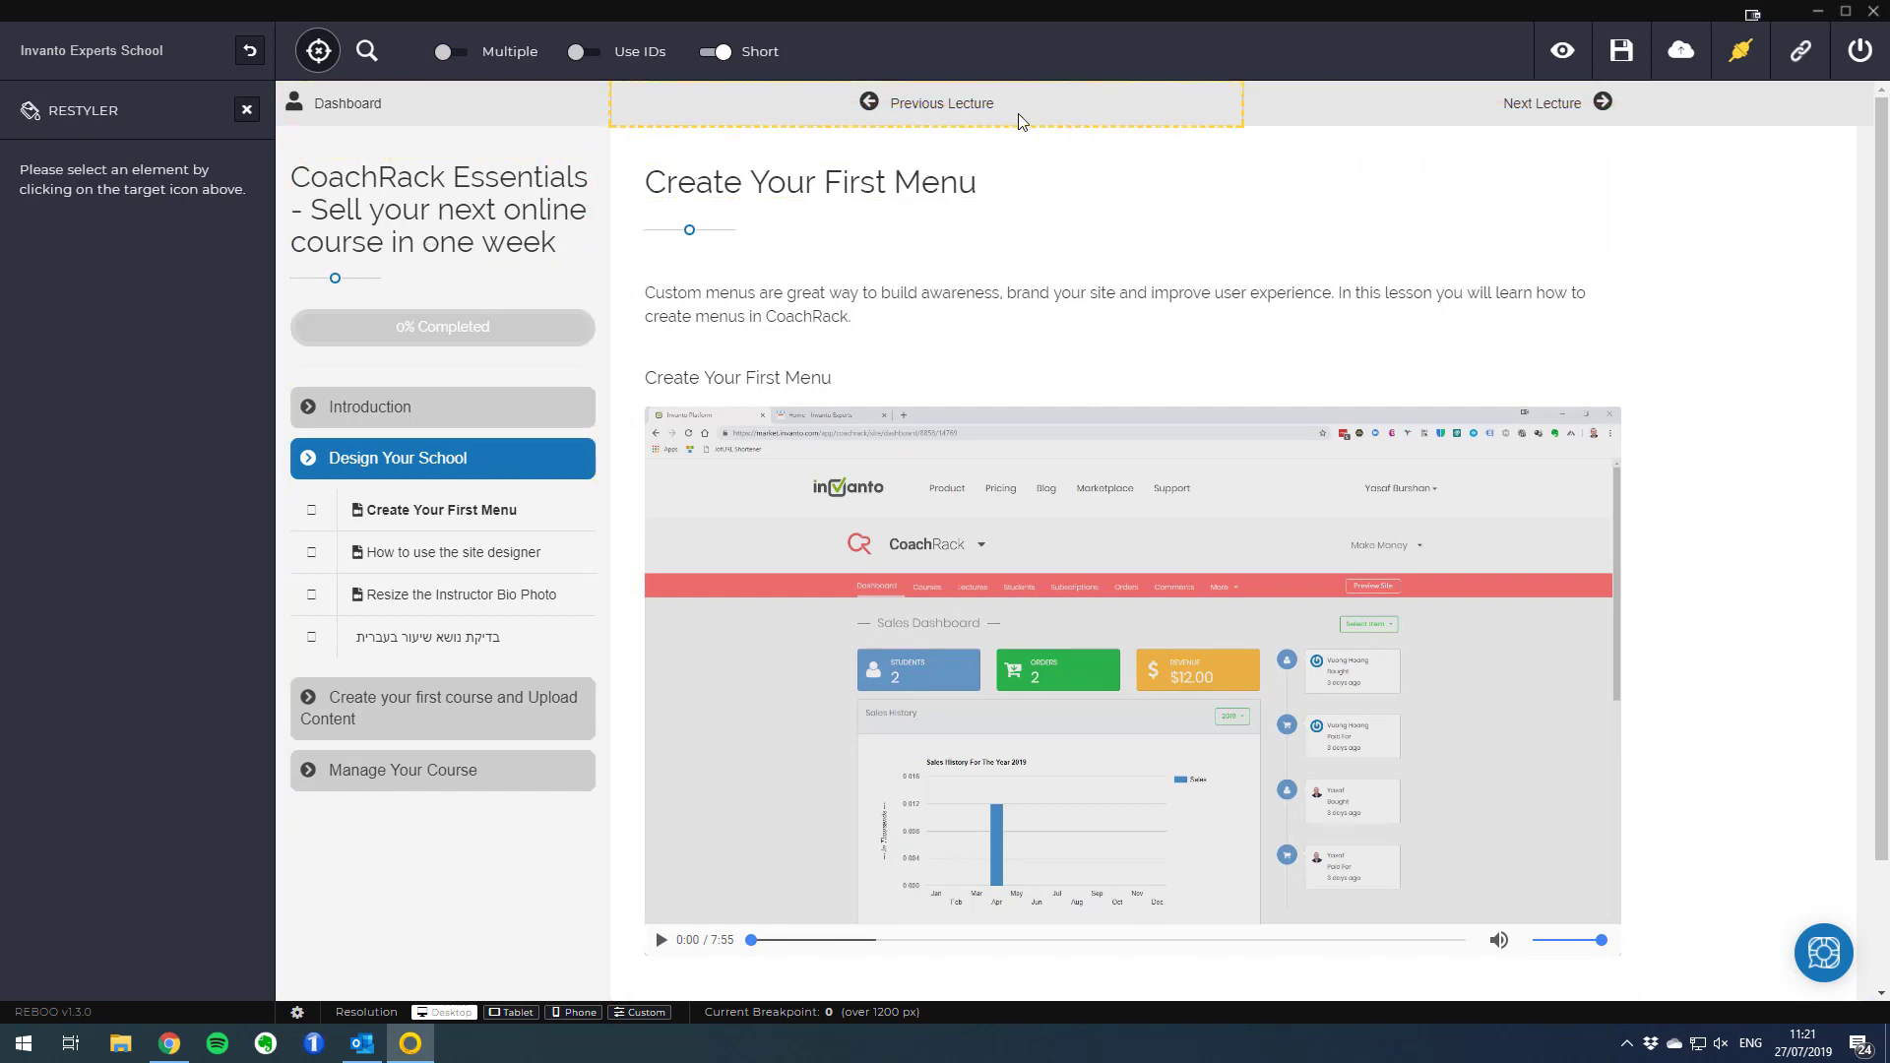
mouse_move(1033, 118)
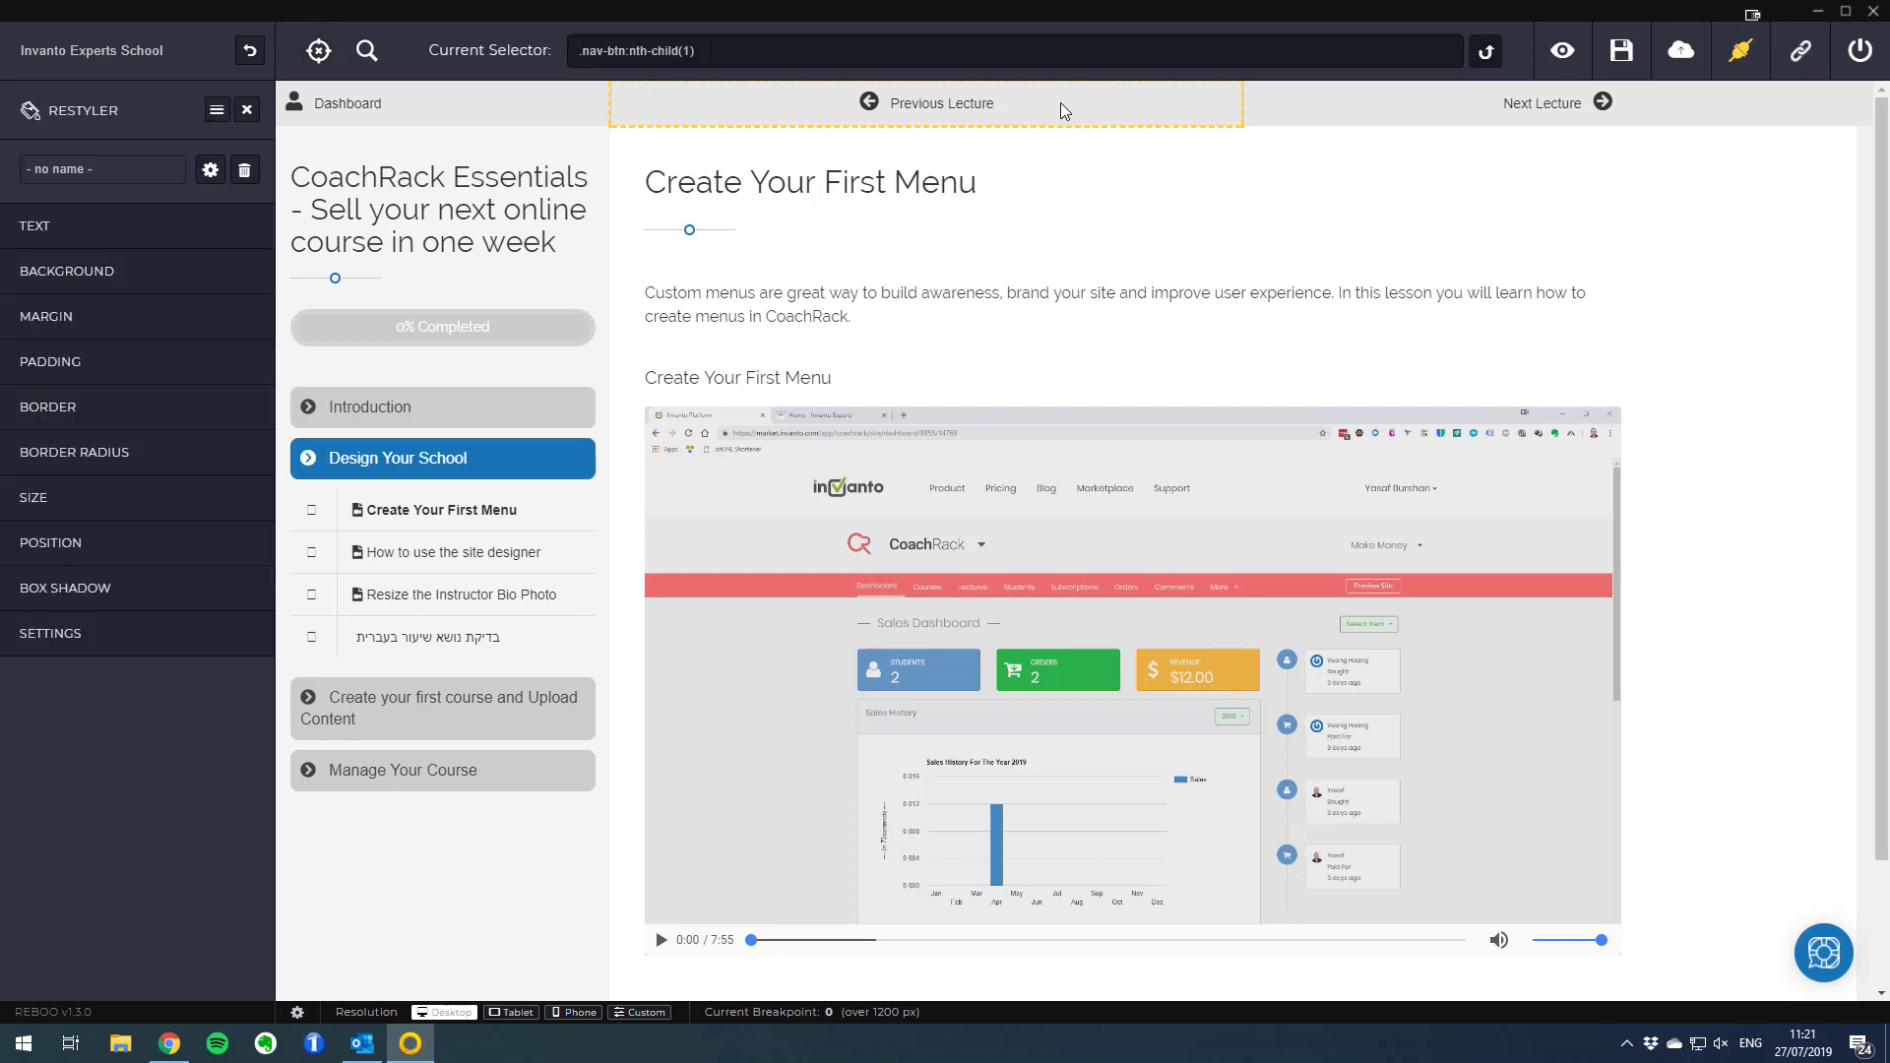
mouse_move(132, 632)
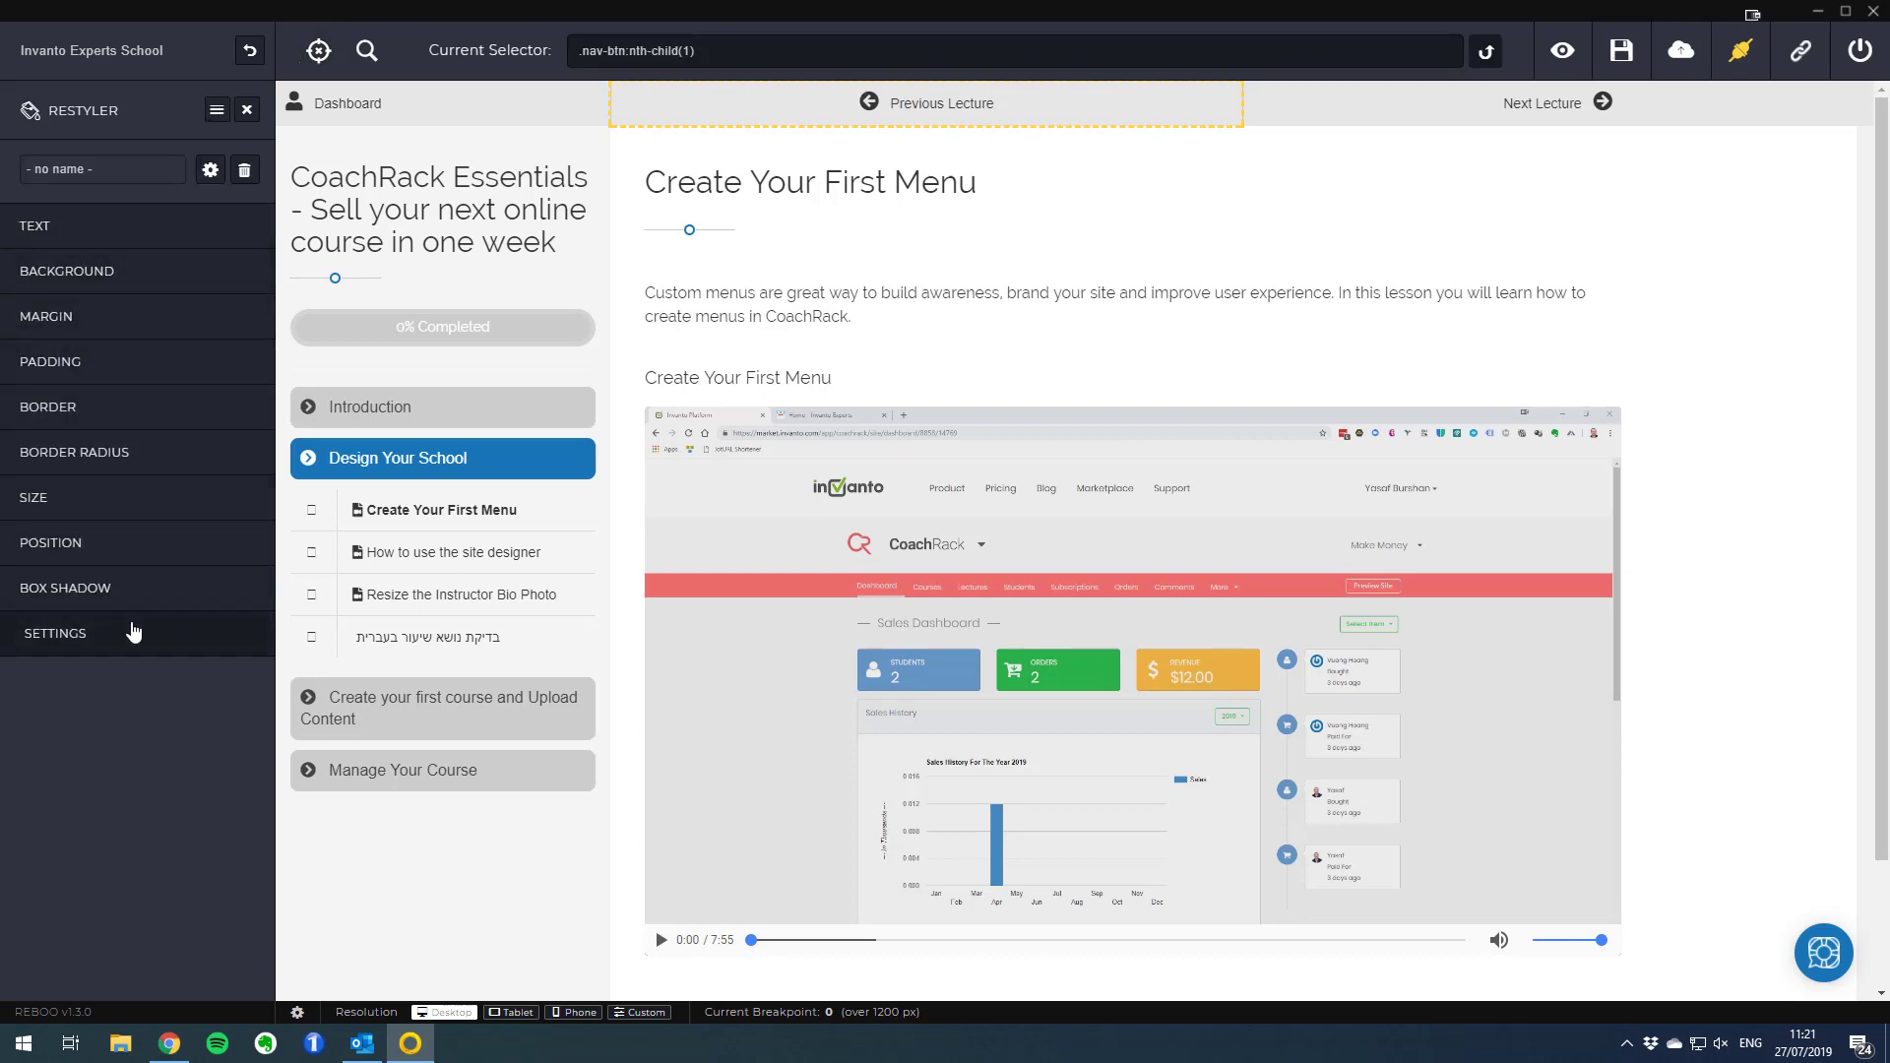
mouse_move(164, 648)
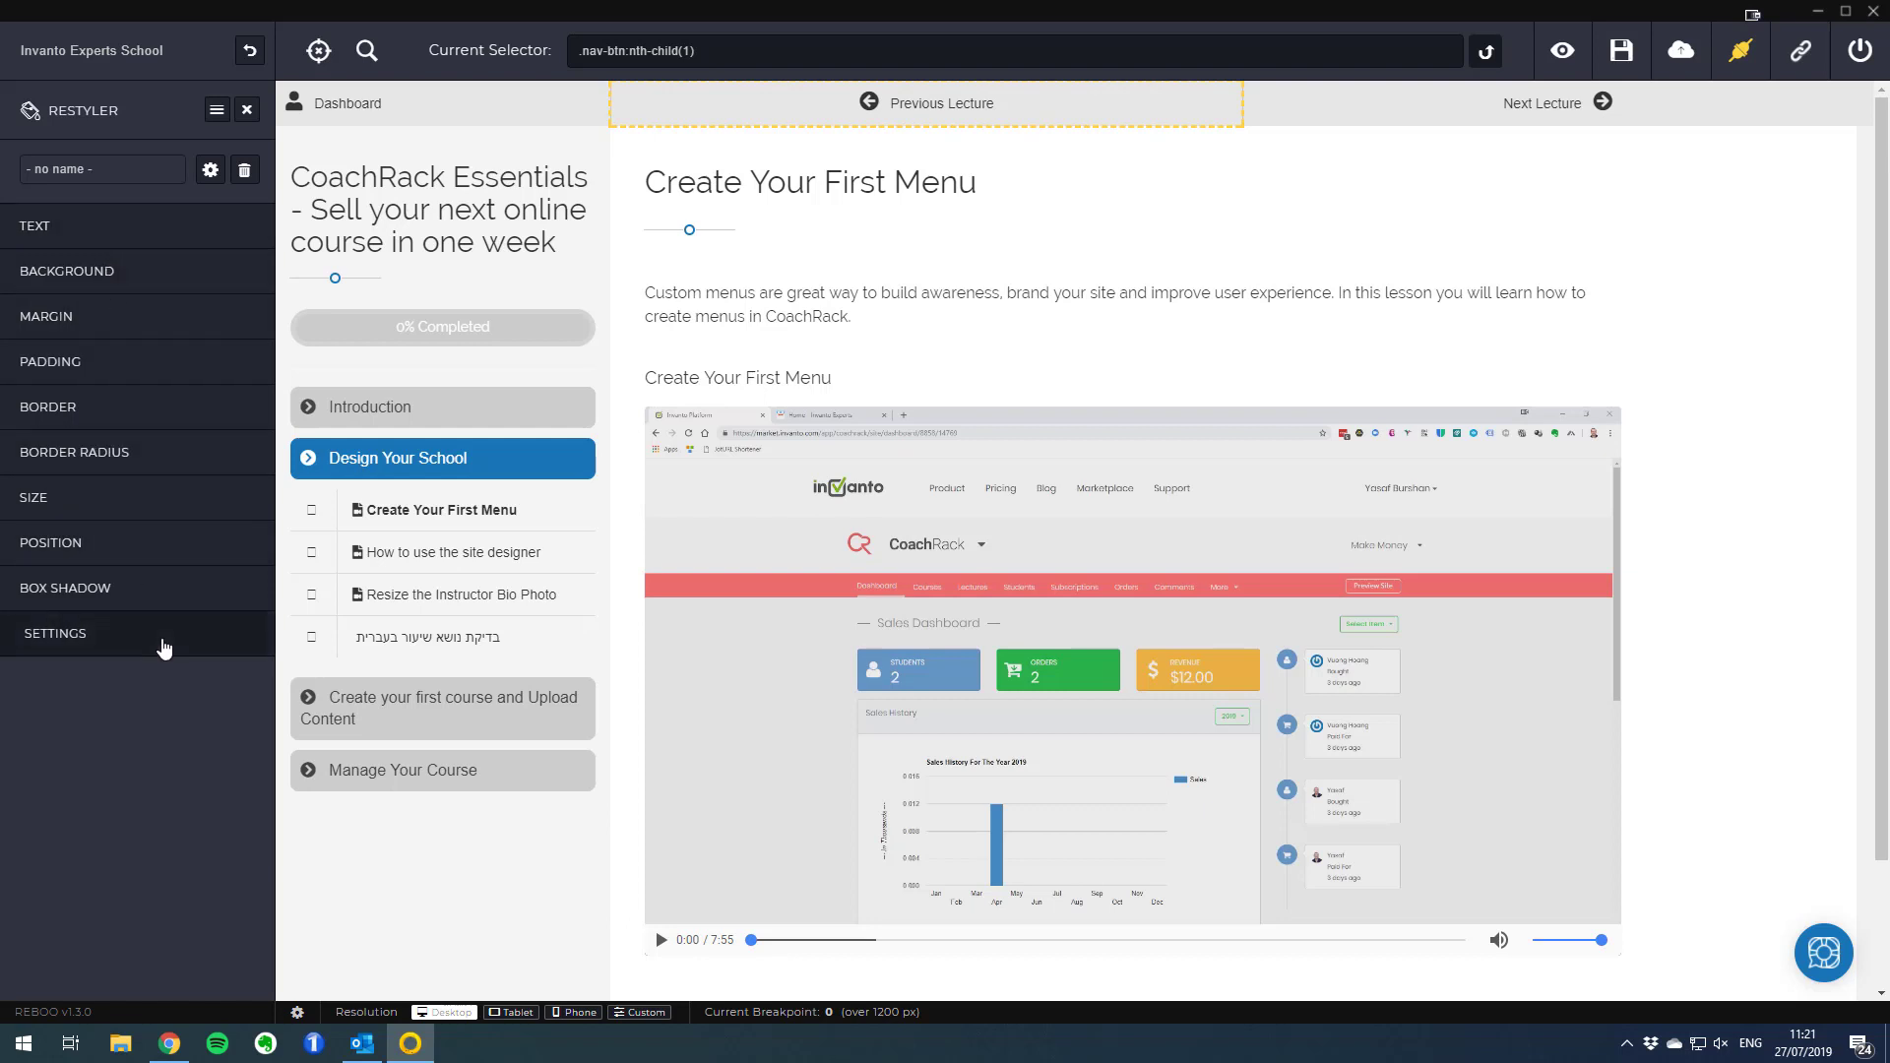
mouse_move(238, 506)
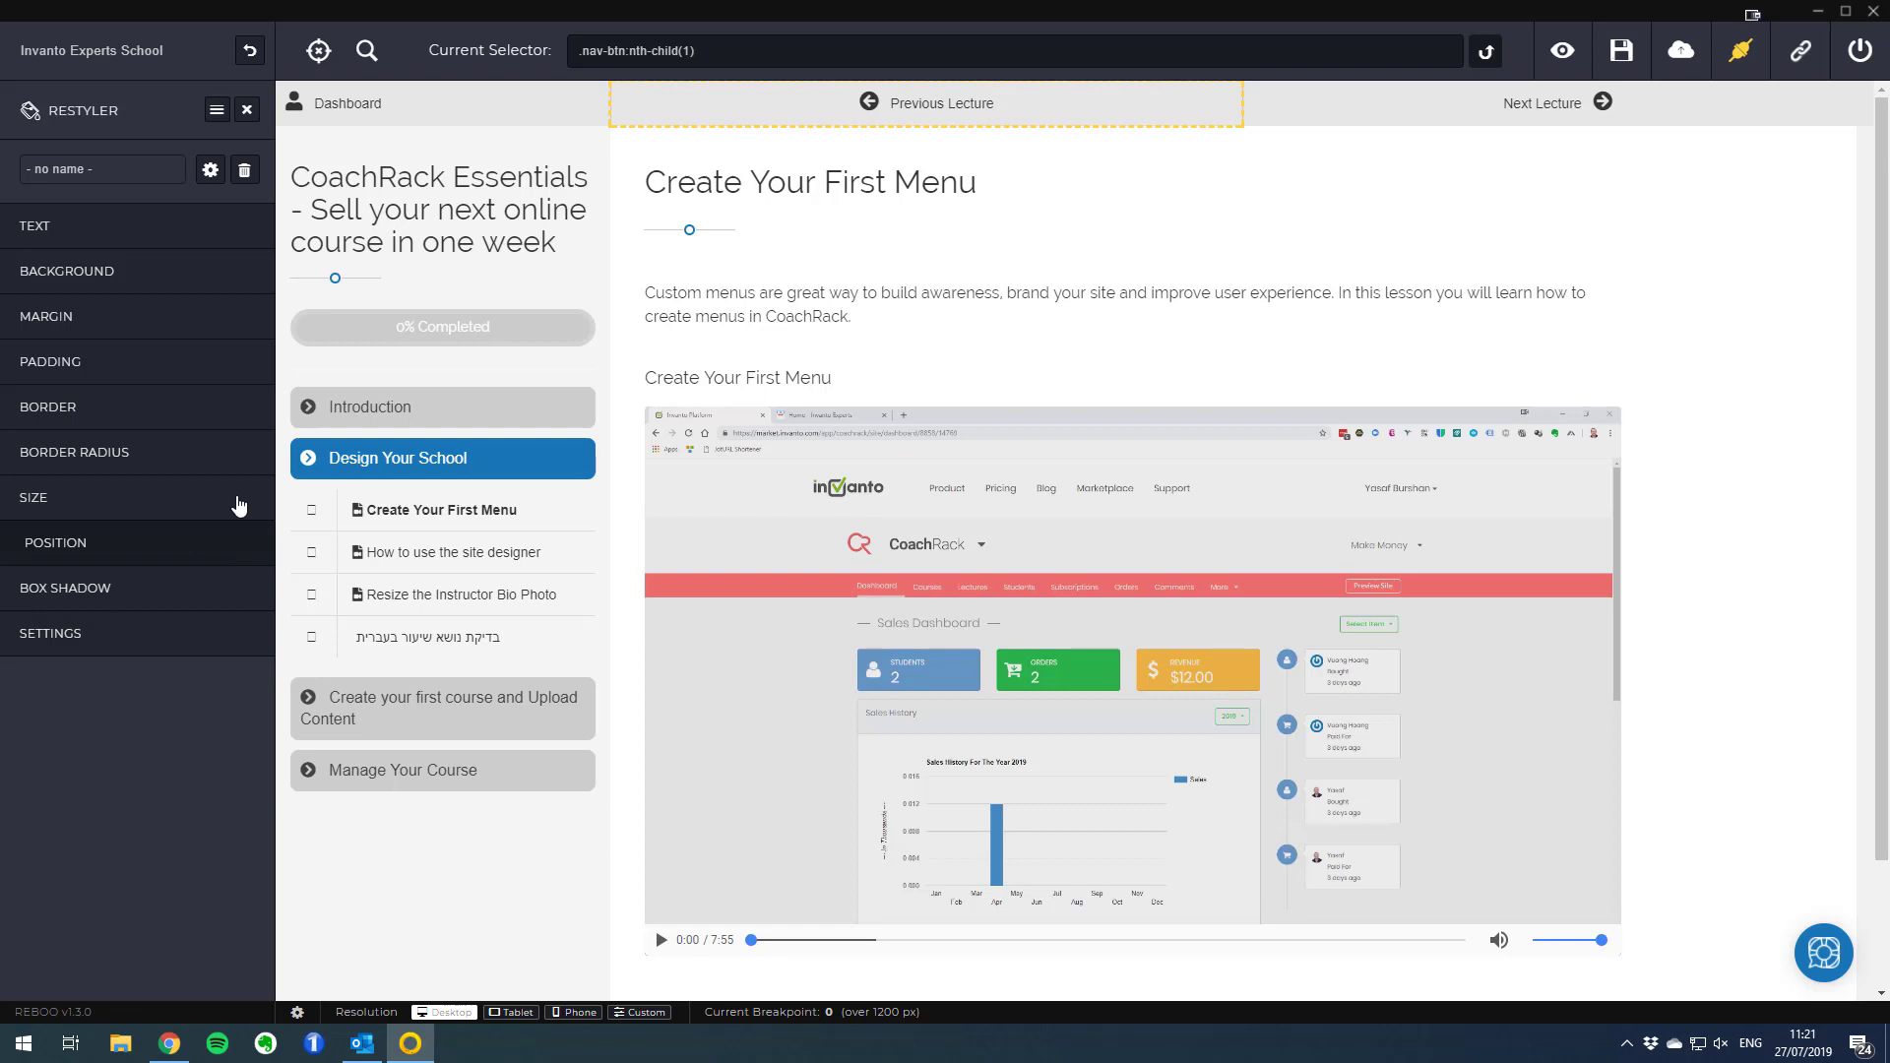
mouse_move(244, 170)
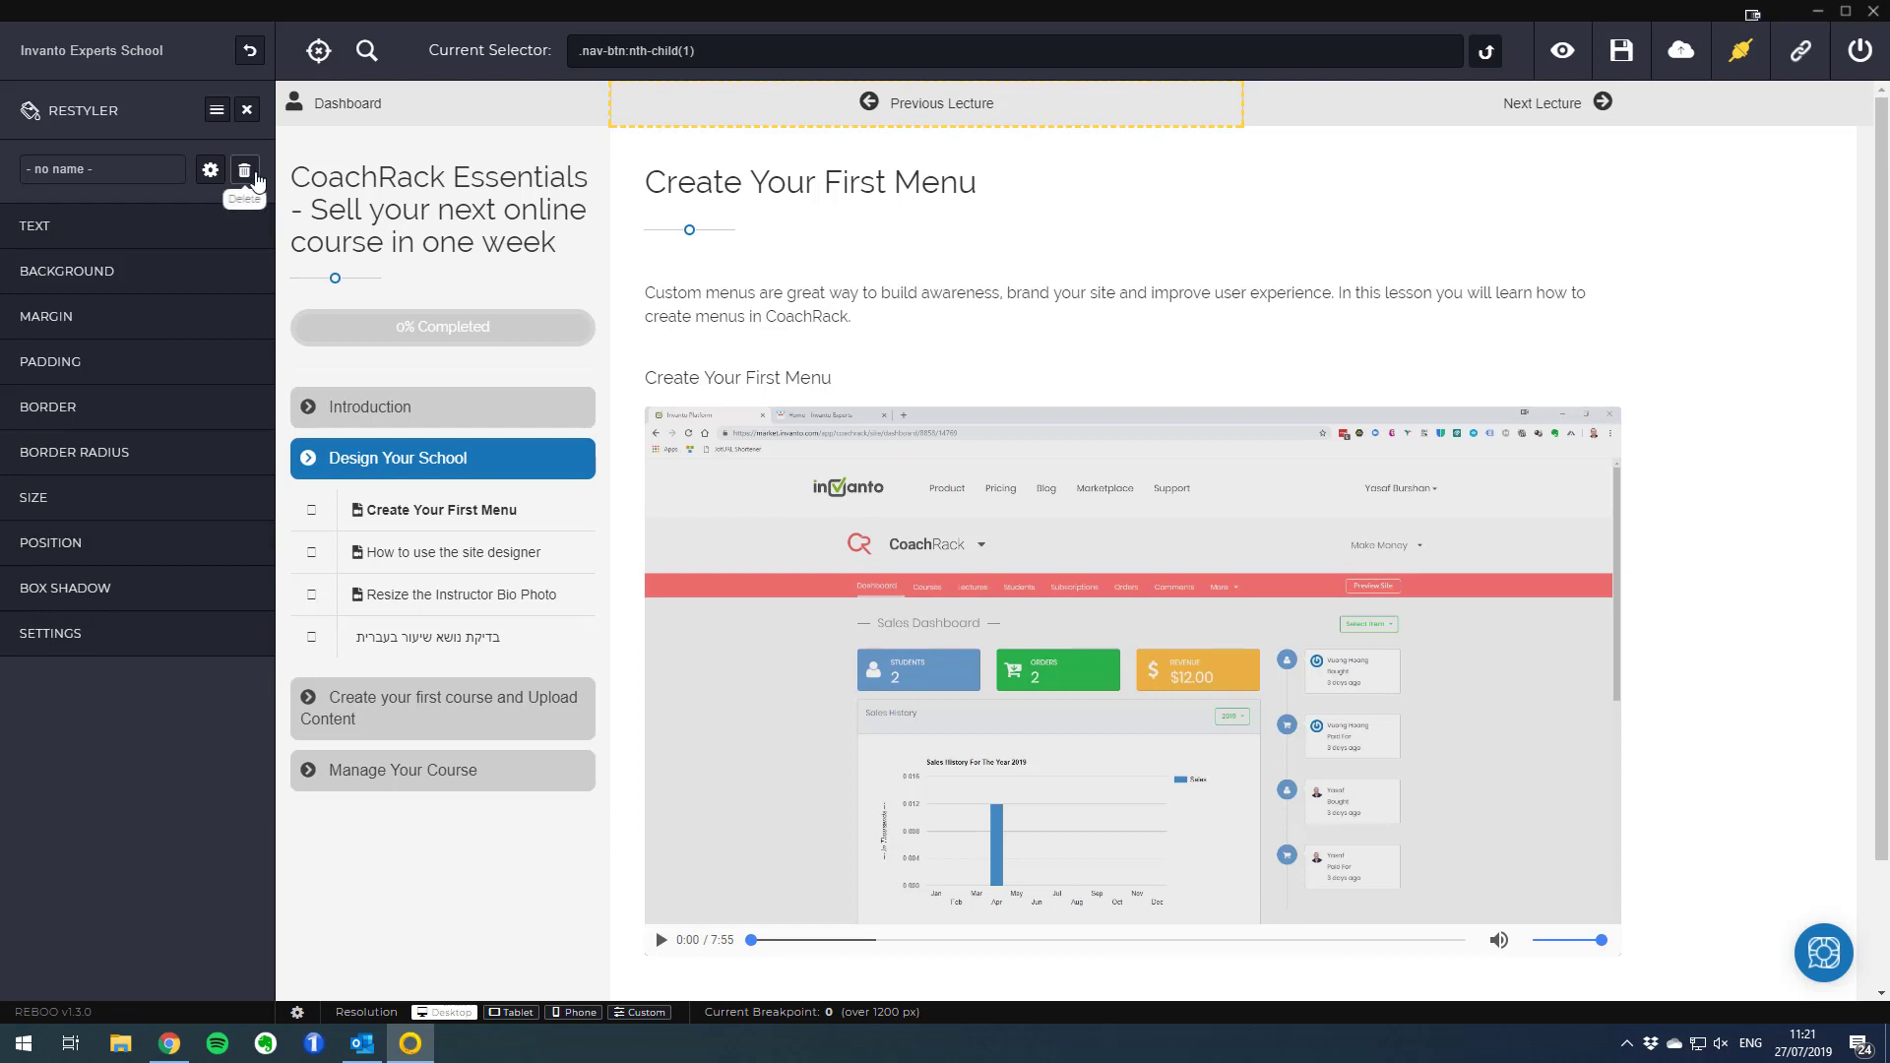
left_click(244, 169)
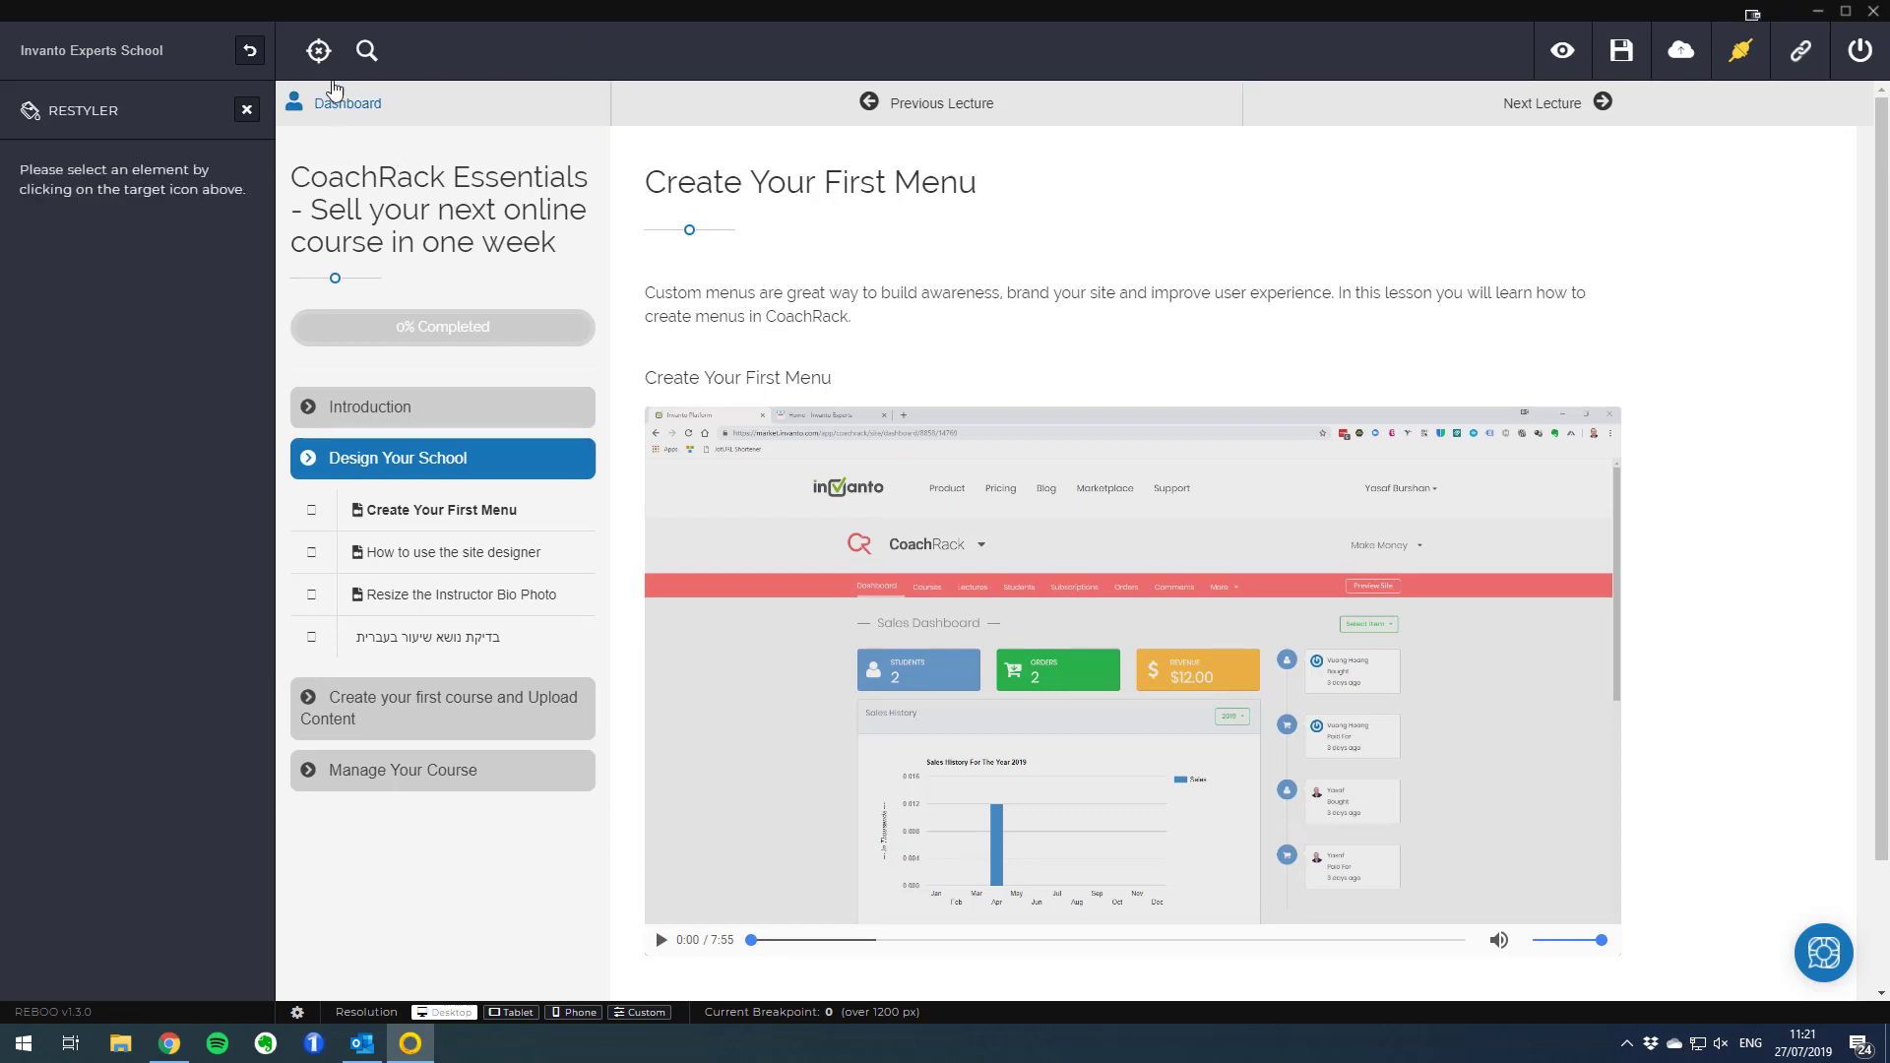
mouse_move(319, 52)
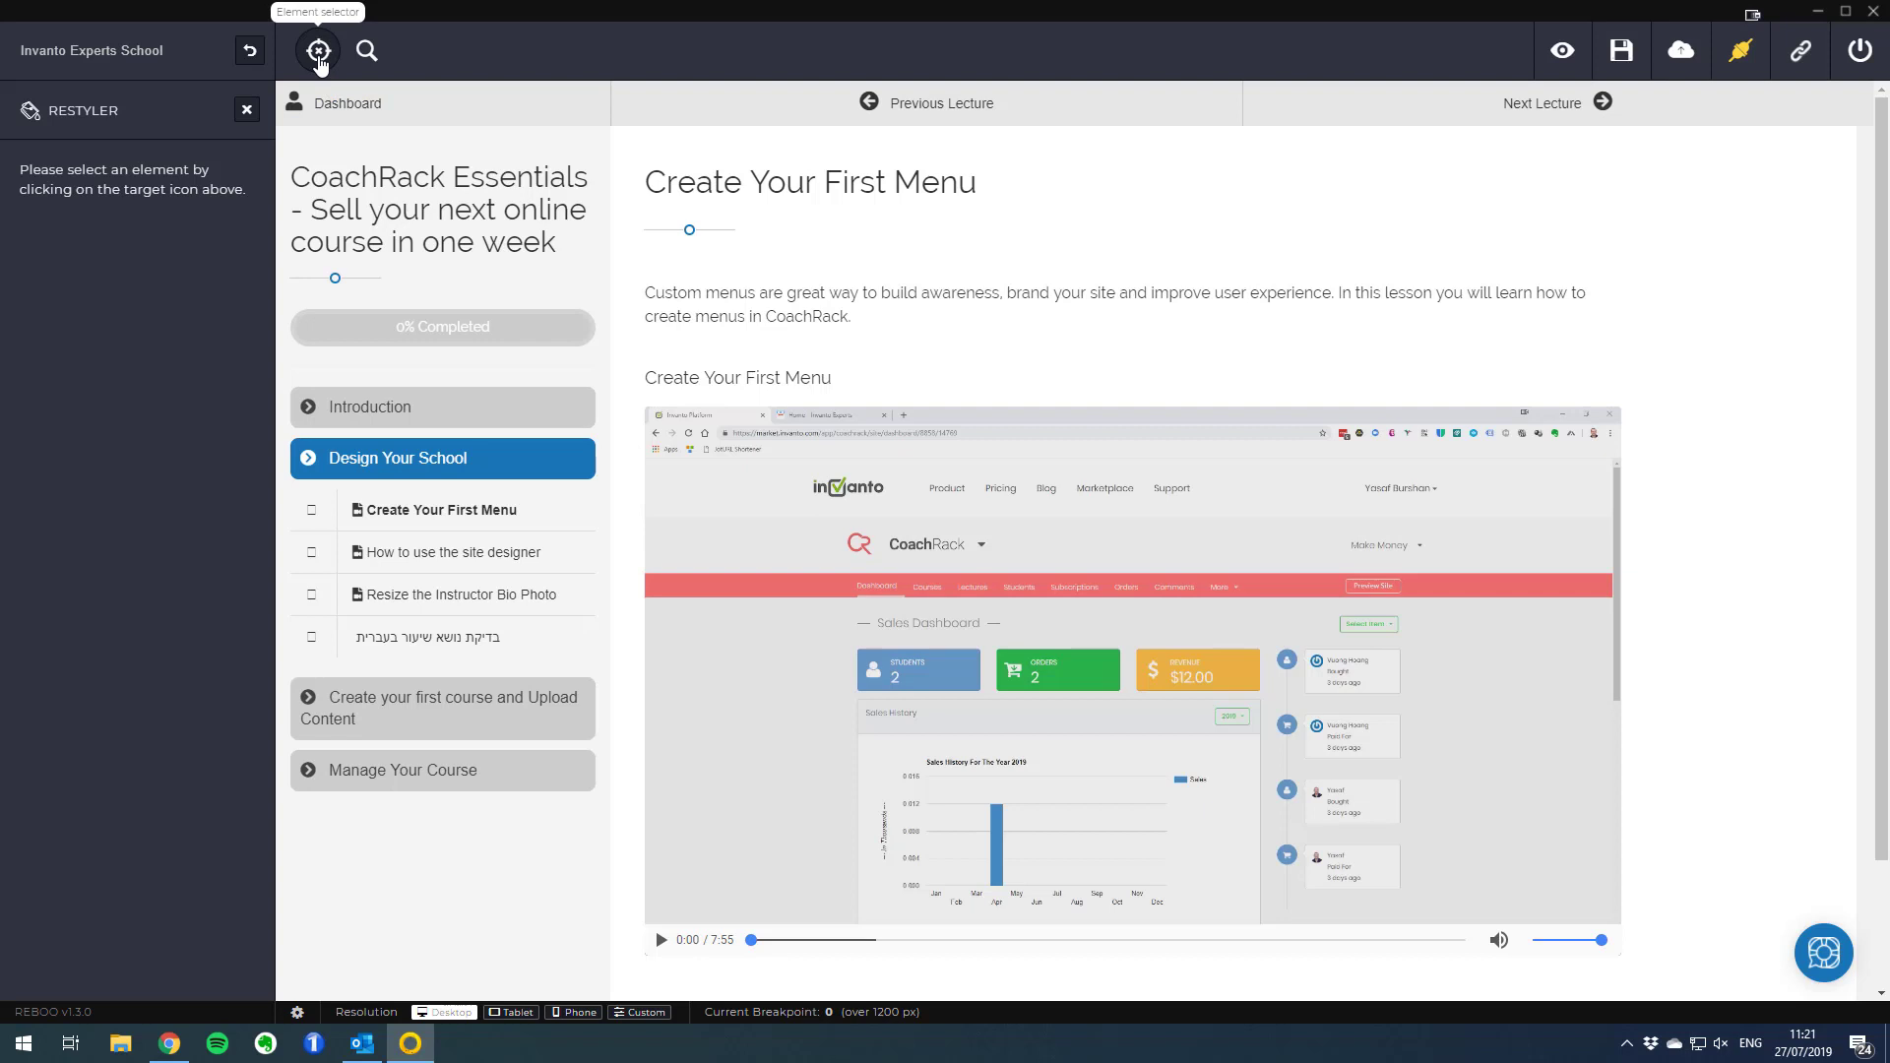
Pick the lecture nav links and name the change 'Remove nav from to bar'
left_click(317, 51)
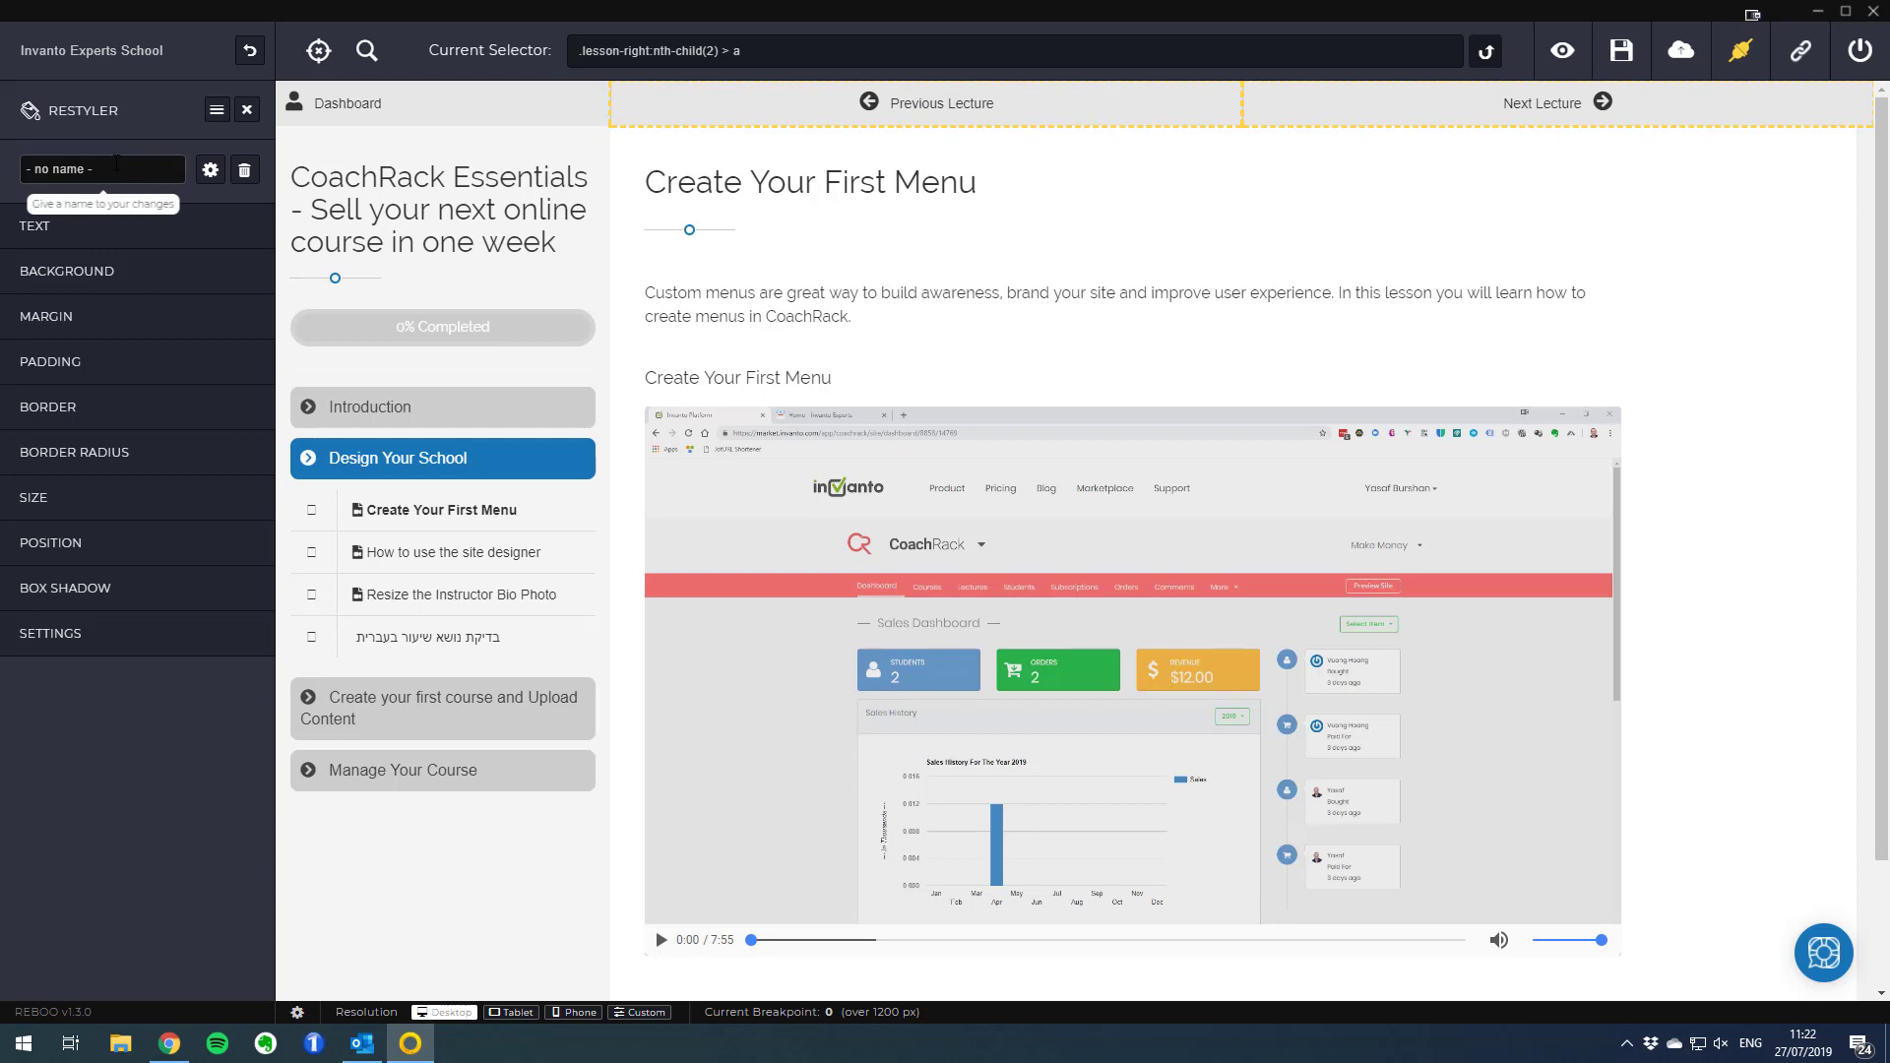
left_click(101, 170)
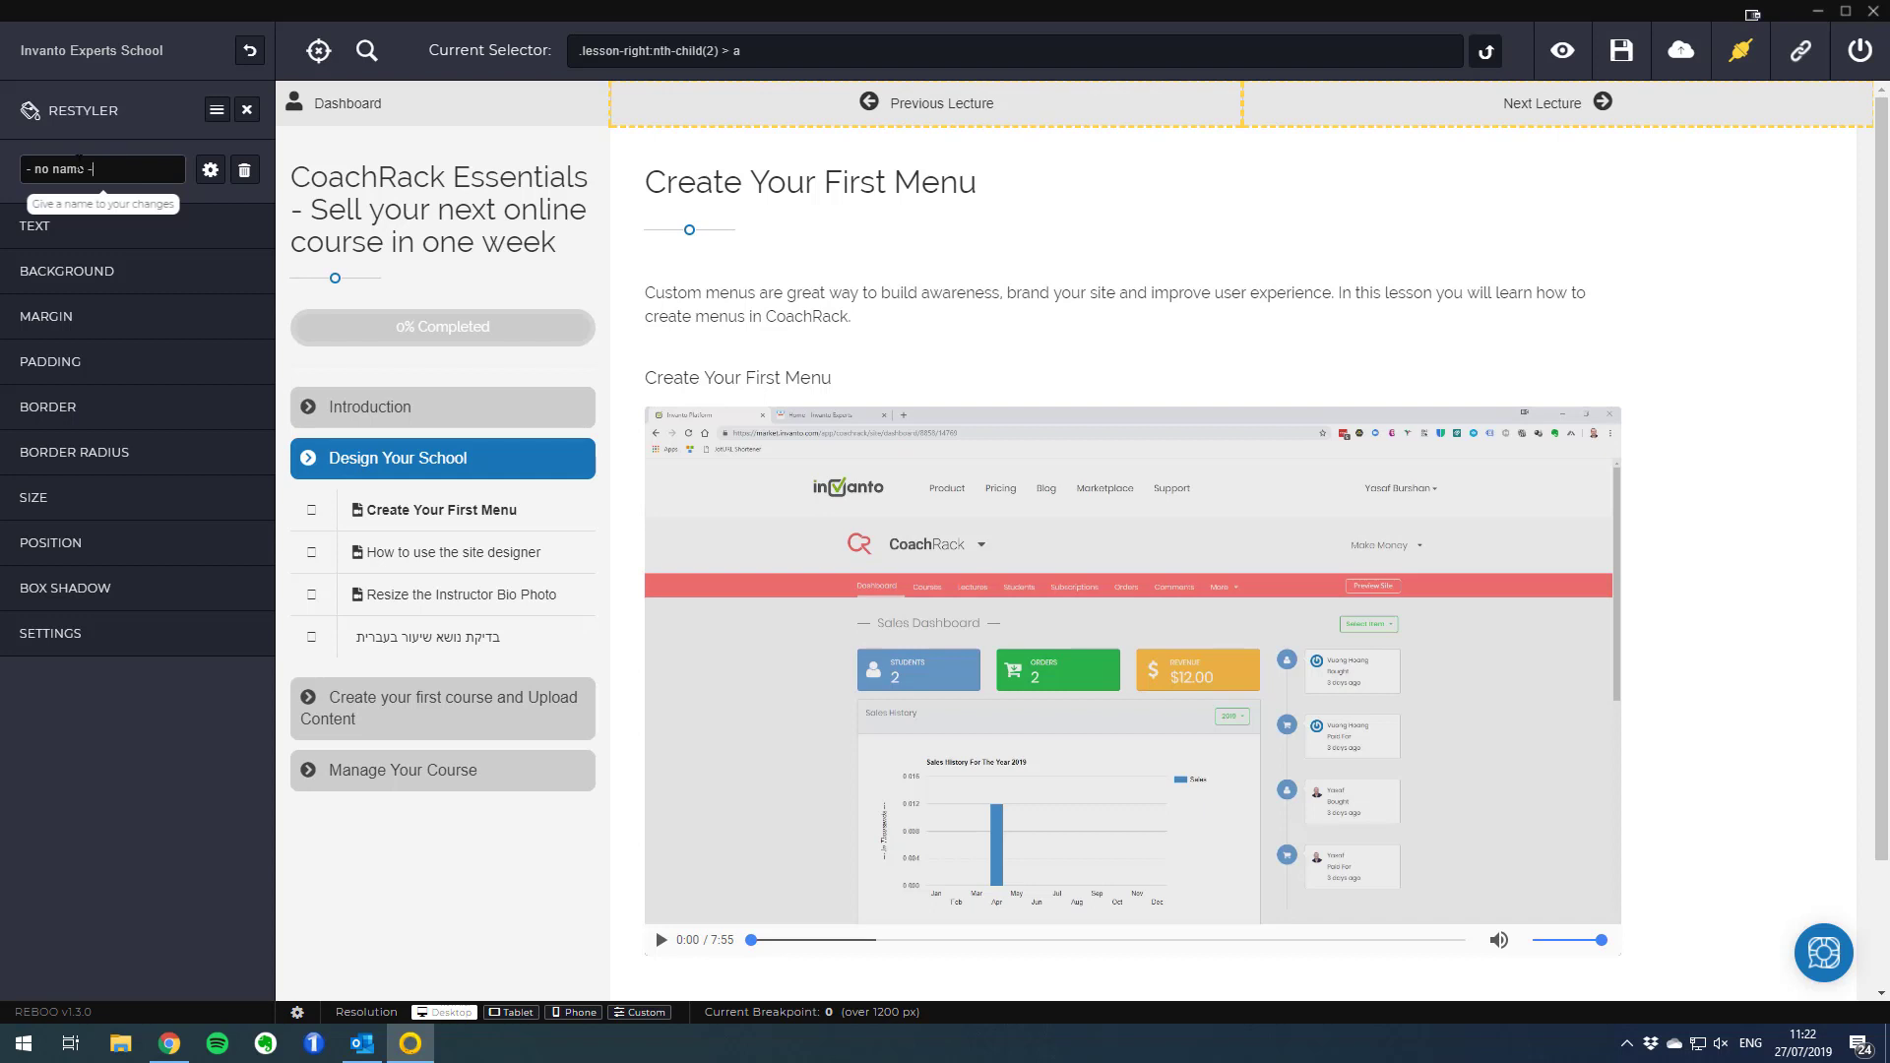
triple_click(102, 169)
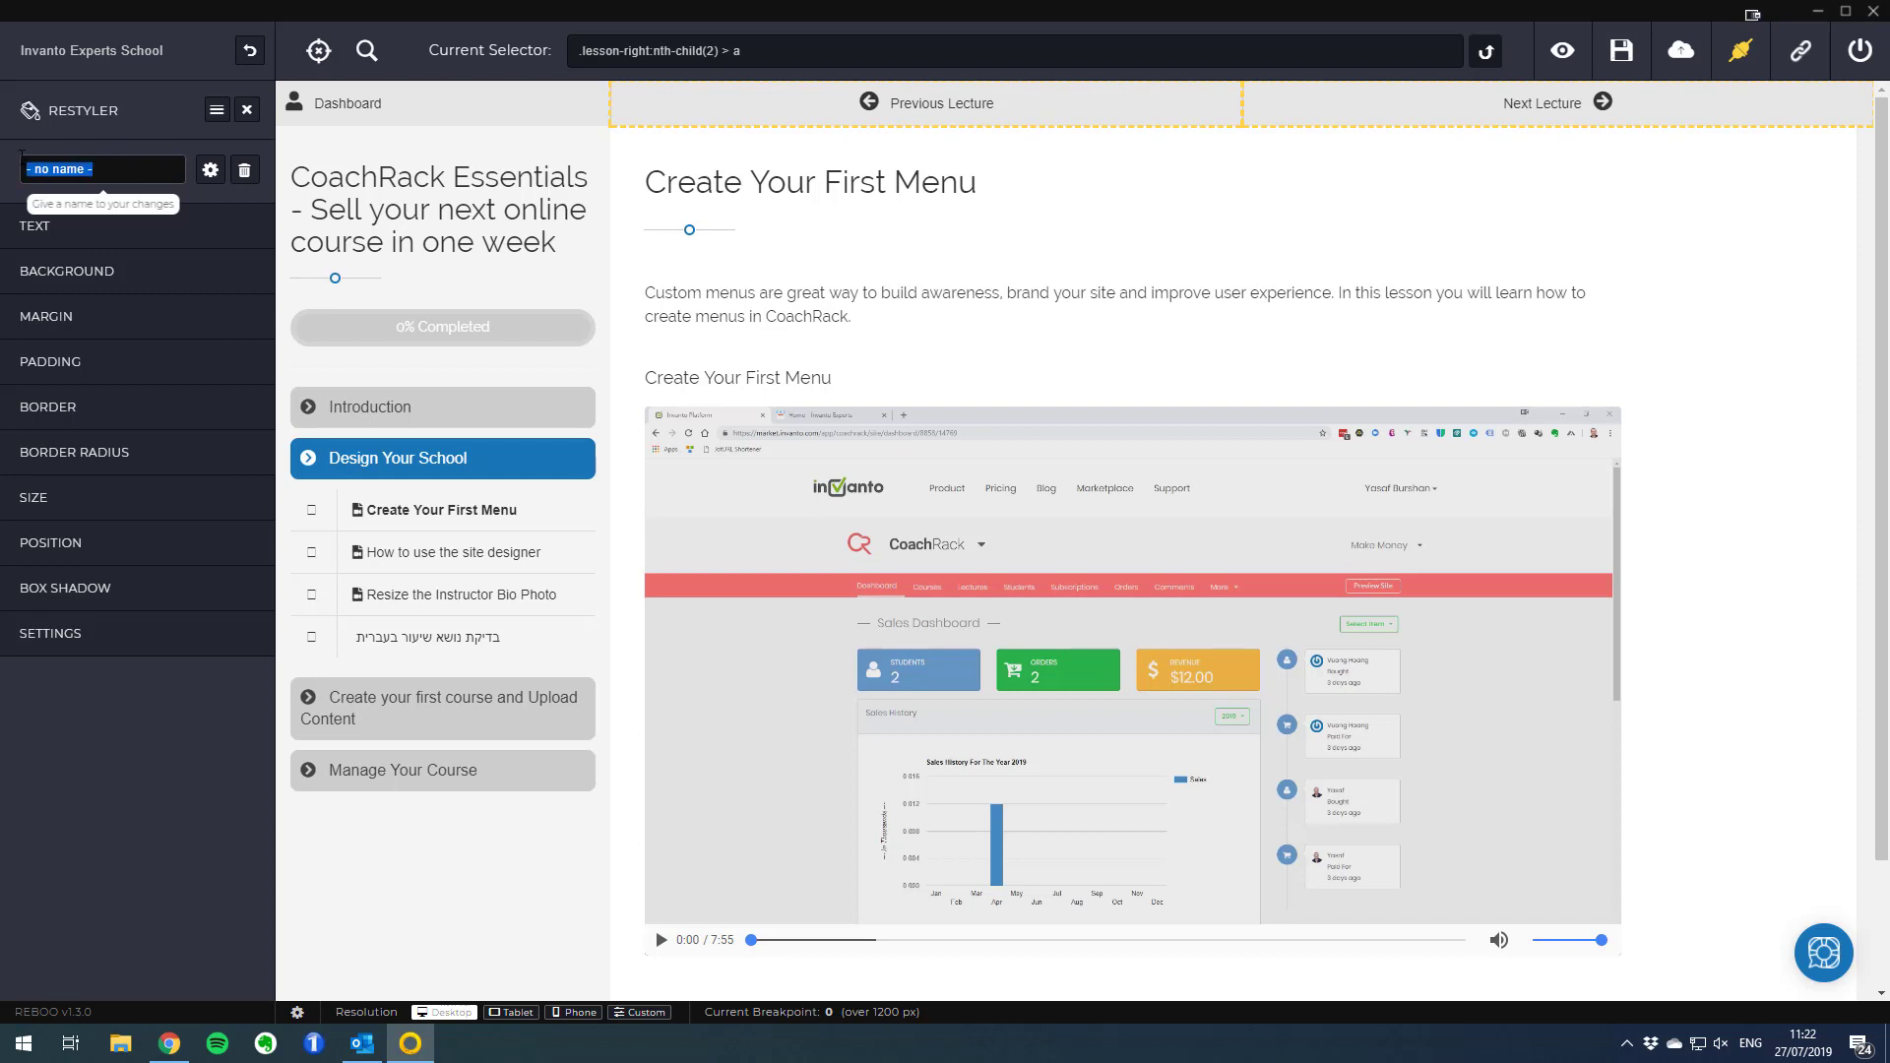
type("Remove")
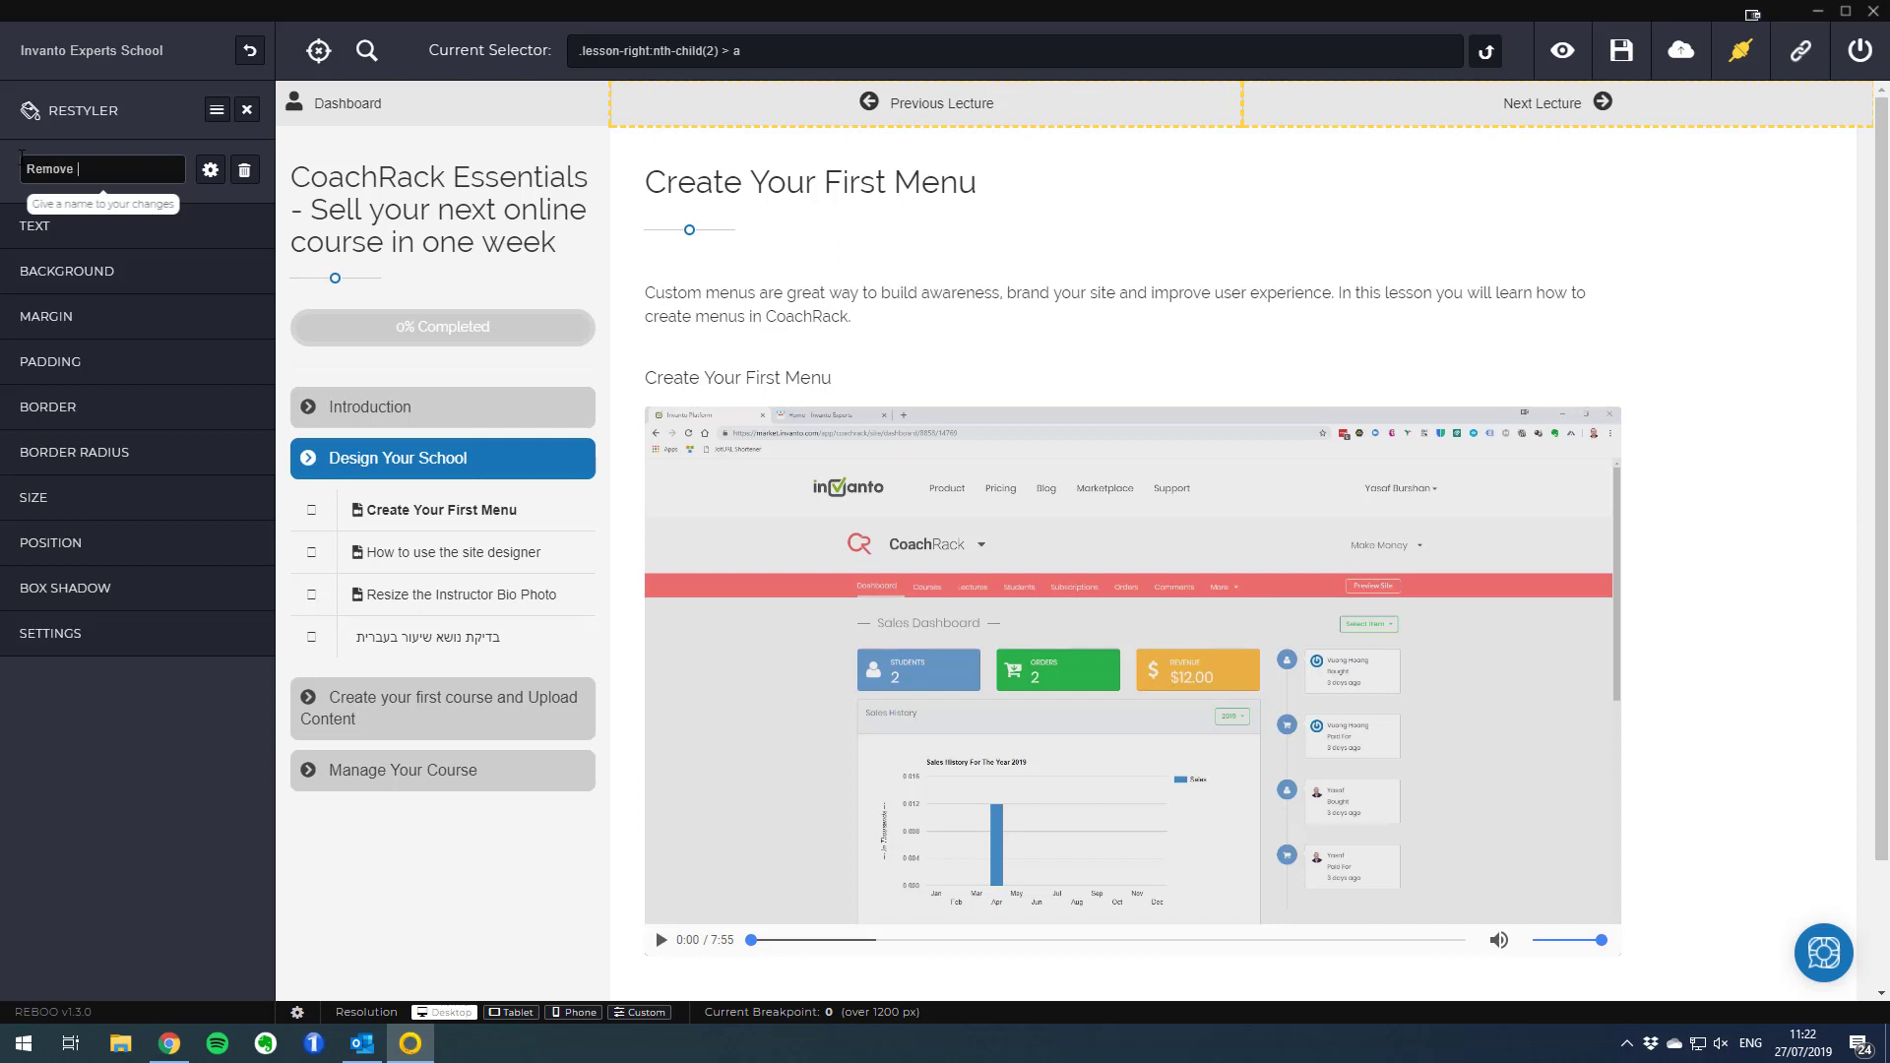
type("nav f")
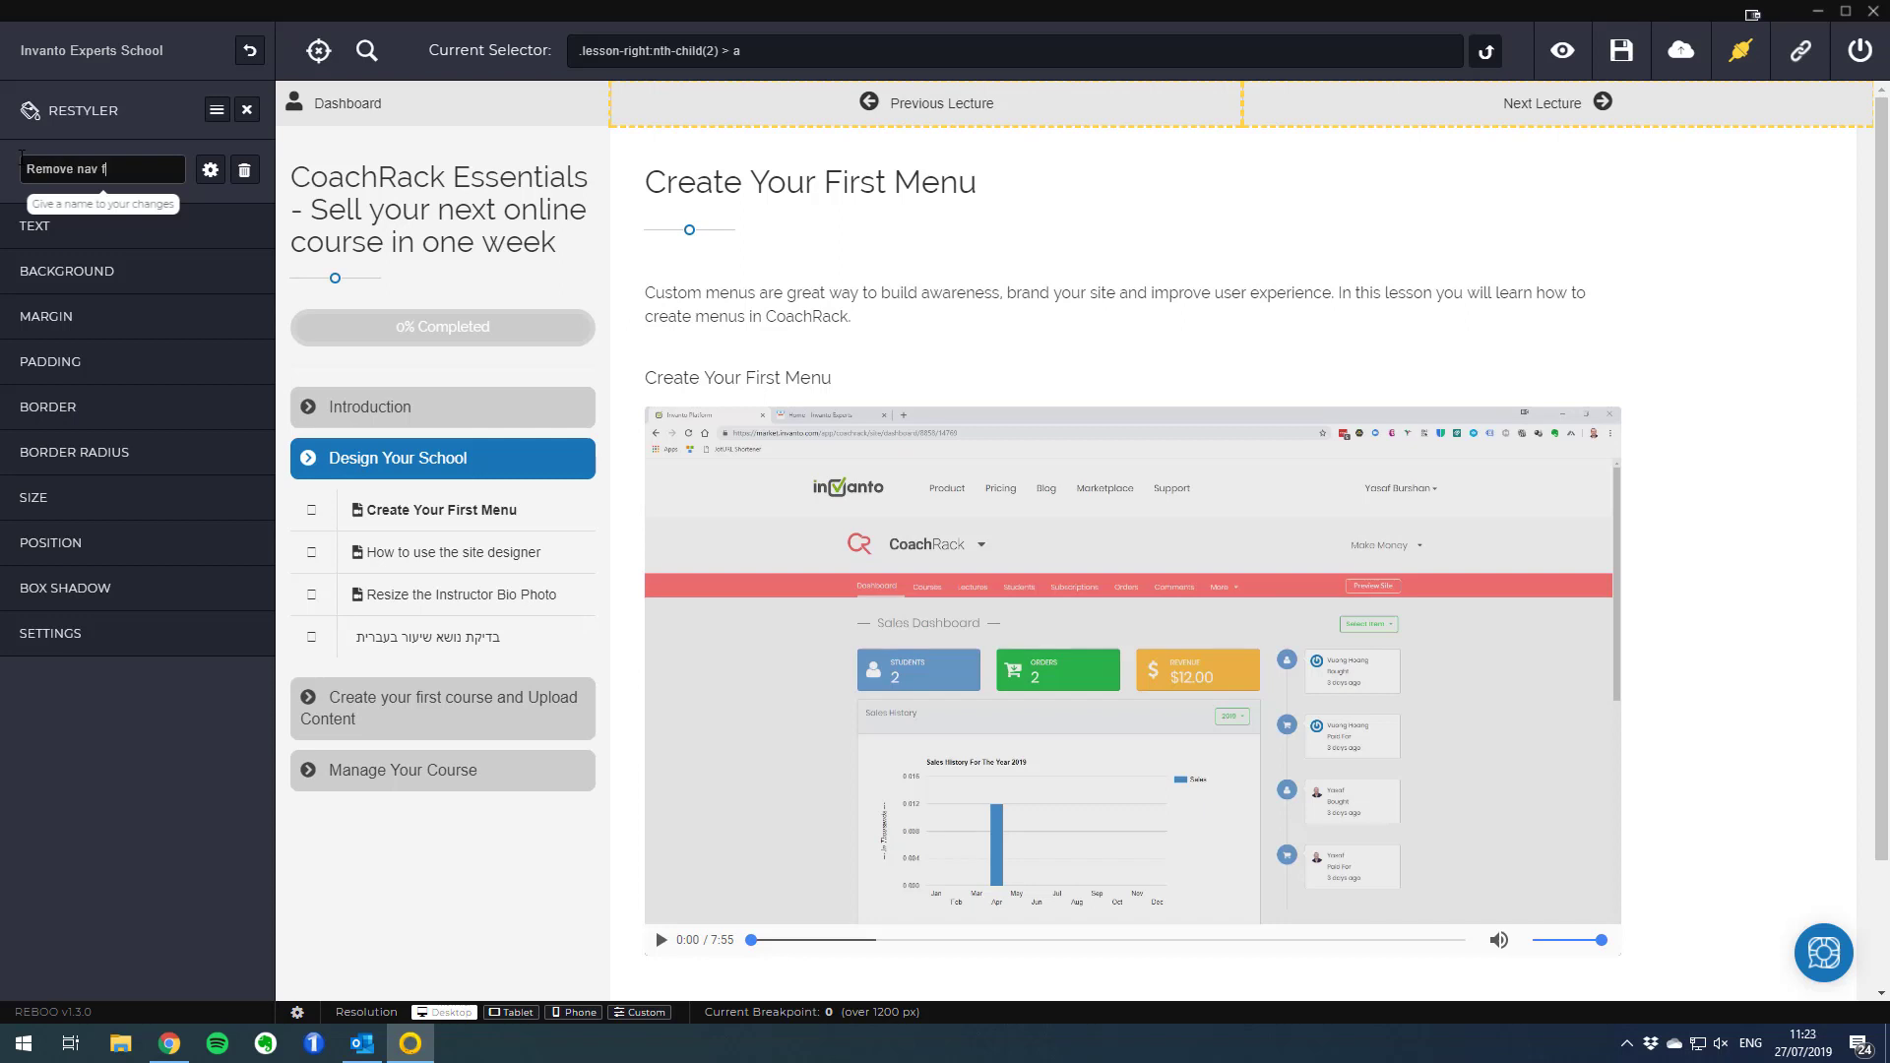
type("rom")
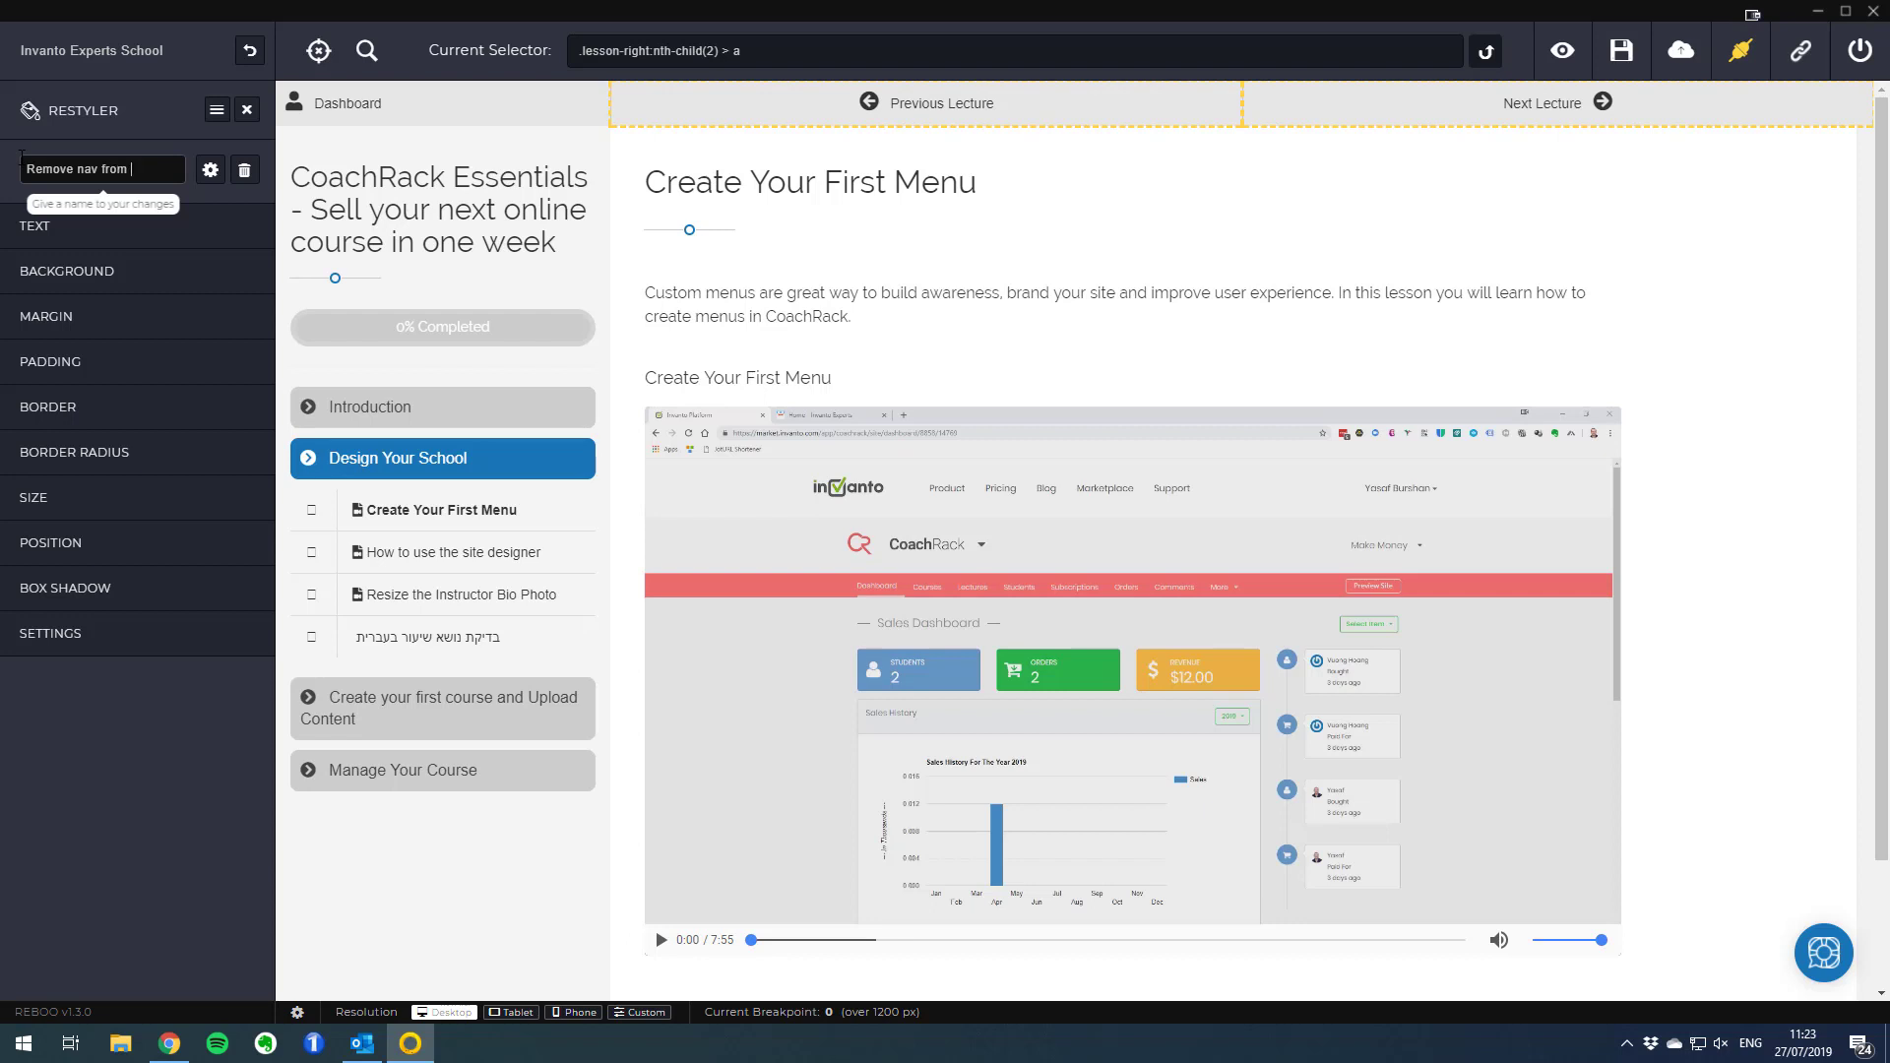
type("to b")
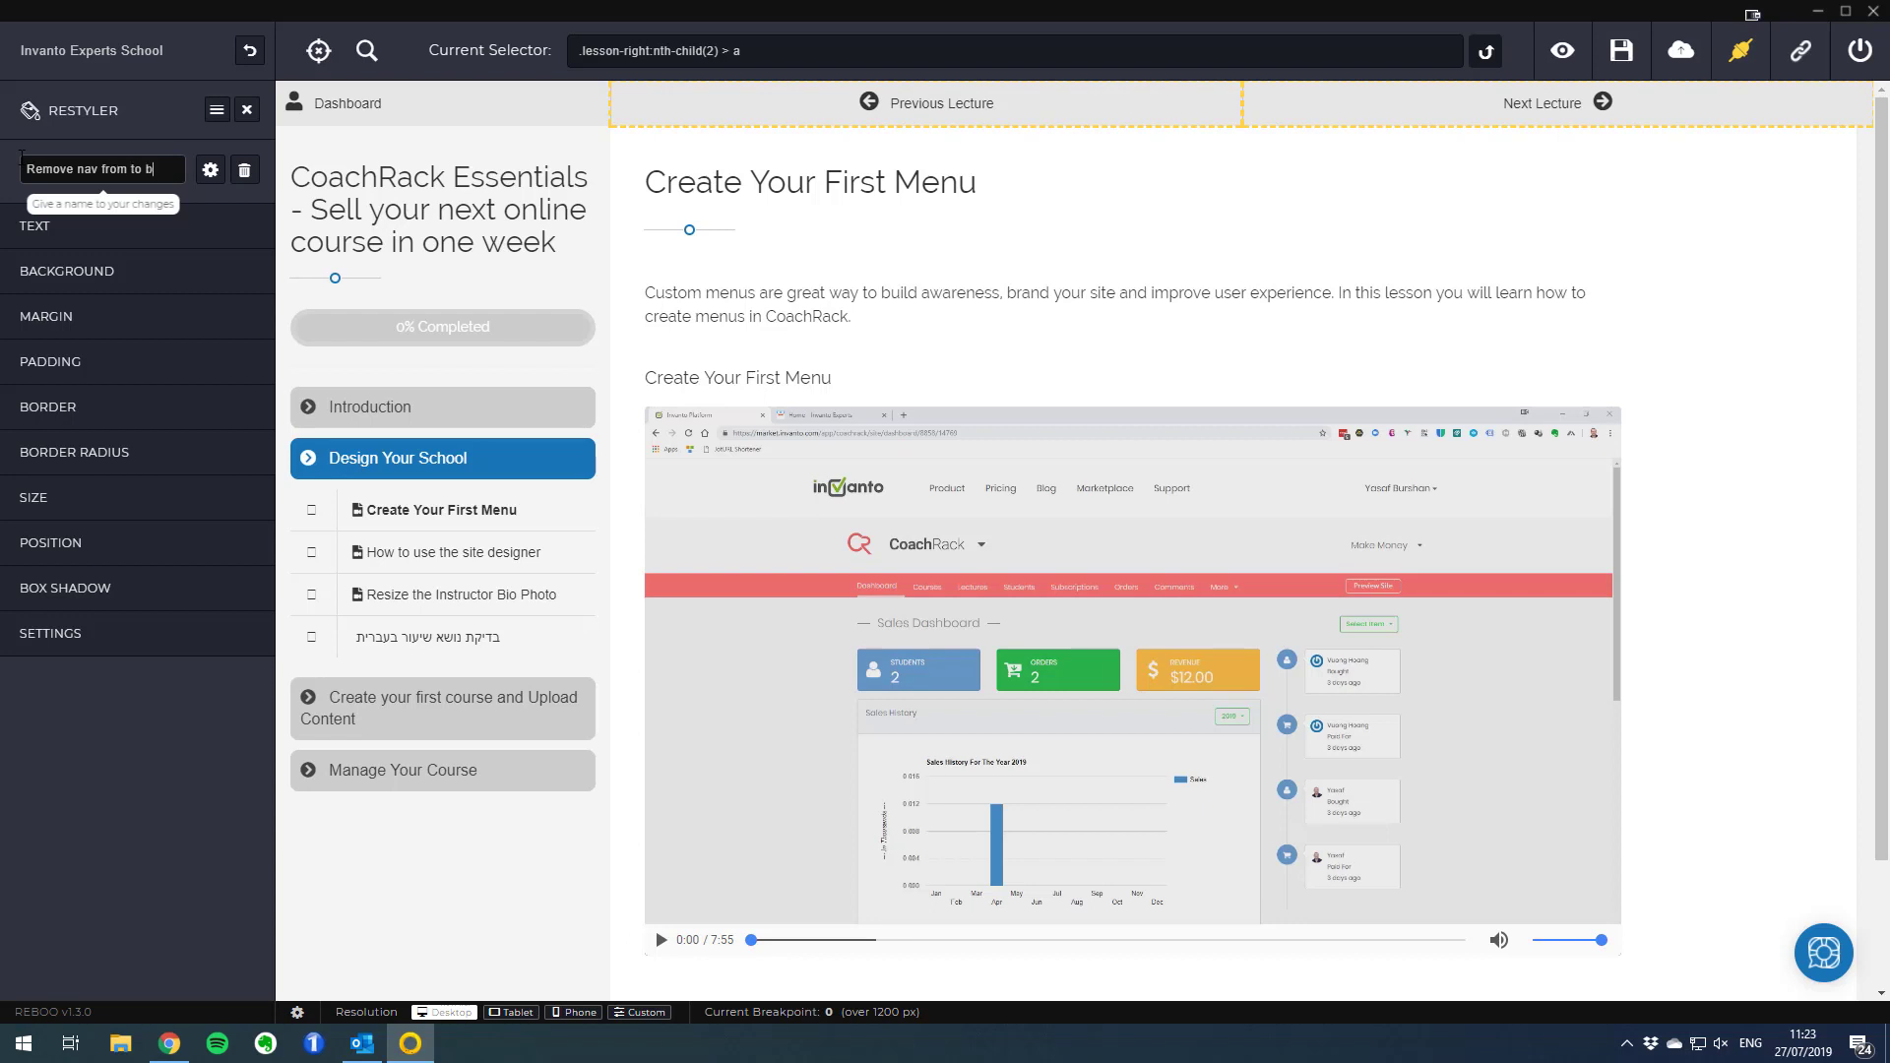
type("ar")
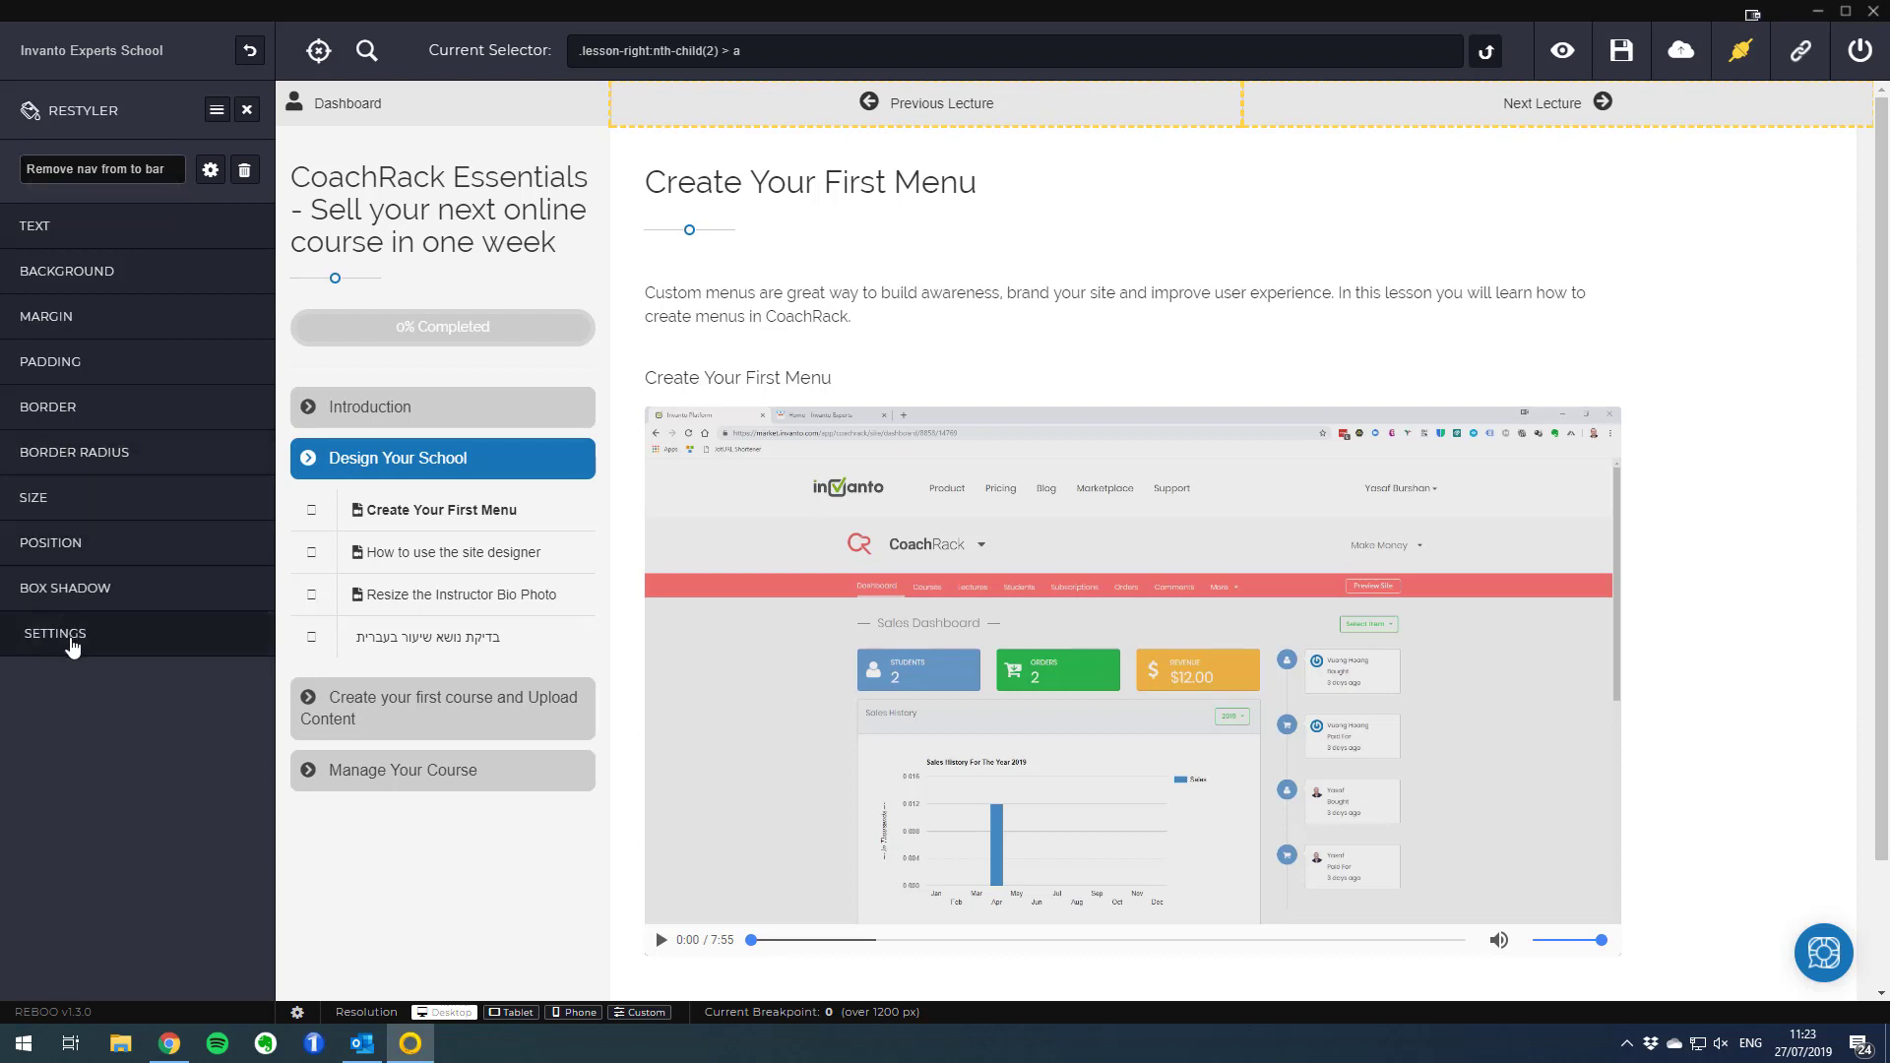
Set Visibility to hidden under SETTINGS so the top Previous/Next Lecture links disappear
left_click(55, 632)
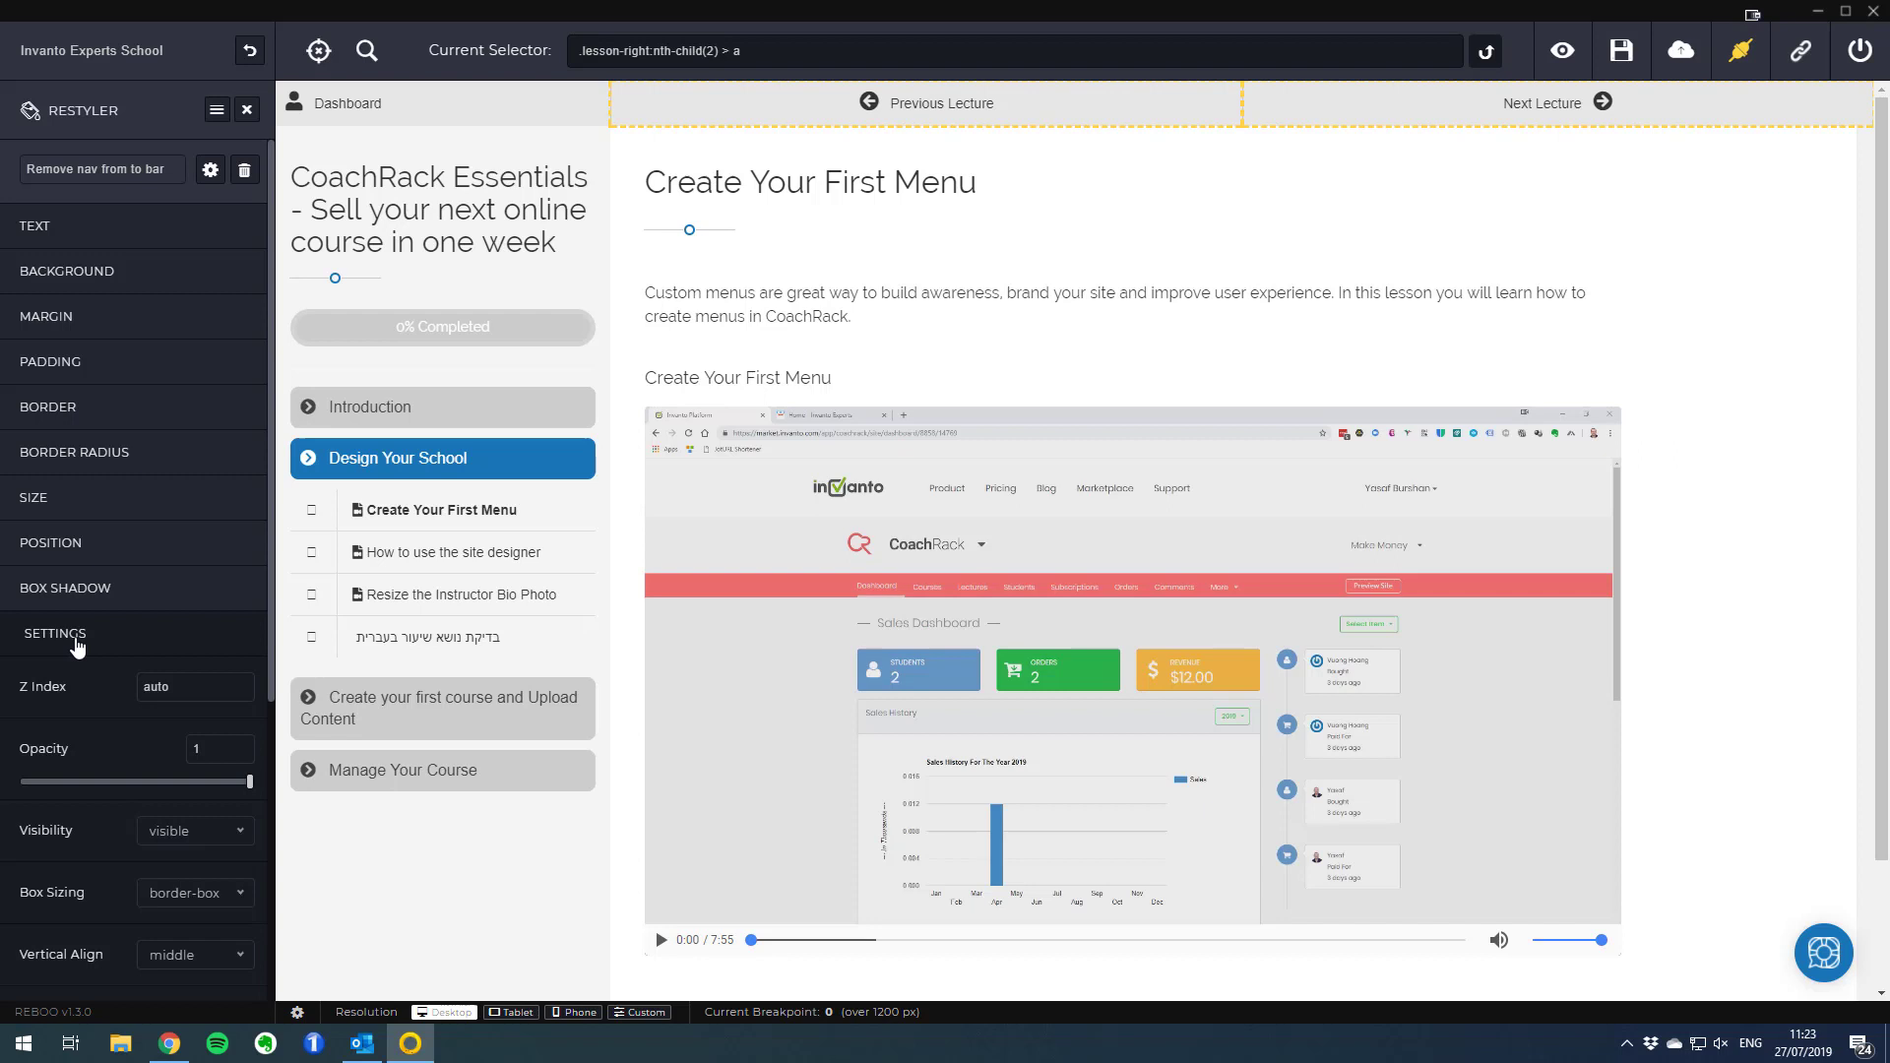
left_click(192, 831)
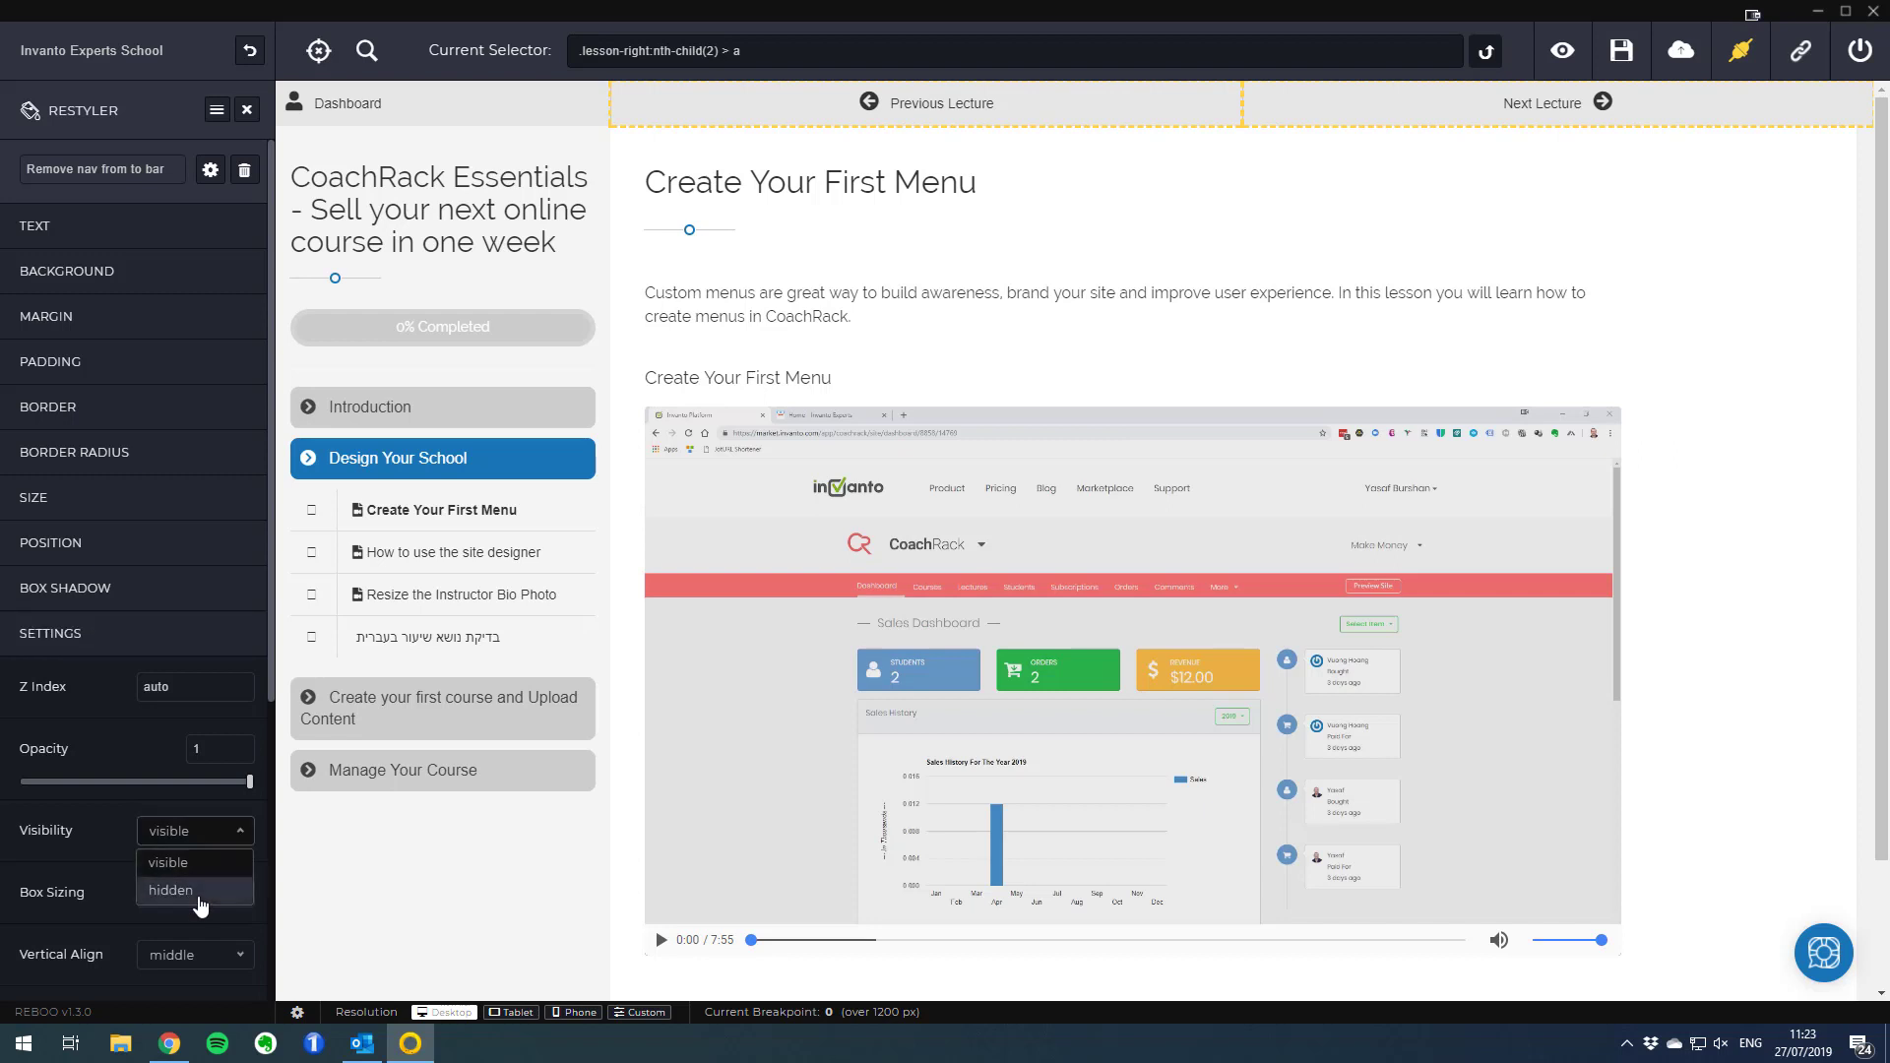
left_click(172, 890)
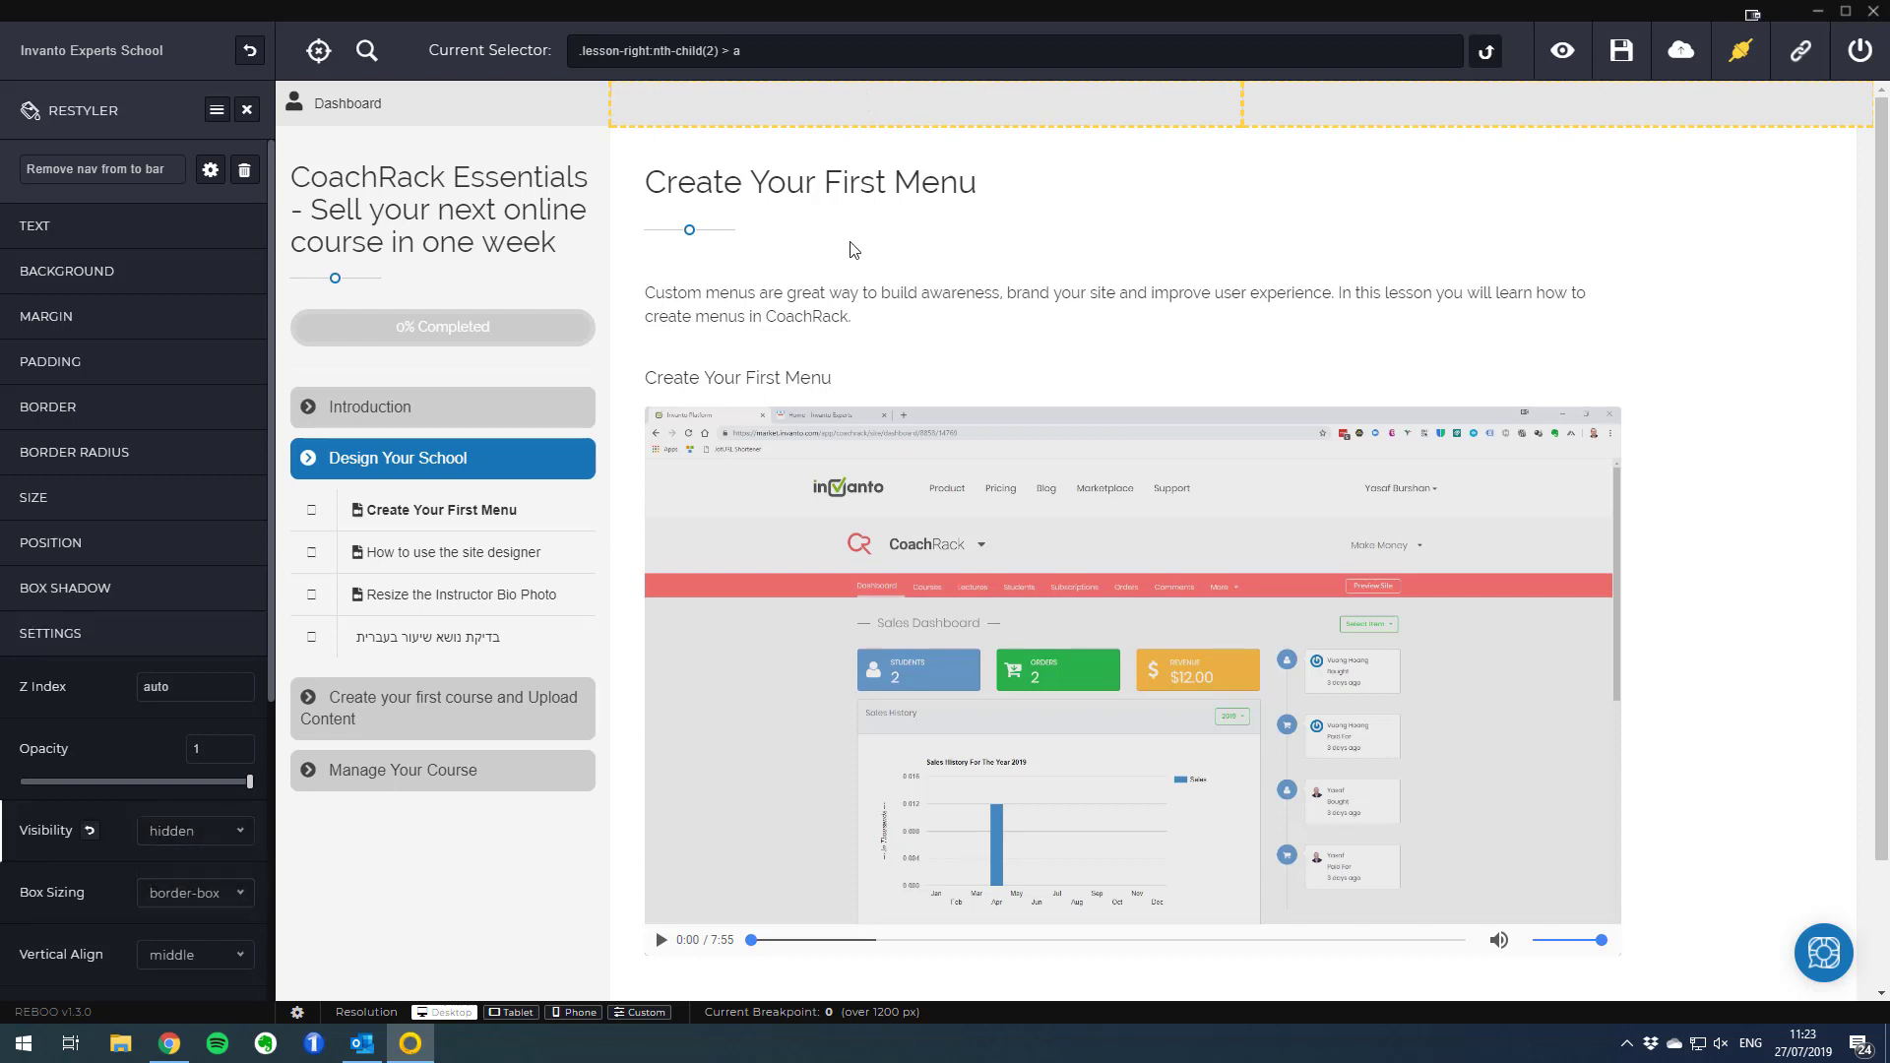
mouse_move(1213, 114)
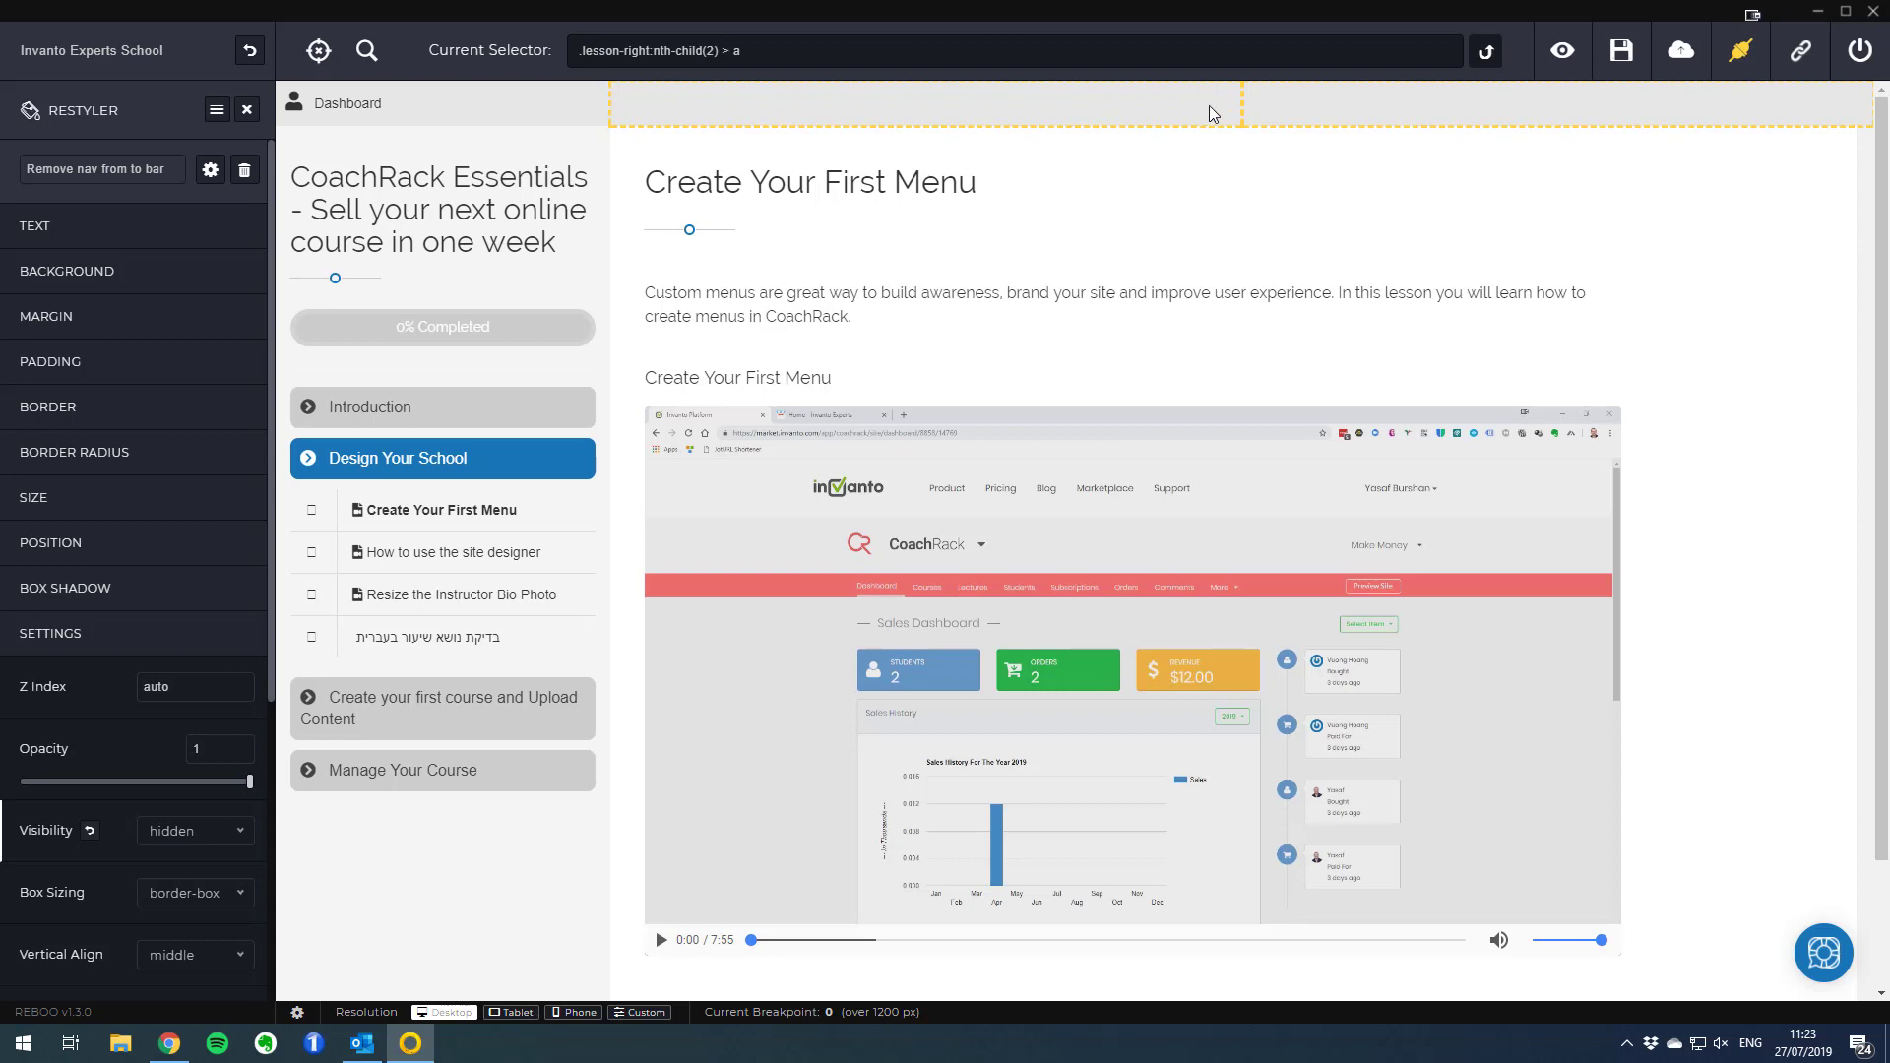
mouse_move(1010, 234)
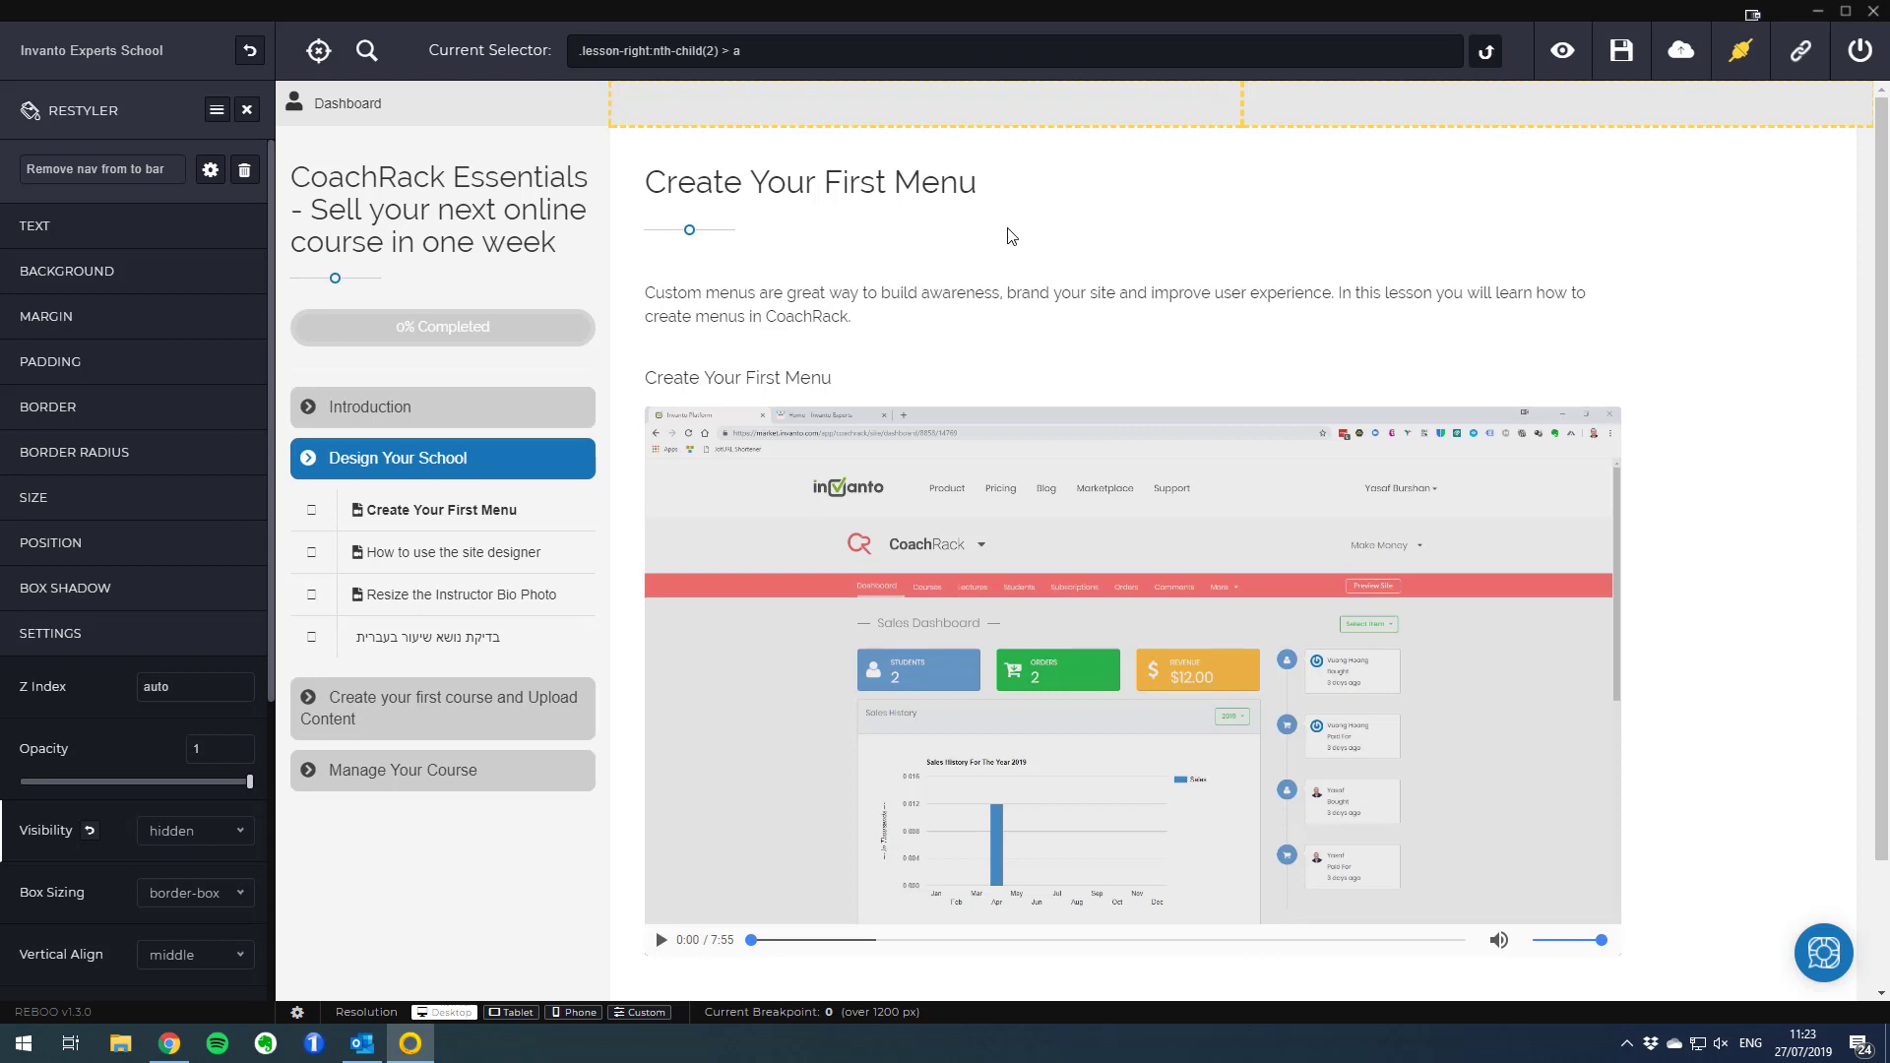
mouse_move(299, 616)
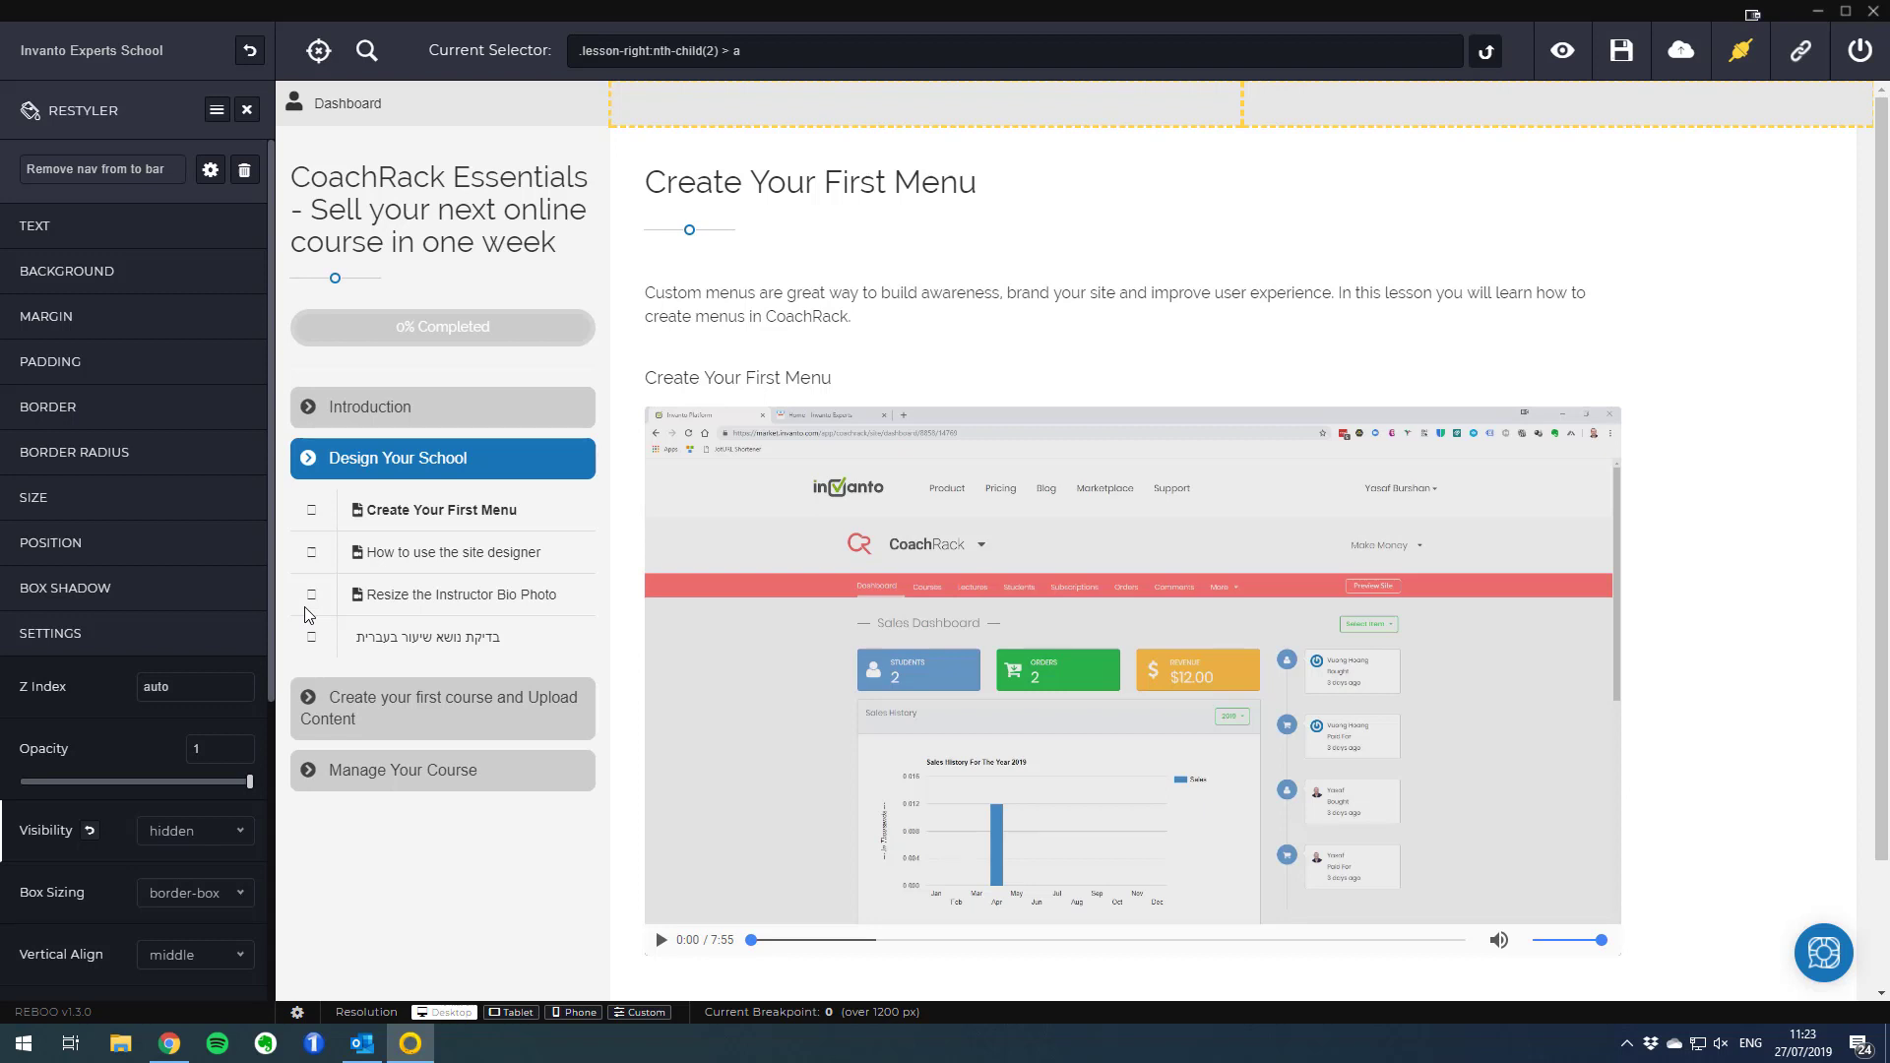
mouse_move(412, 305)
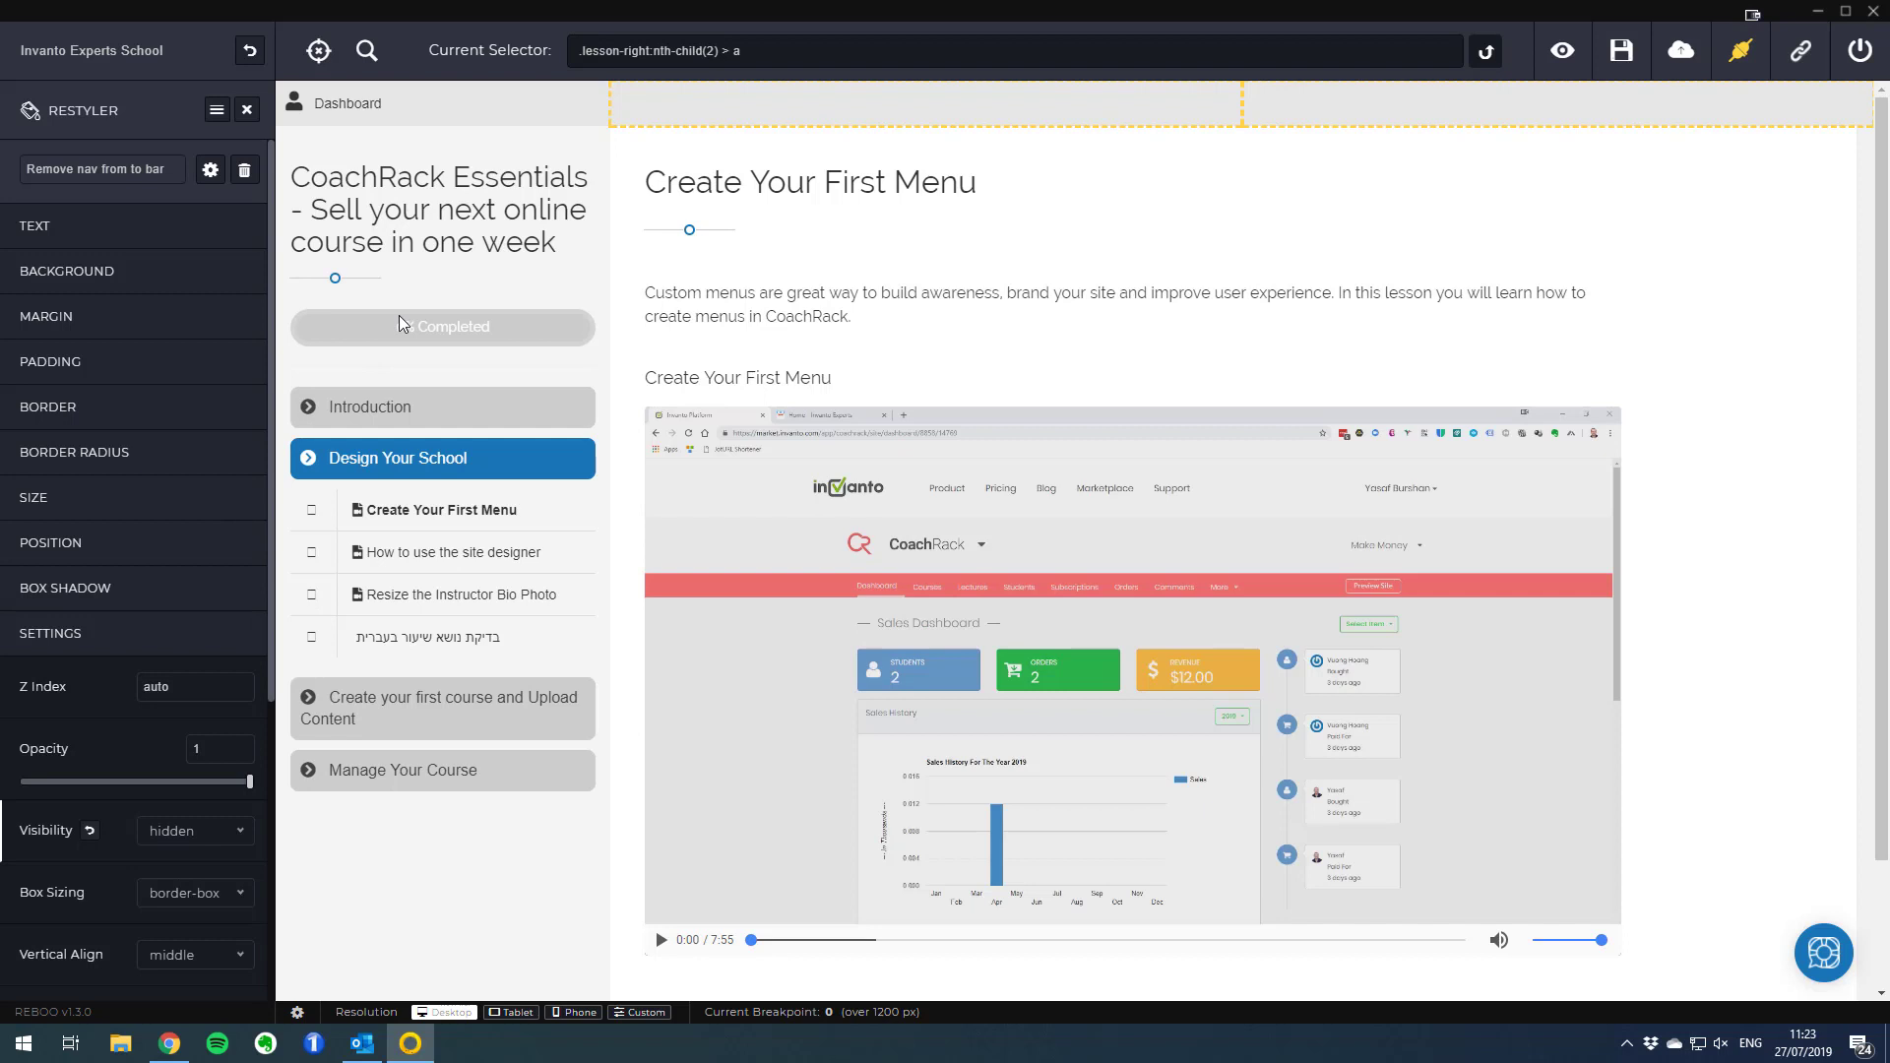
scroll("down", 3)
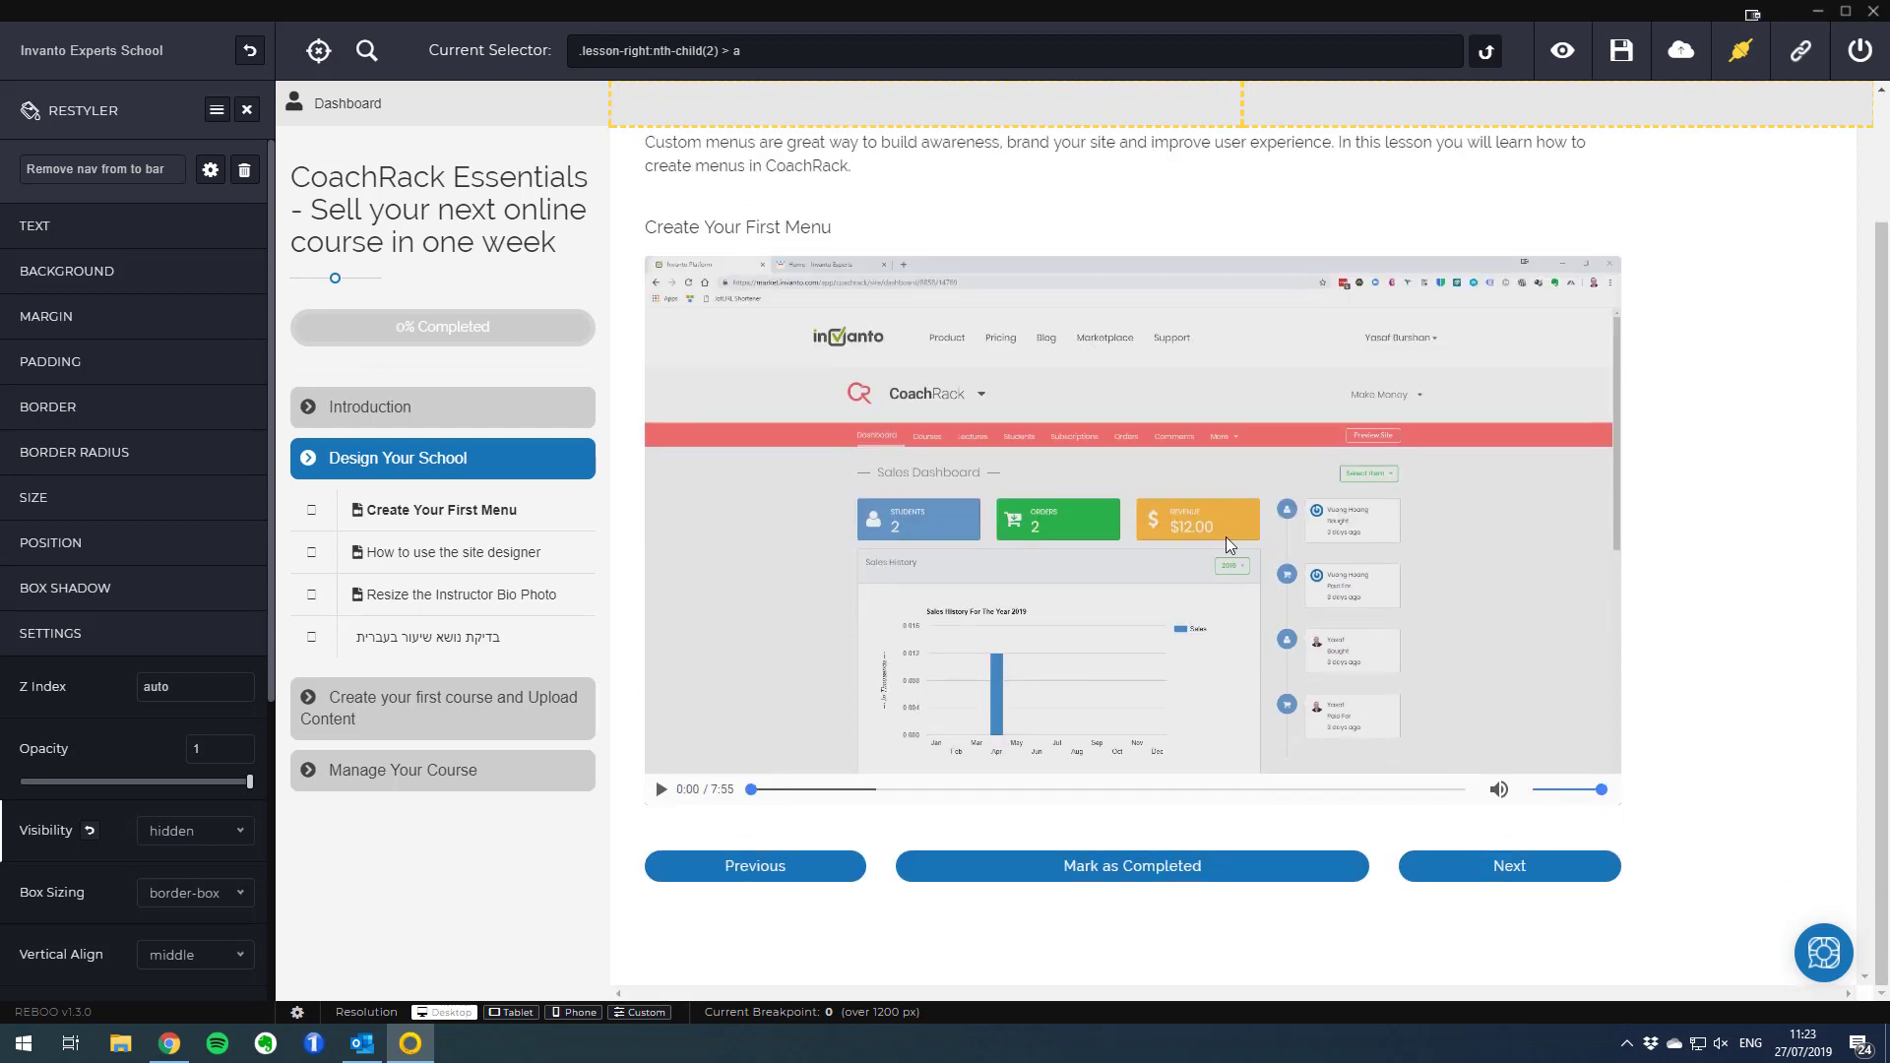
mouse_move(803, 912)
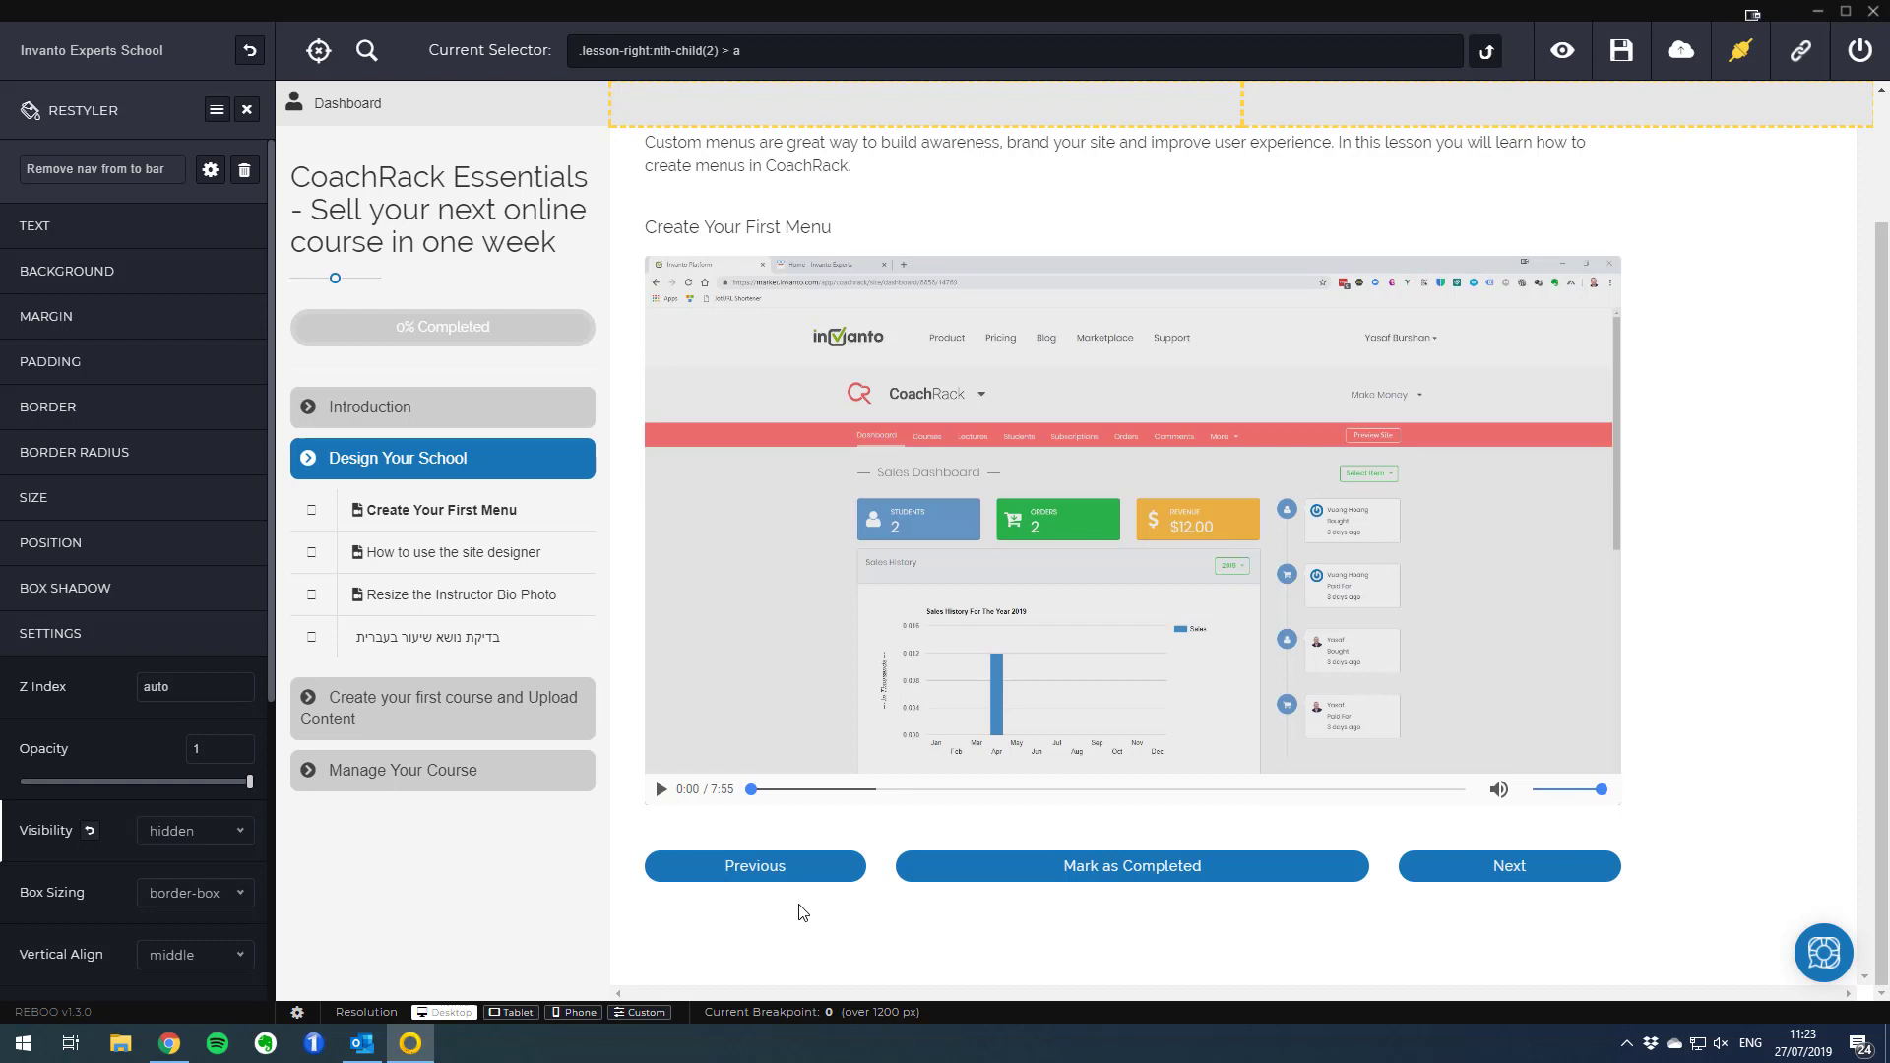
mouse_move(1059, 917)
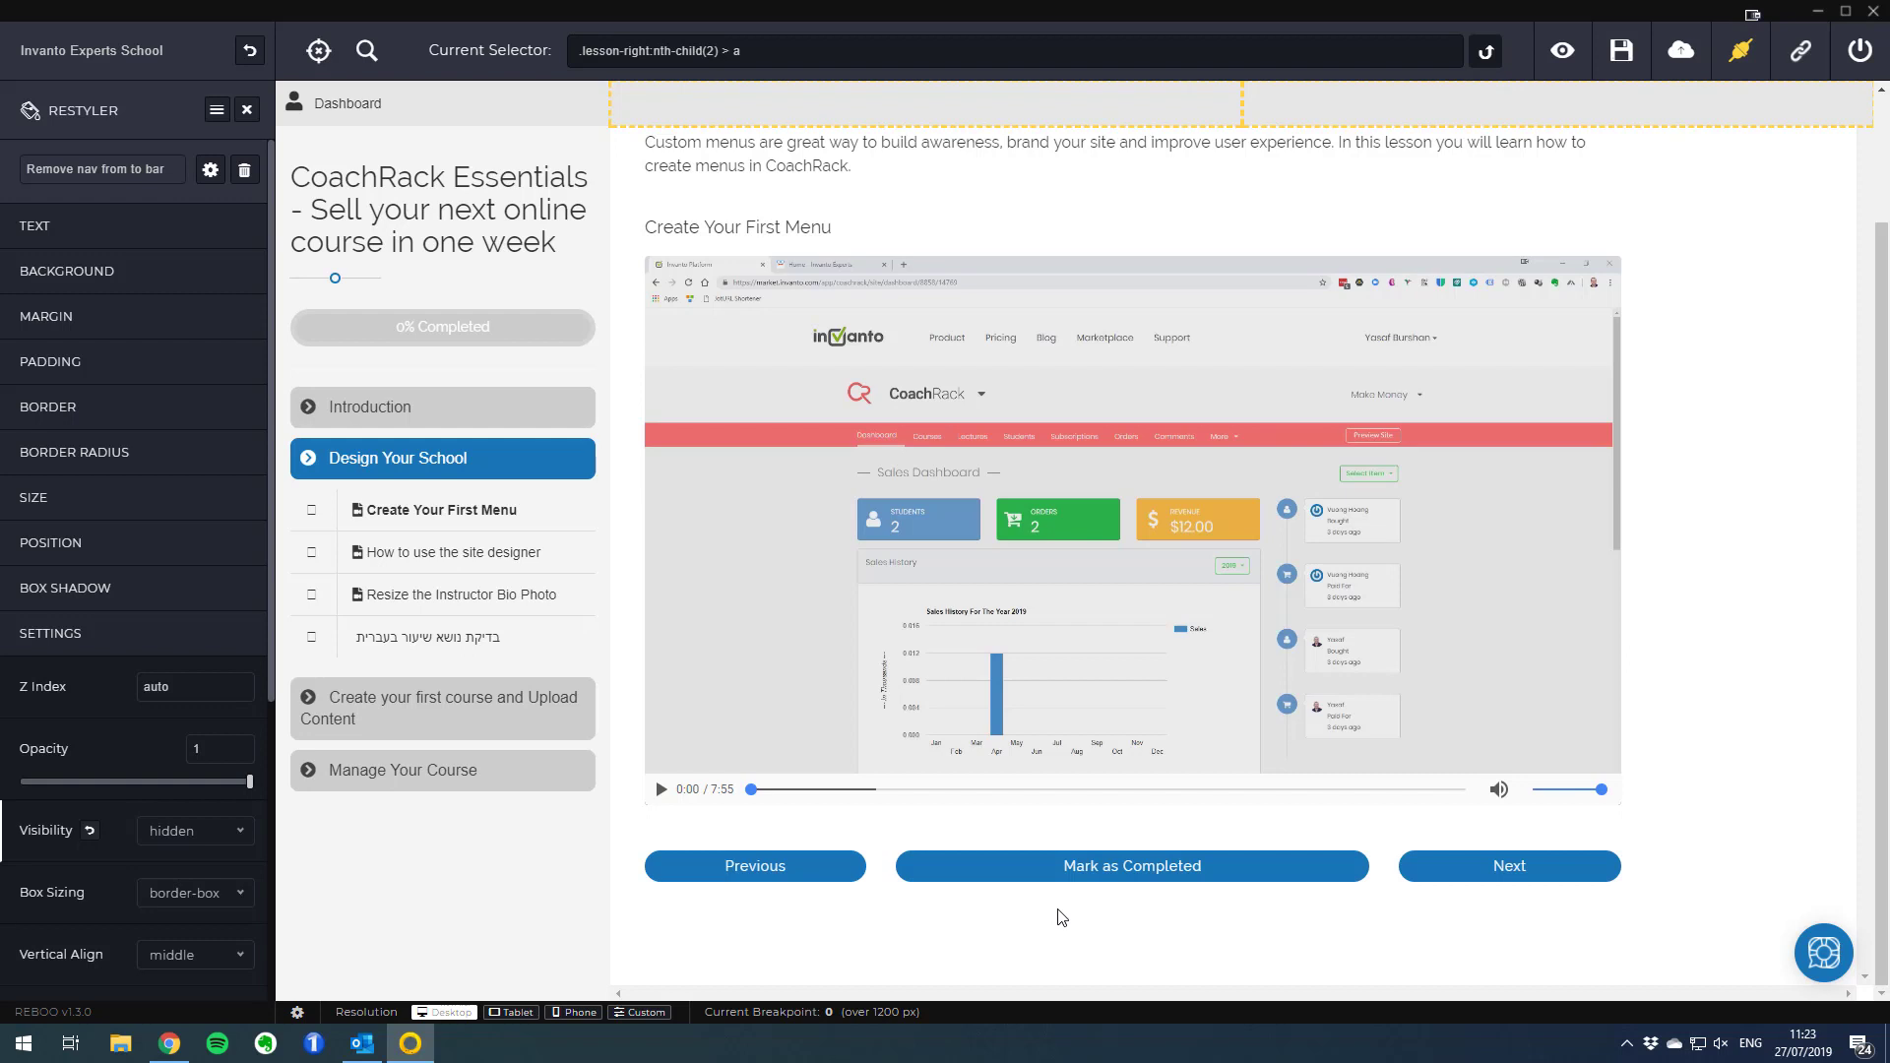
mouse_move(663, 482)
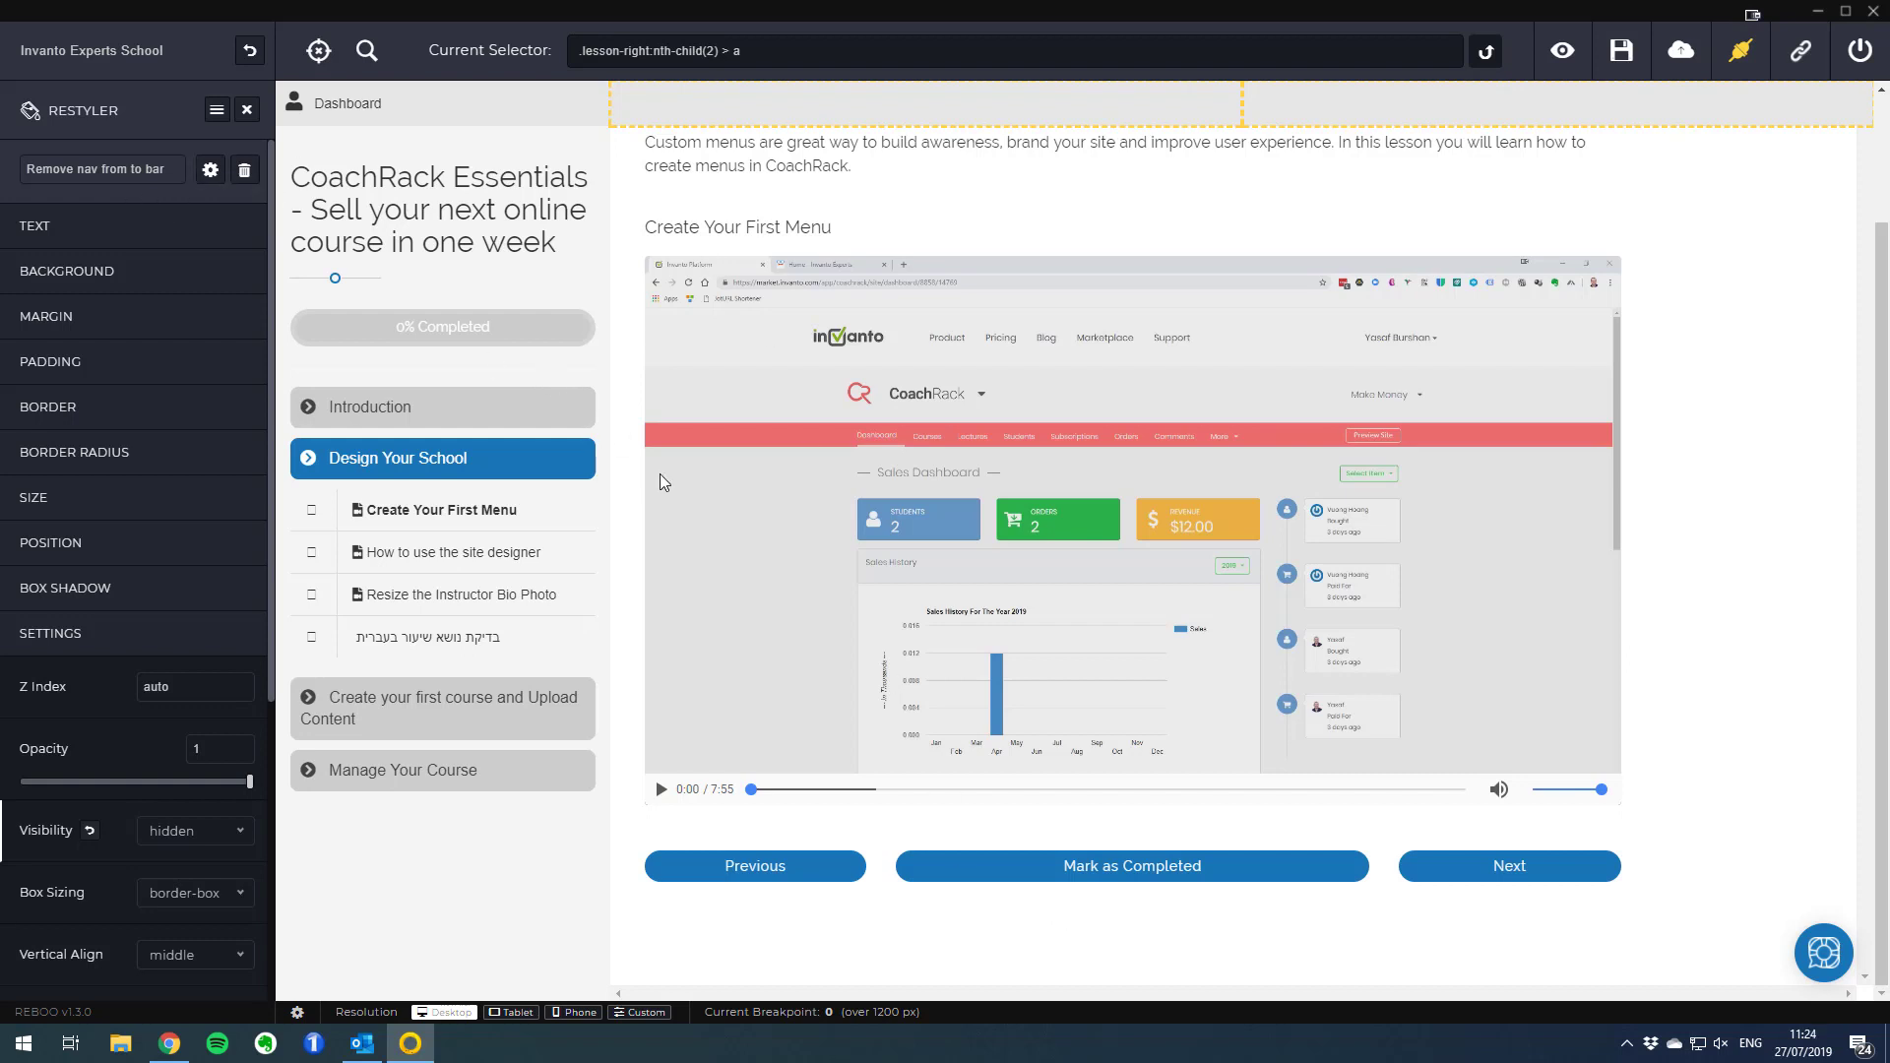
mouse_move(705, 380)
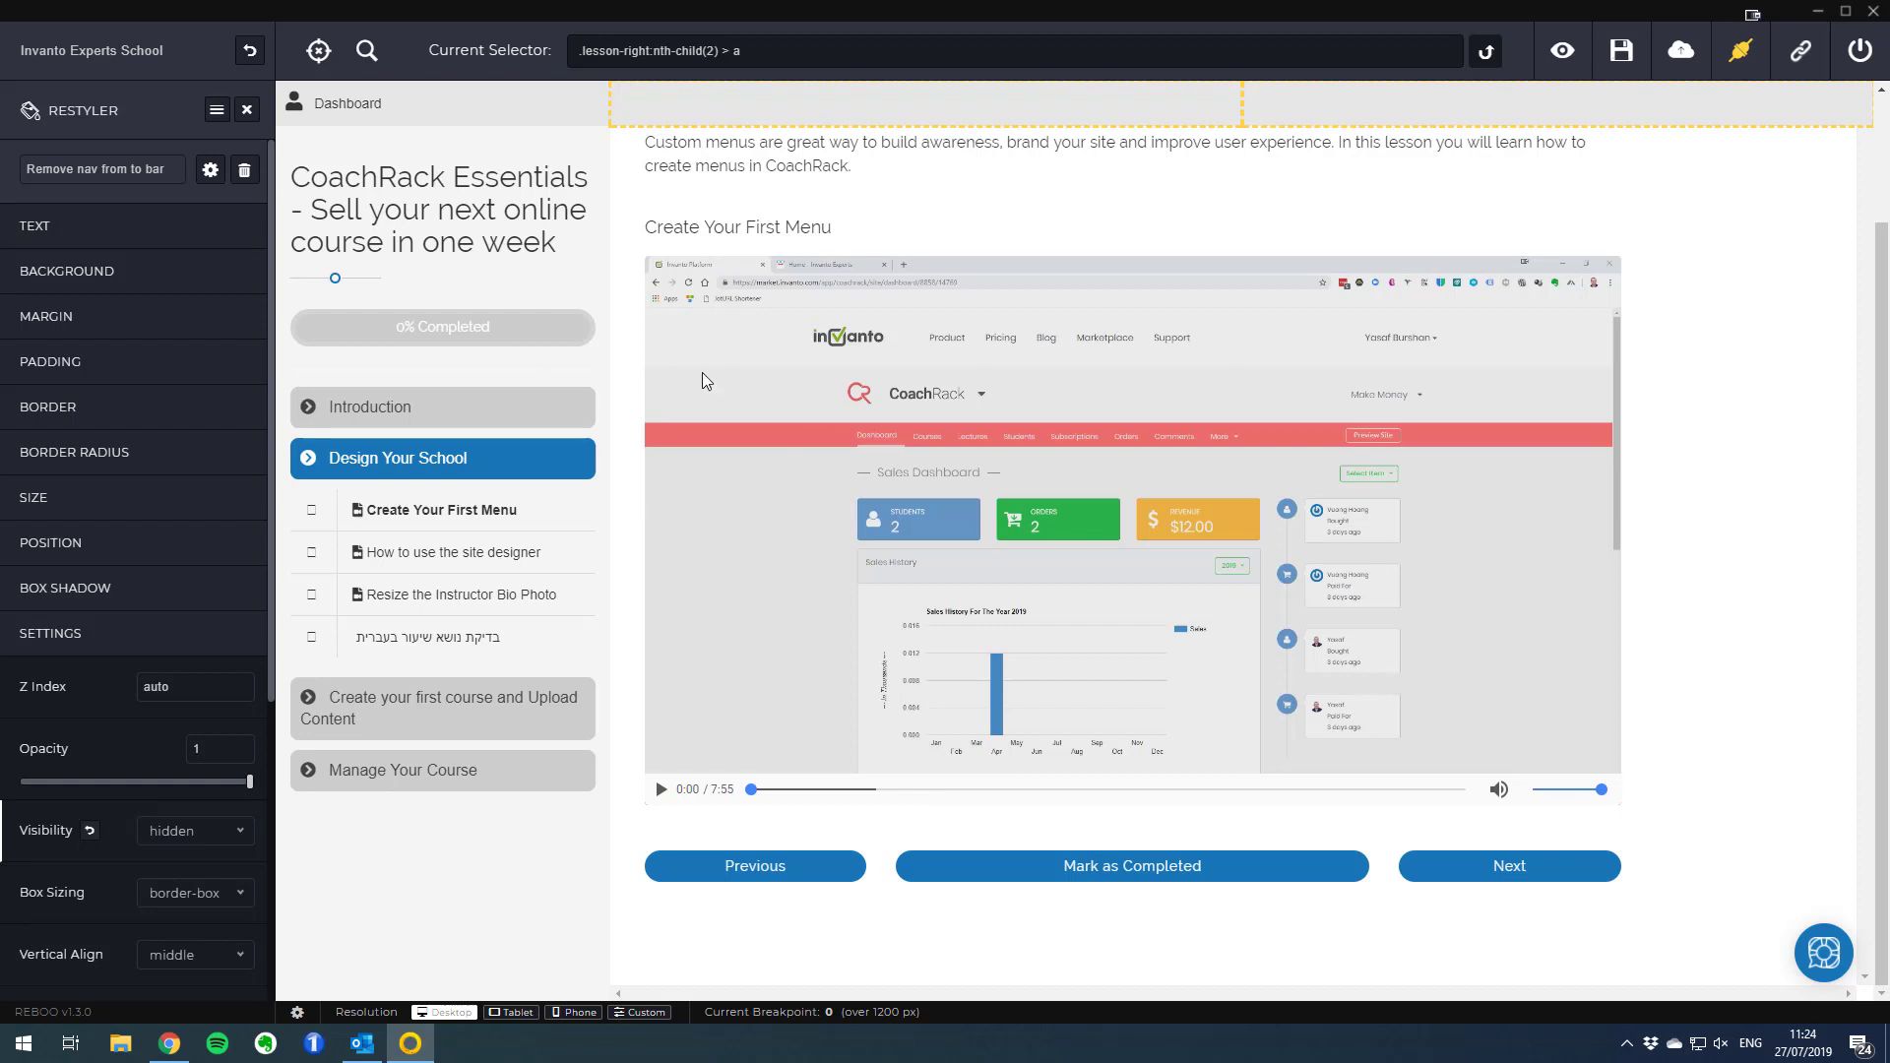
mouse_move(738, 626)
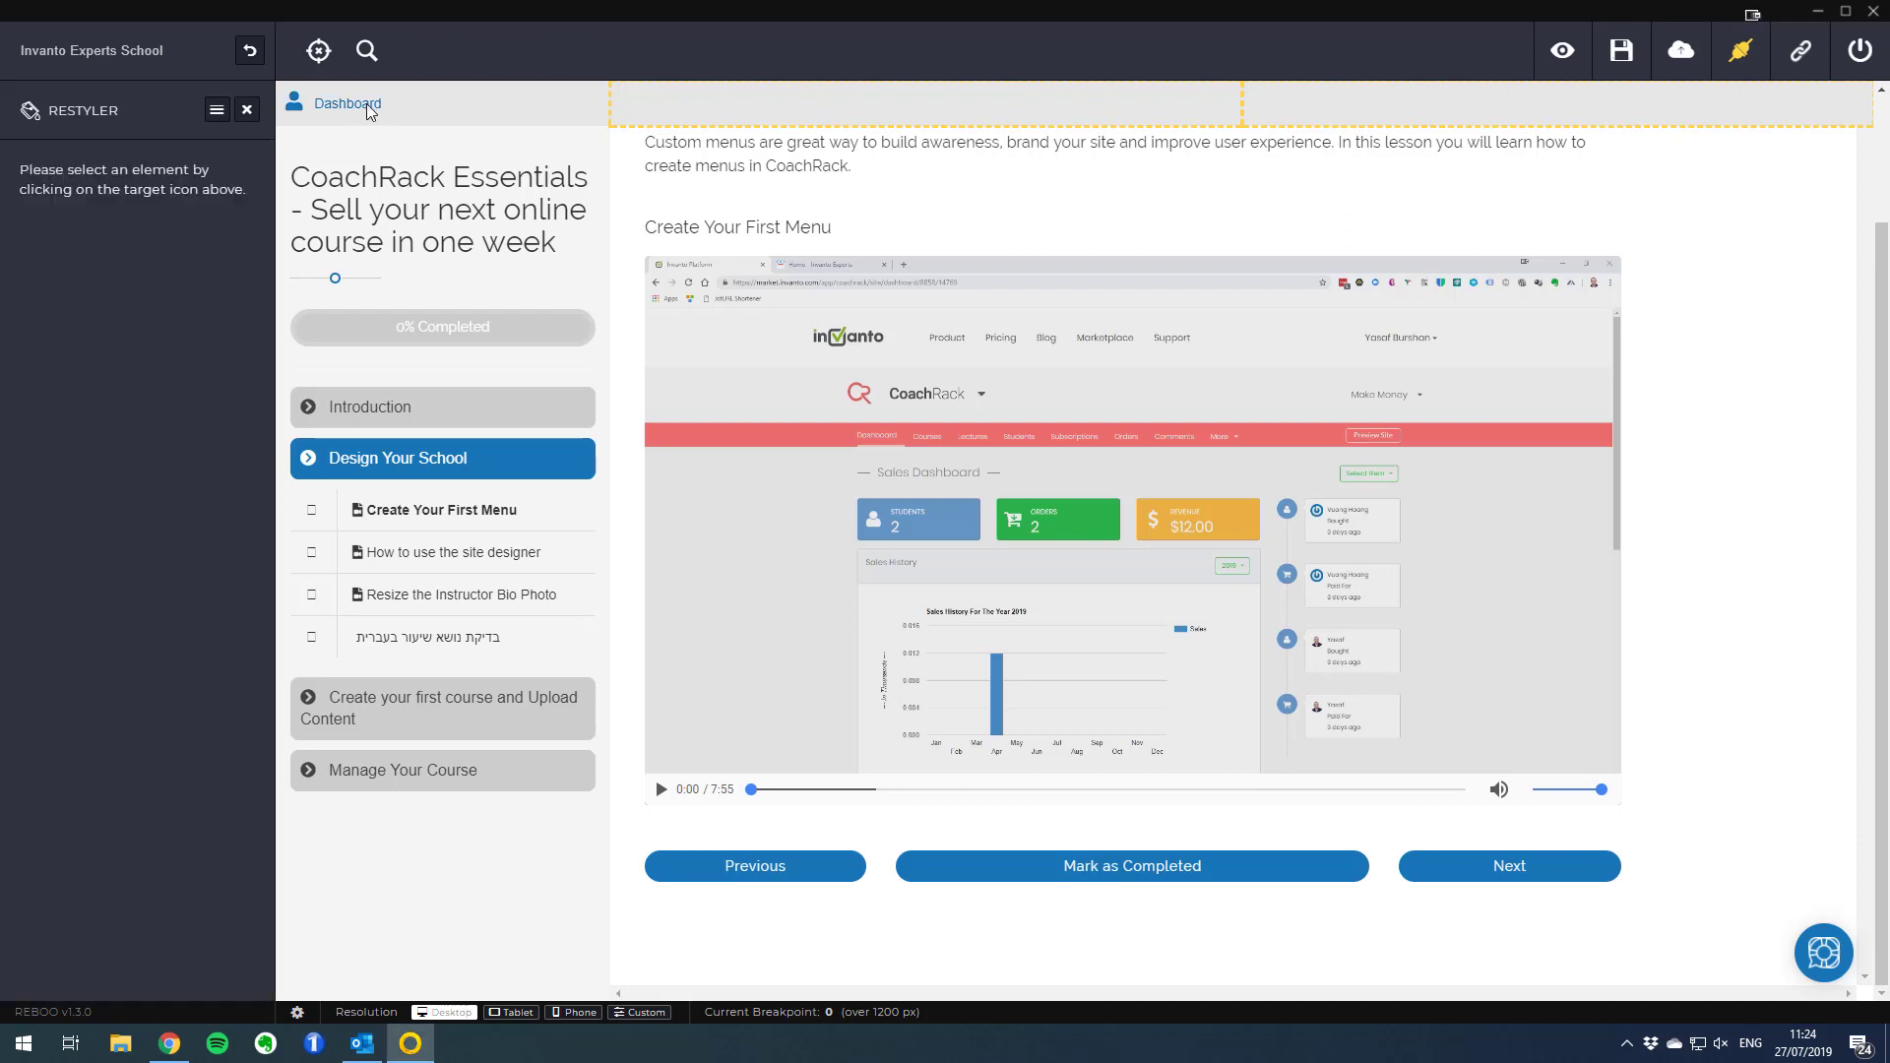
mouse_move(1437, 770)
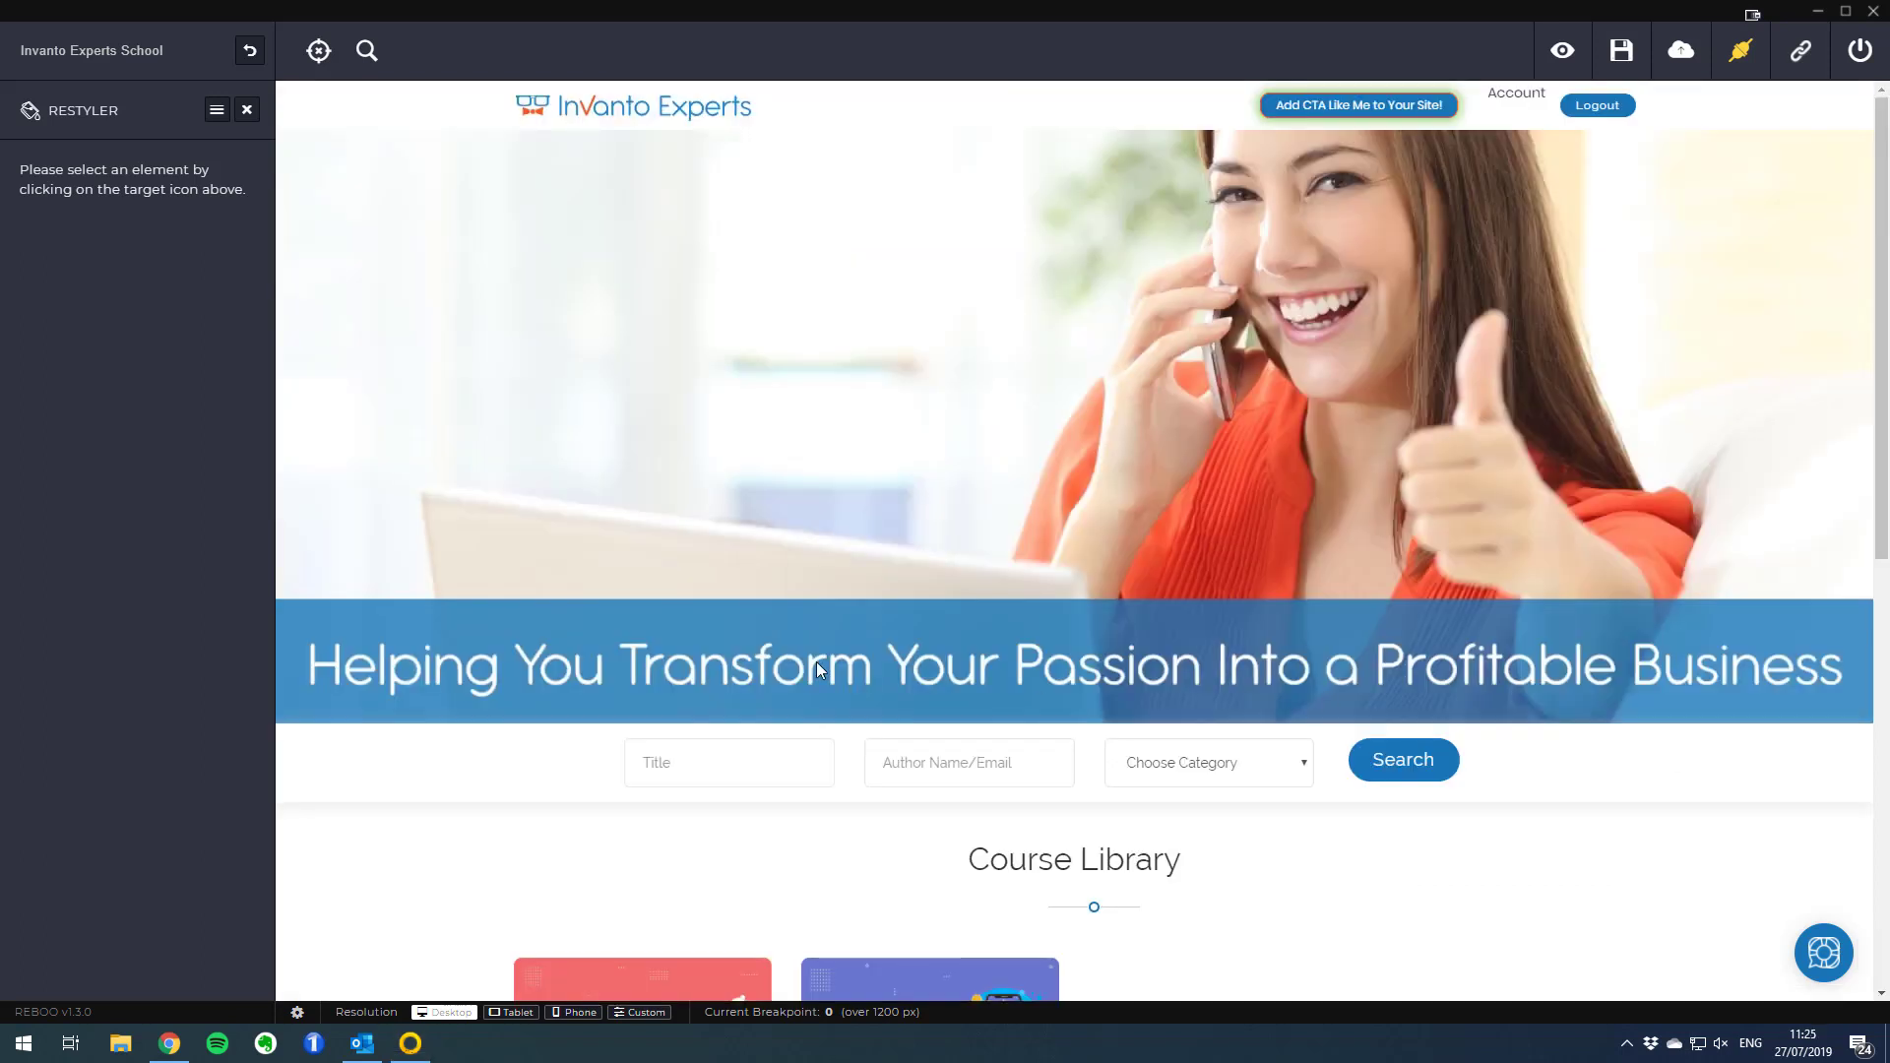
mouse_move(691, 565)
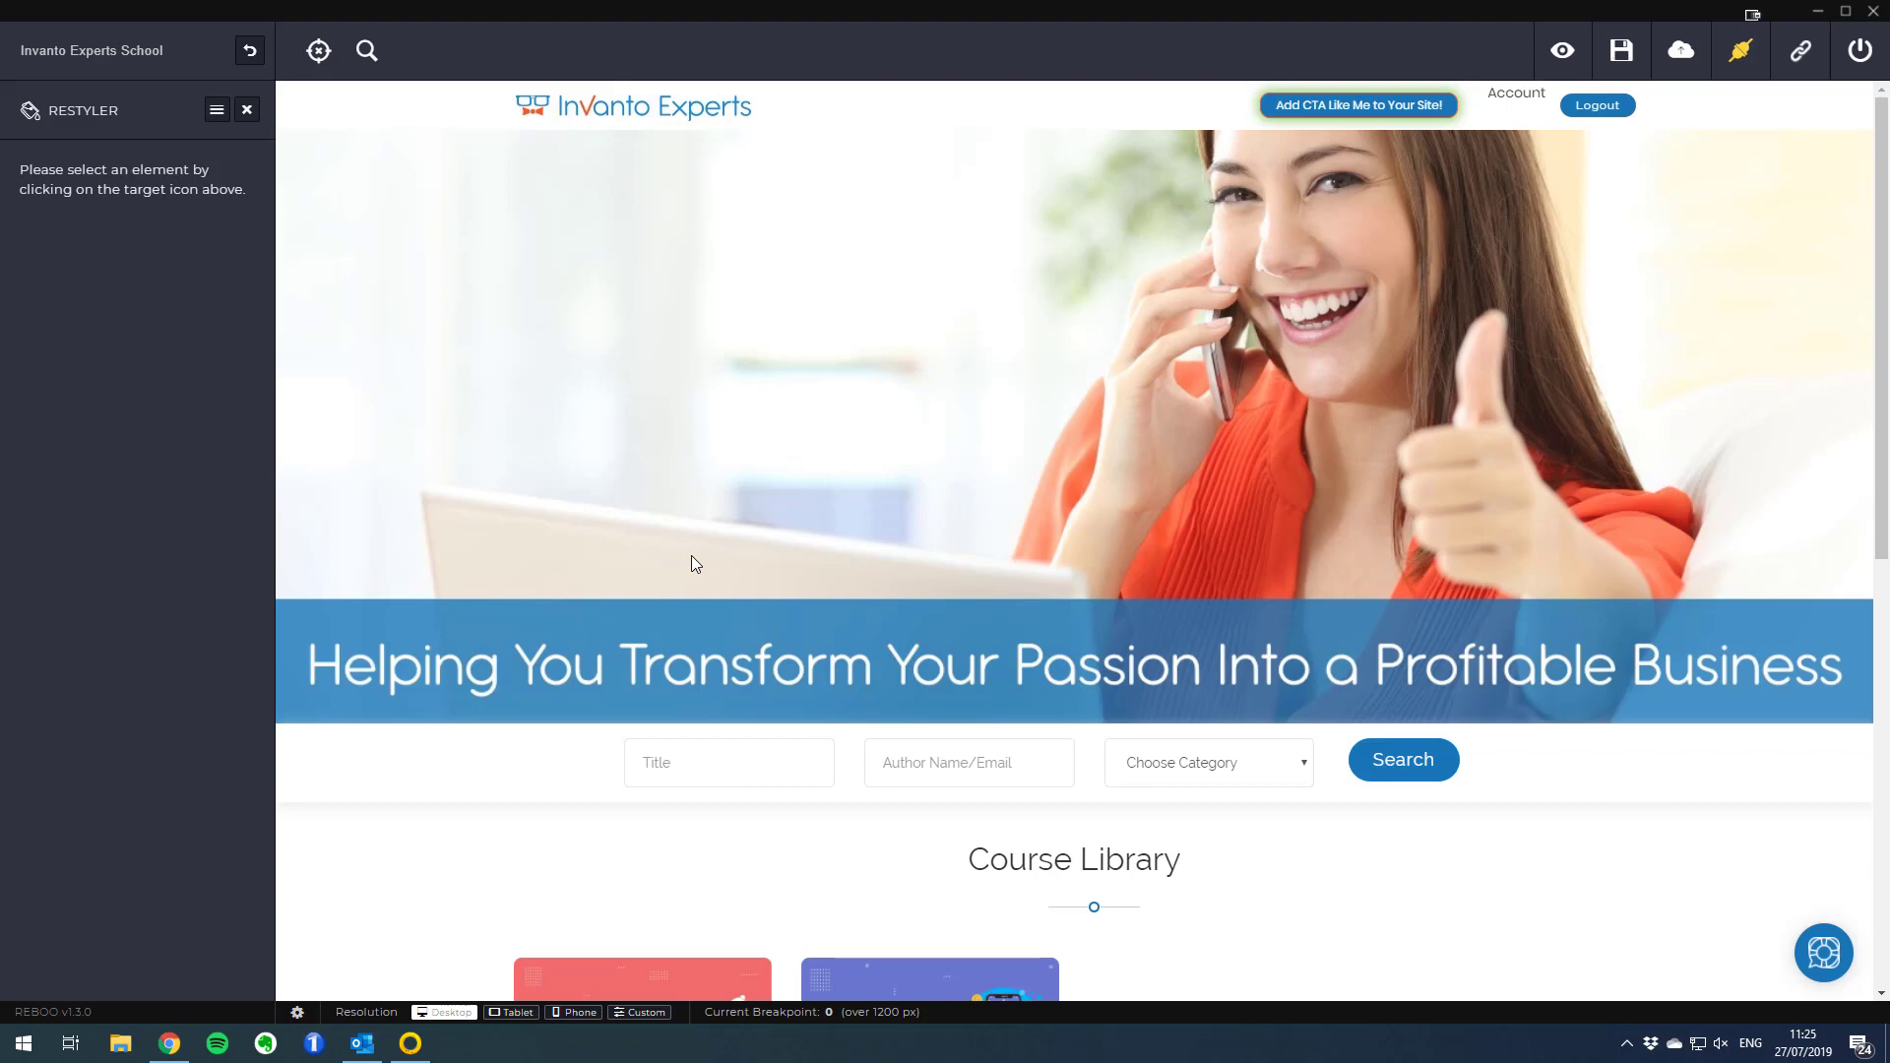
mouse_move(319, 51)
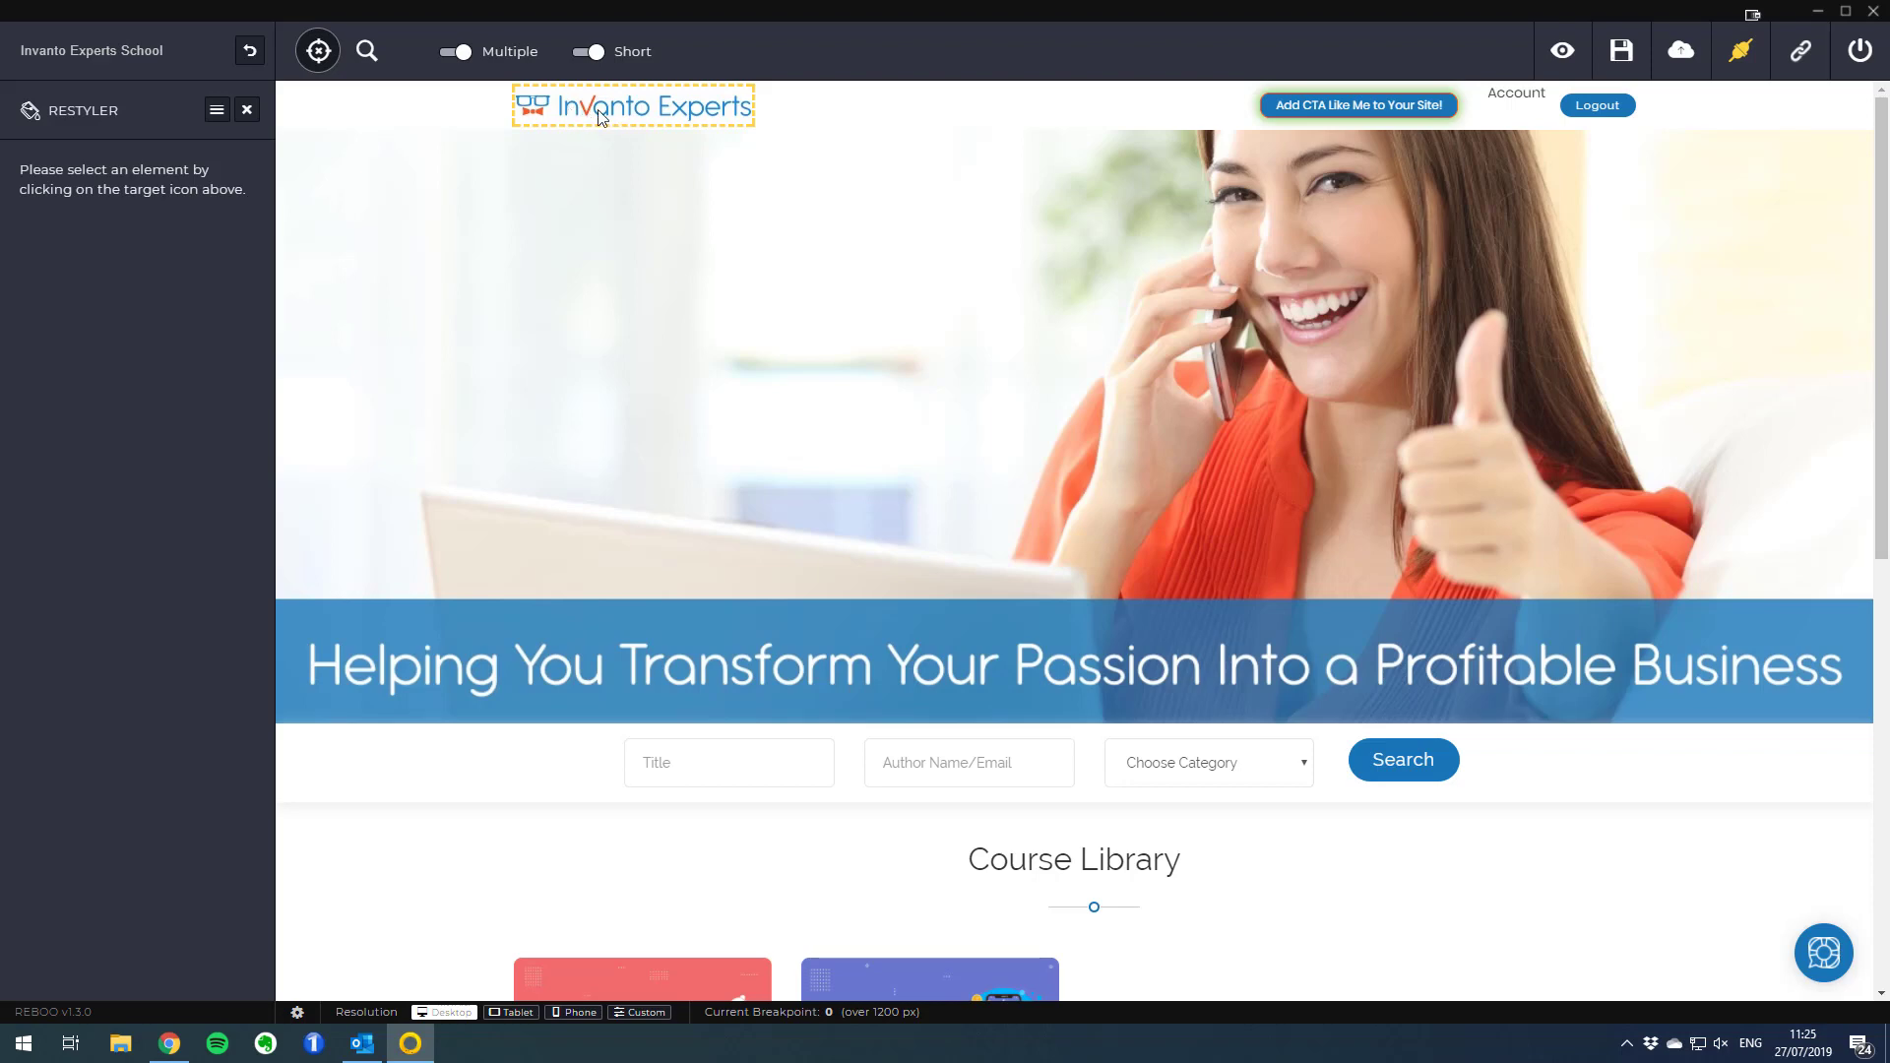
Select the Invanto Experts logo and set its Visibility to hidden under SETTINGS
left_click(632, 106)
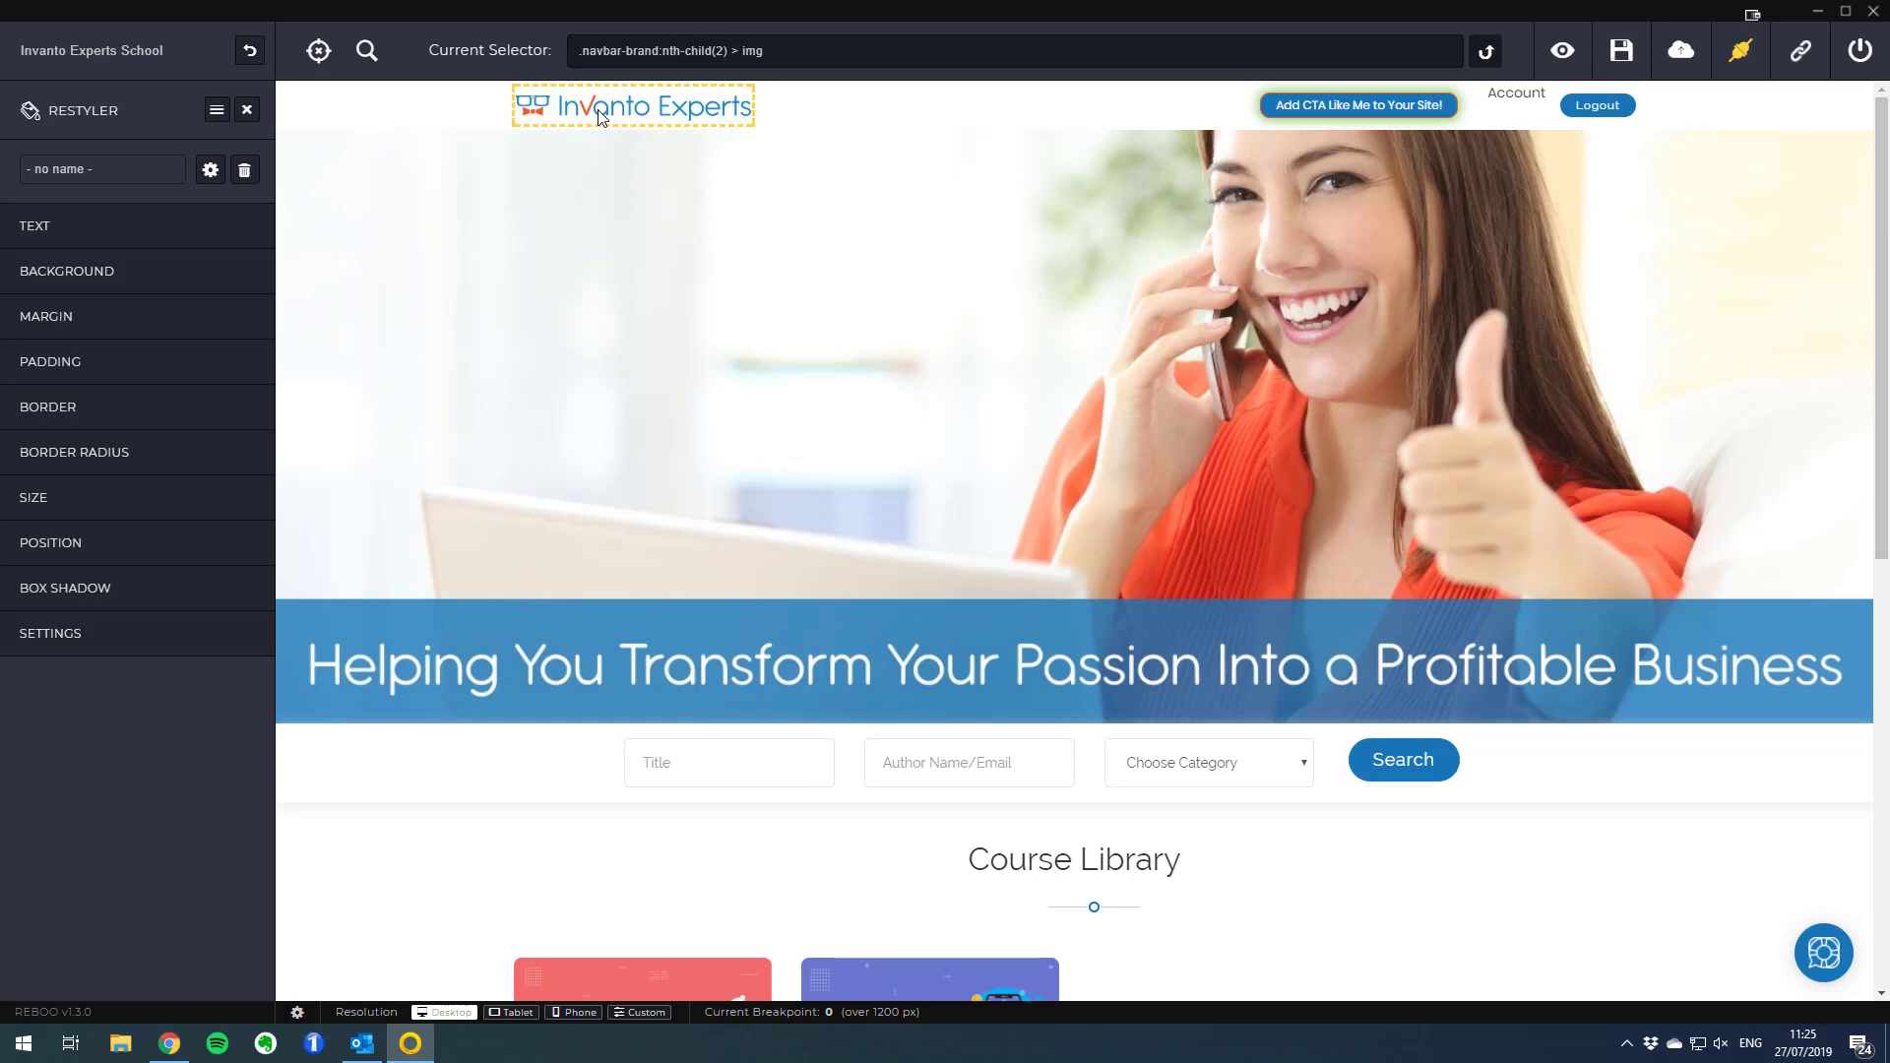
mouse_move(73, 632)
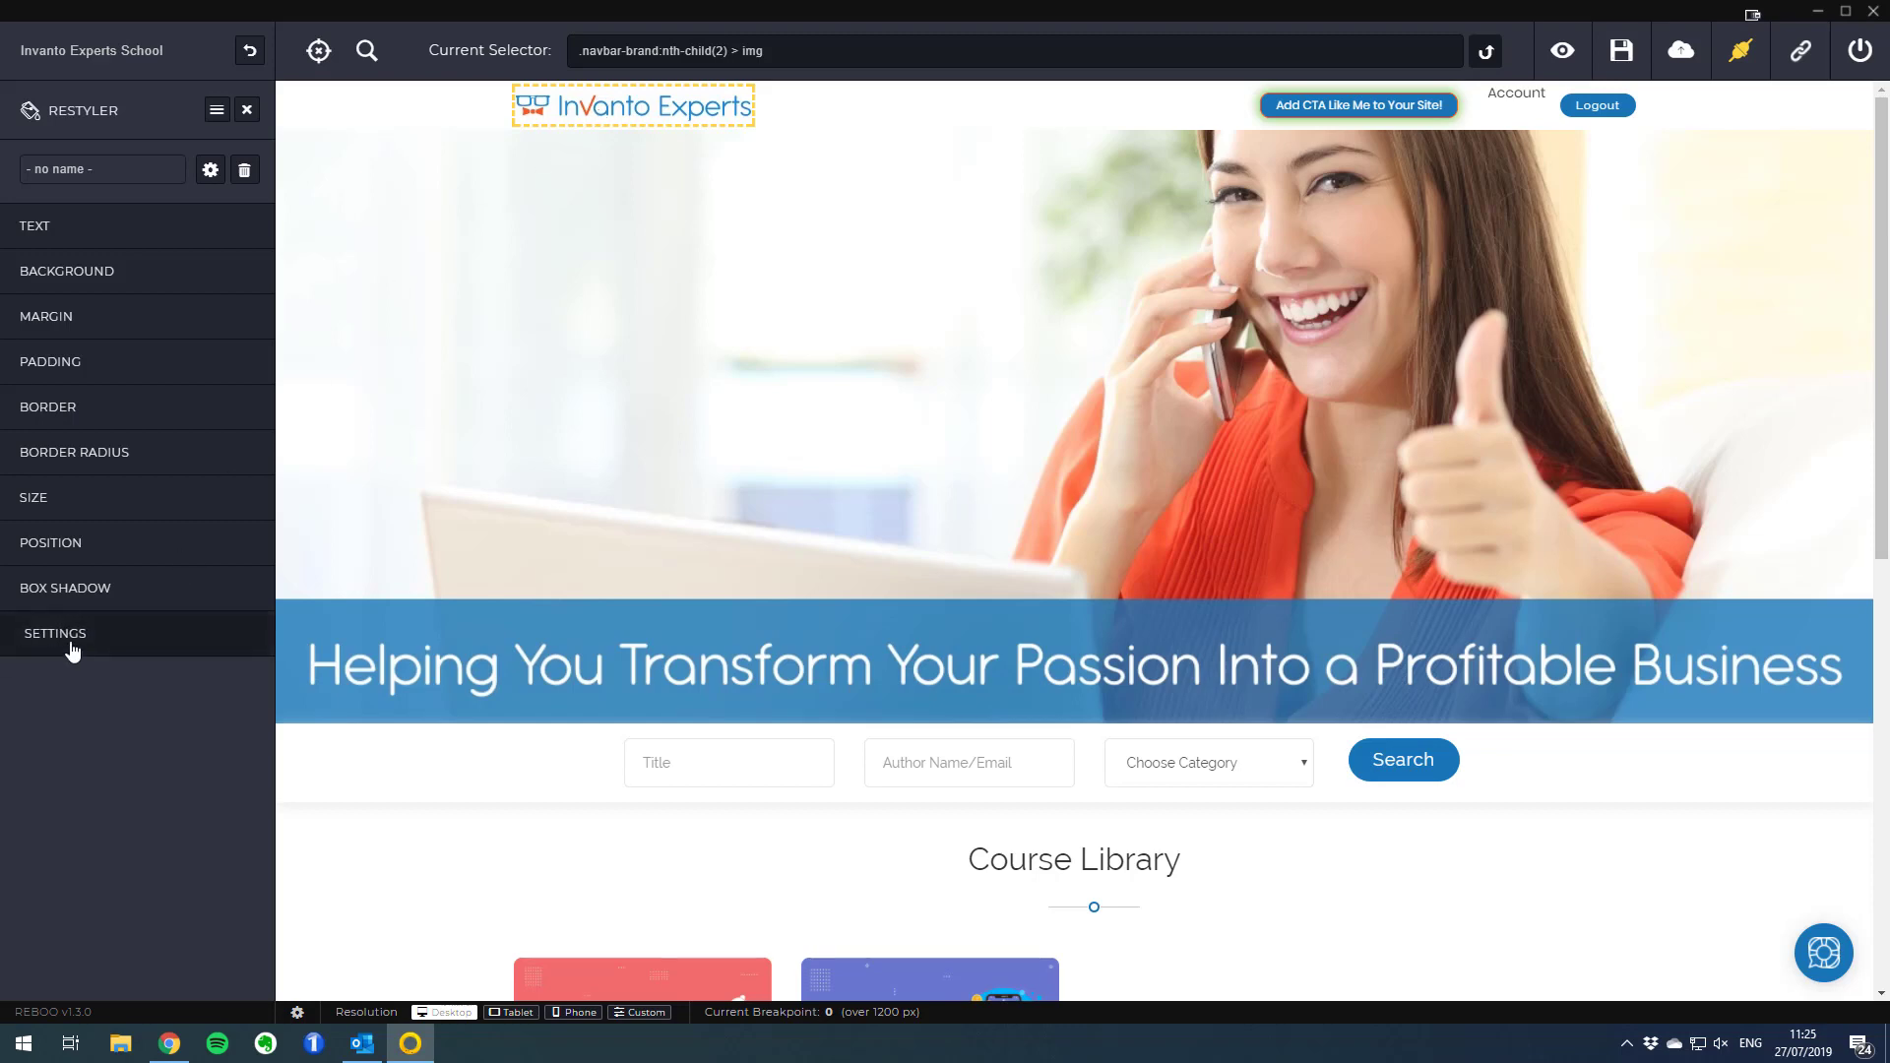
left_click(55, 632)
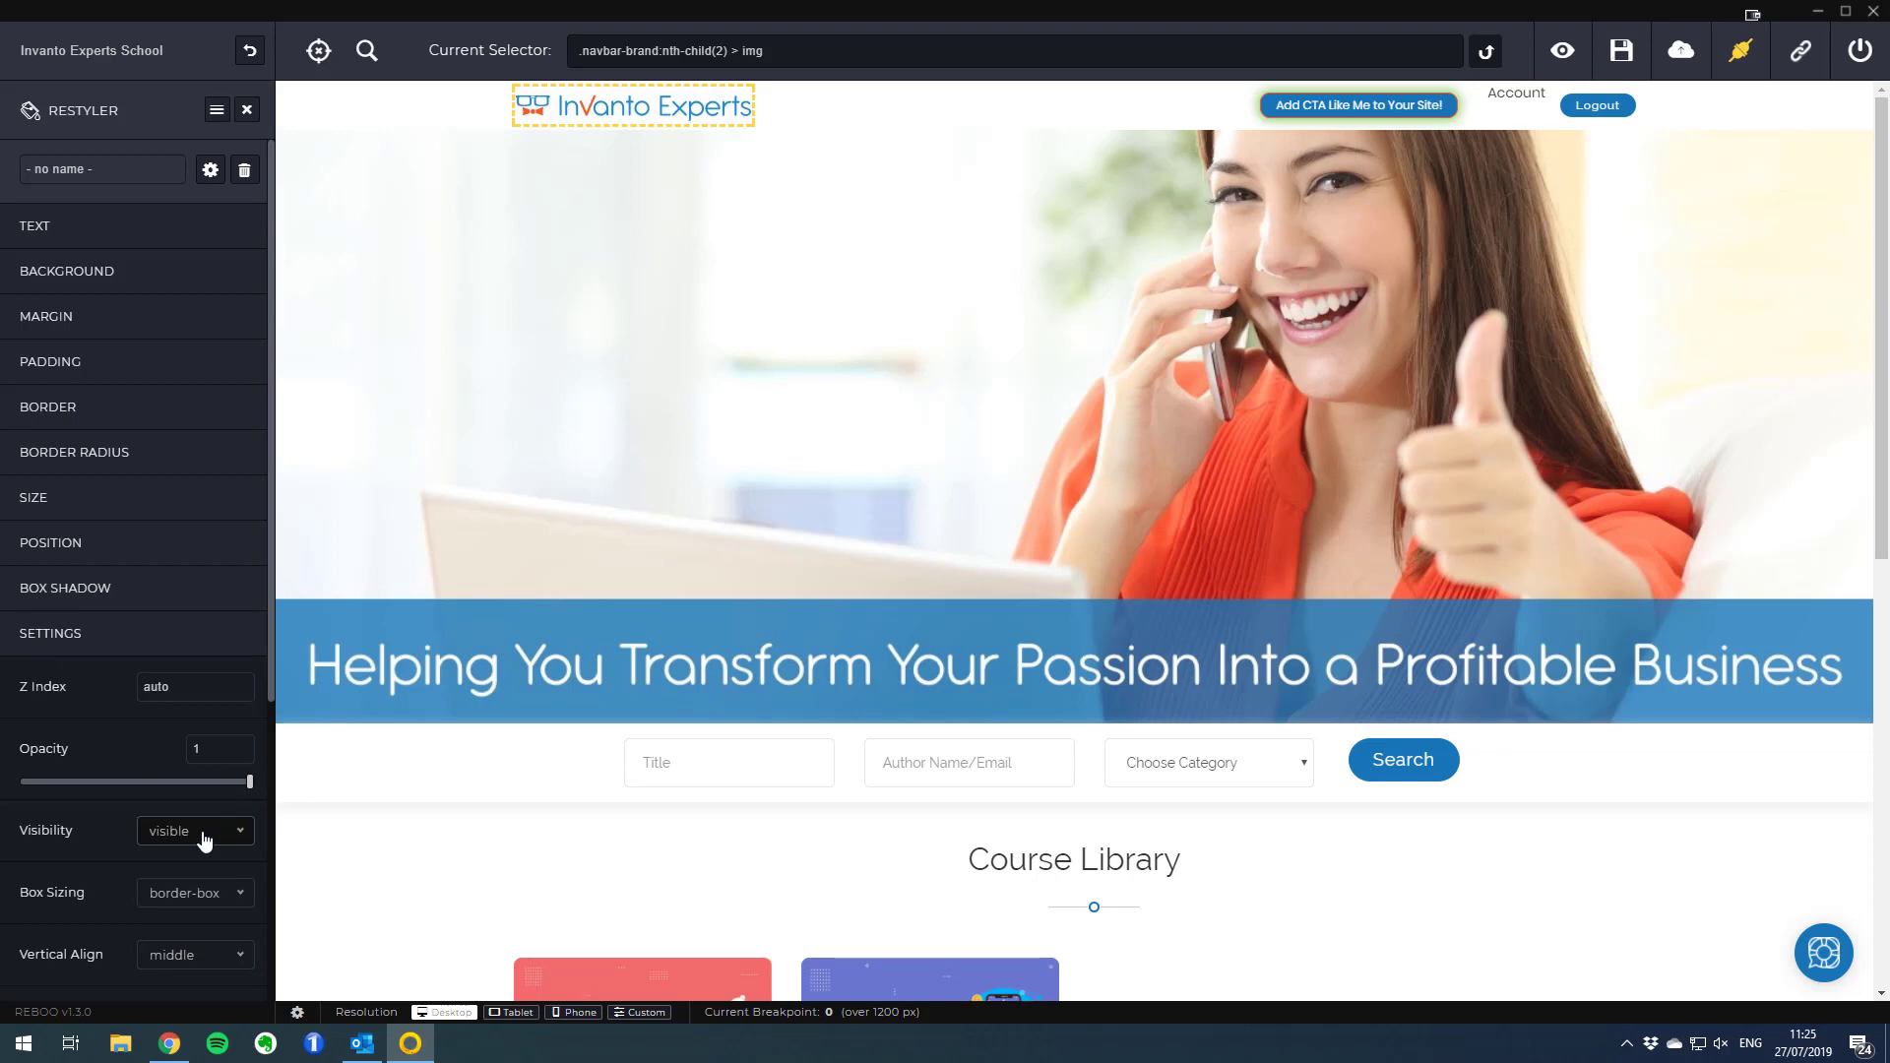
left_click(193, 831)
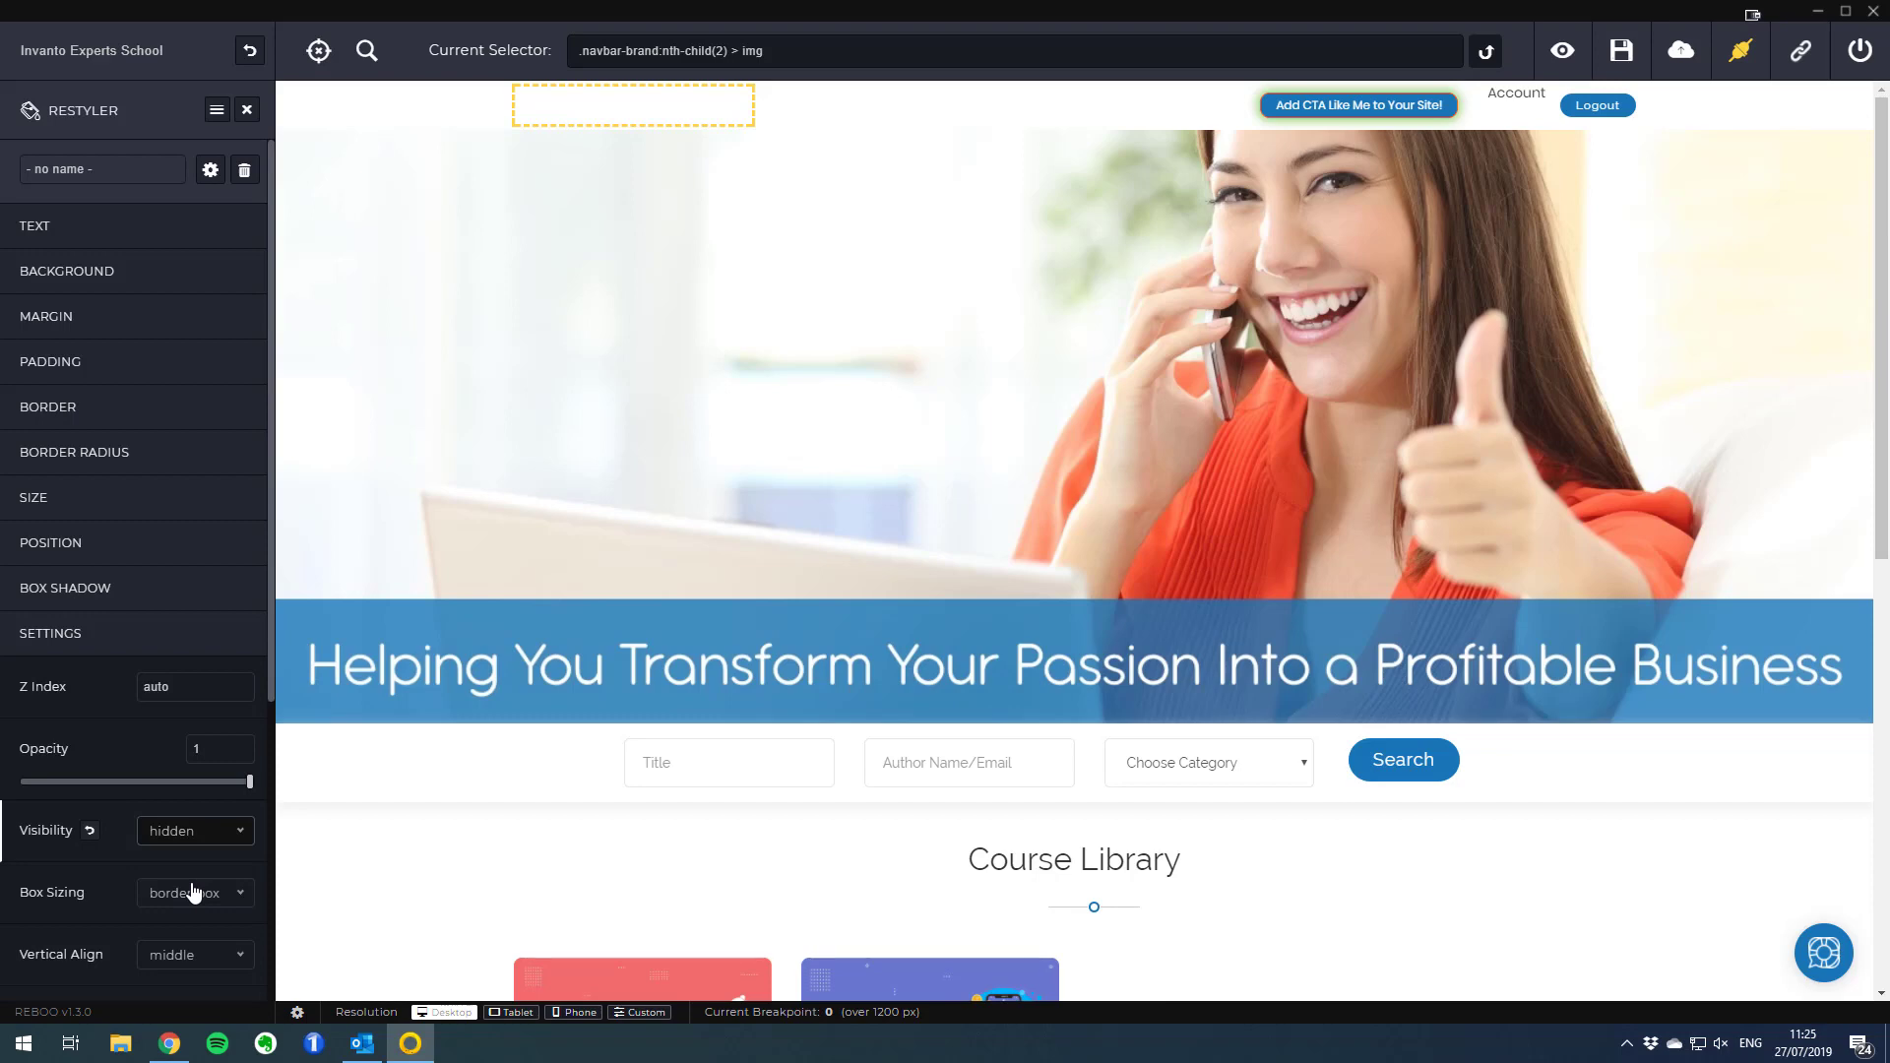
left_click(100, 170)
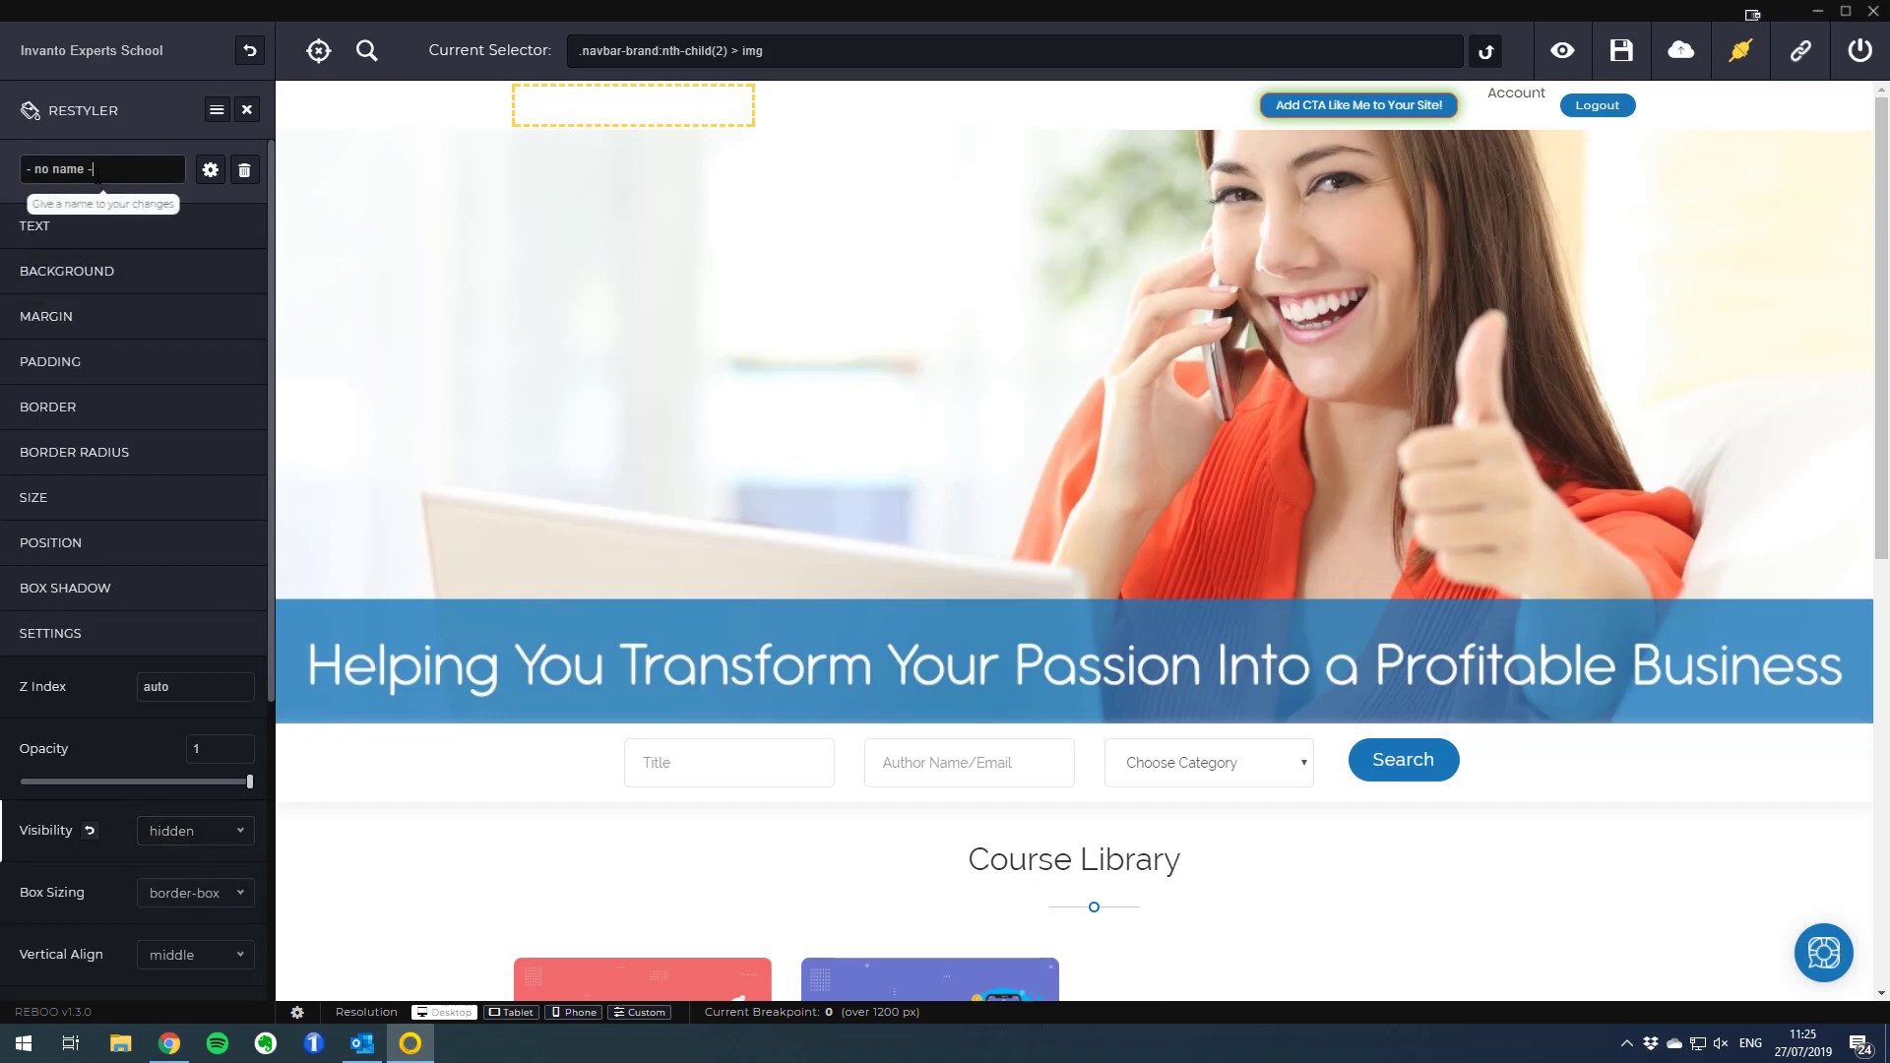
Name the logo change 'Remove logo from homepage' in place of '- no name -'
triple_click(102, 169)
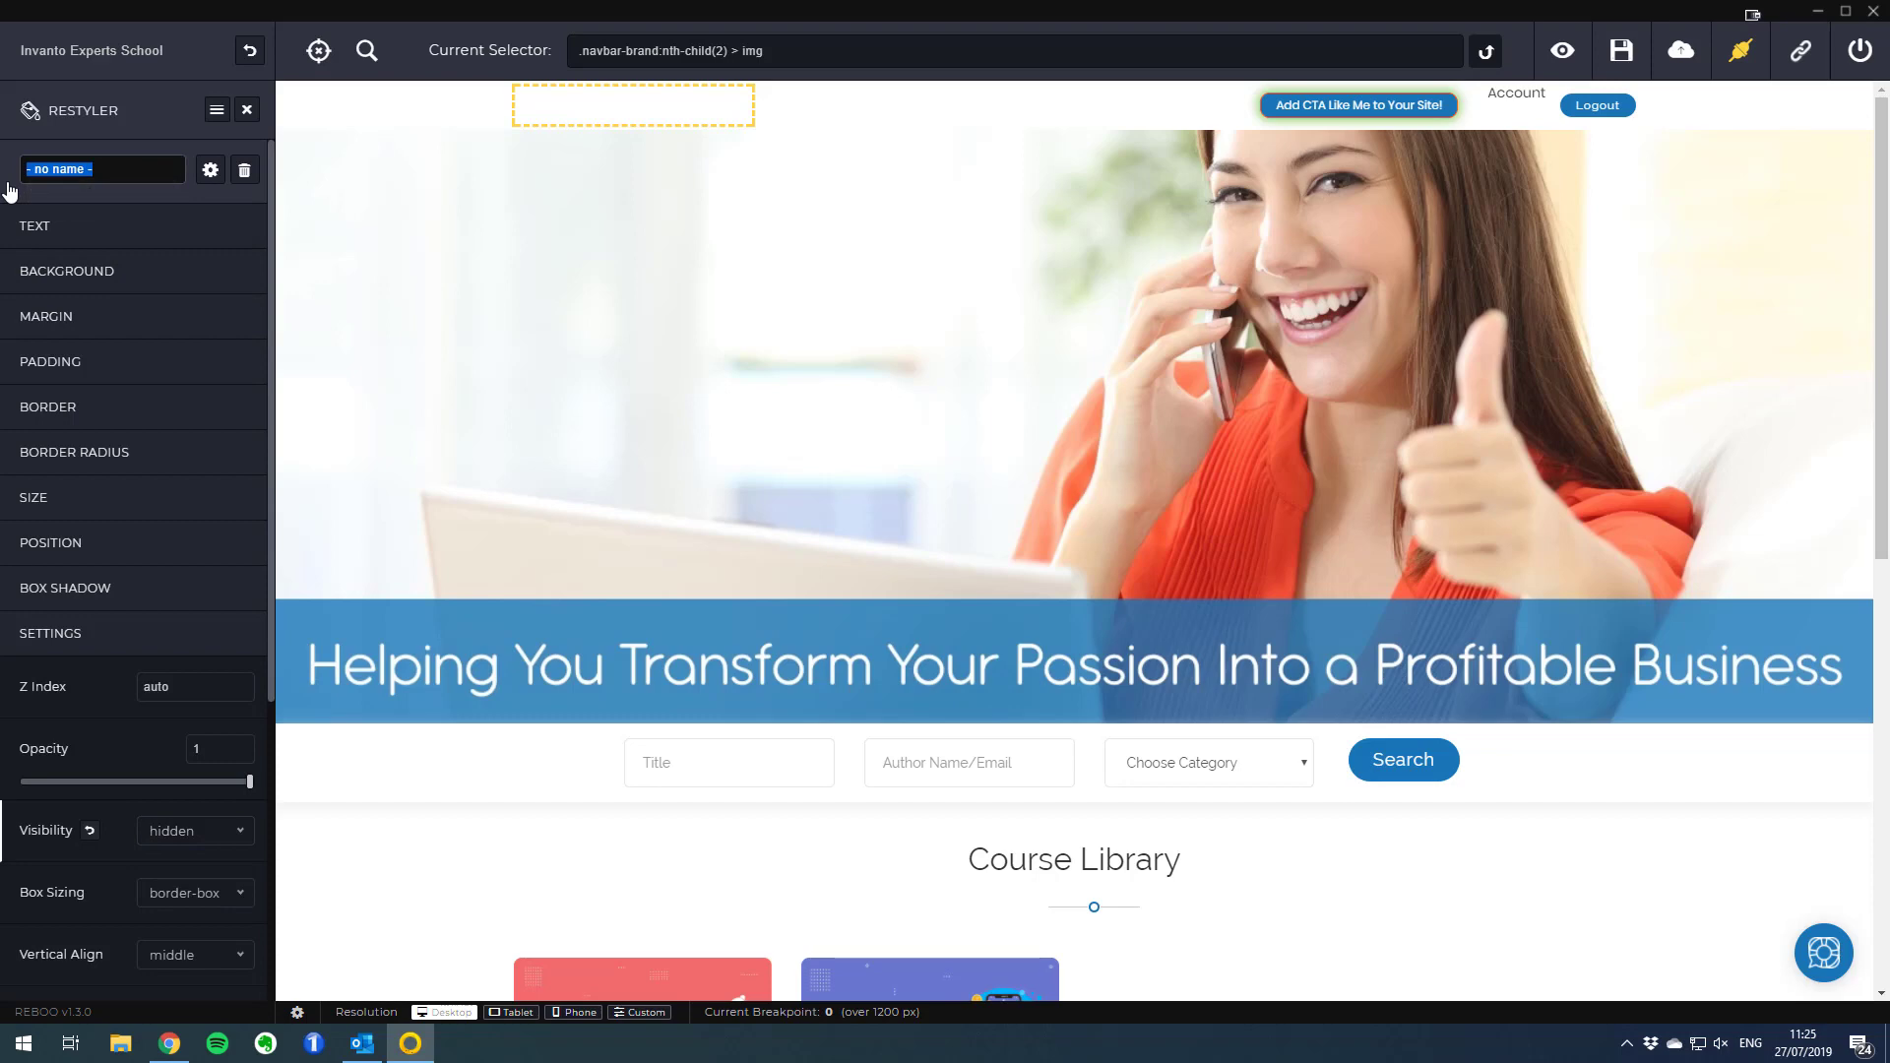
type("Remove logo f")
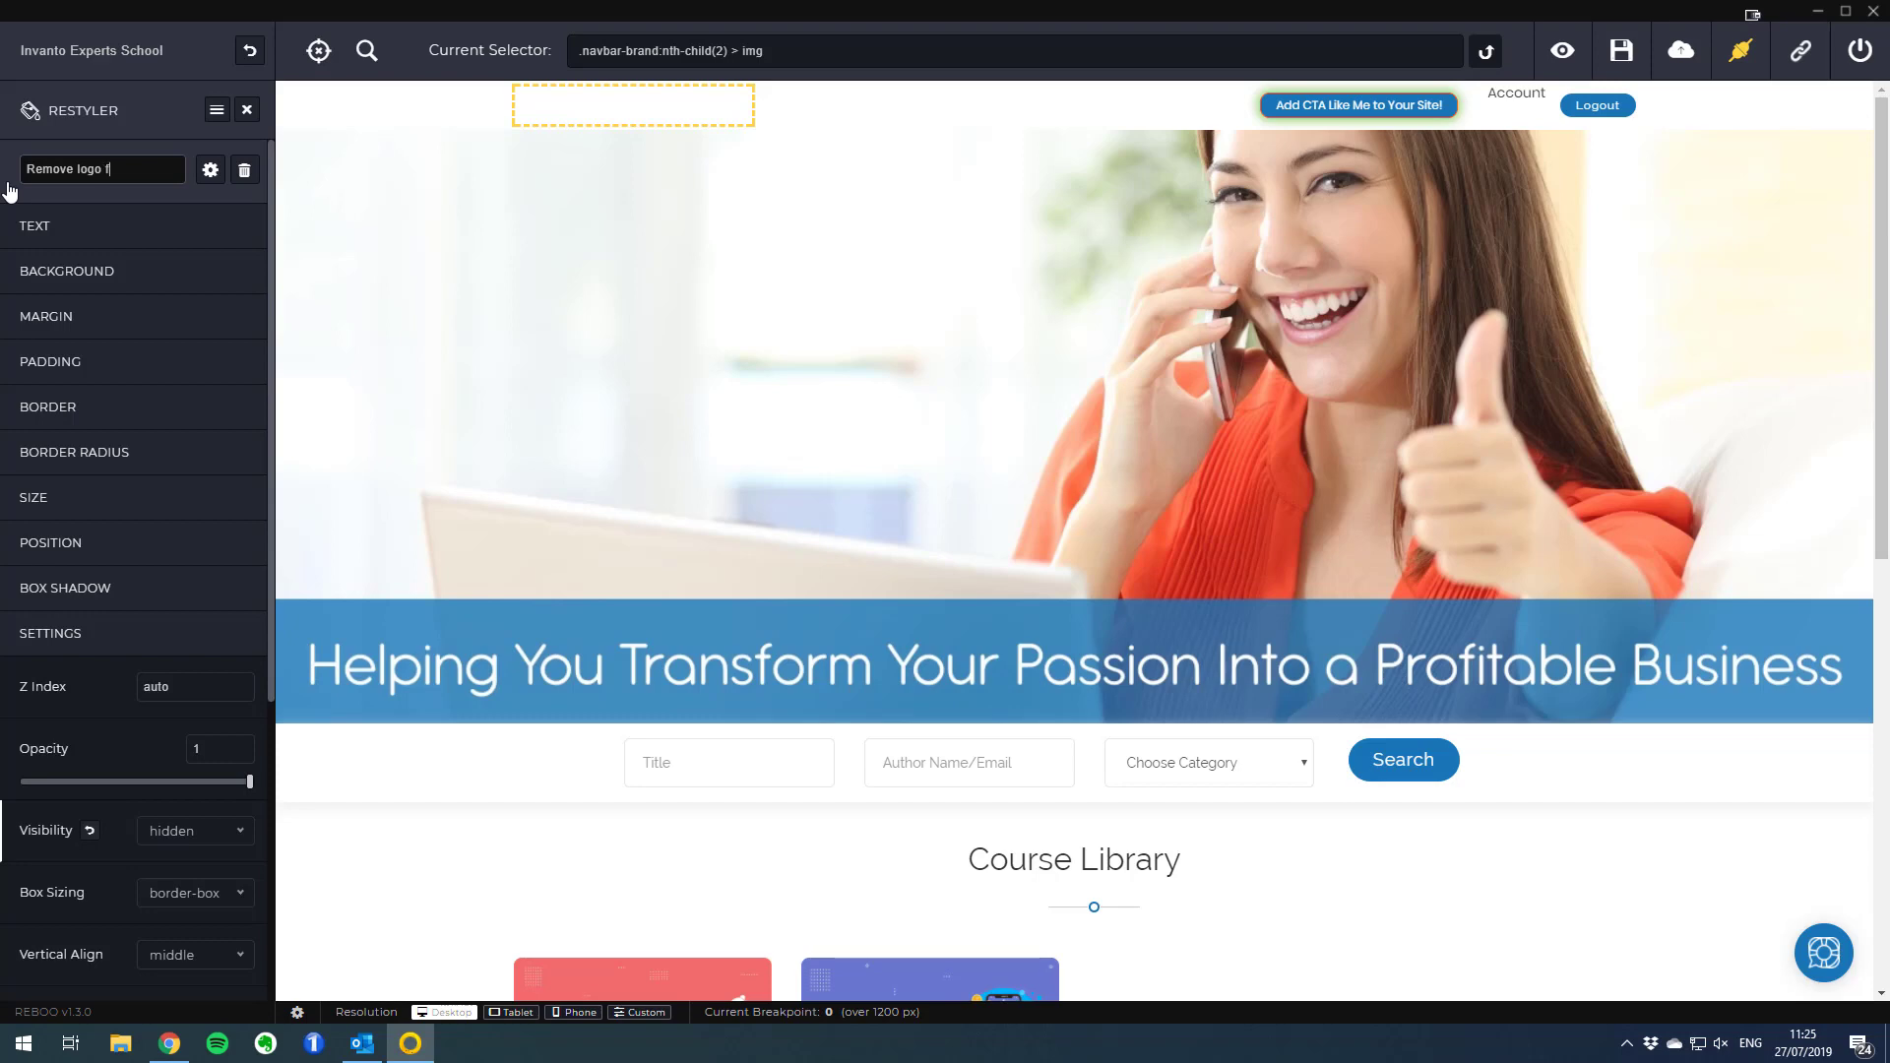
type("rom homepa")
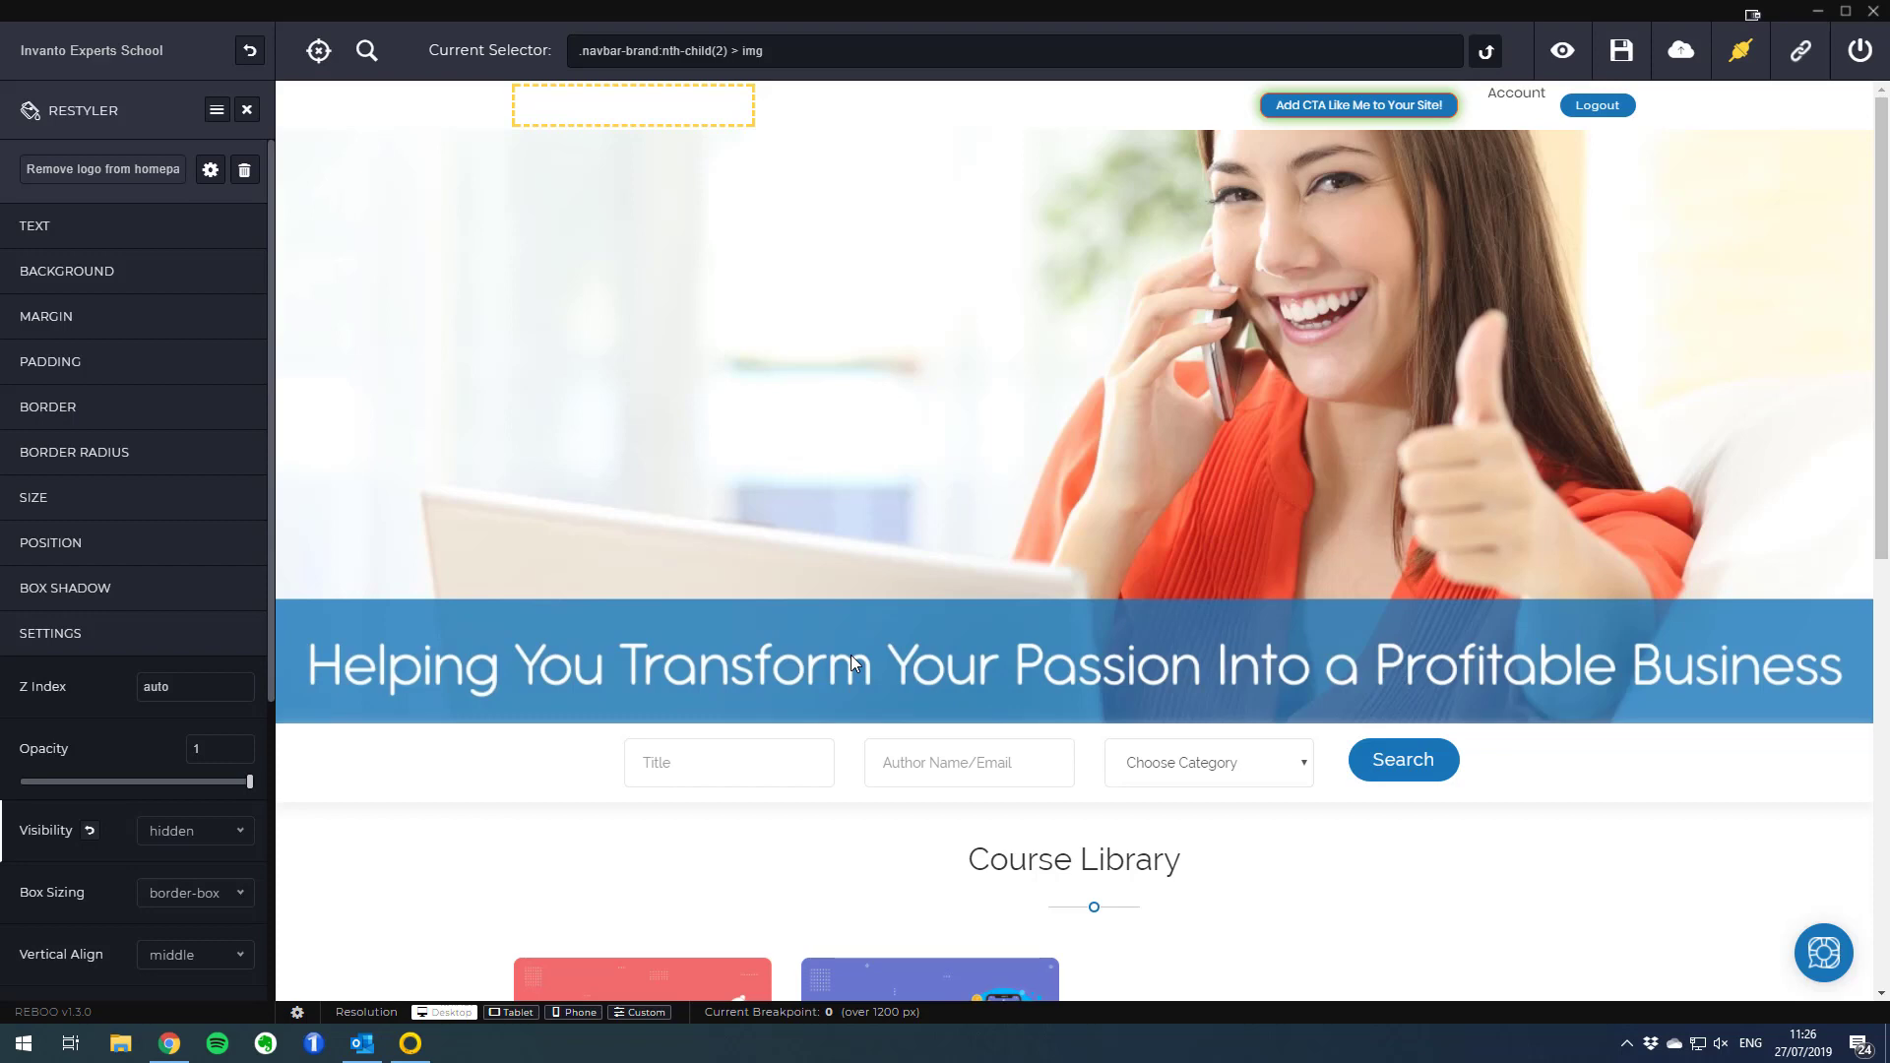
mouse_move(210, 170)
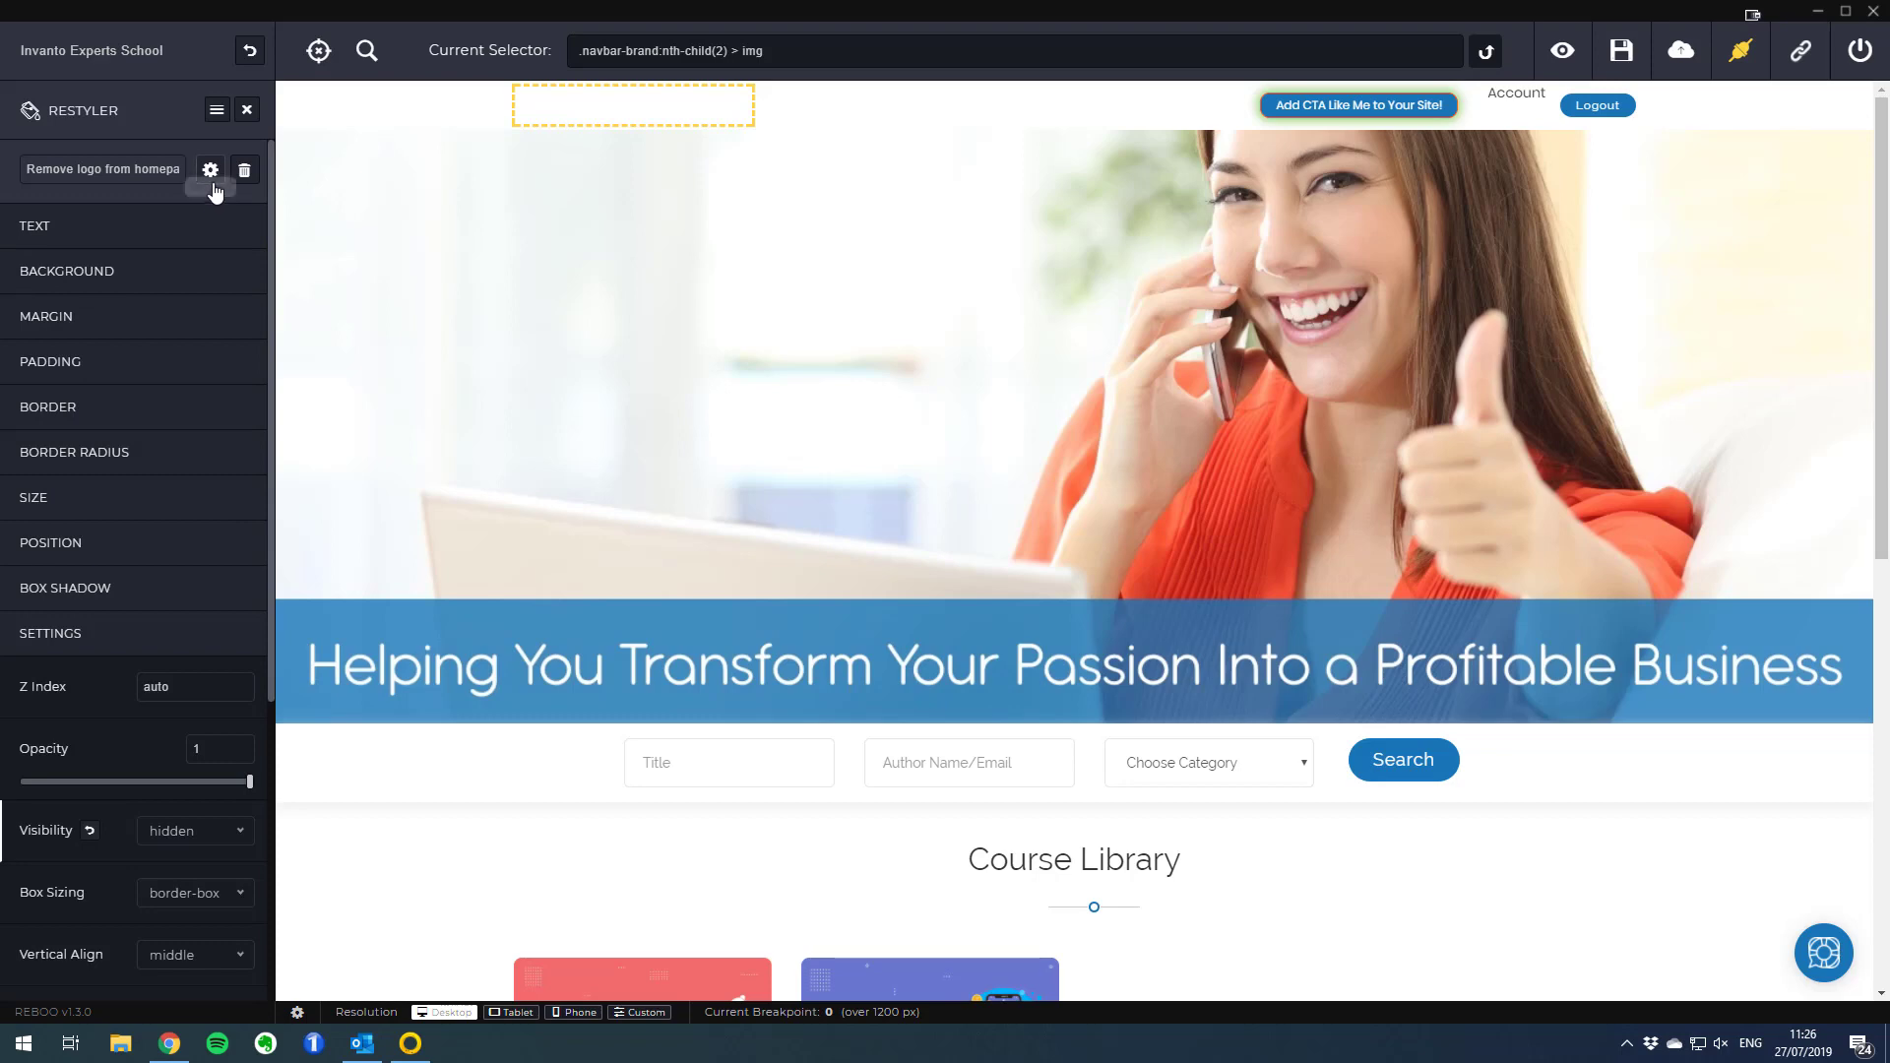
mouse_move(209, 169)
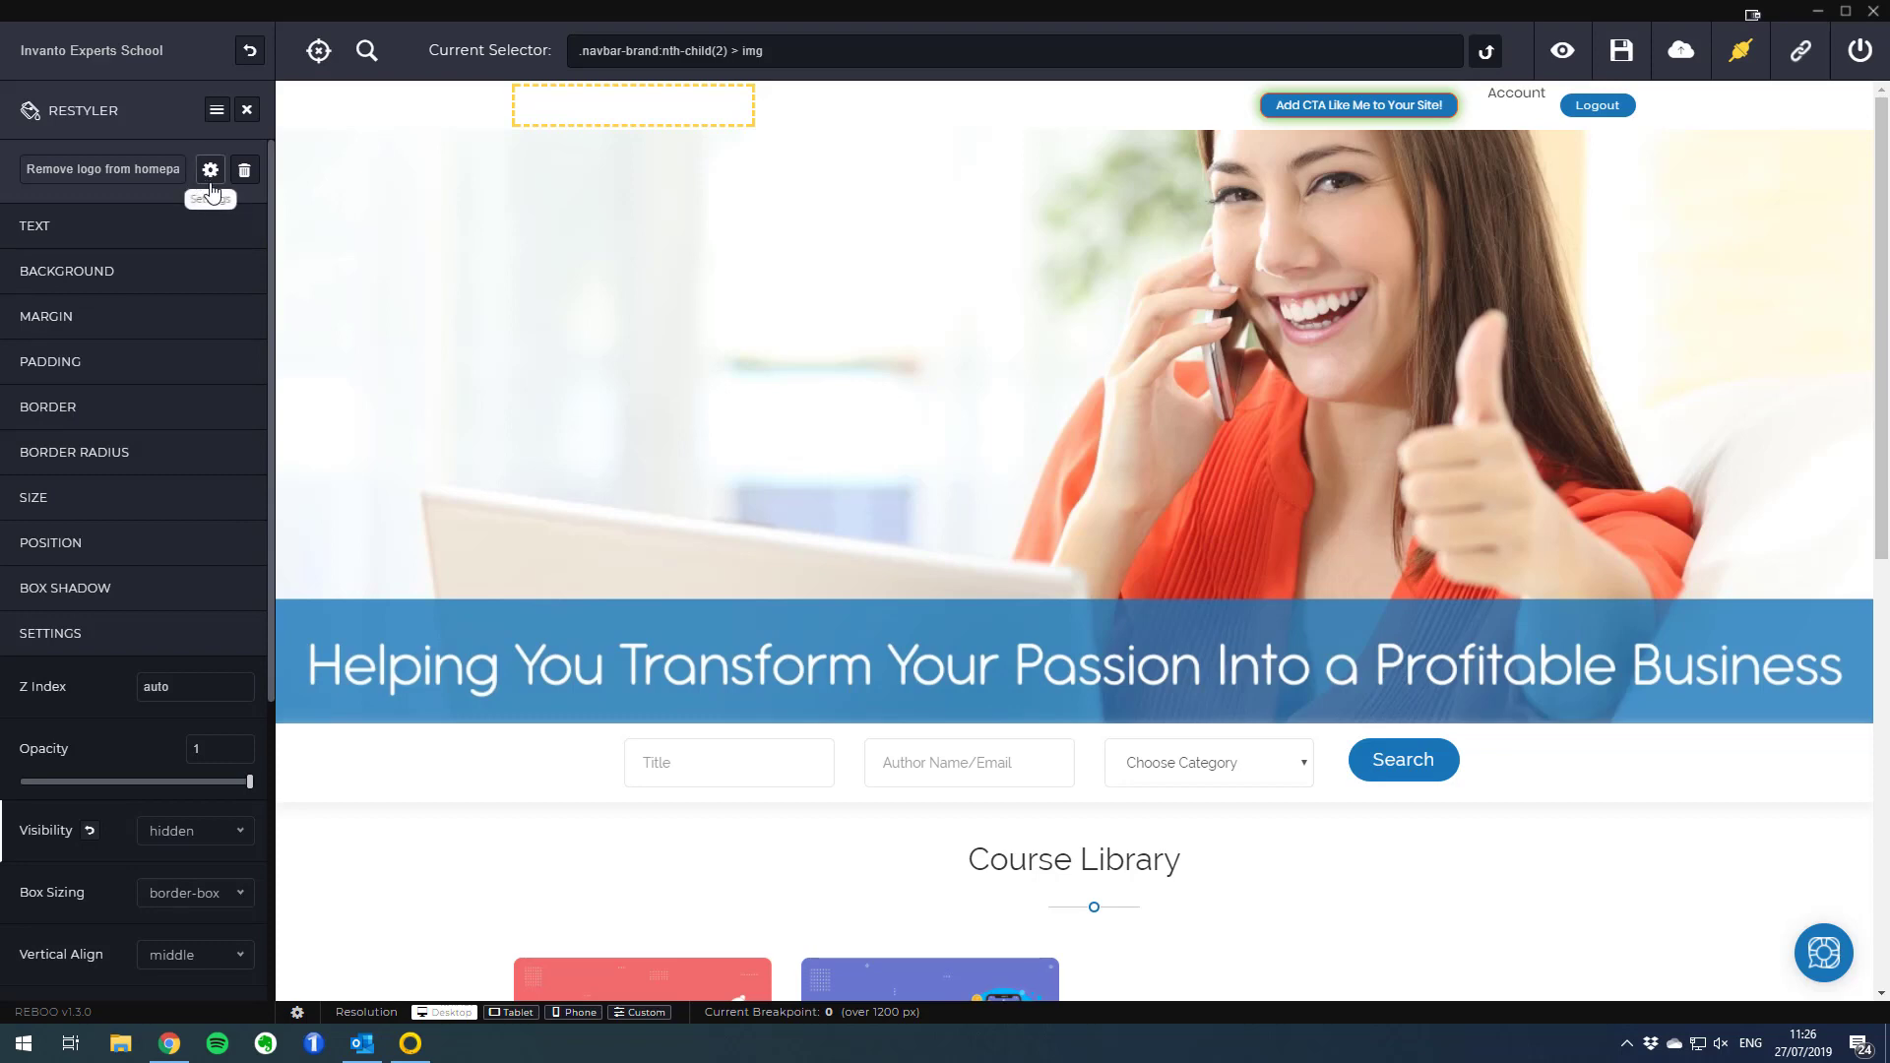
Switch off 'Apply to all pages' for the 'Remove logo from homepage' change via its gear options
left_click(211, 170)
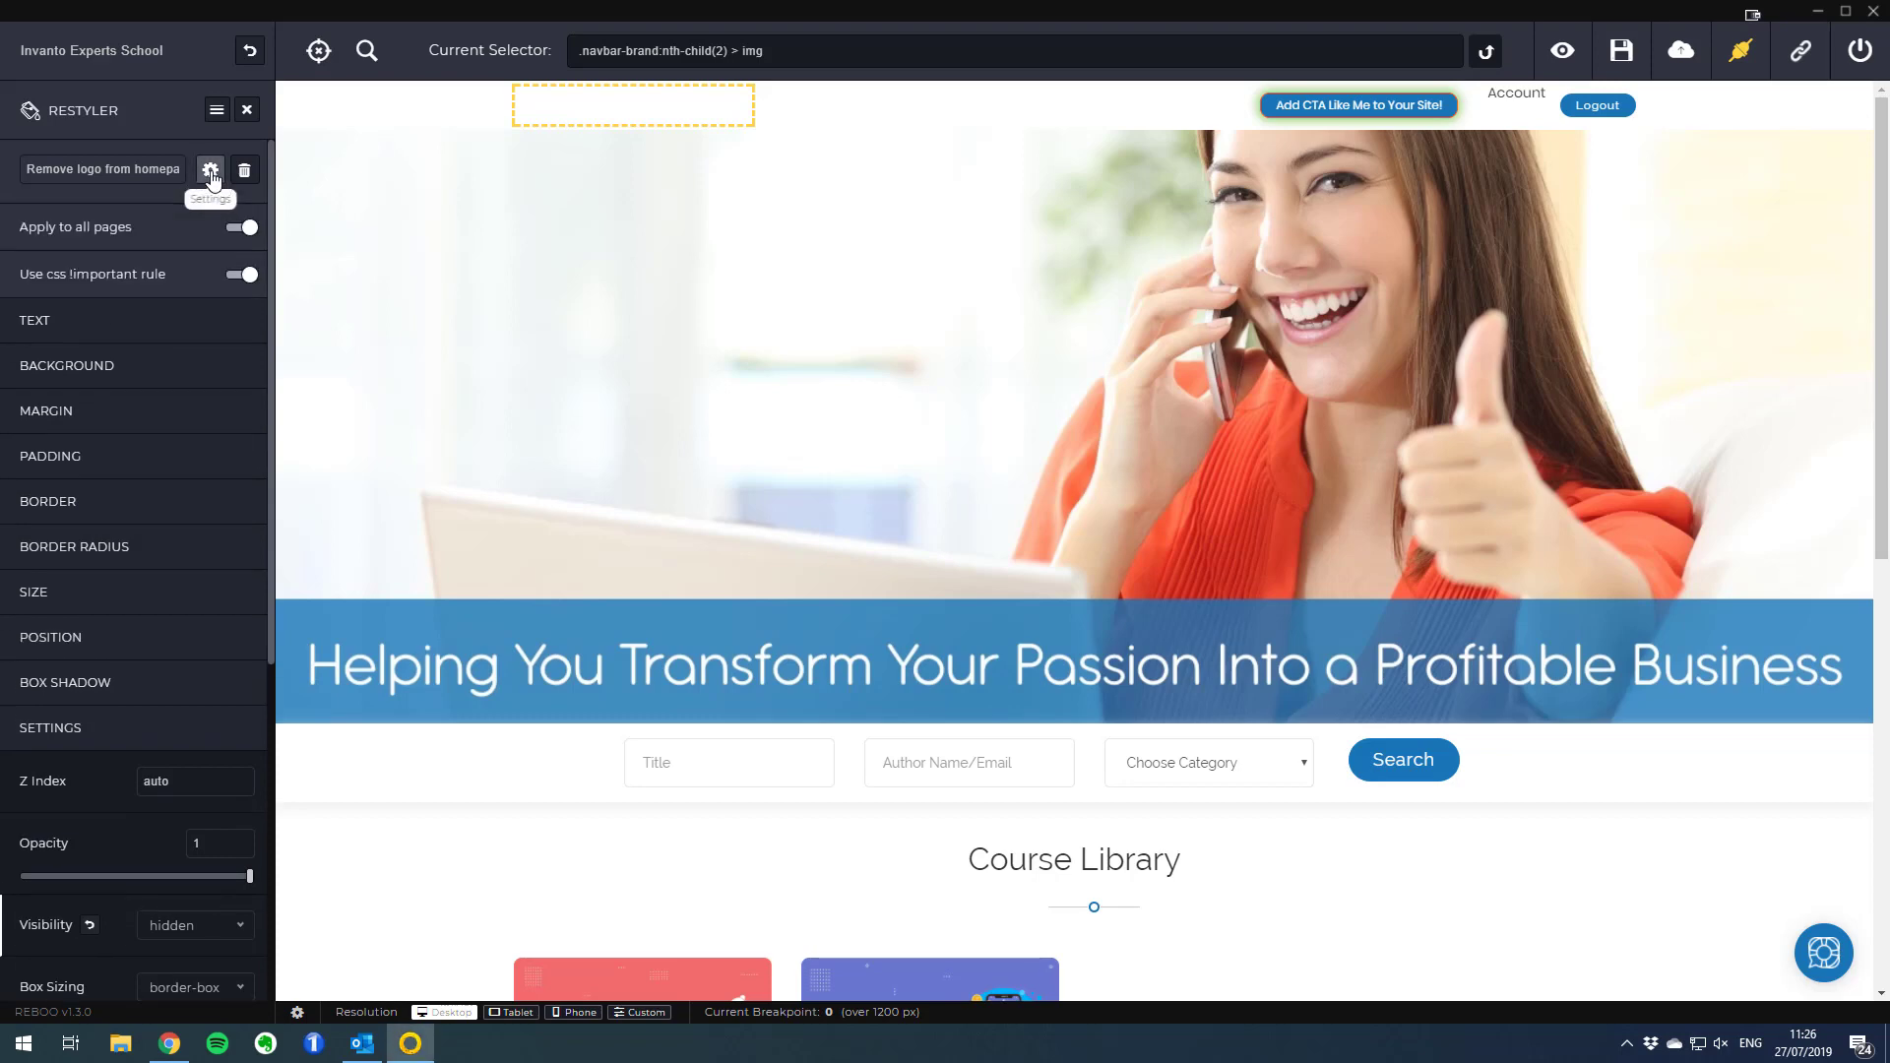
mouse_move(85, 241)
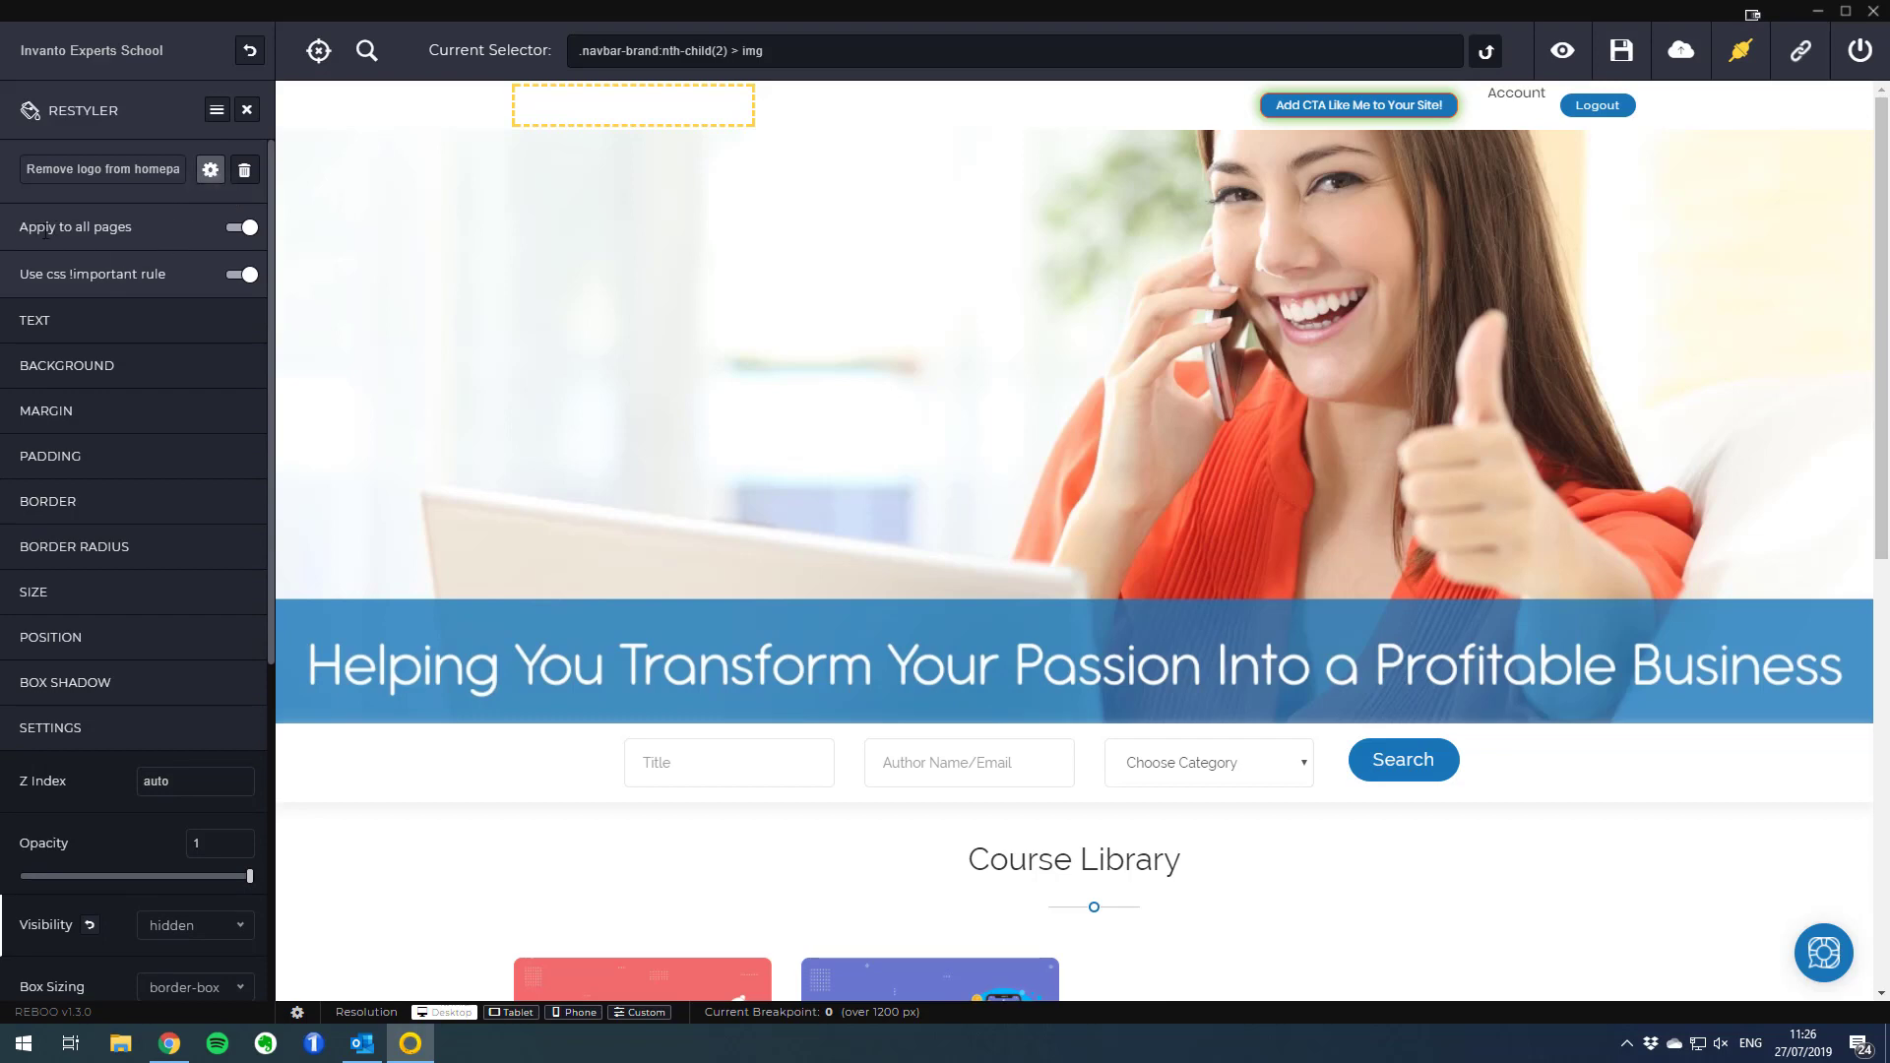
left_click(240, 229)
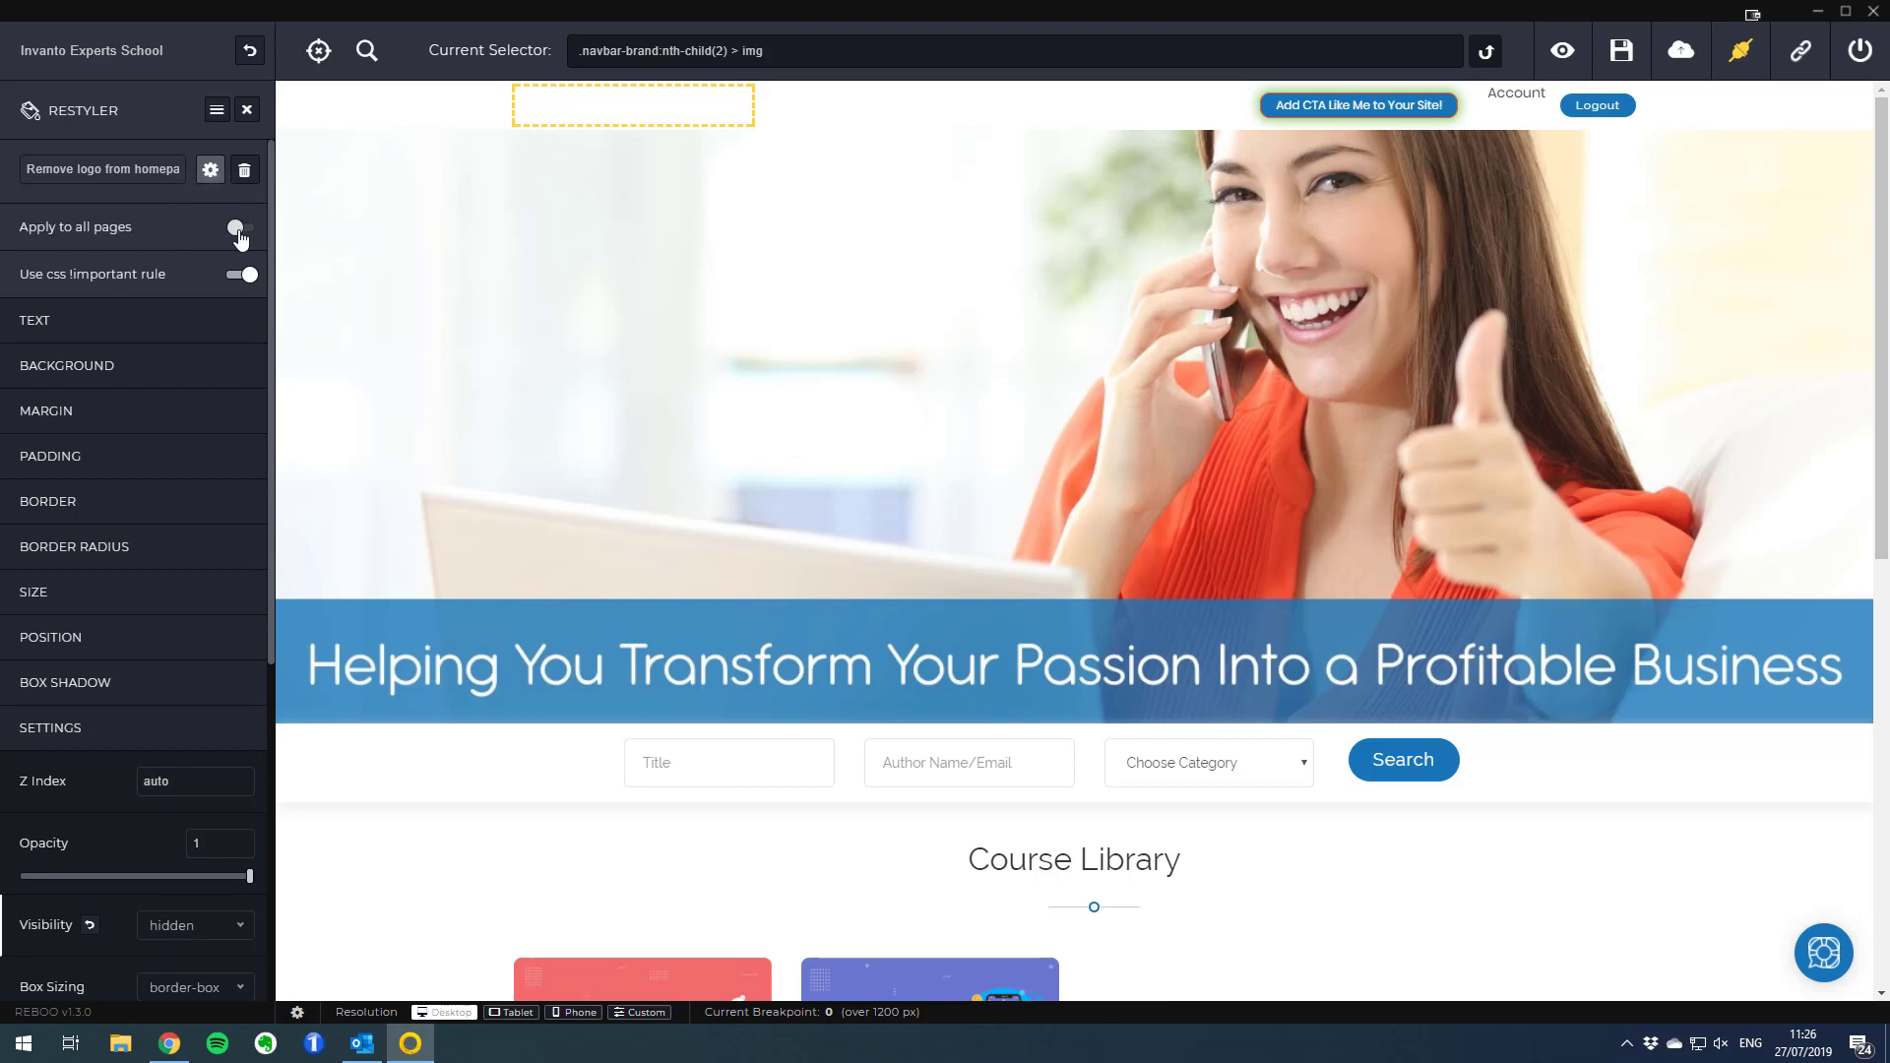
left_click(232, 228)
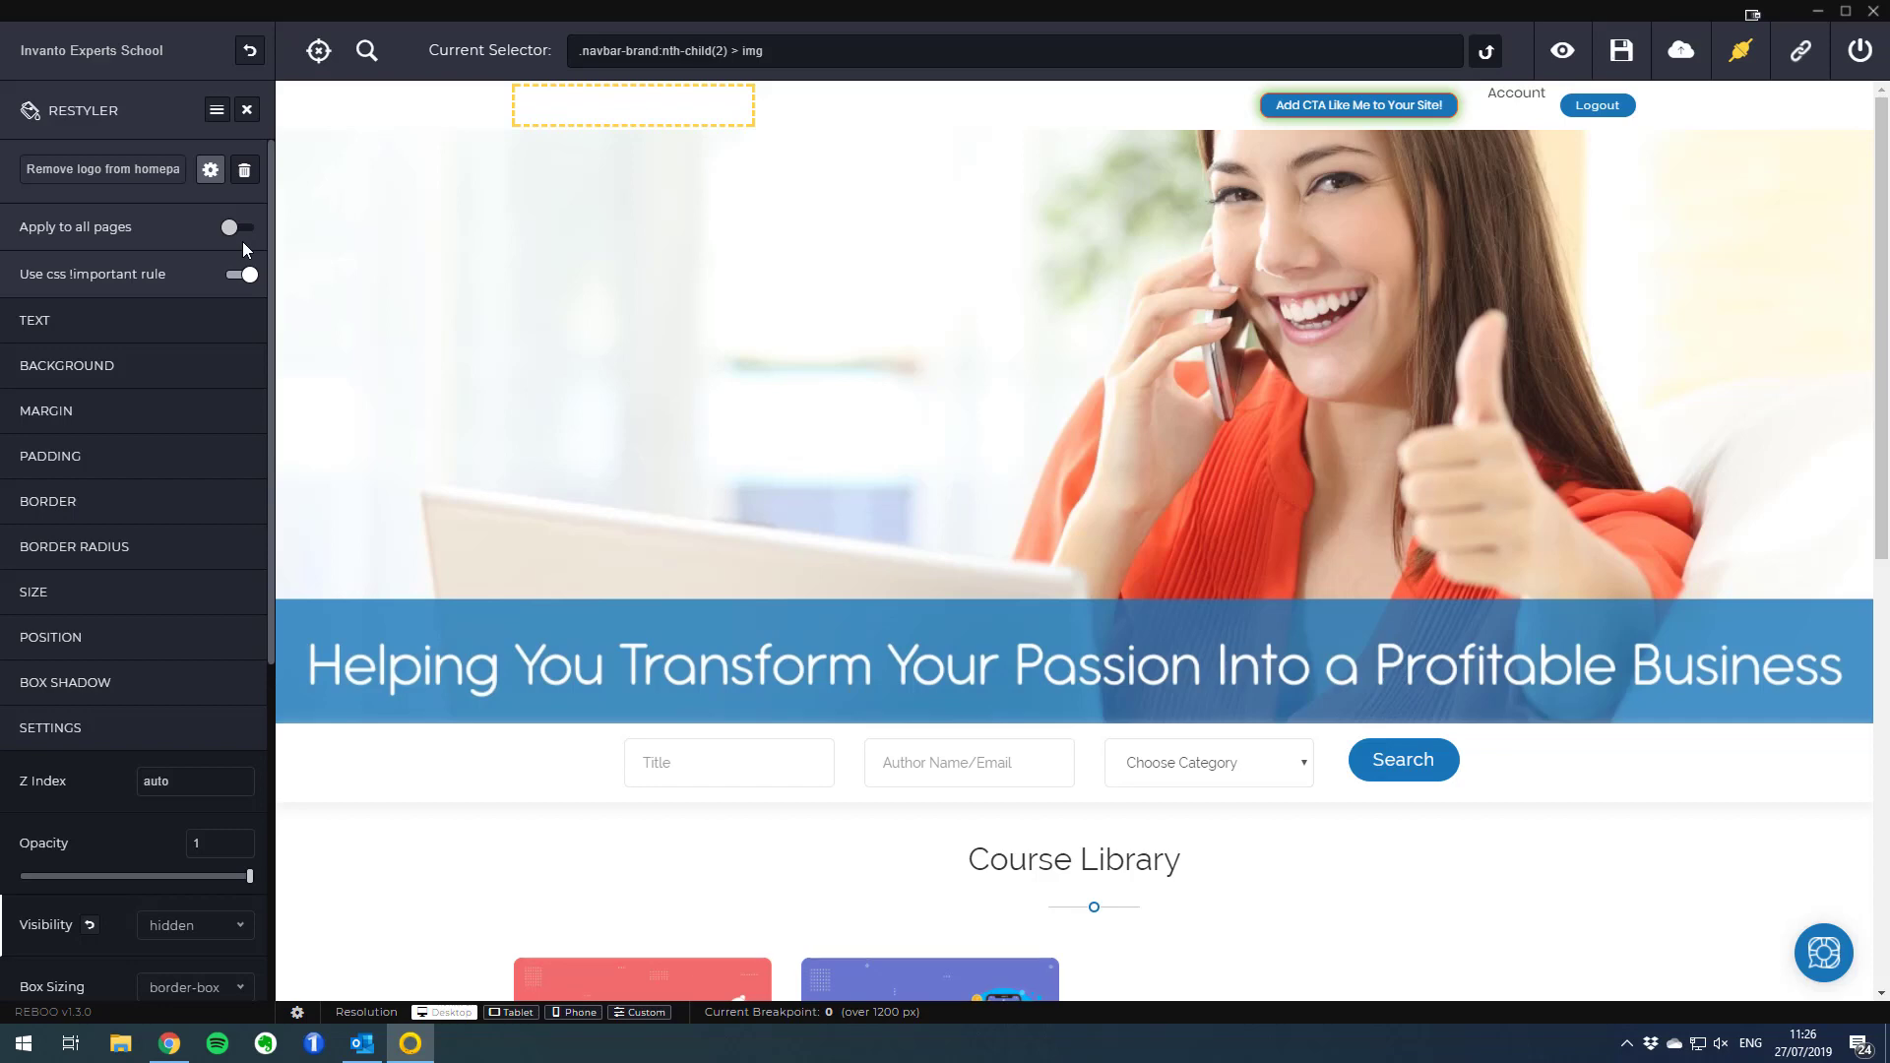
mouse_move(1313, 173)
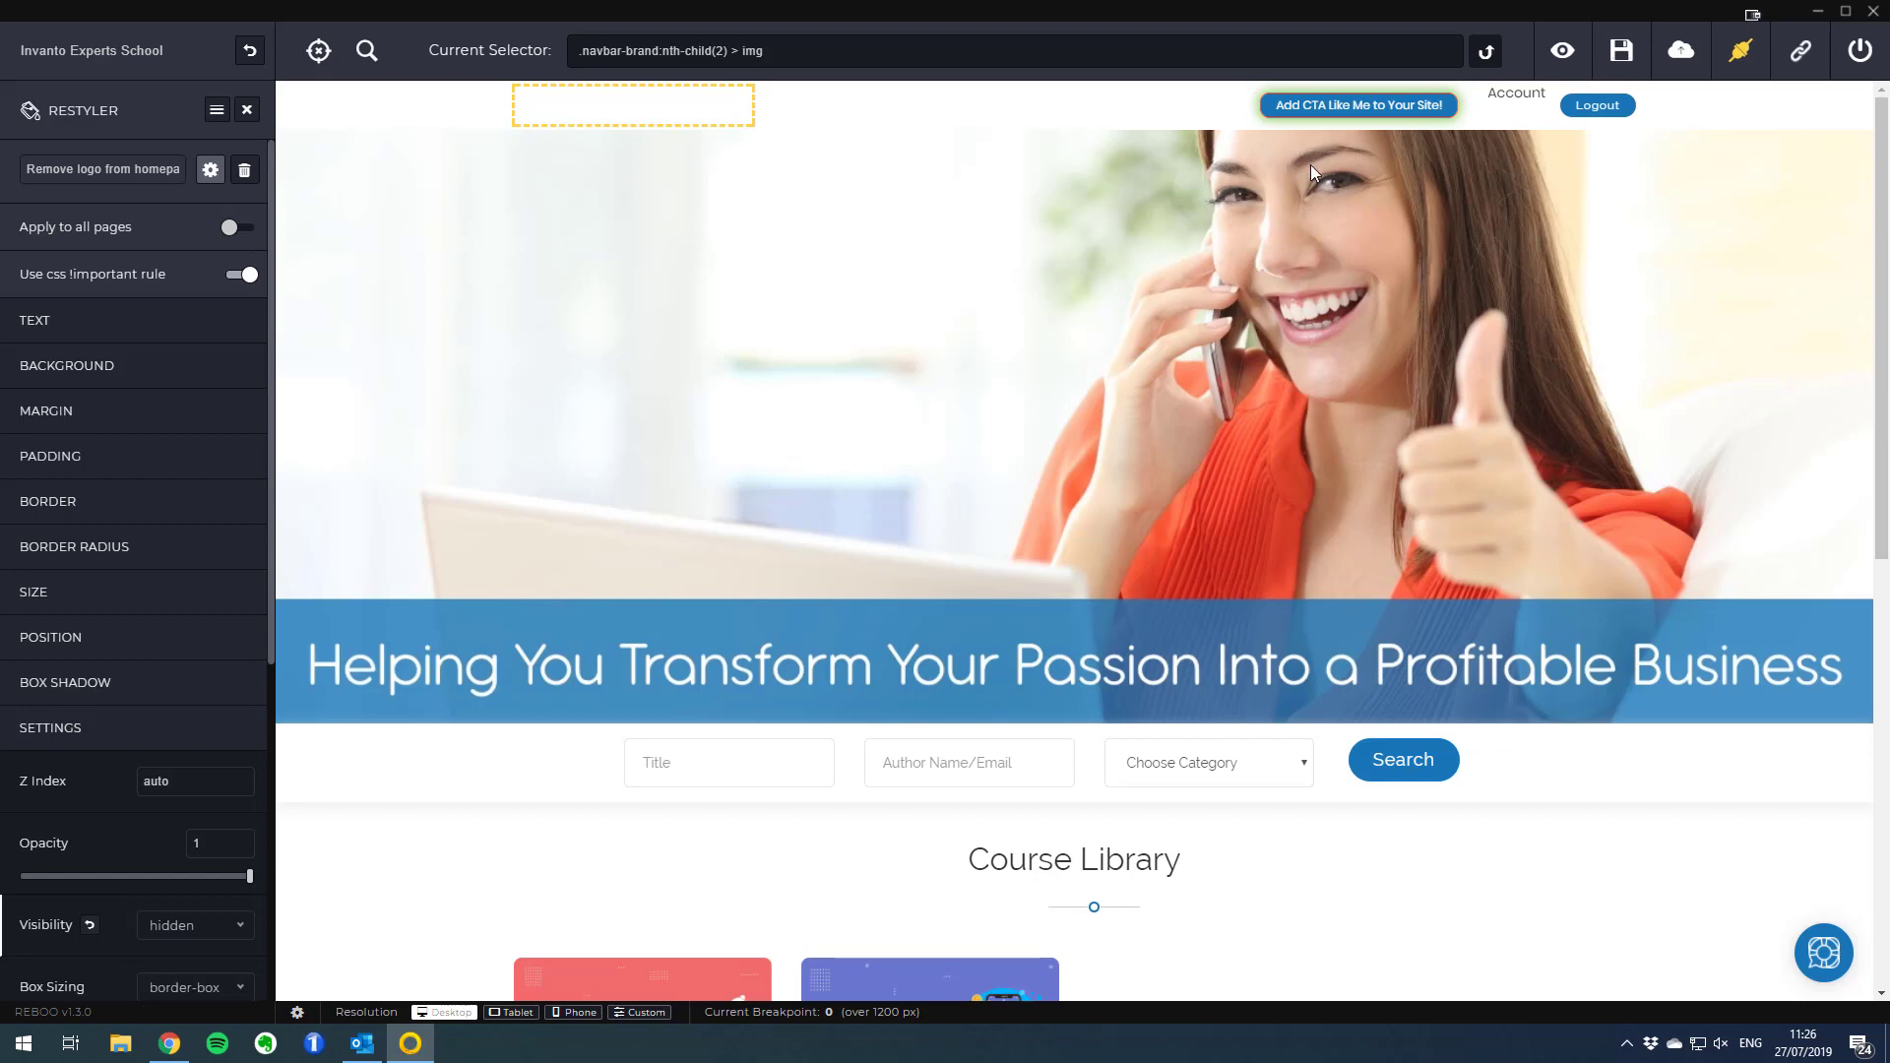
mouse_move(1620, 51)
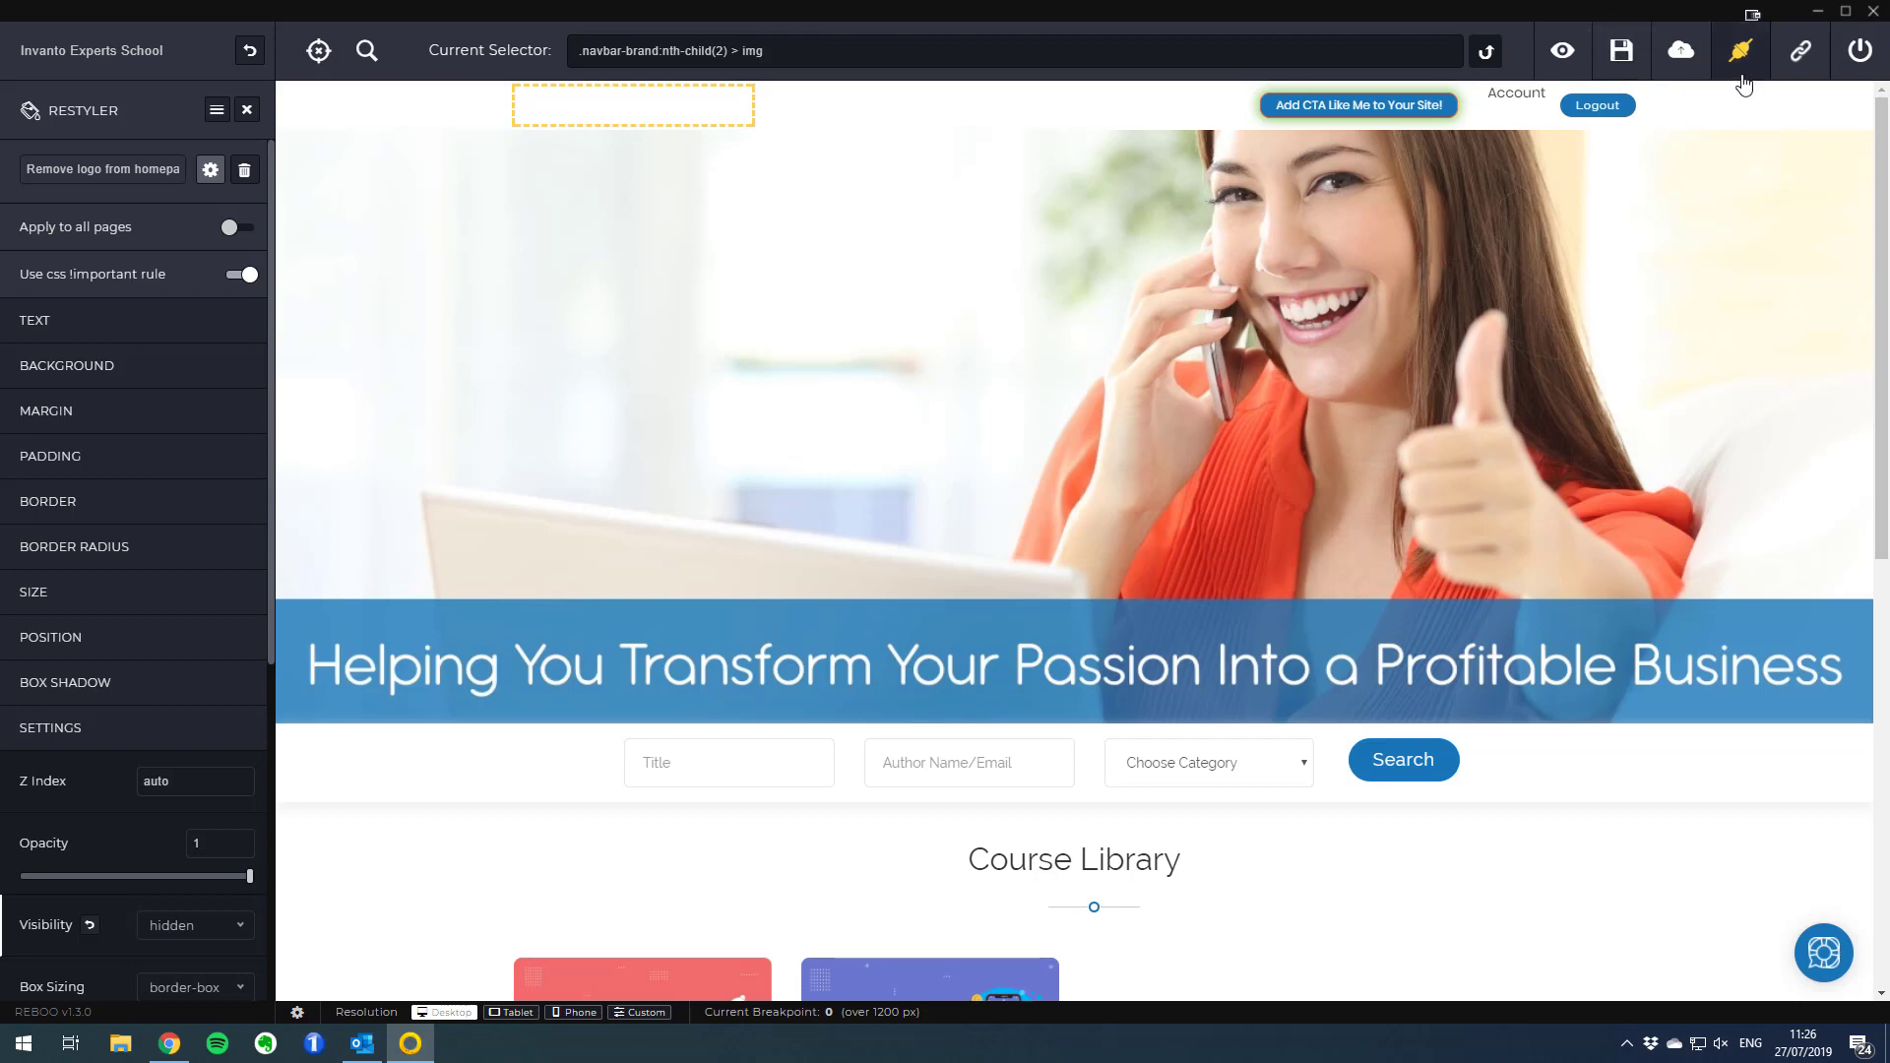
mouse_move(1741, 51)
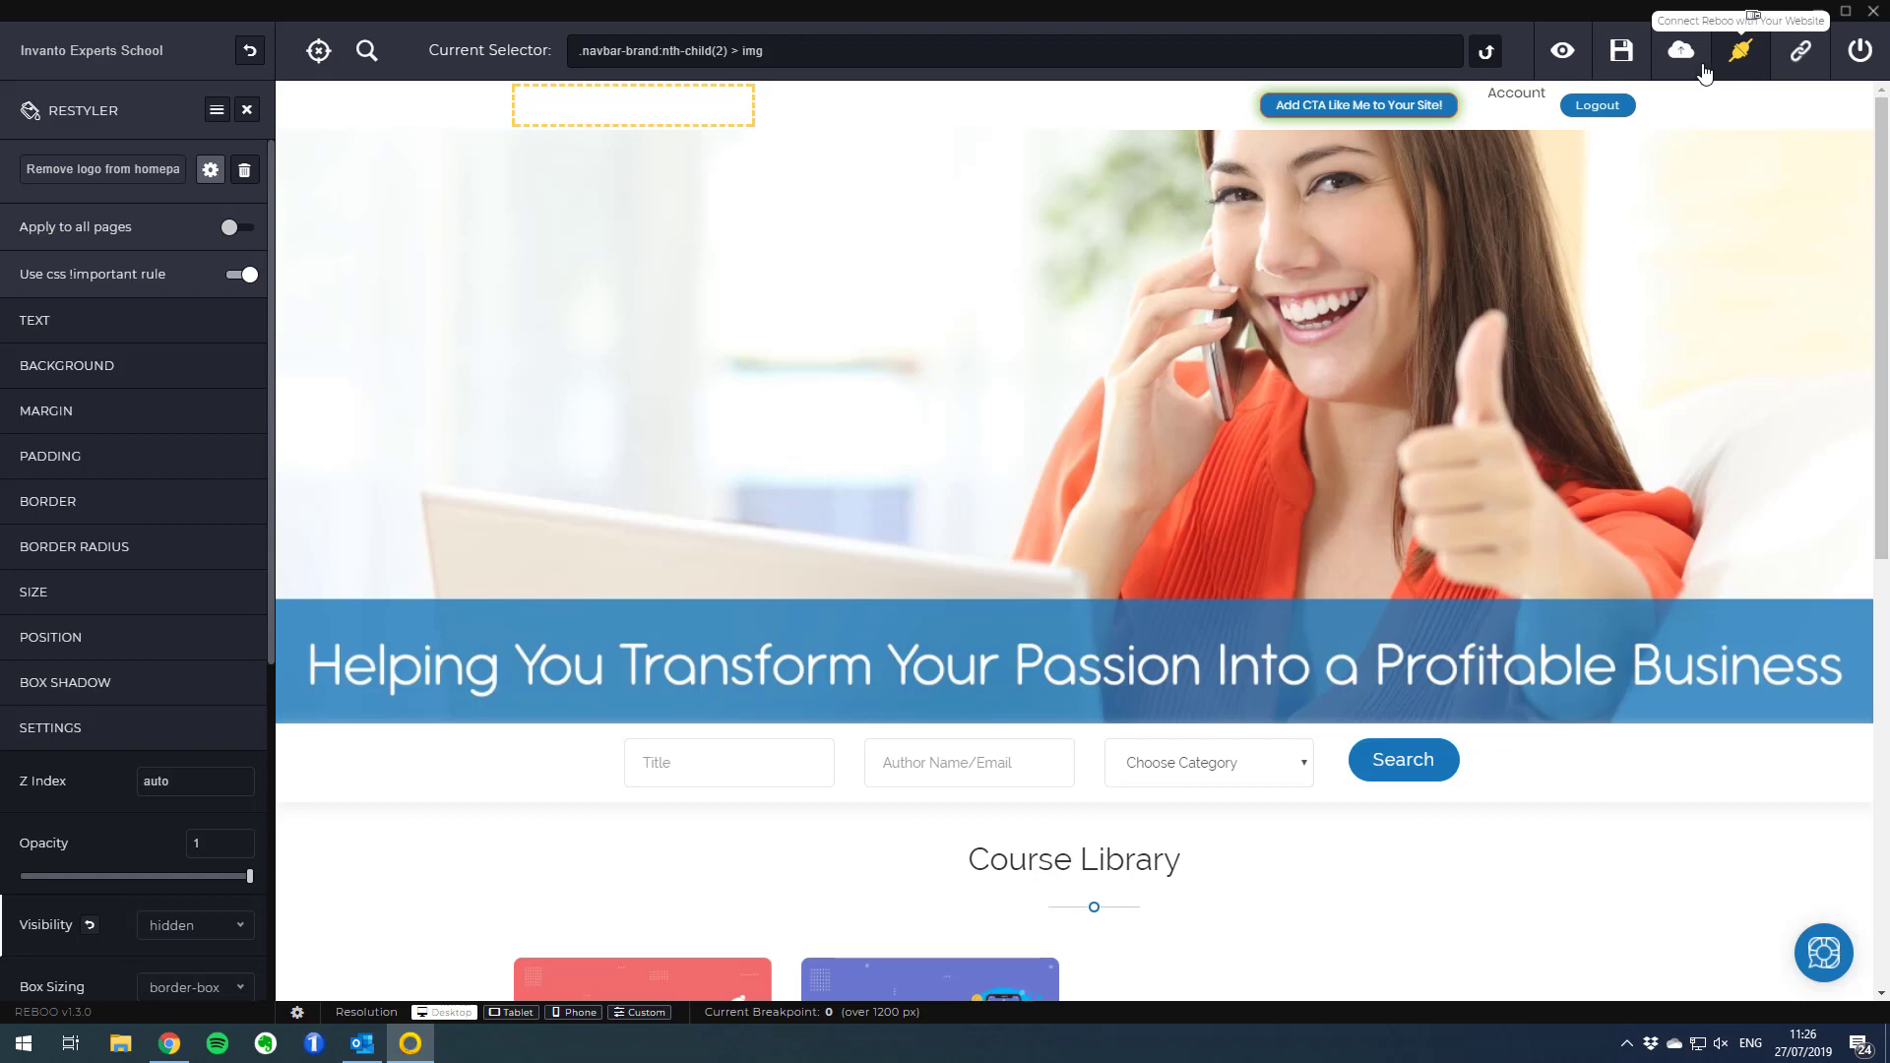
mouse_move(1679, 51)
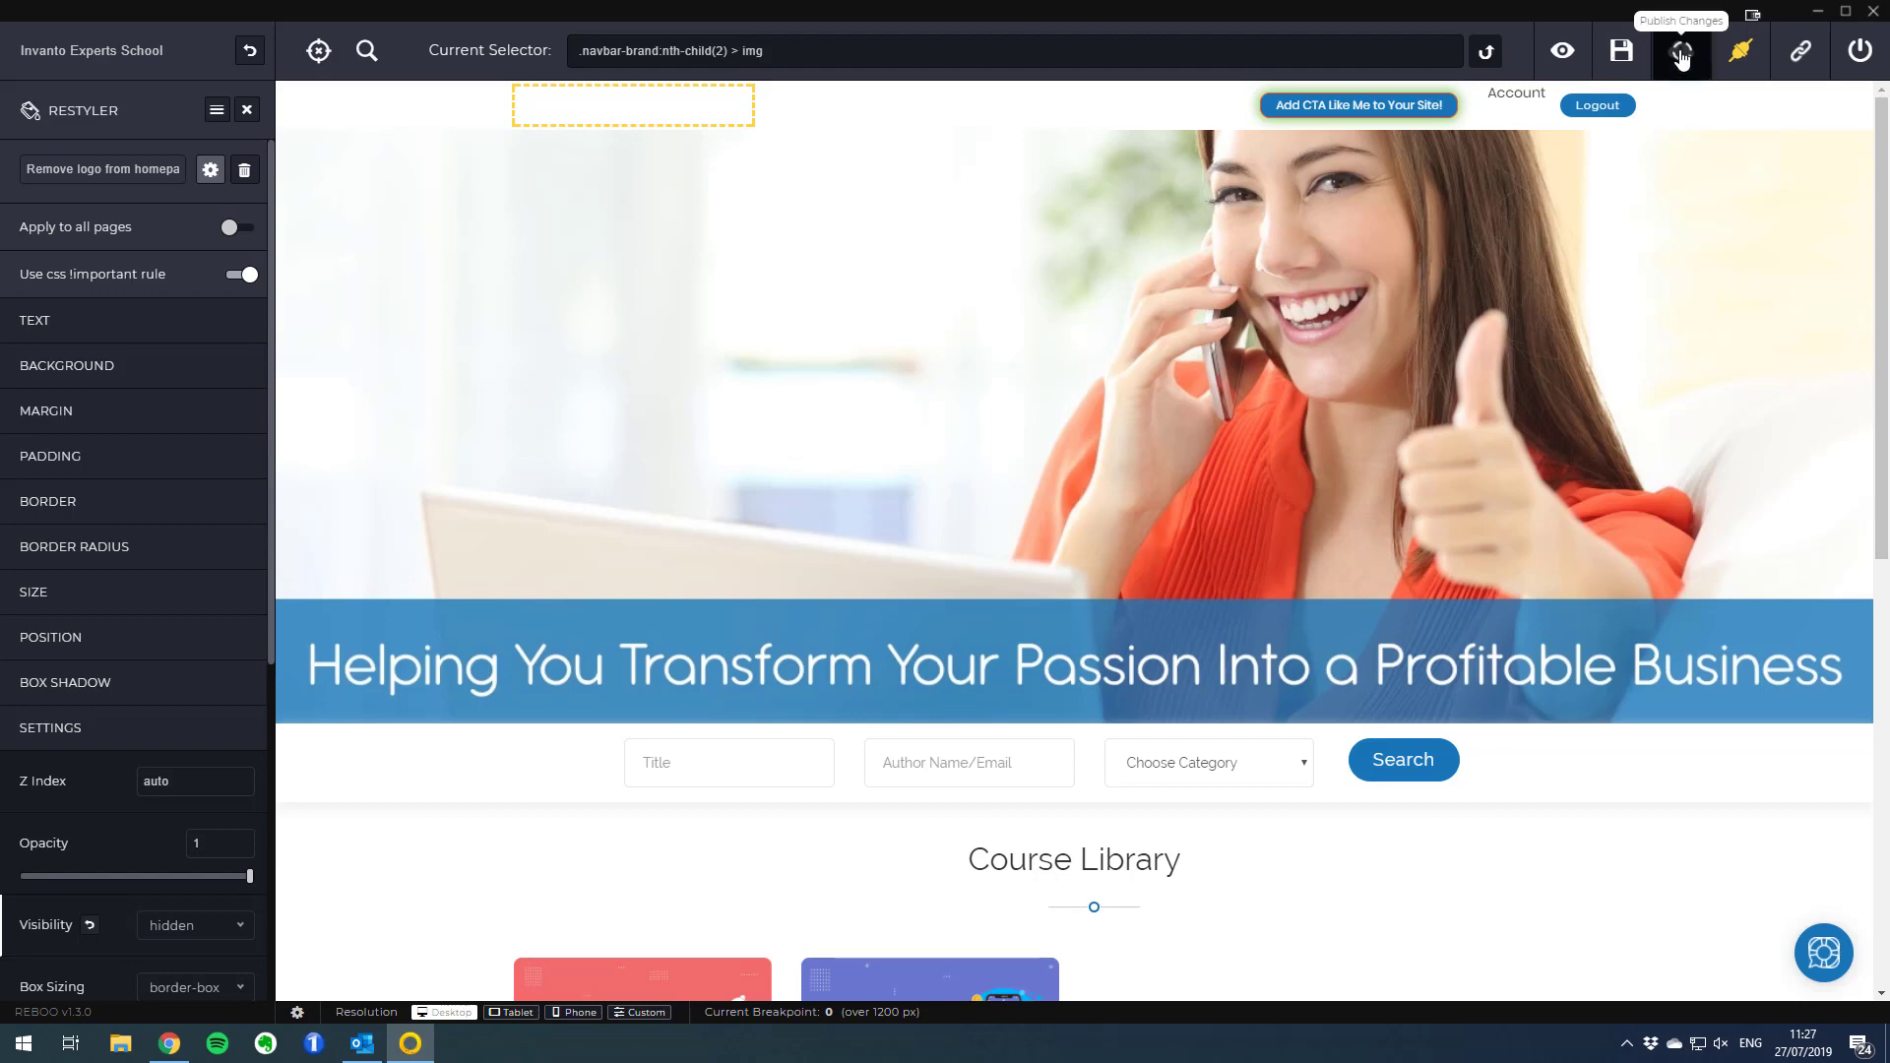
Publish Changes to the live site and close the 'Your website is updating!' notice
left_click(1679, 51)
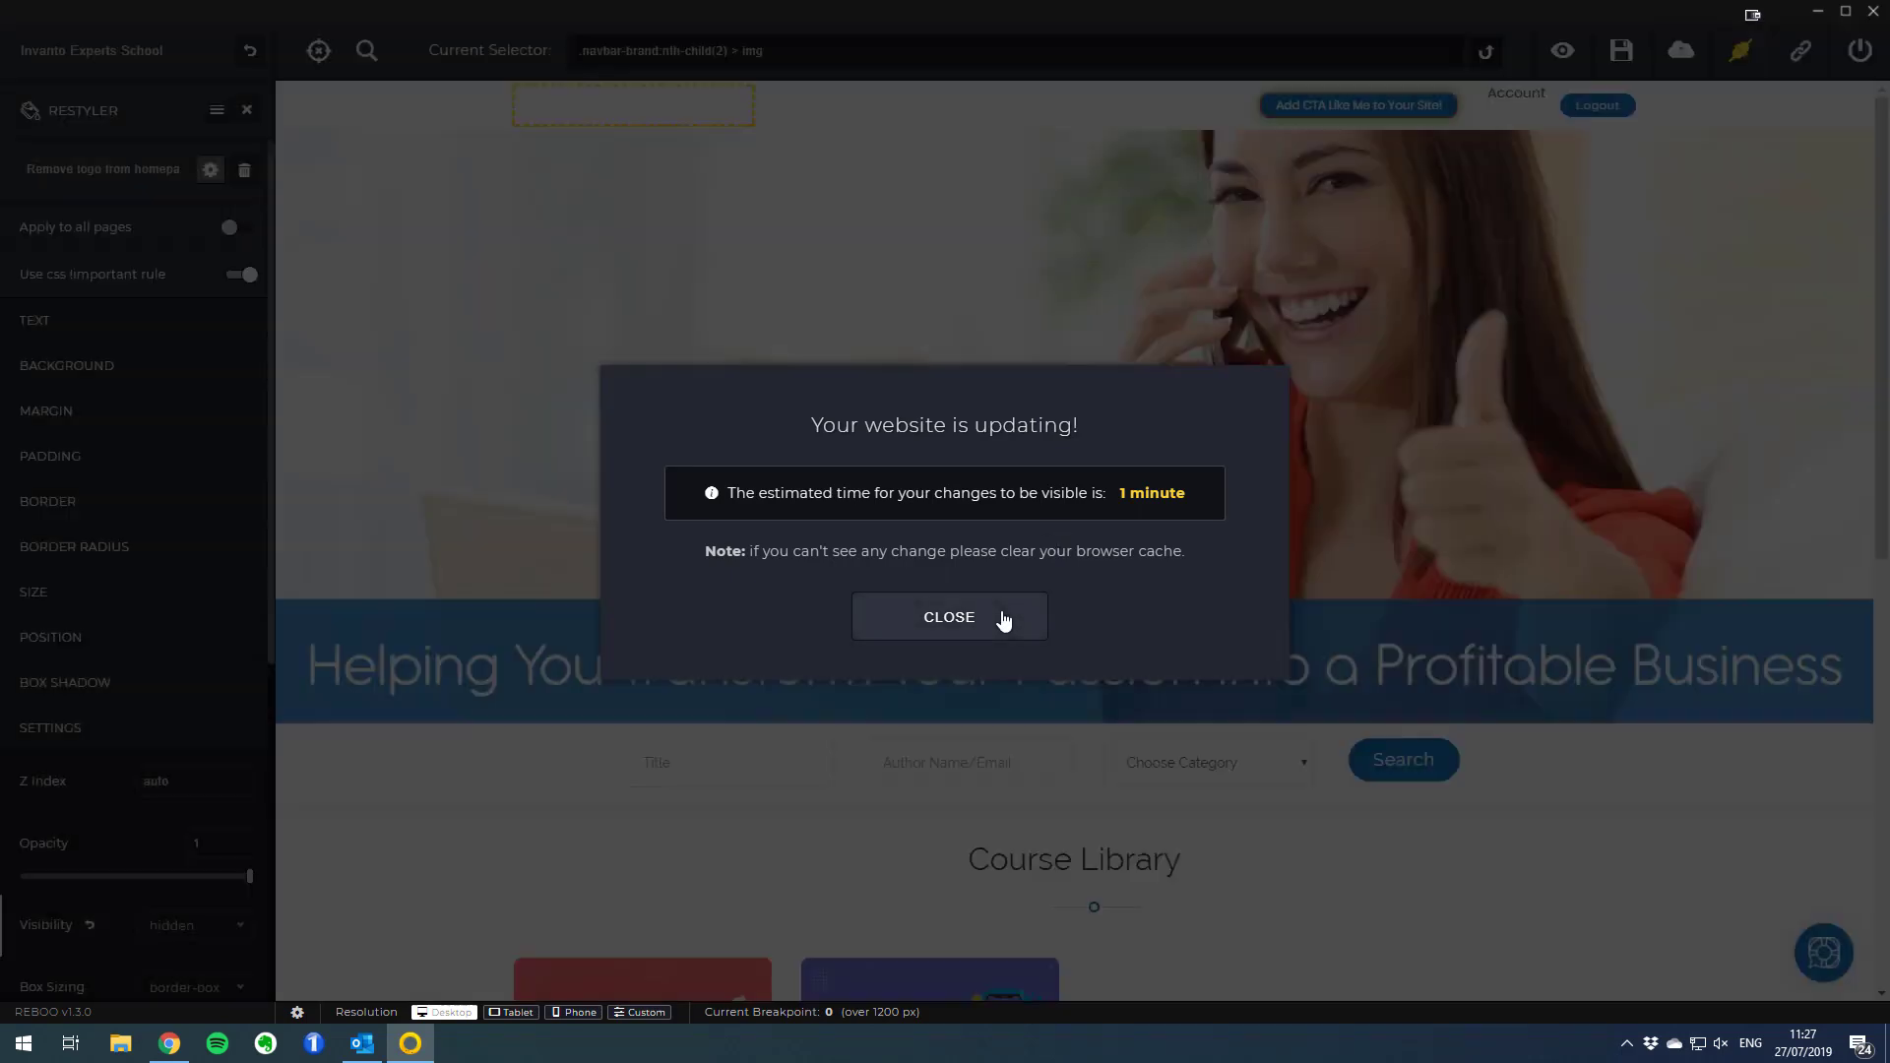
left_click(949, 616)
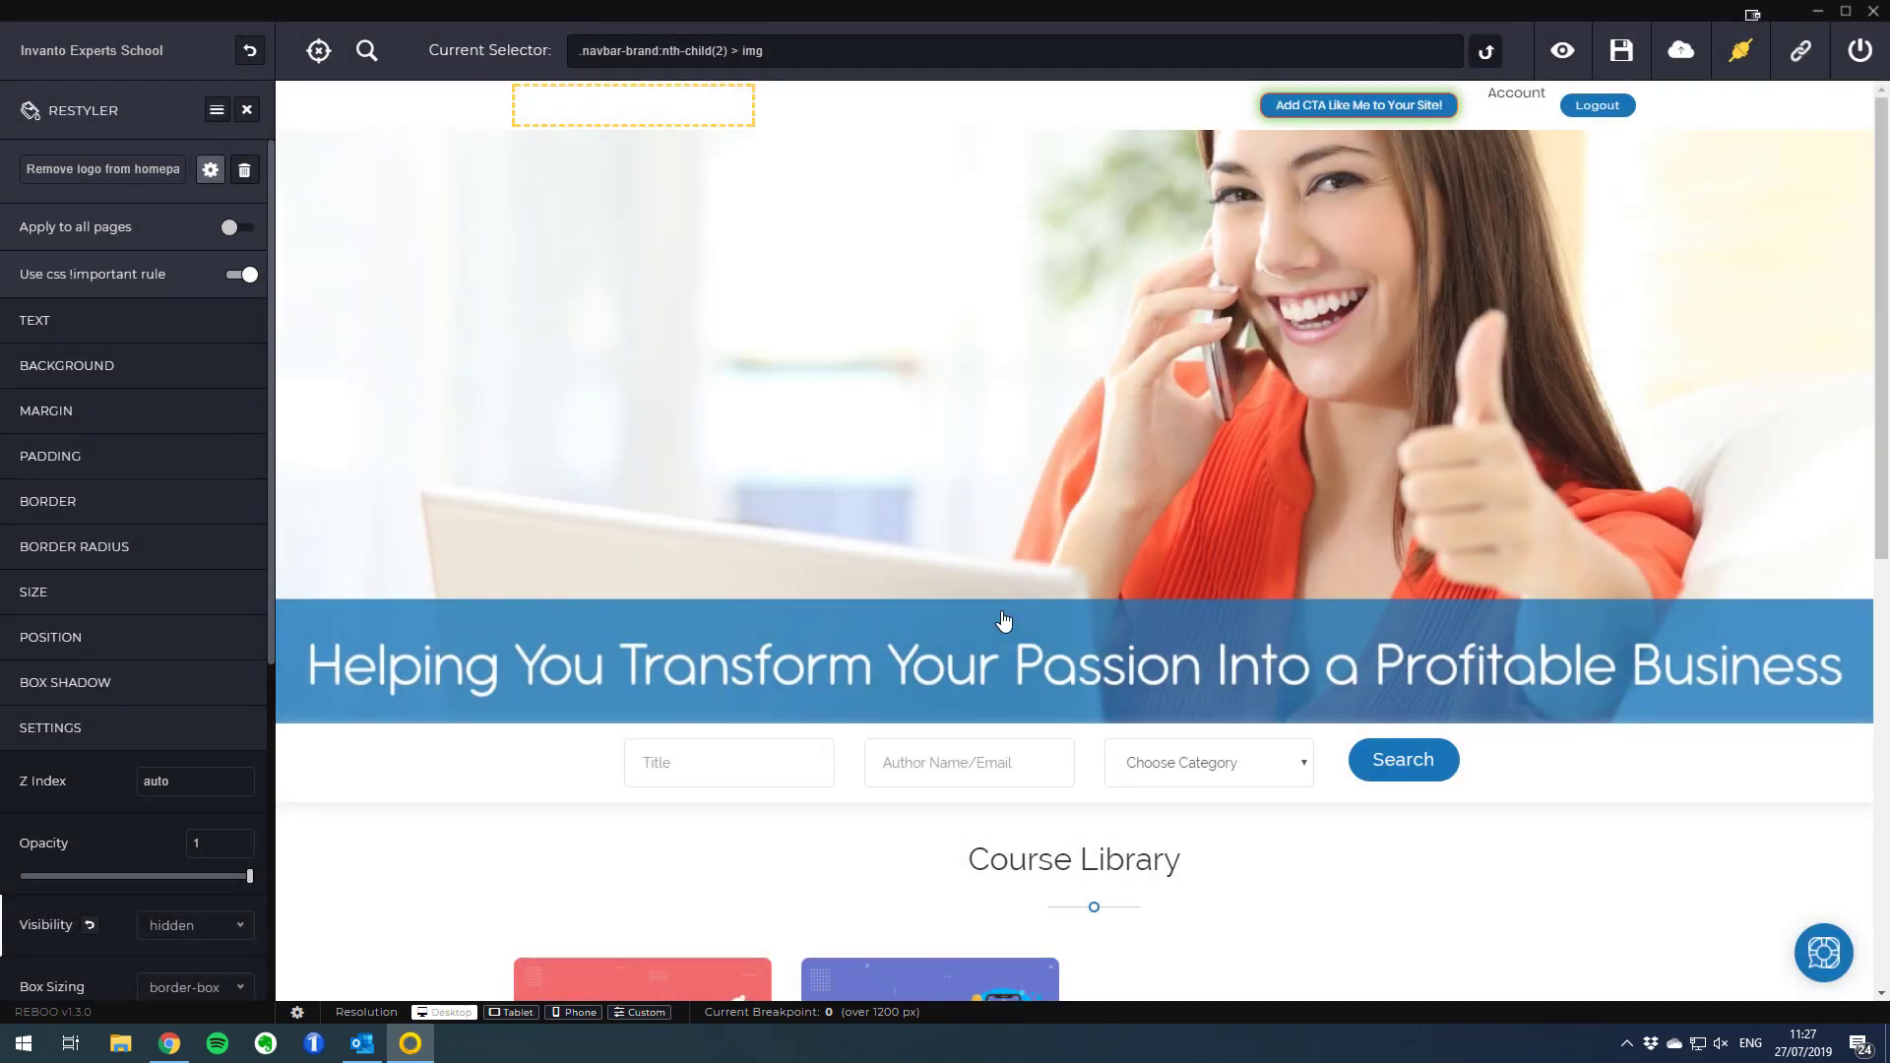
mouse_move(1644, 226)
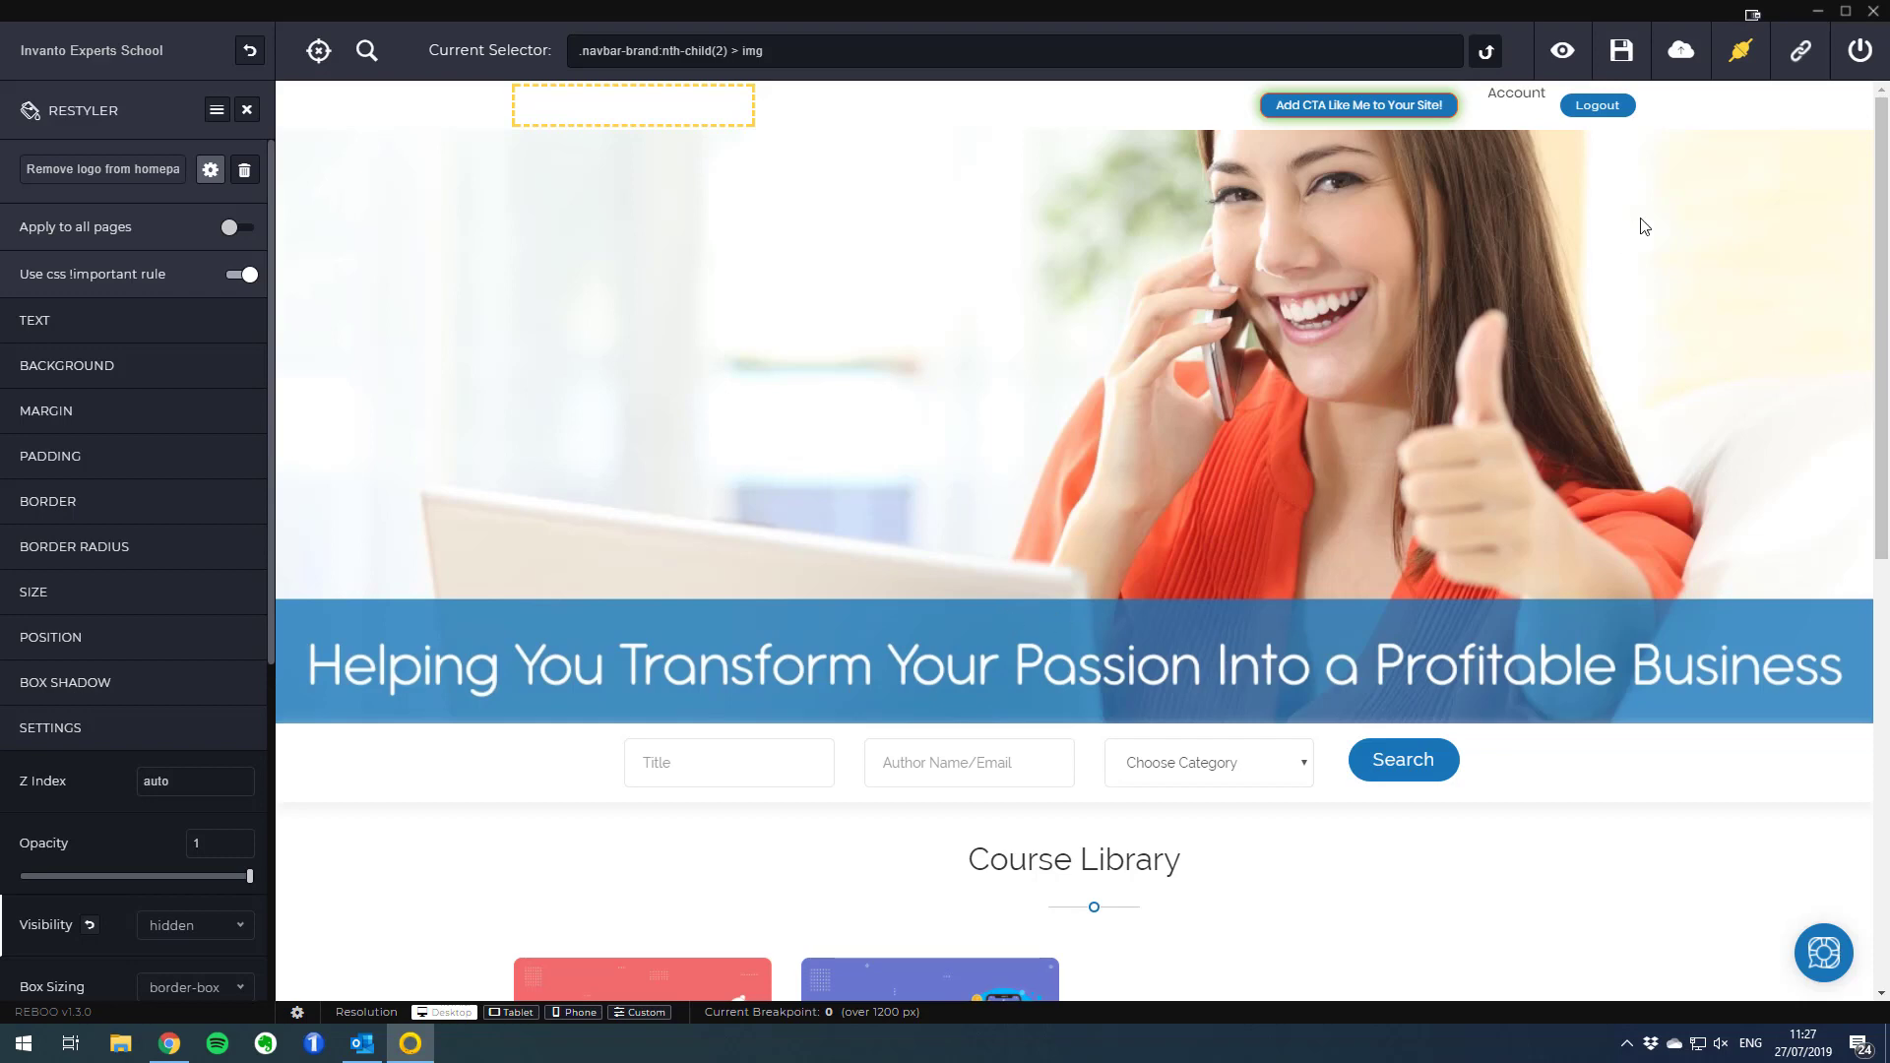
mouse_move(1738, 51)
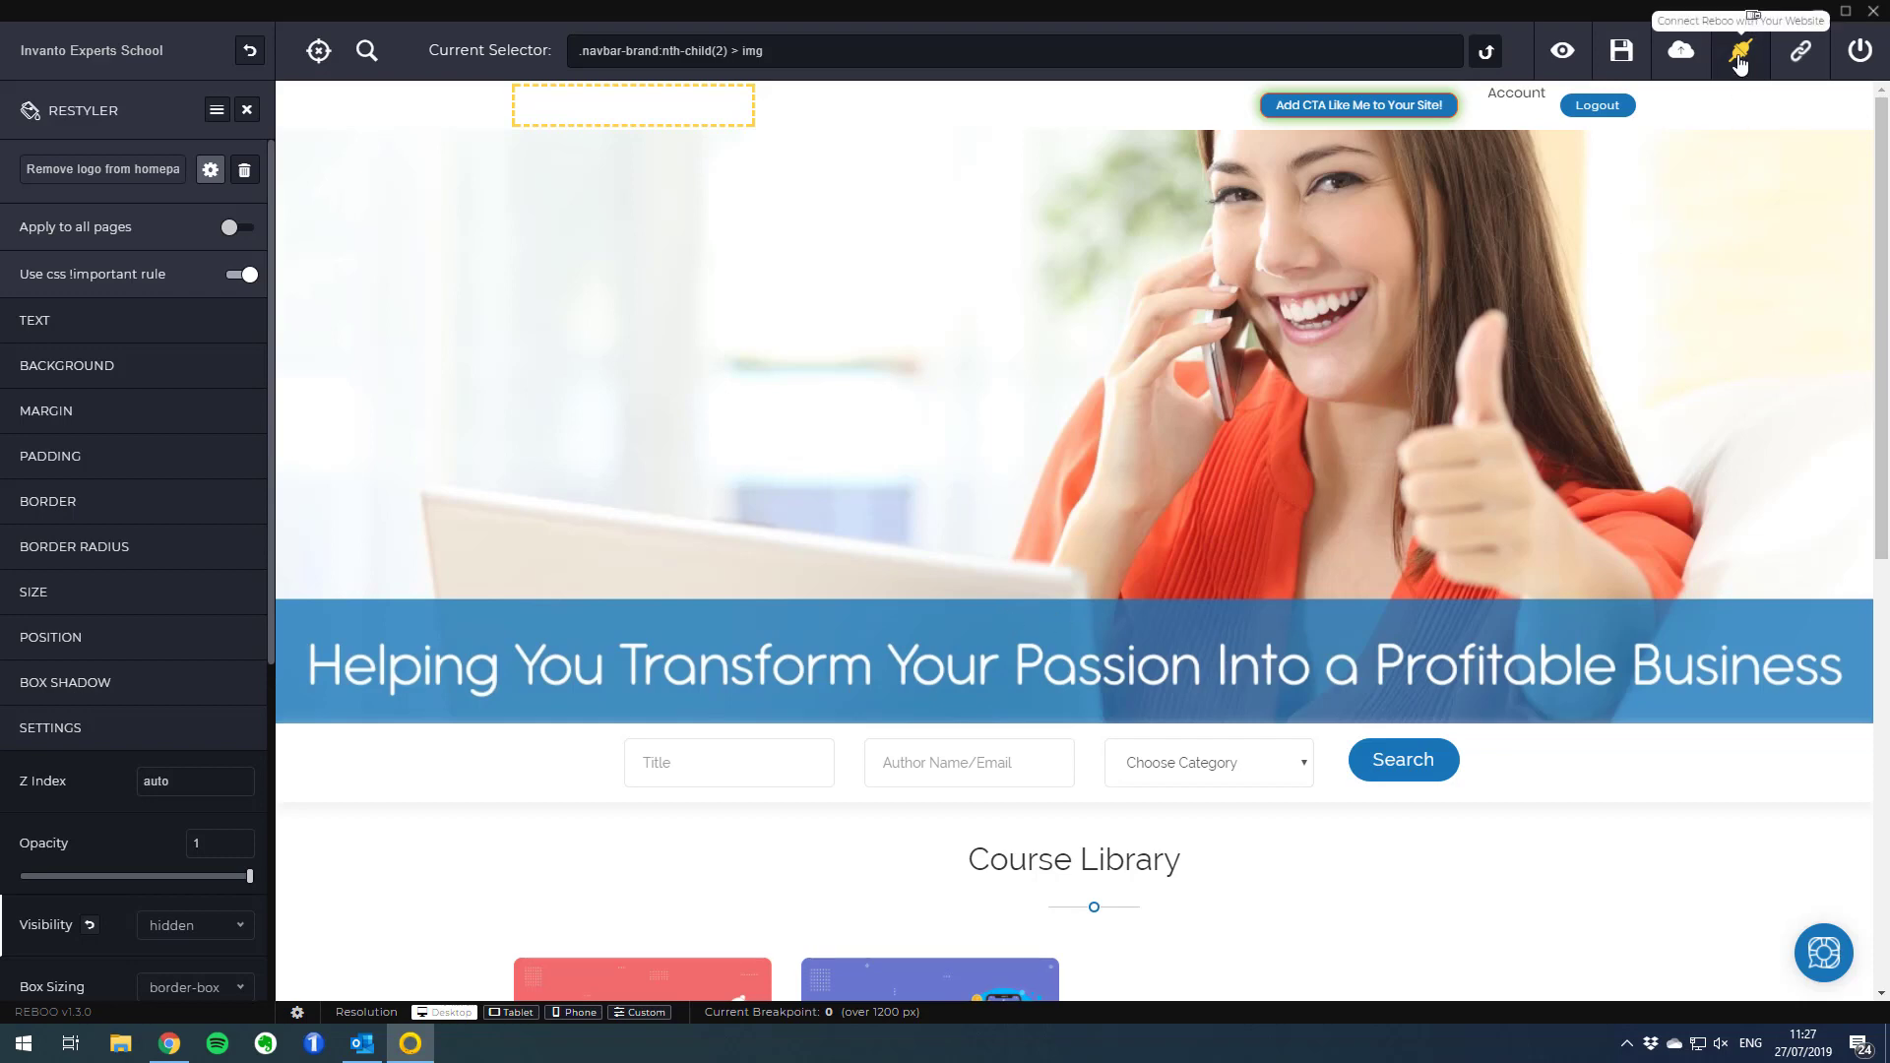
Copy the Reboo embed code from the Connect Reboo with Your Website dialog
left_click(1739, 51)
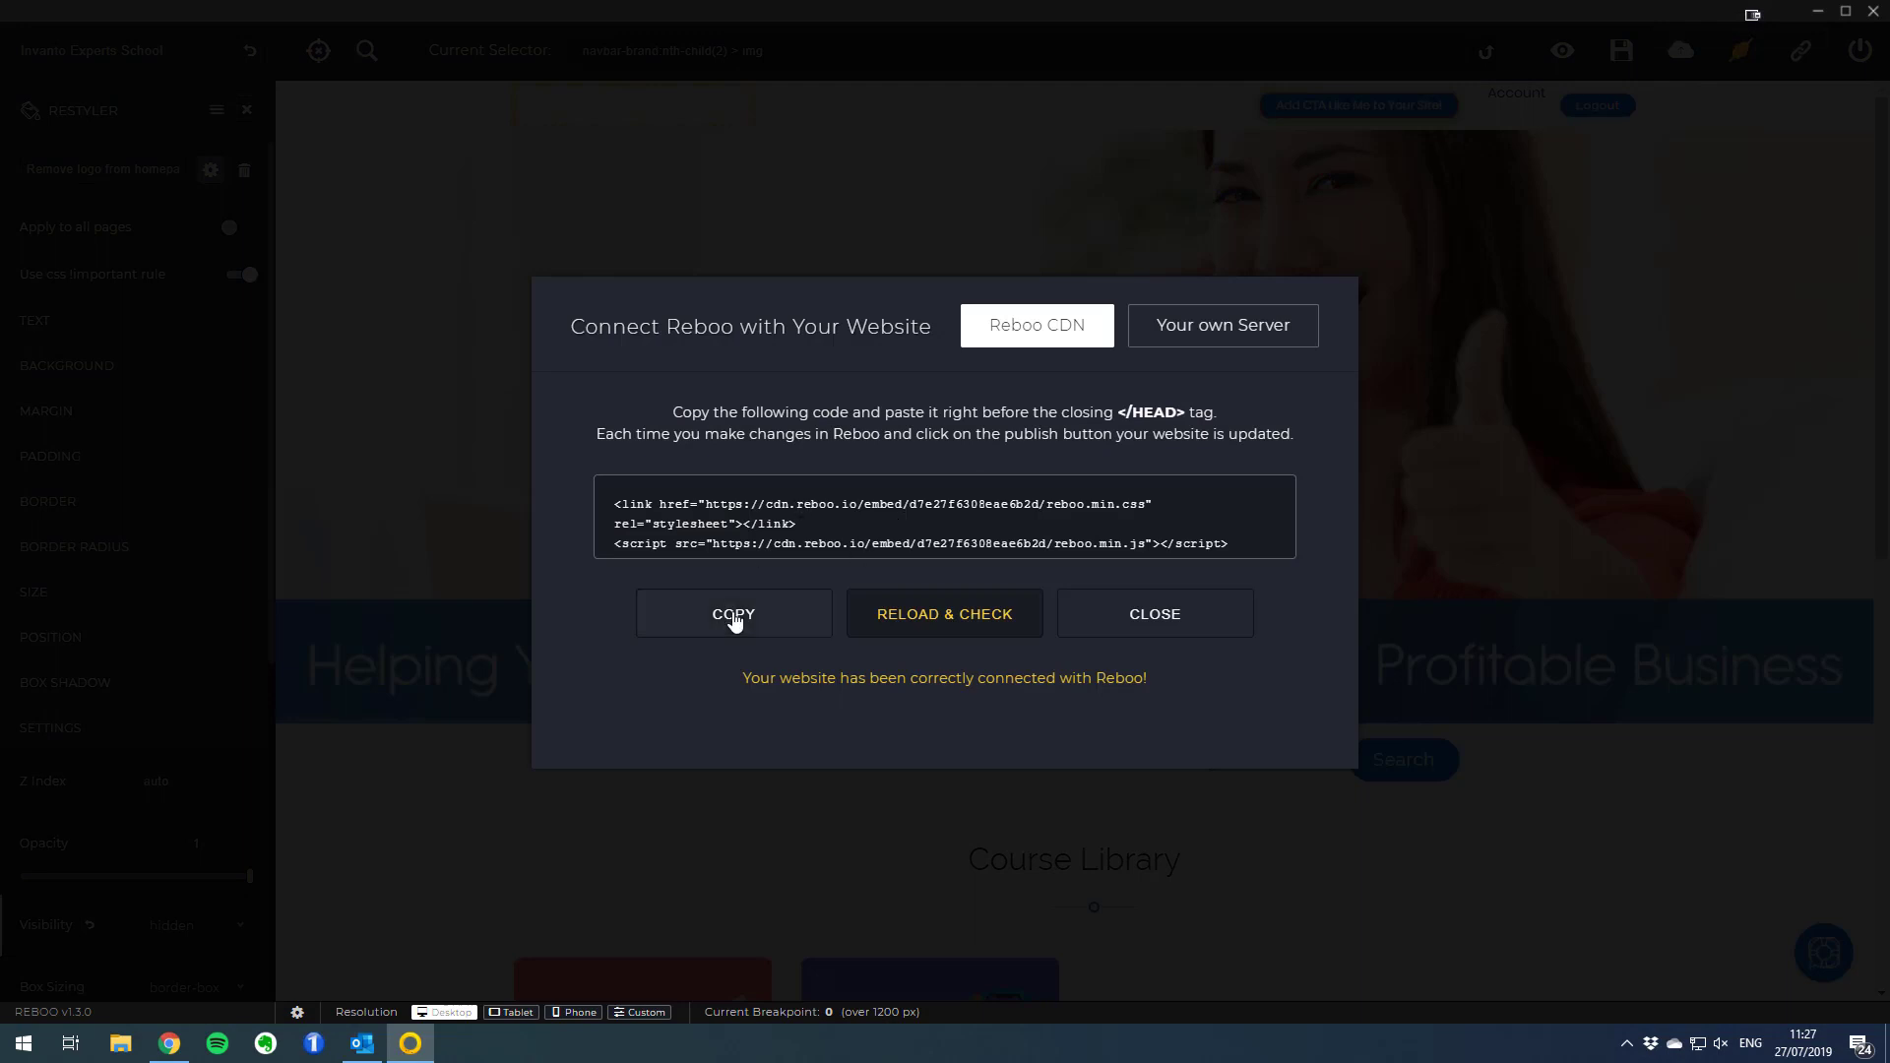
mouse_move(947, 402)
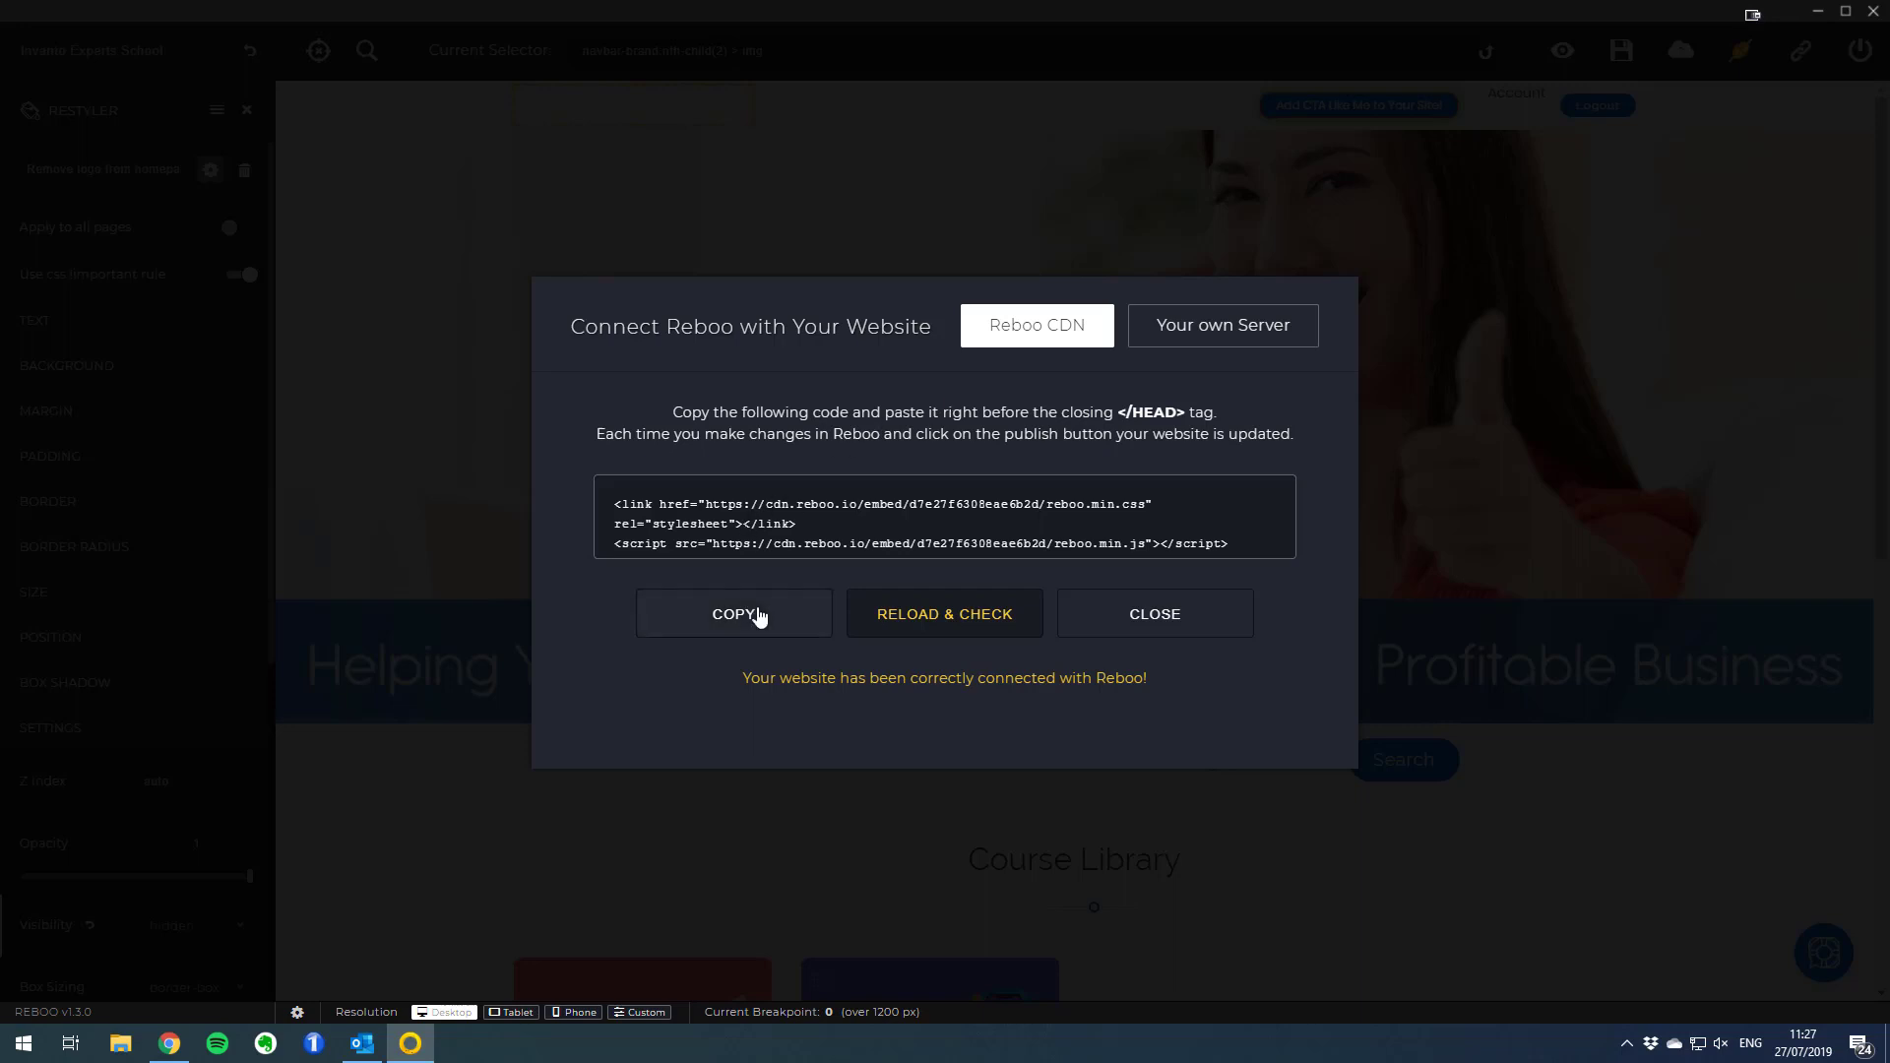
left_click(732, 612)
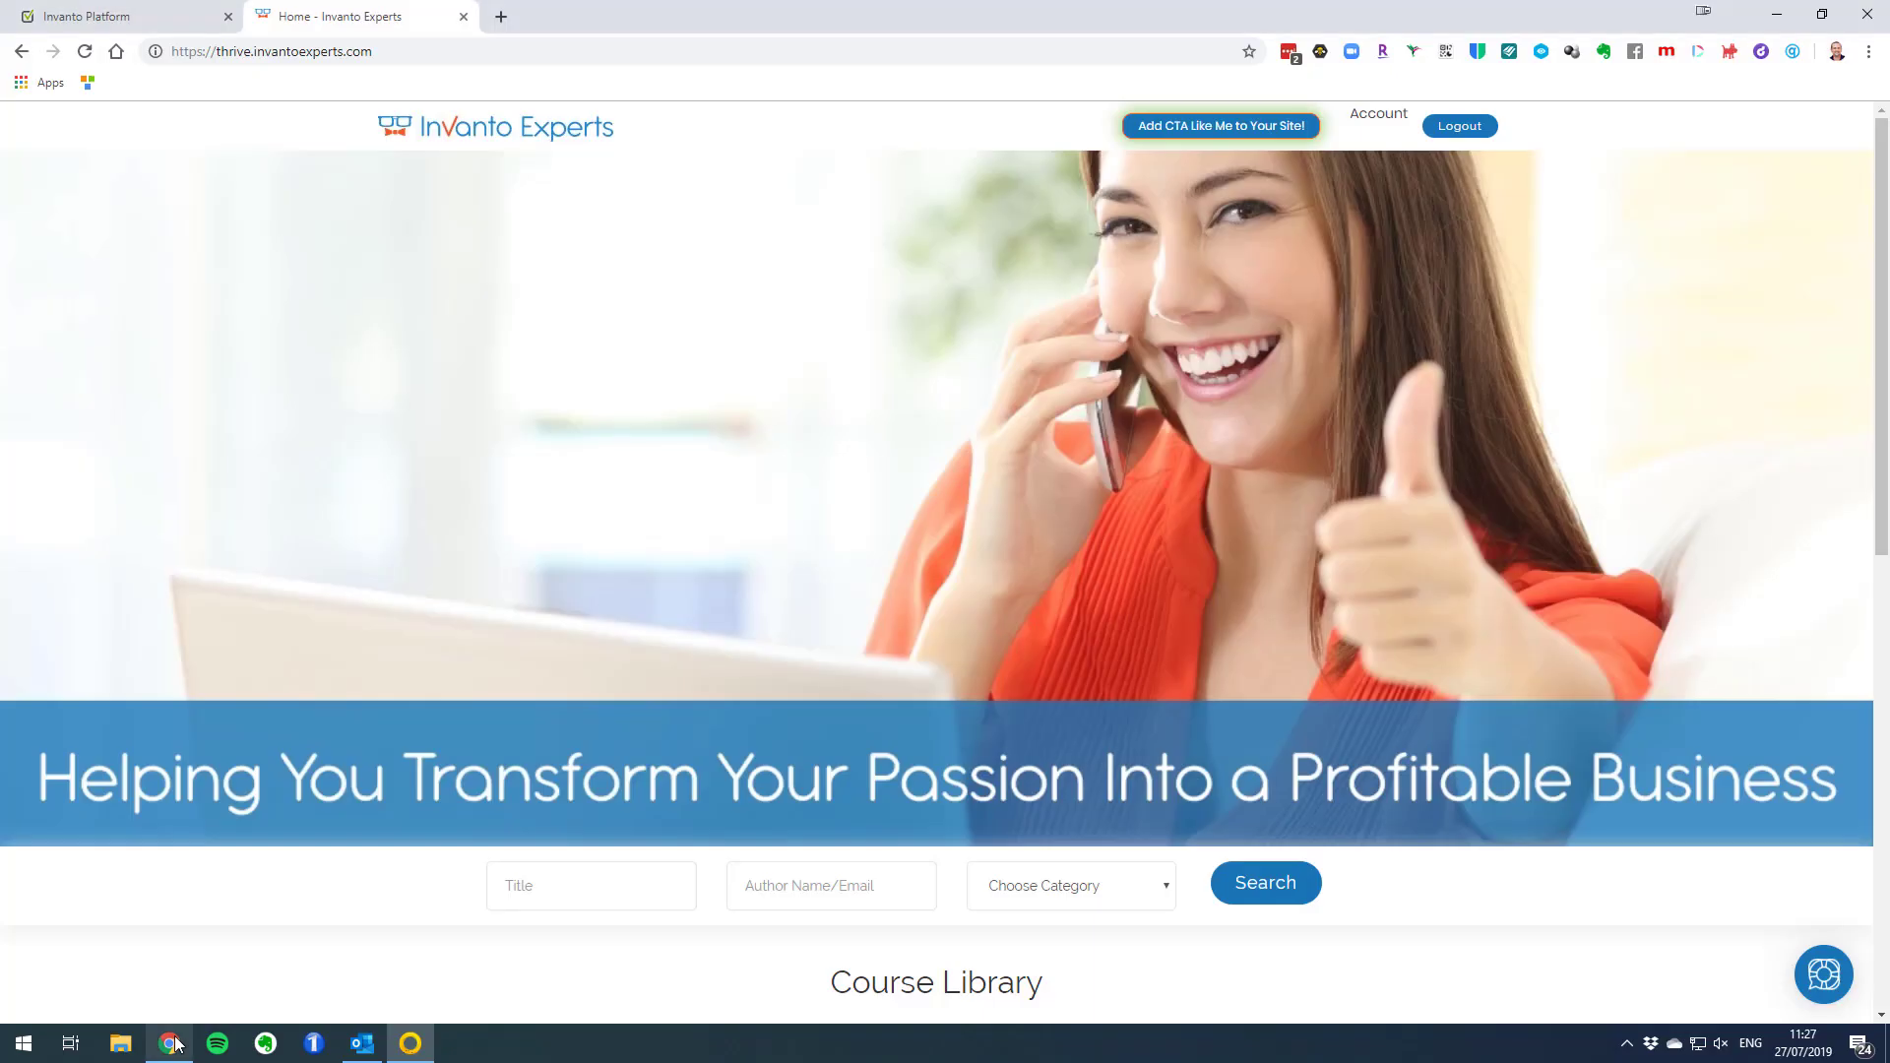
View the school's external script code under School Details > Script, already holding the Reboo CDN snippet
left_click(120, 16)
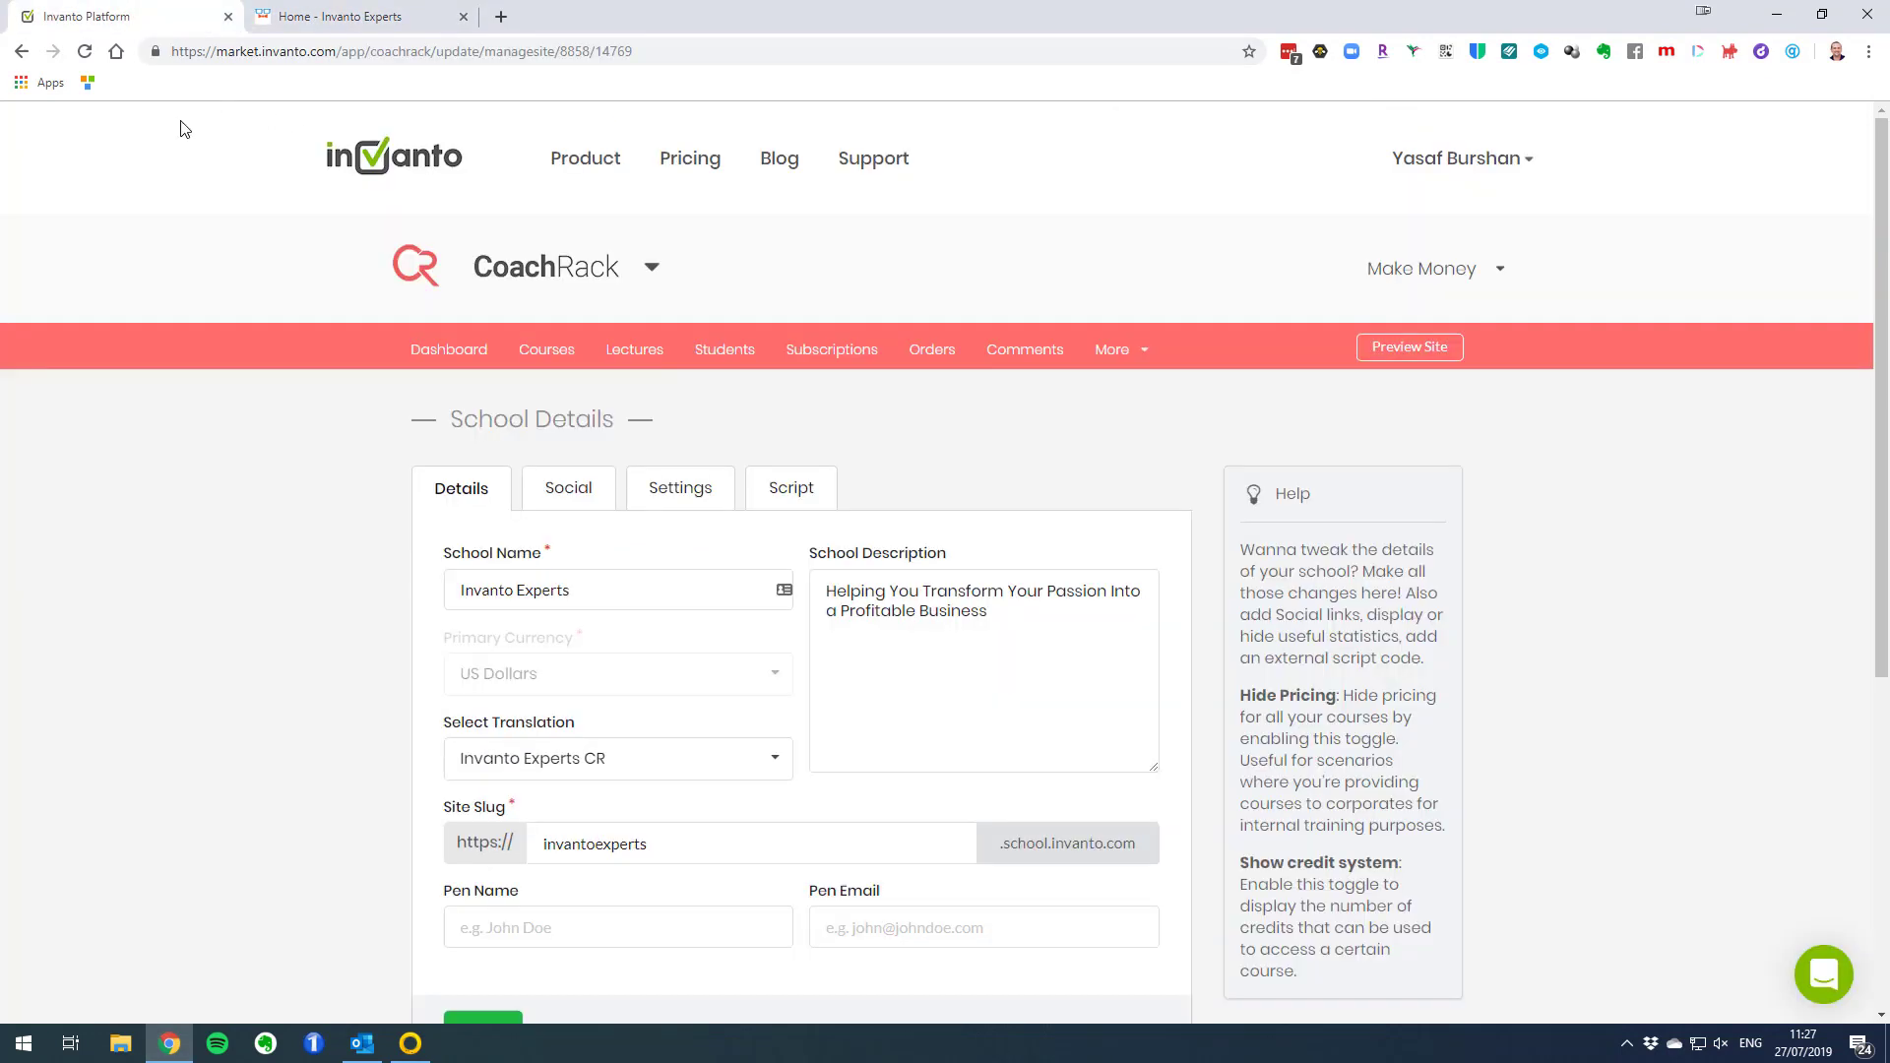
mouse_move(662, 563)
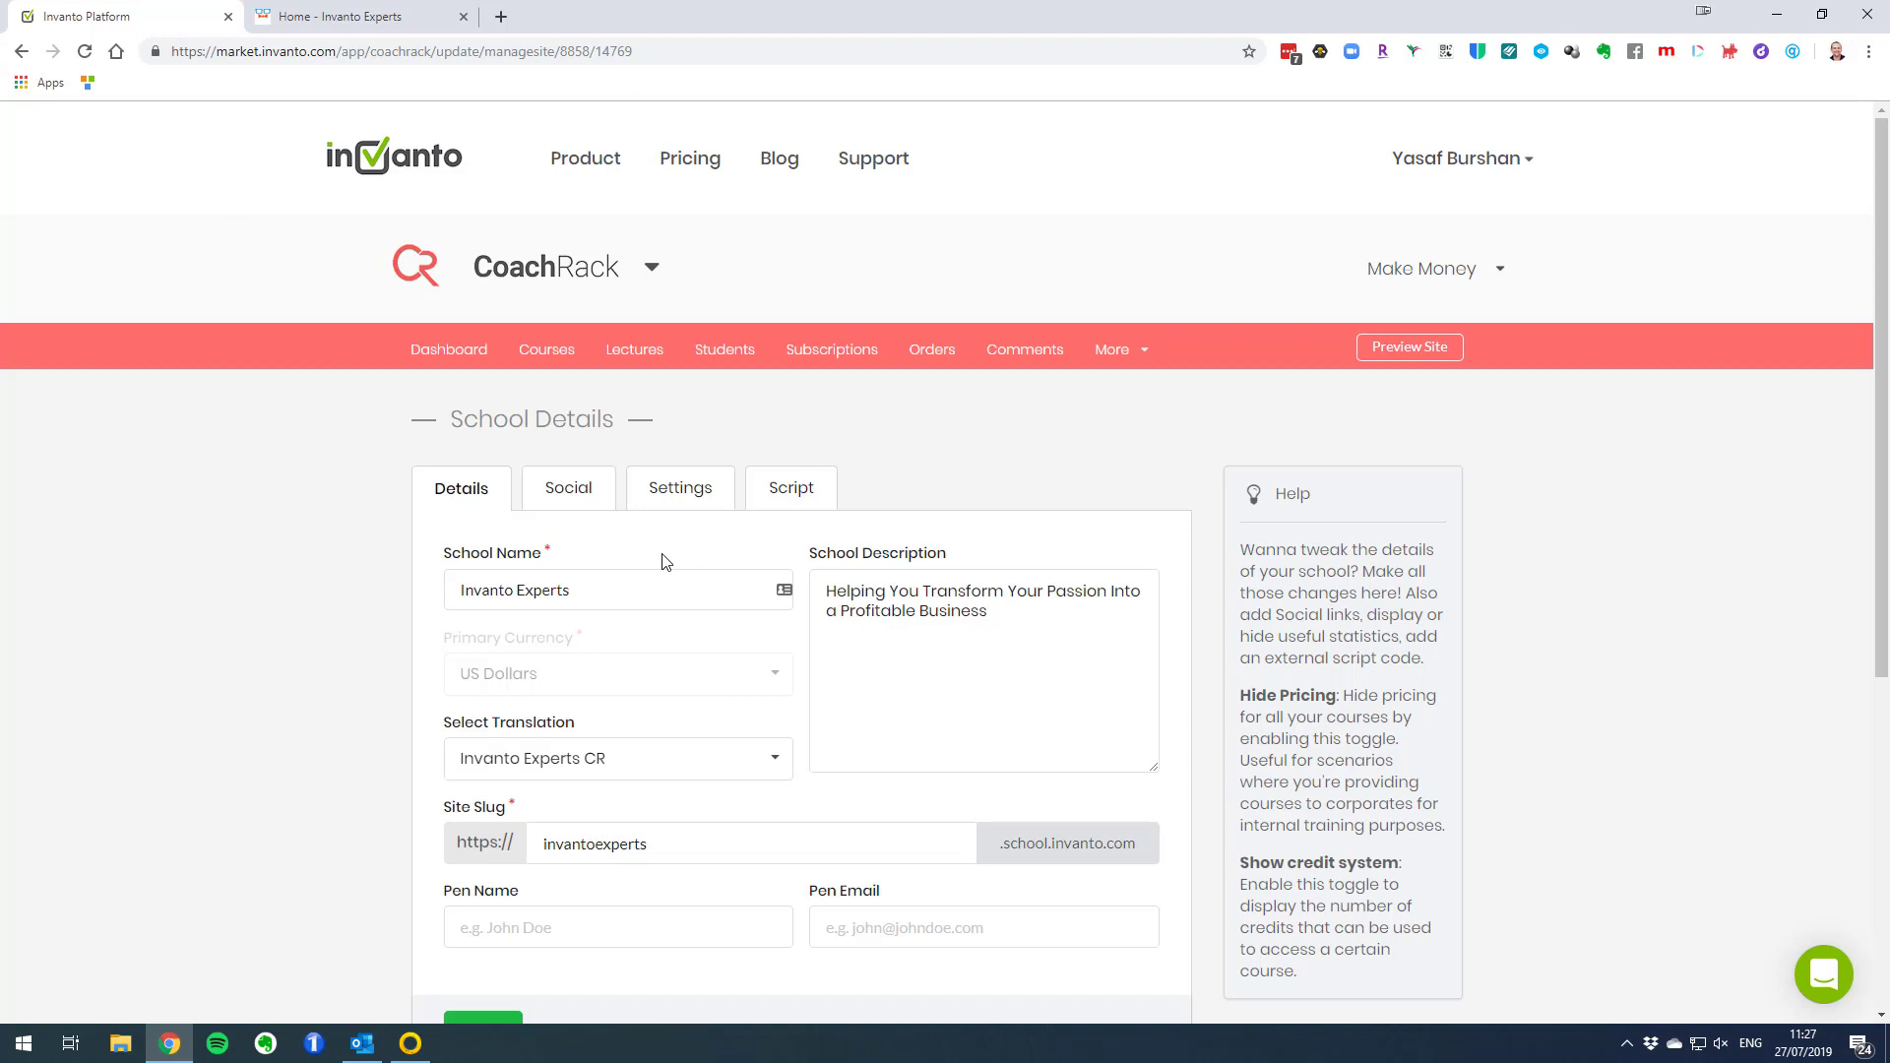
mouse_move(745, 557)
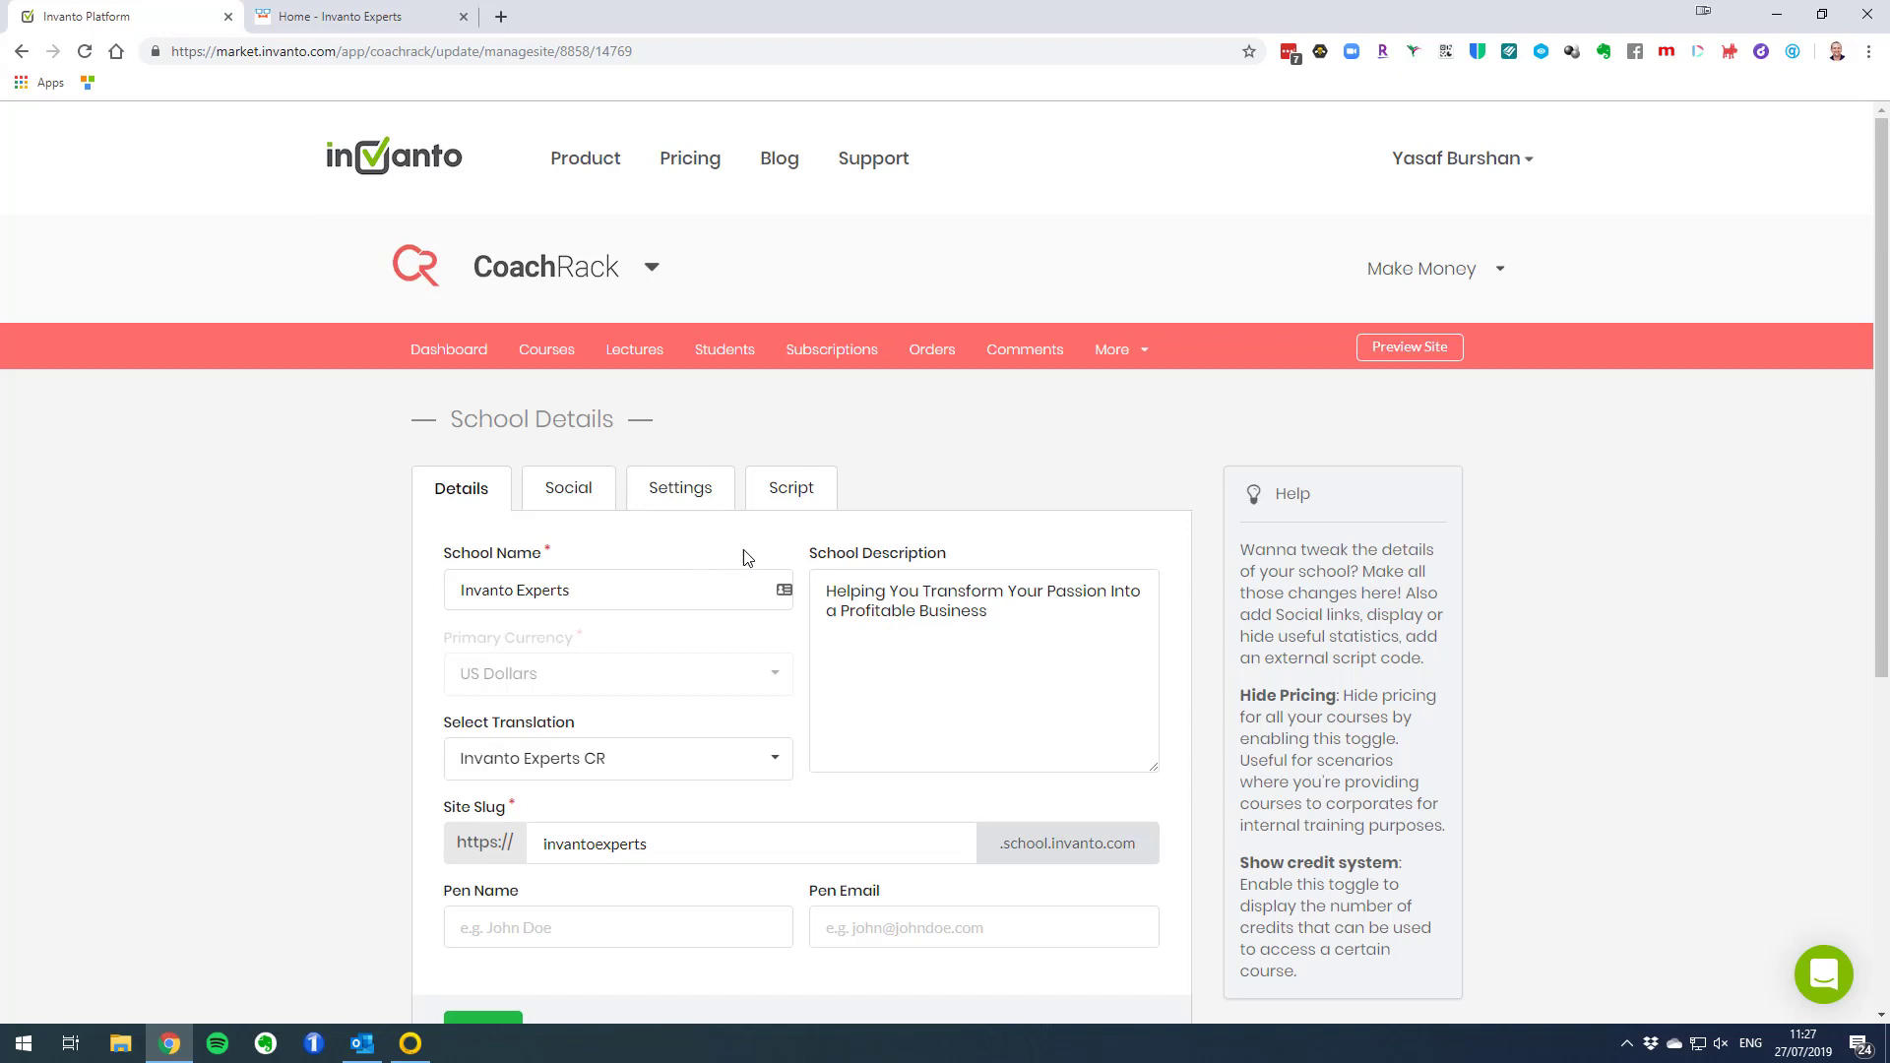
left_click(1112, 350)
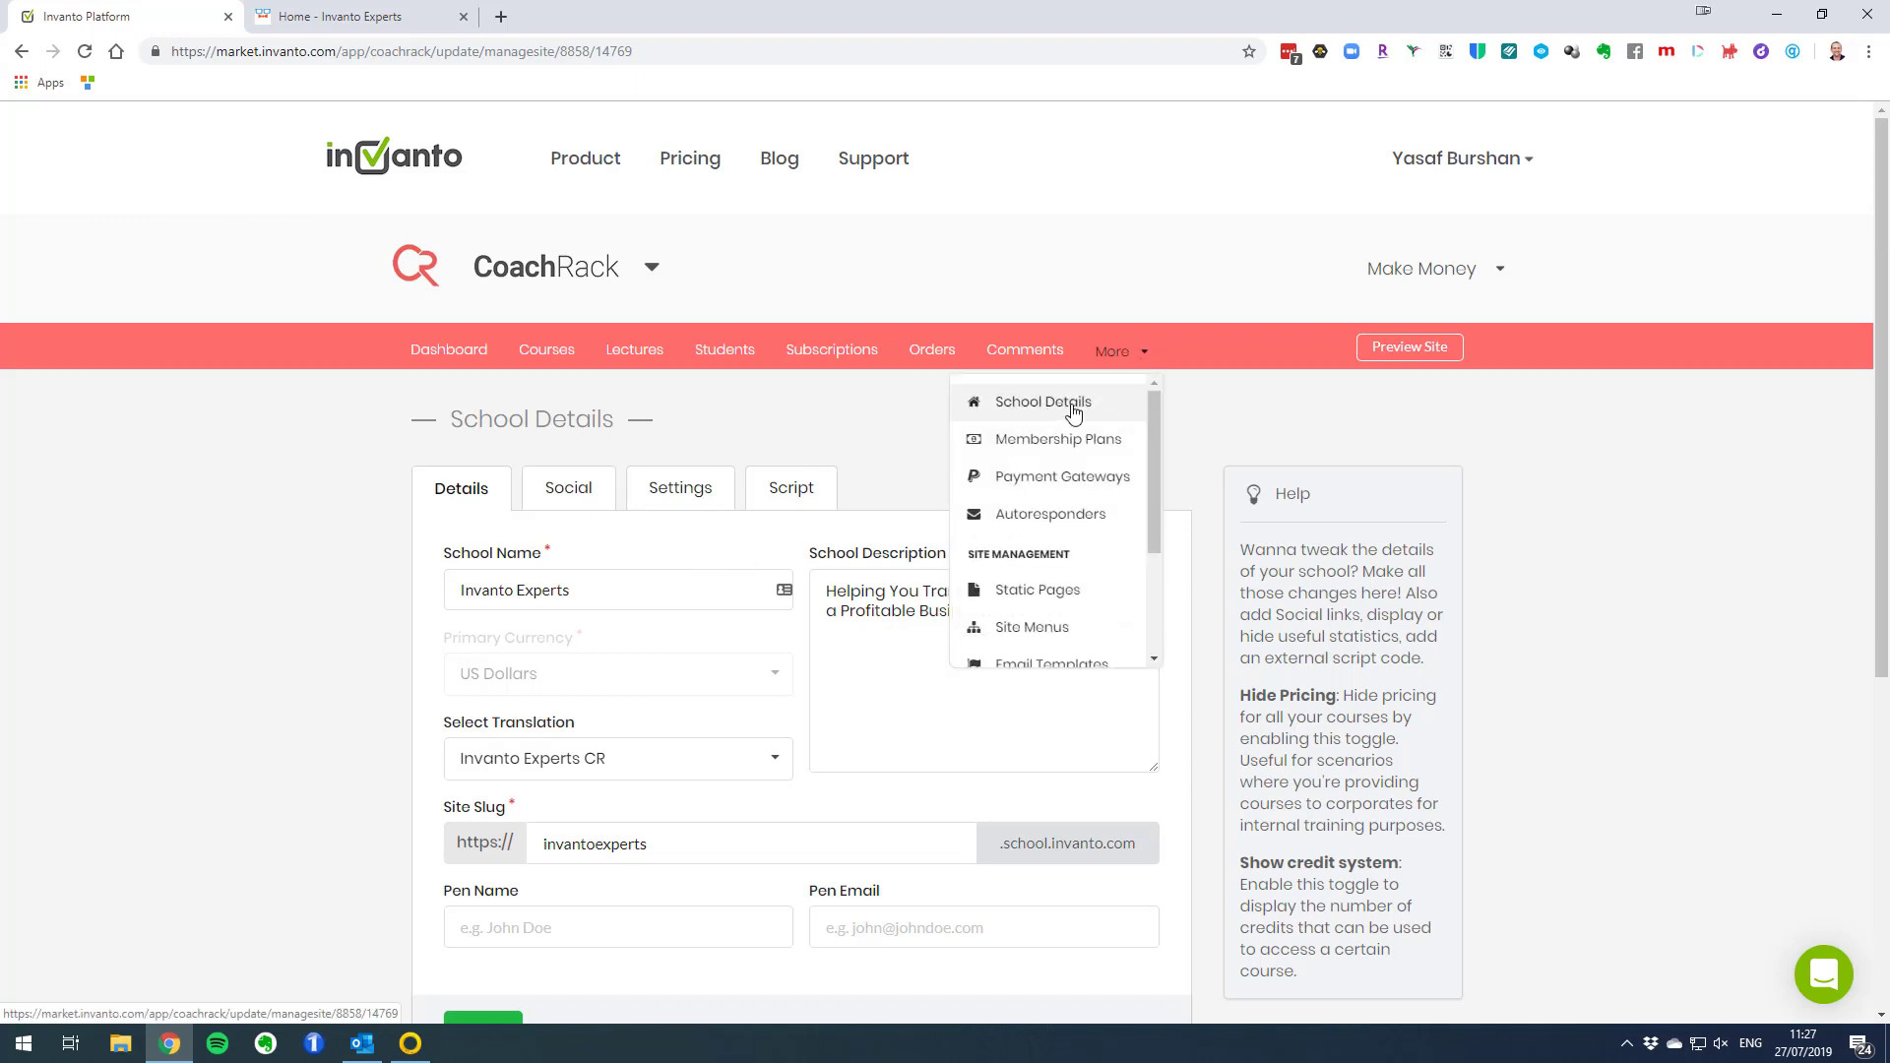
mouse_move(868, 447)
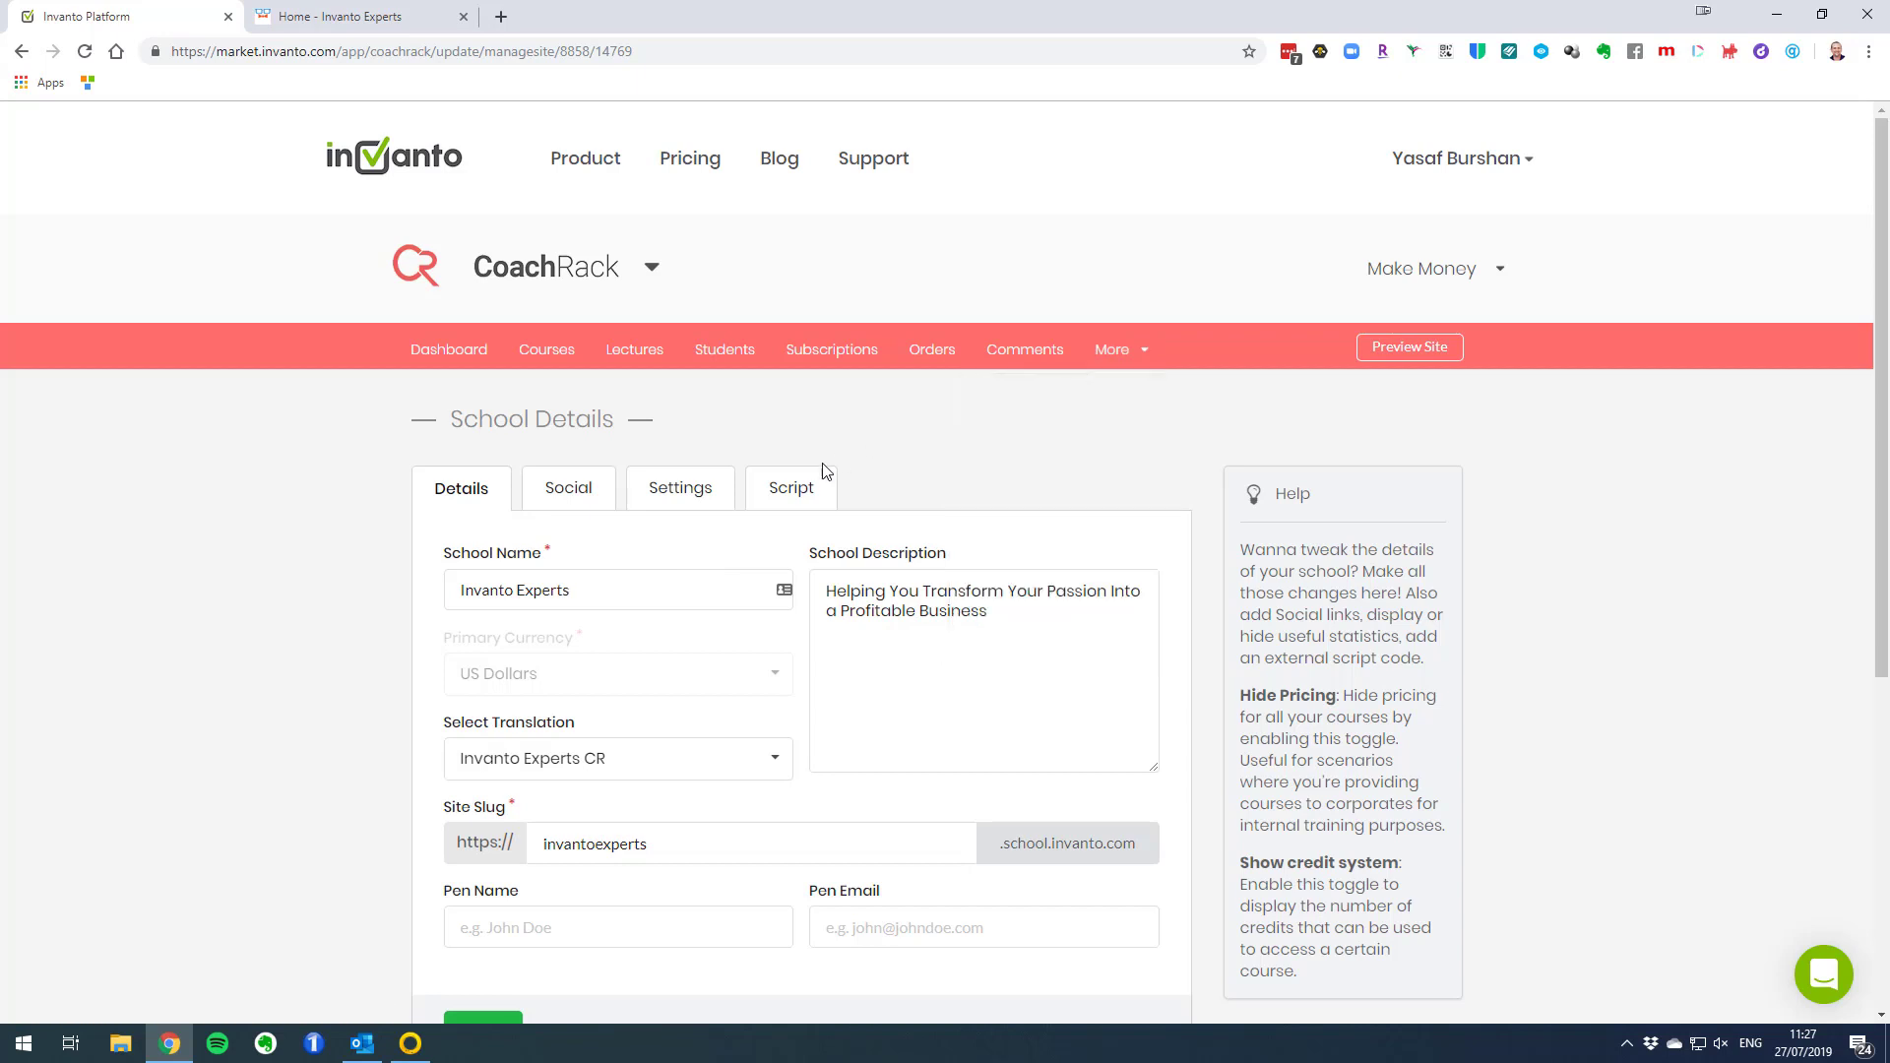
left_click(790, 488)
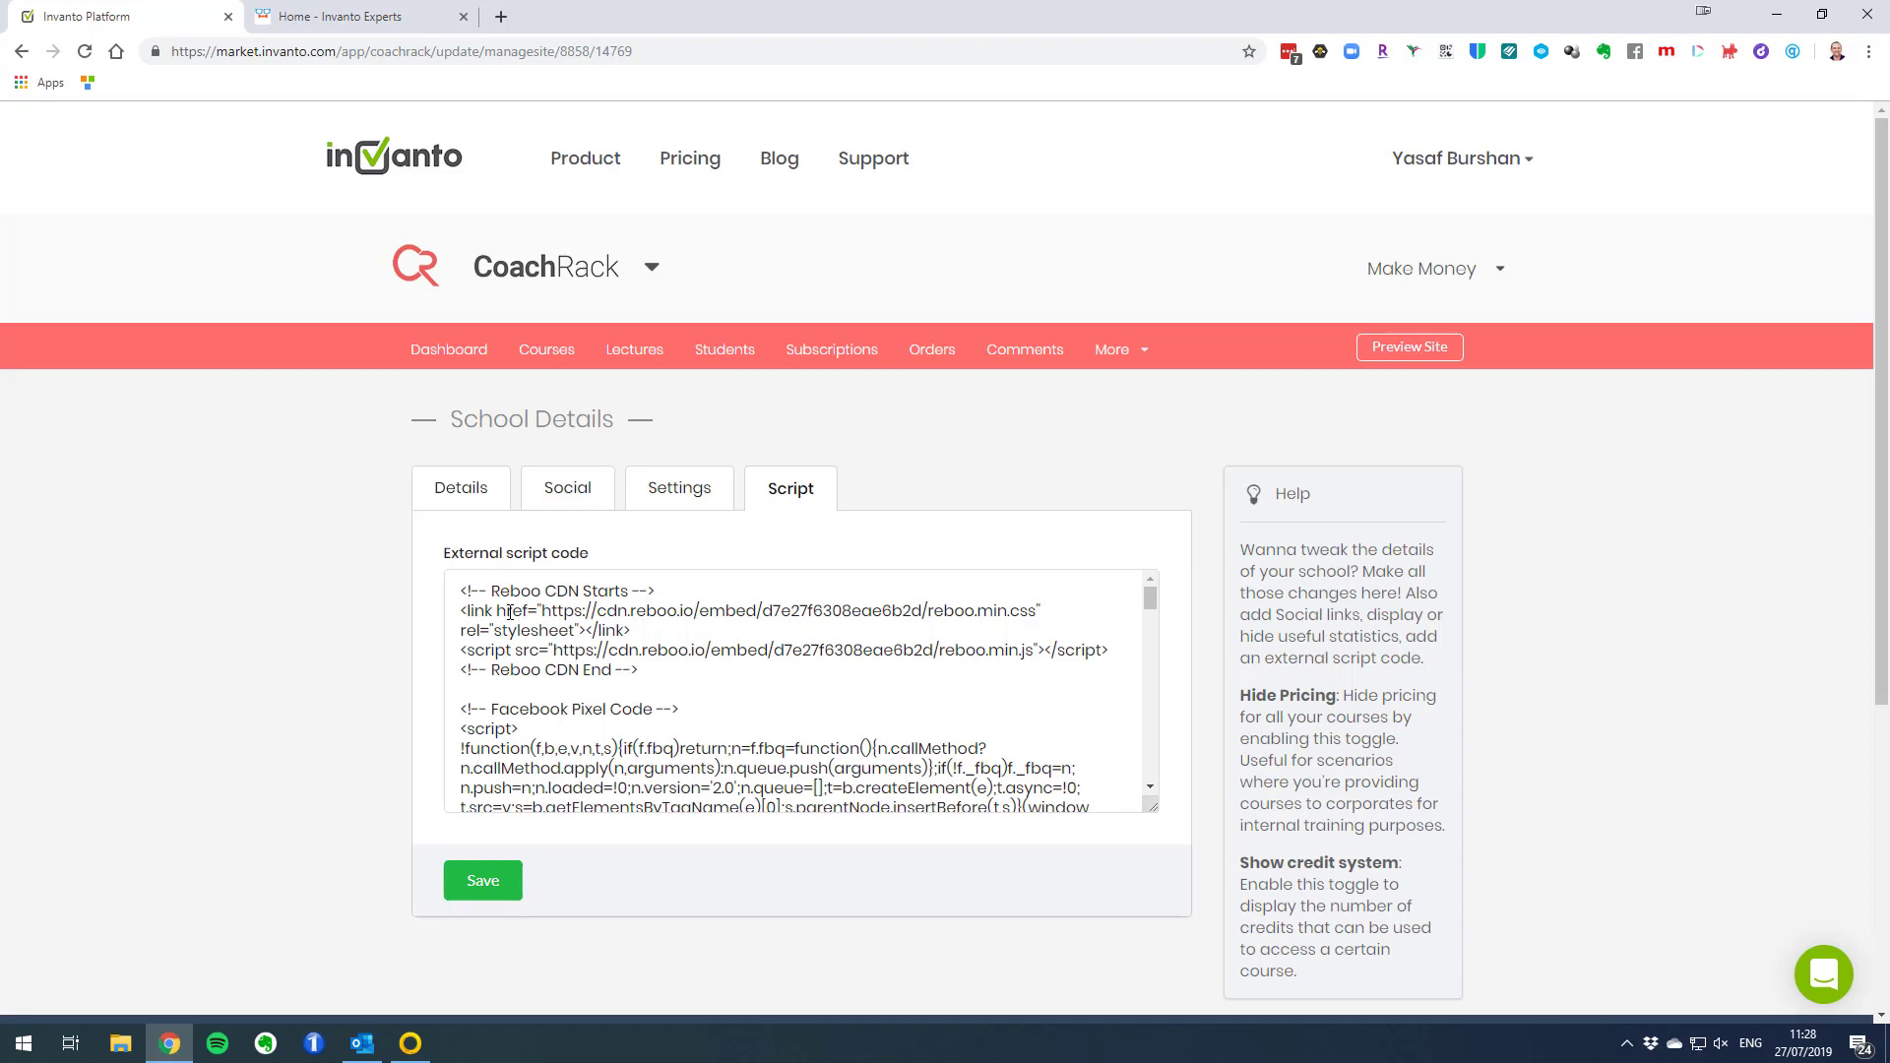
mouse_move(648, 661)
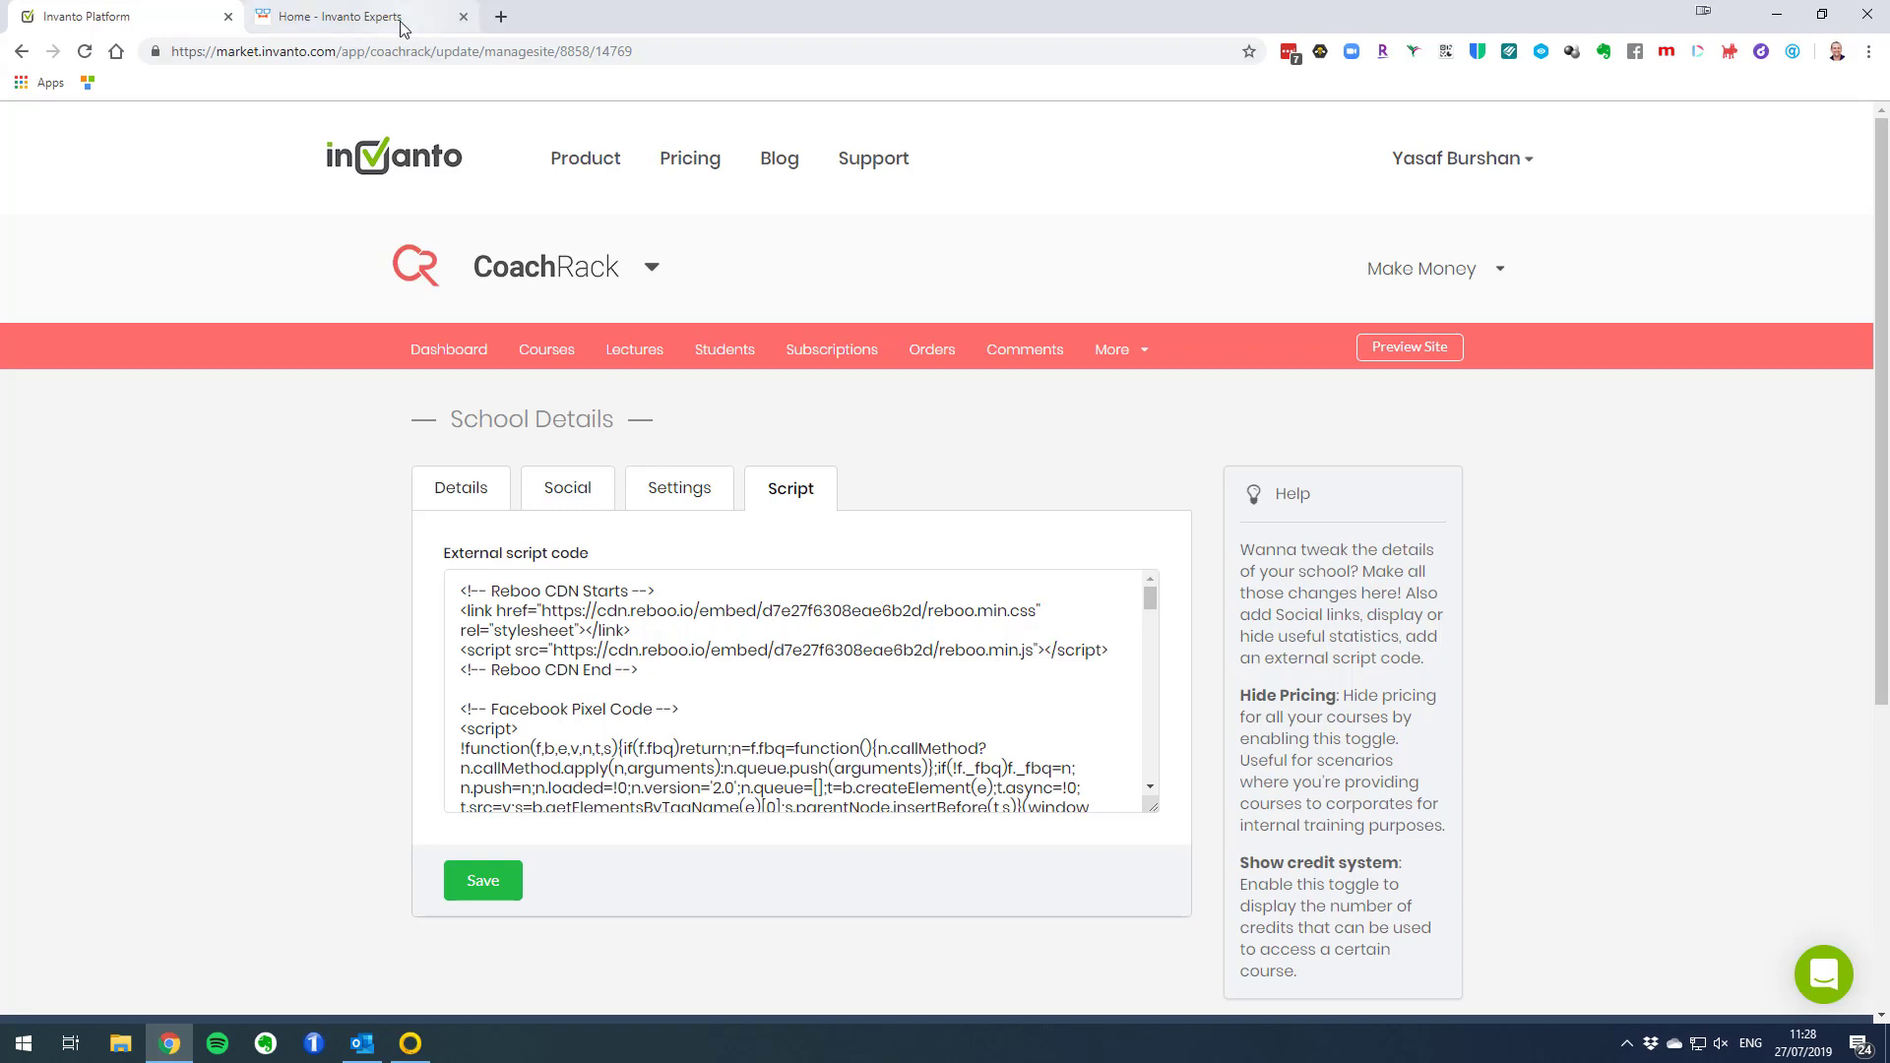
Reload the live Invanto Experts homepage so the logo no longer shows
left_click(350, 15)
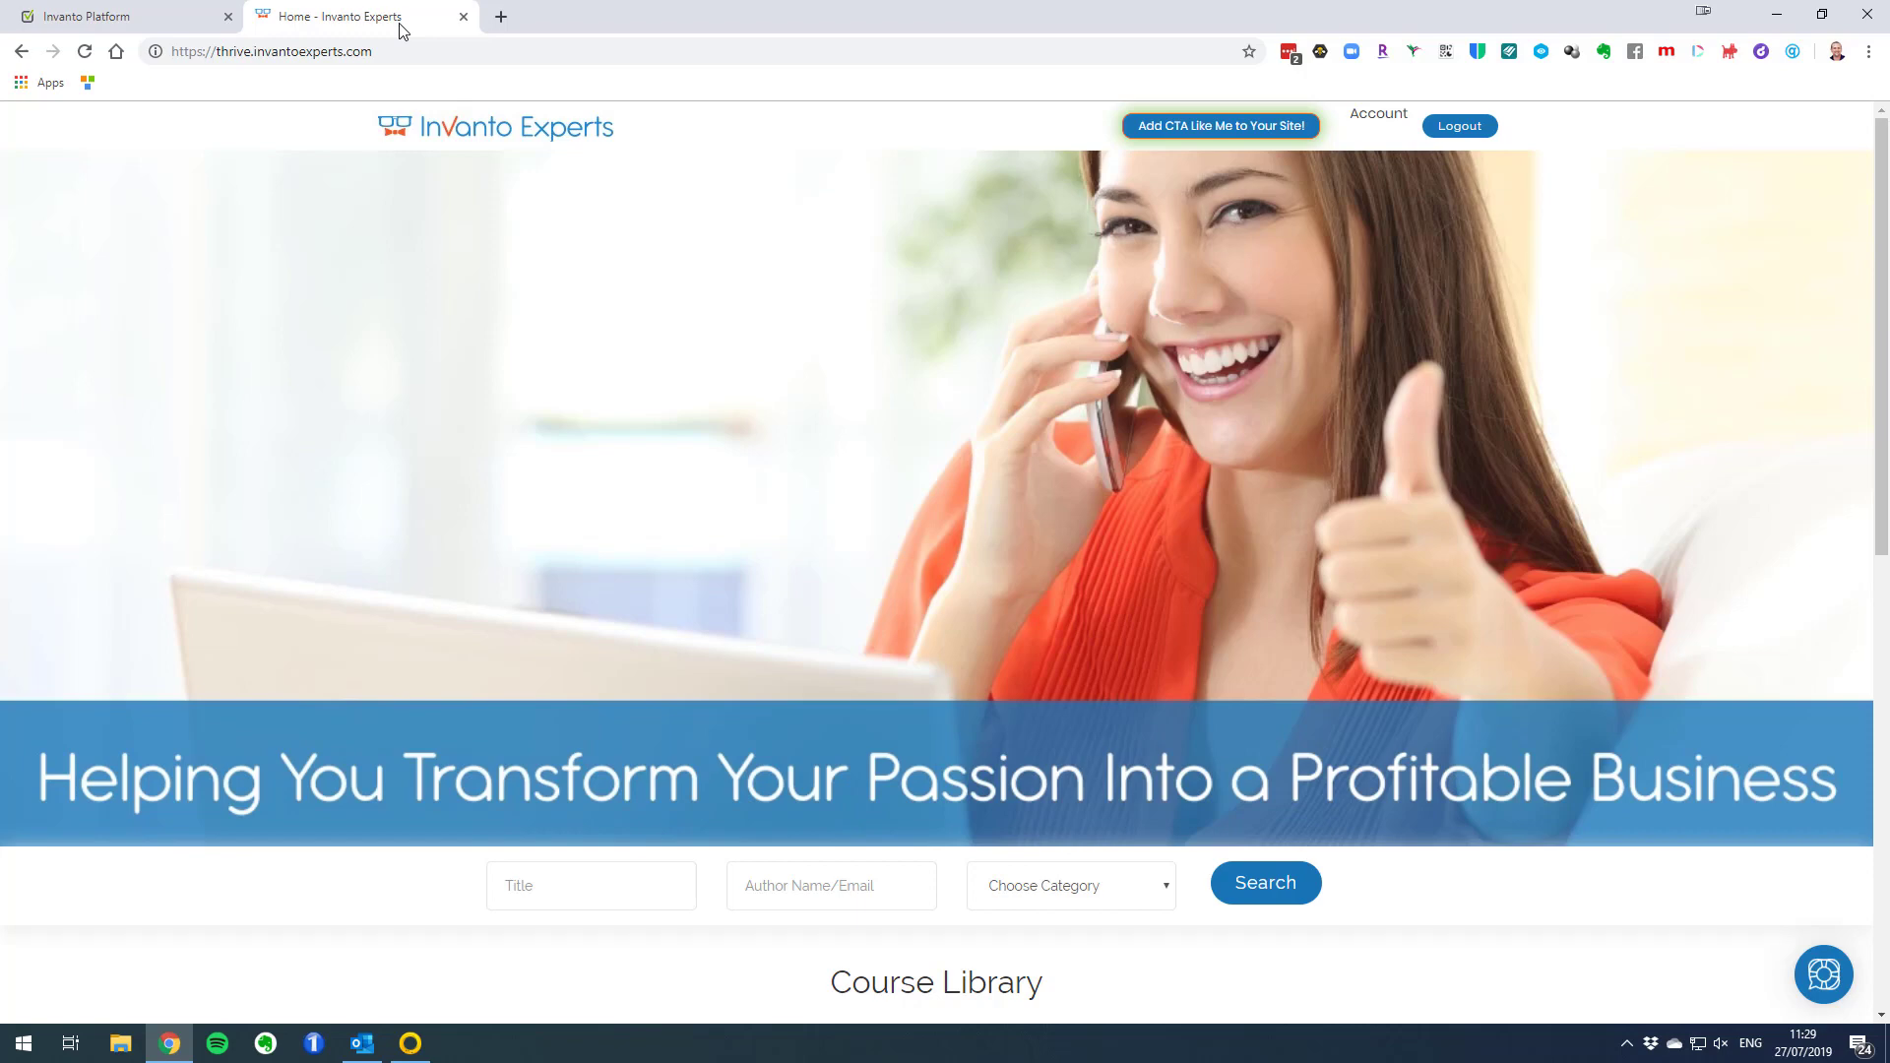
mouse_move(388, 51)
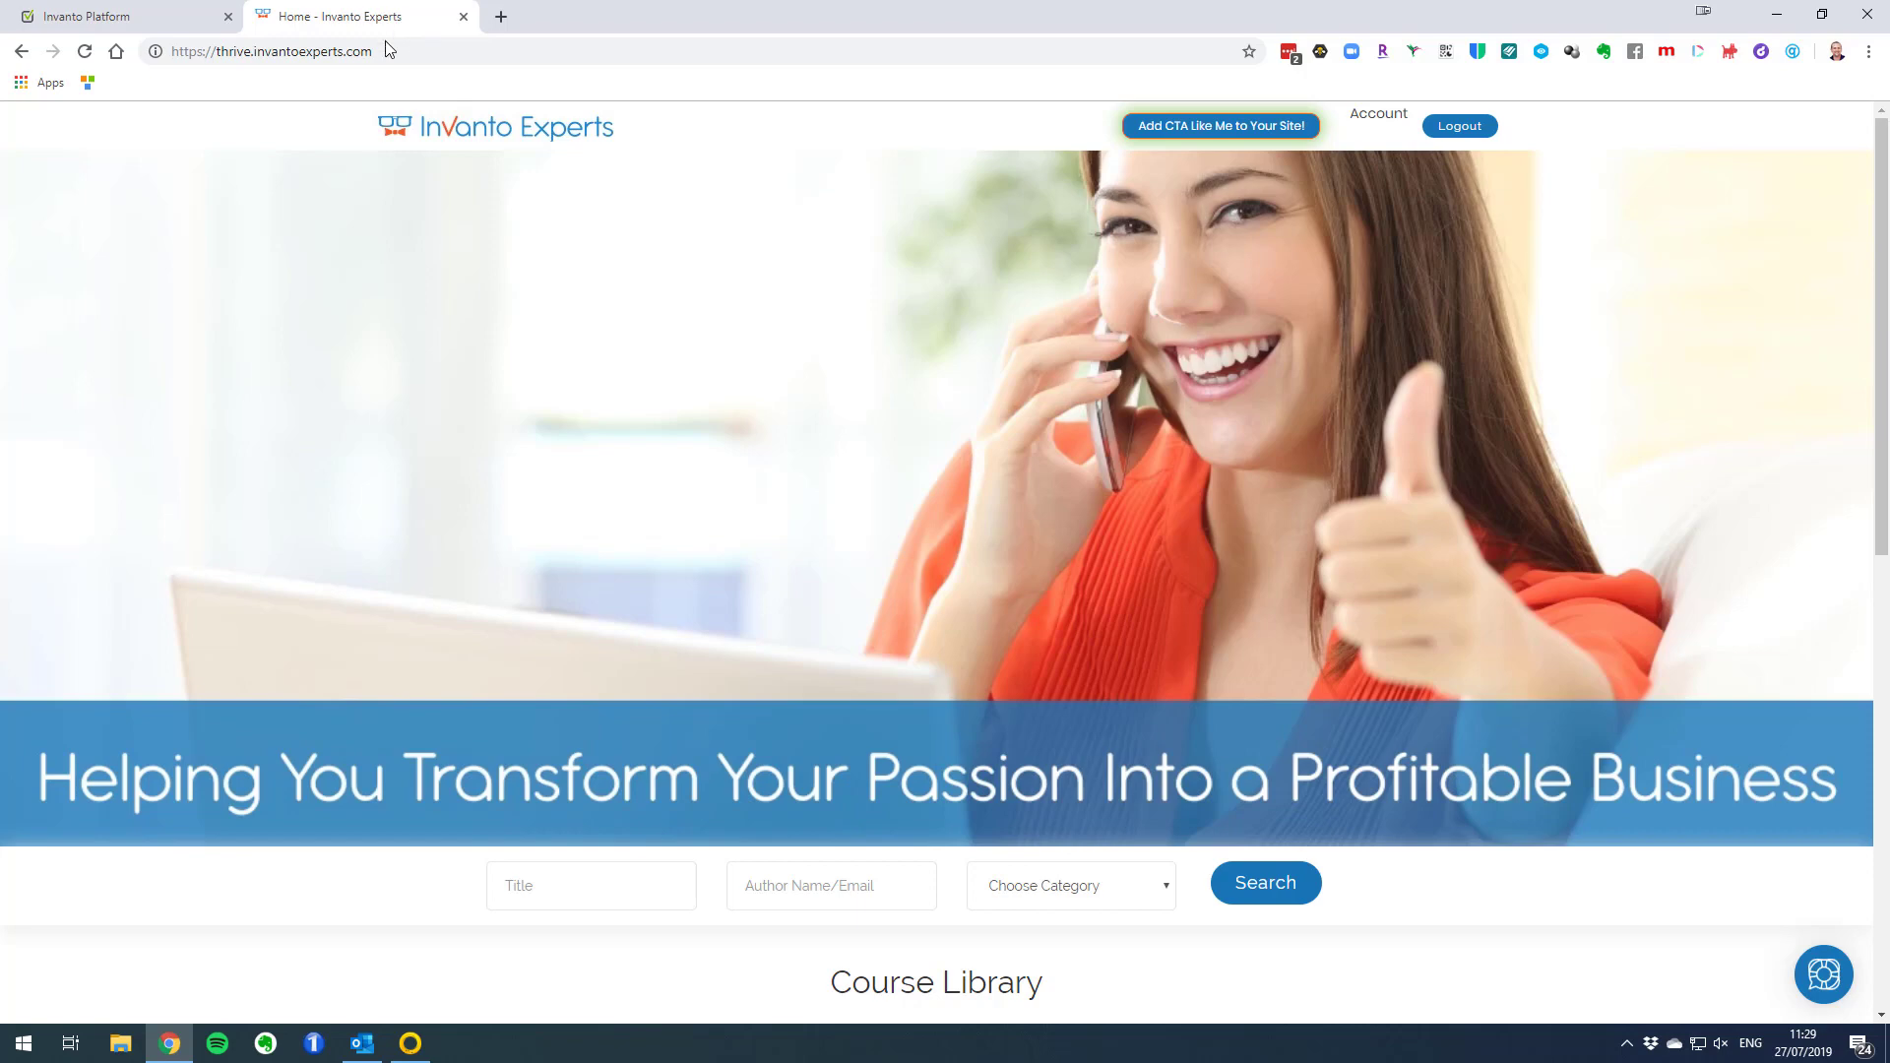
mouse_move(106, 79)
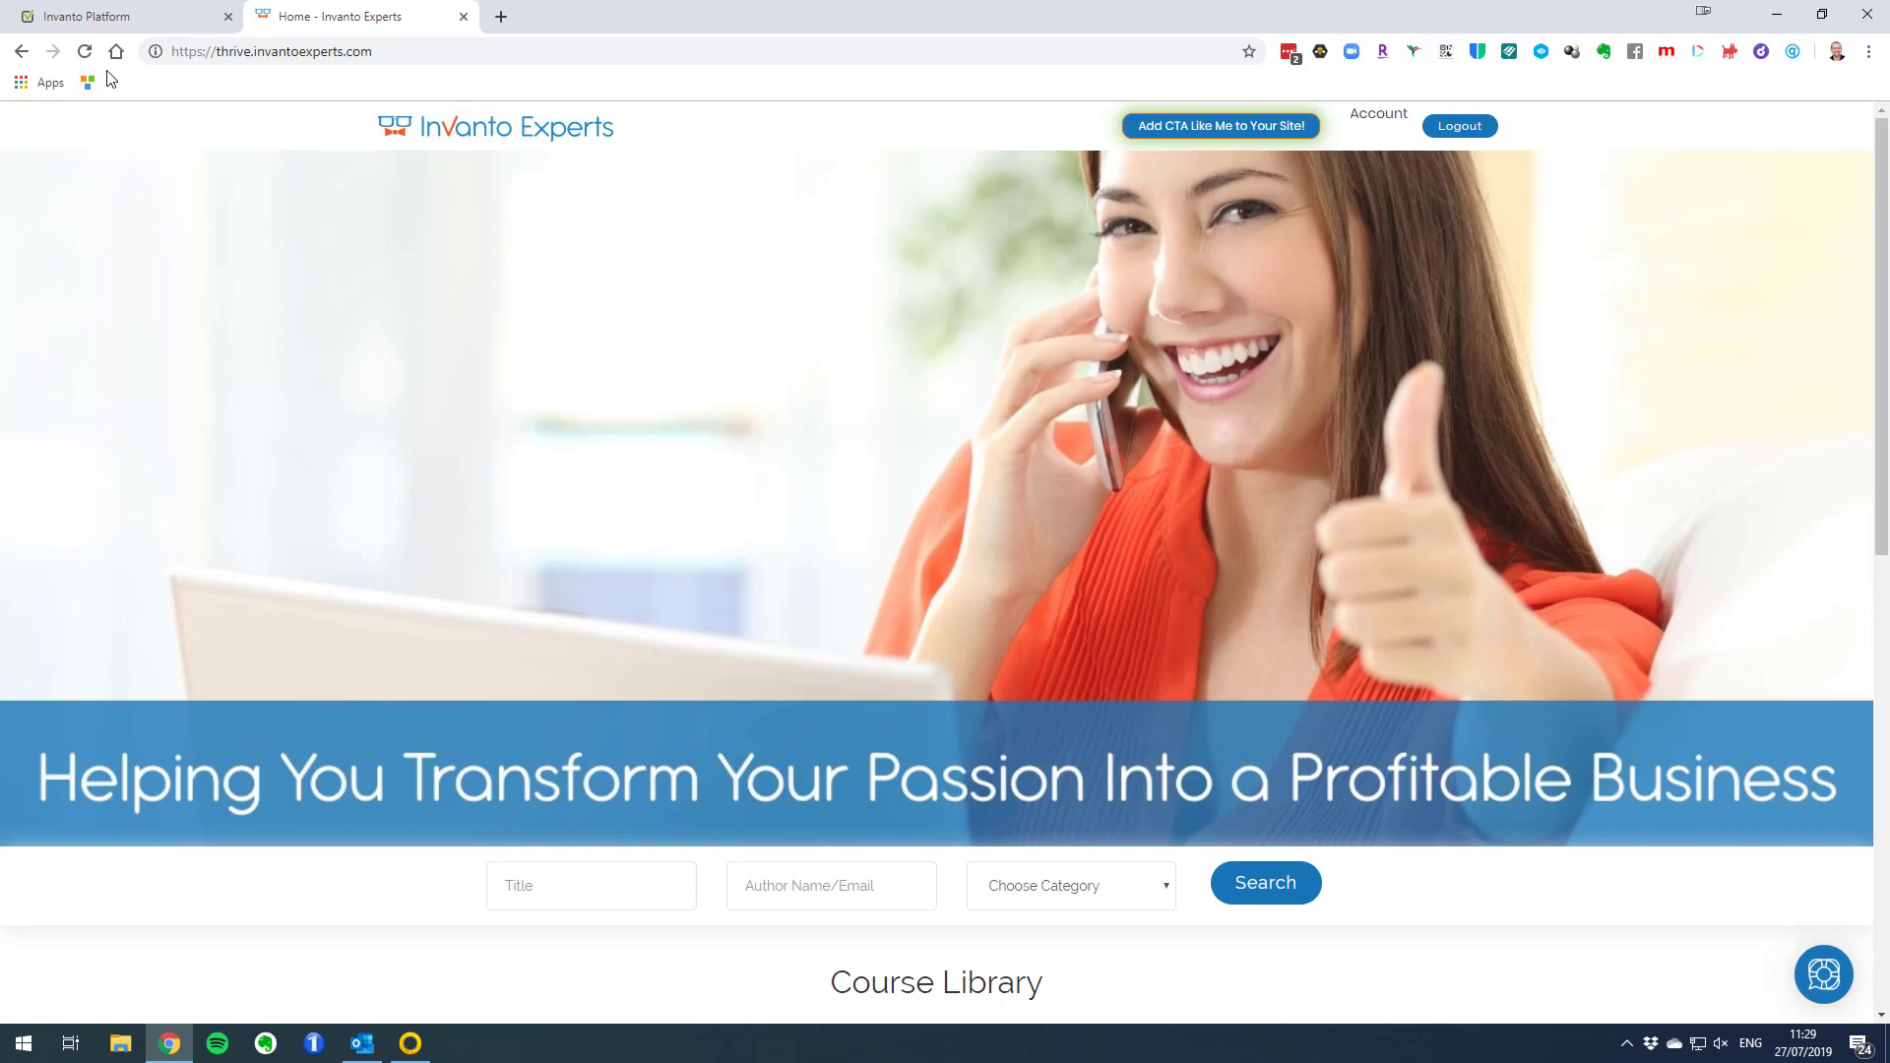
left_click(82, 51)
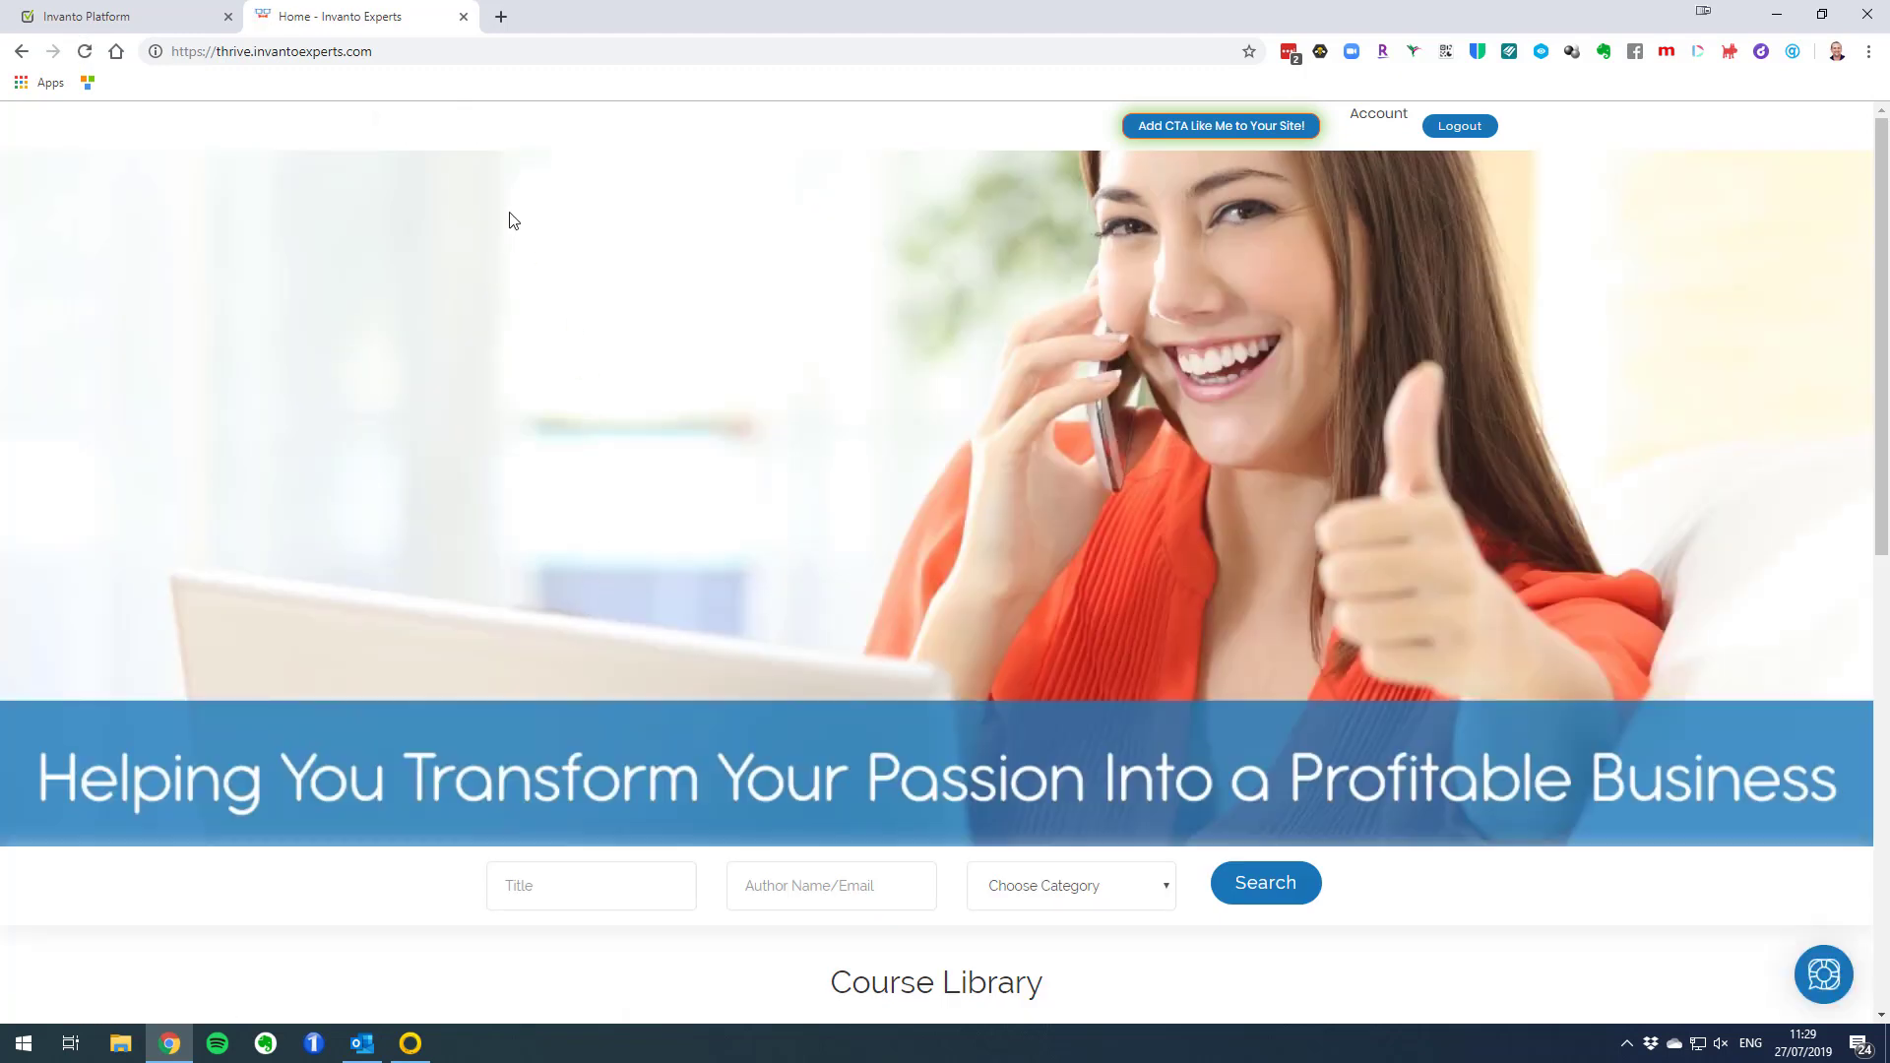
mouse_move(406, 154)
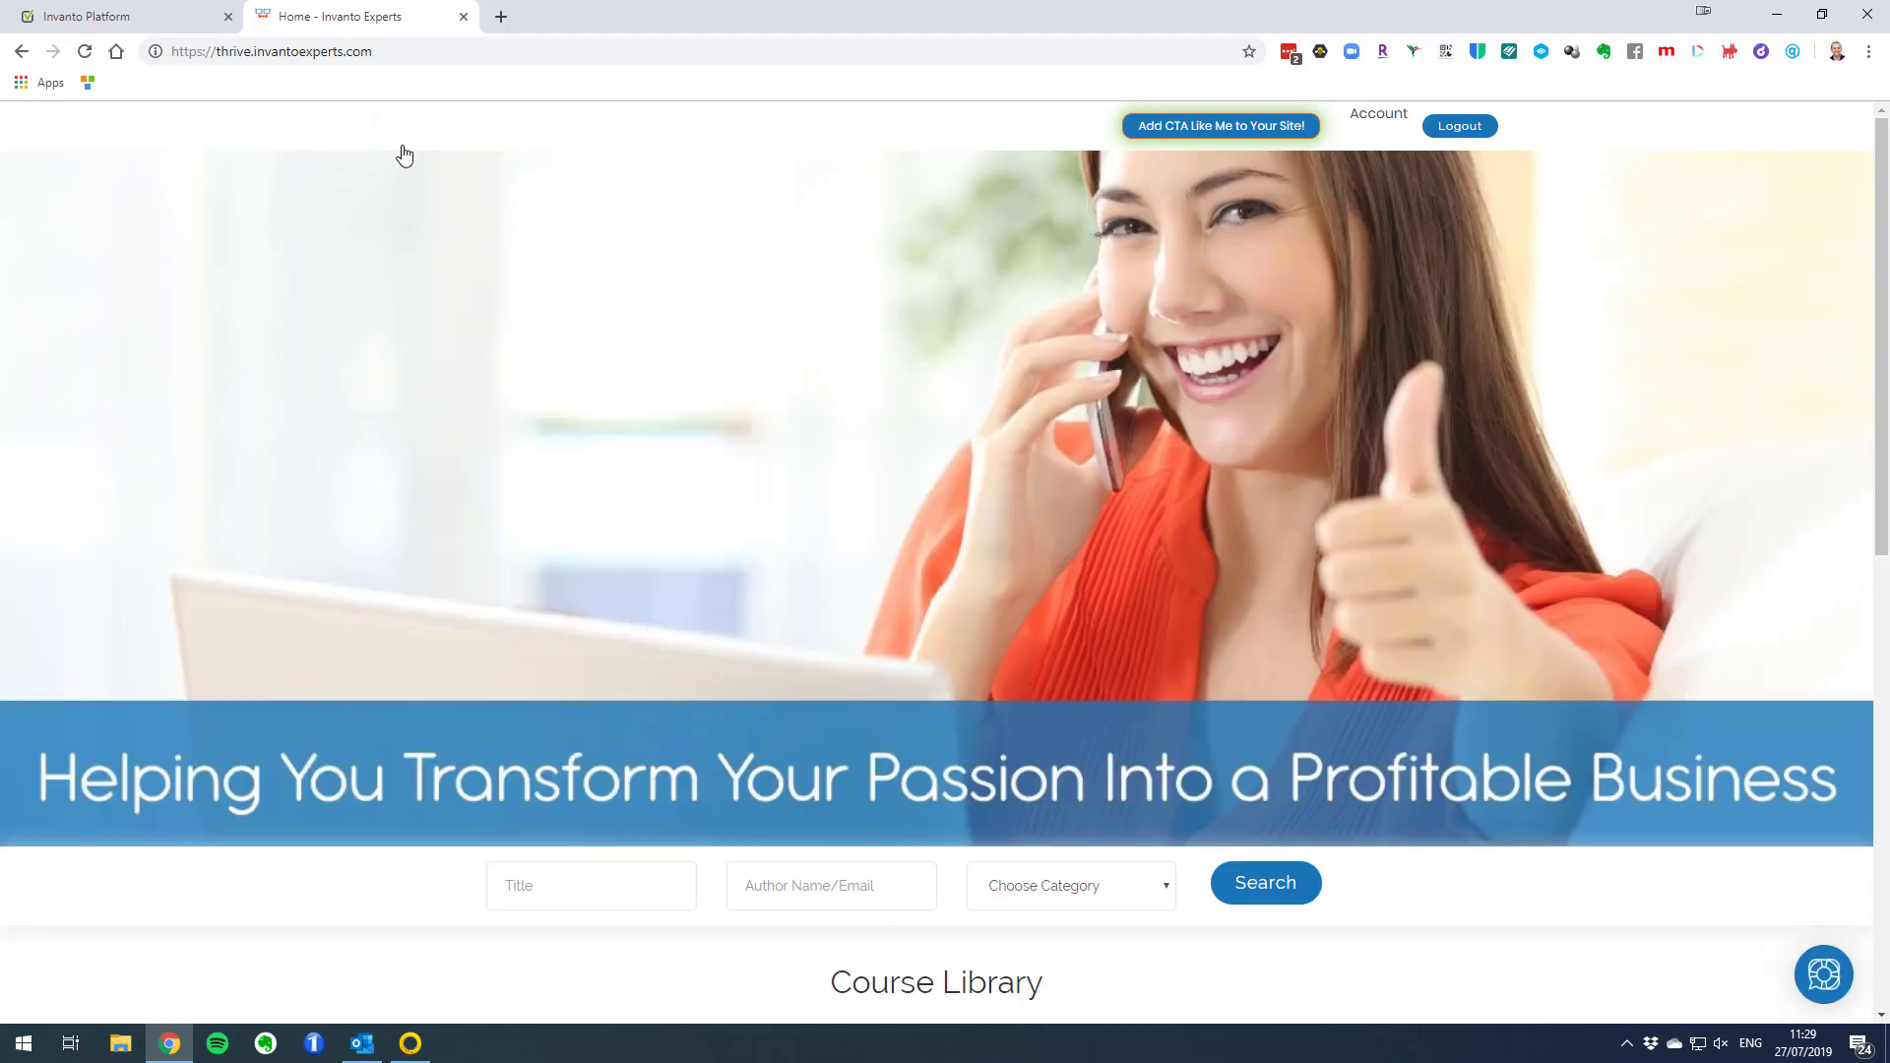
mouse_move(591, 418)
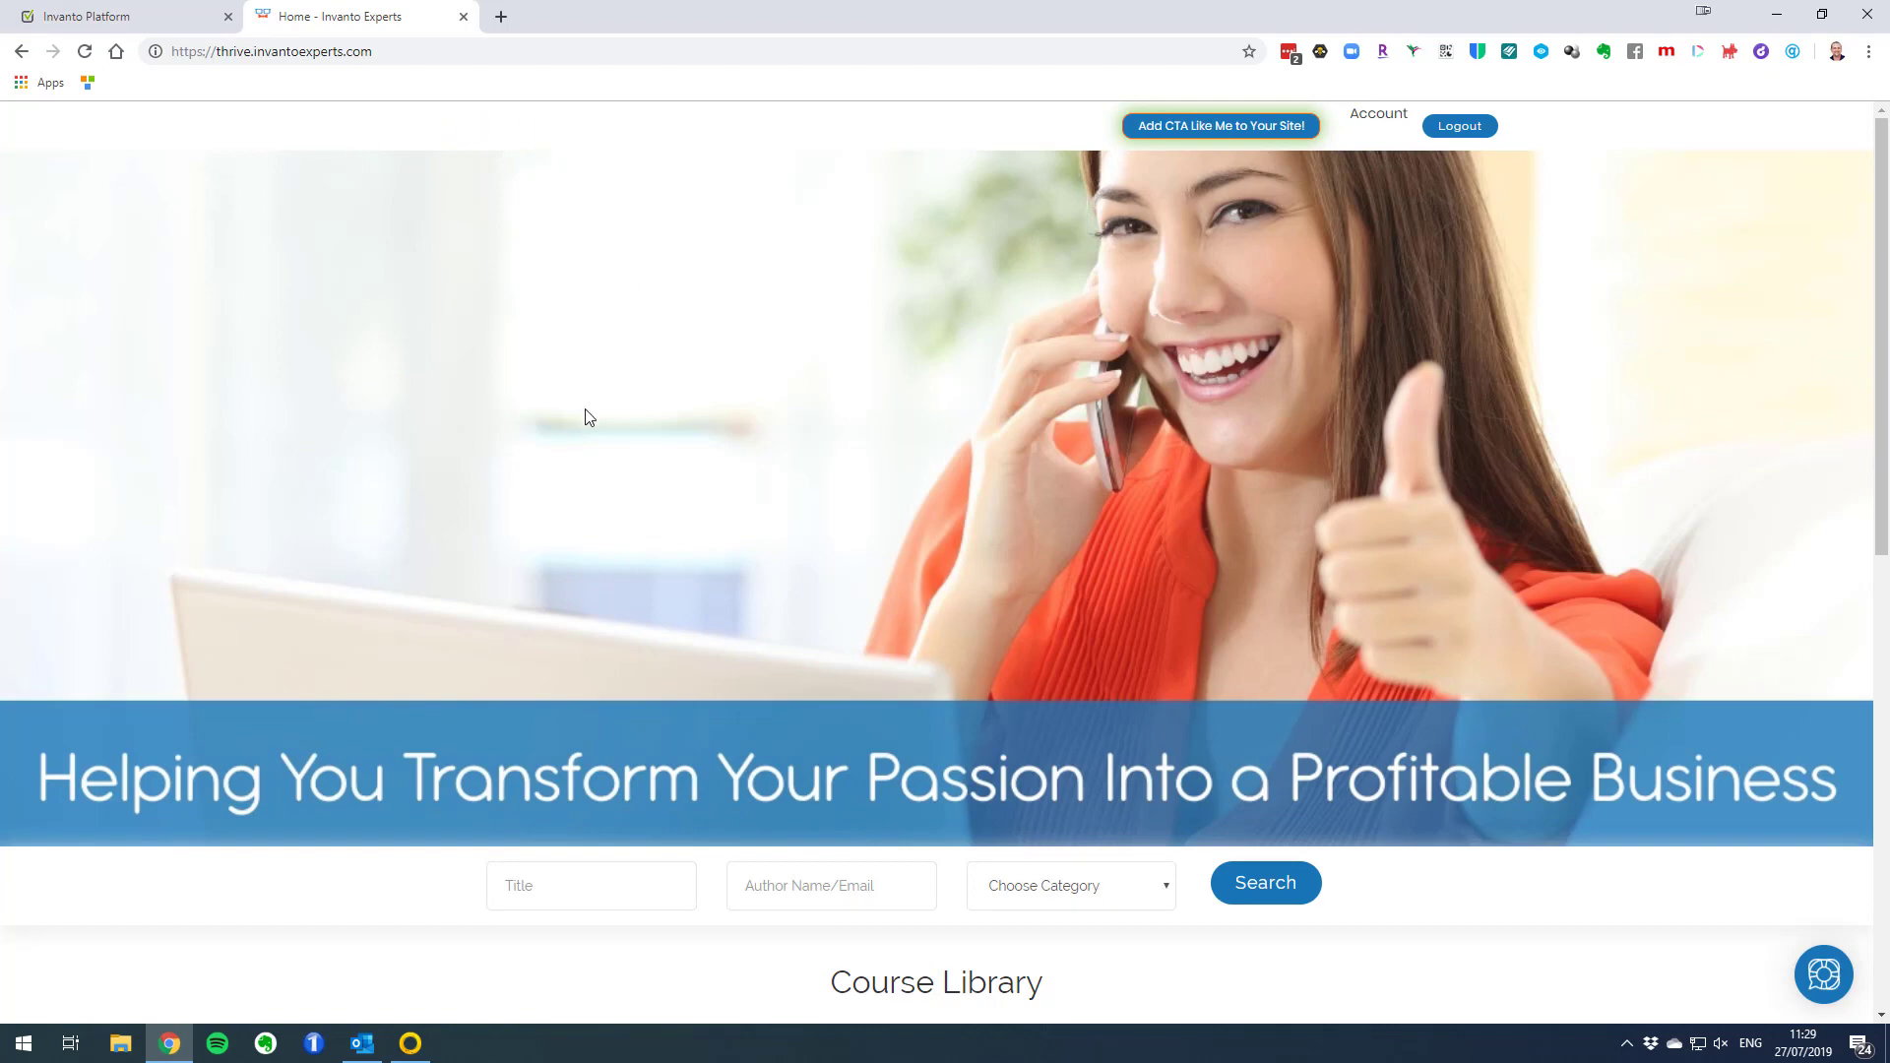
scroll("down", 3)
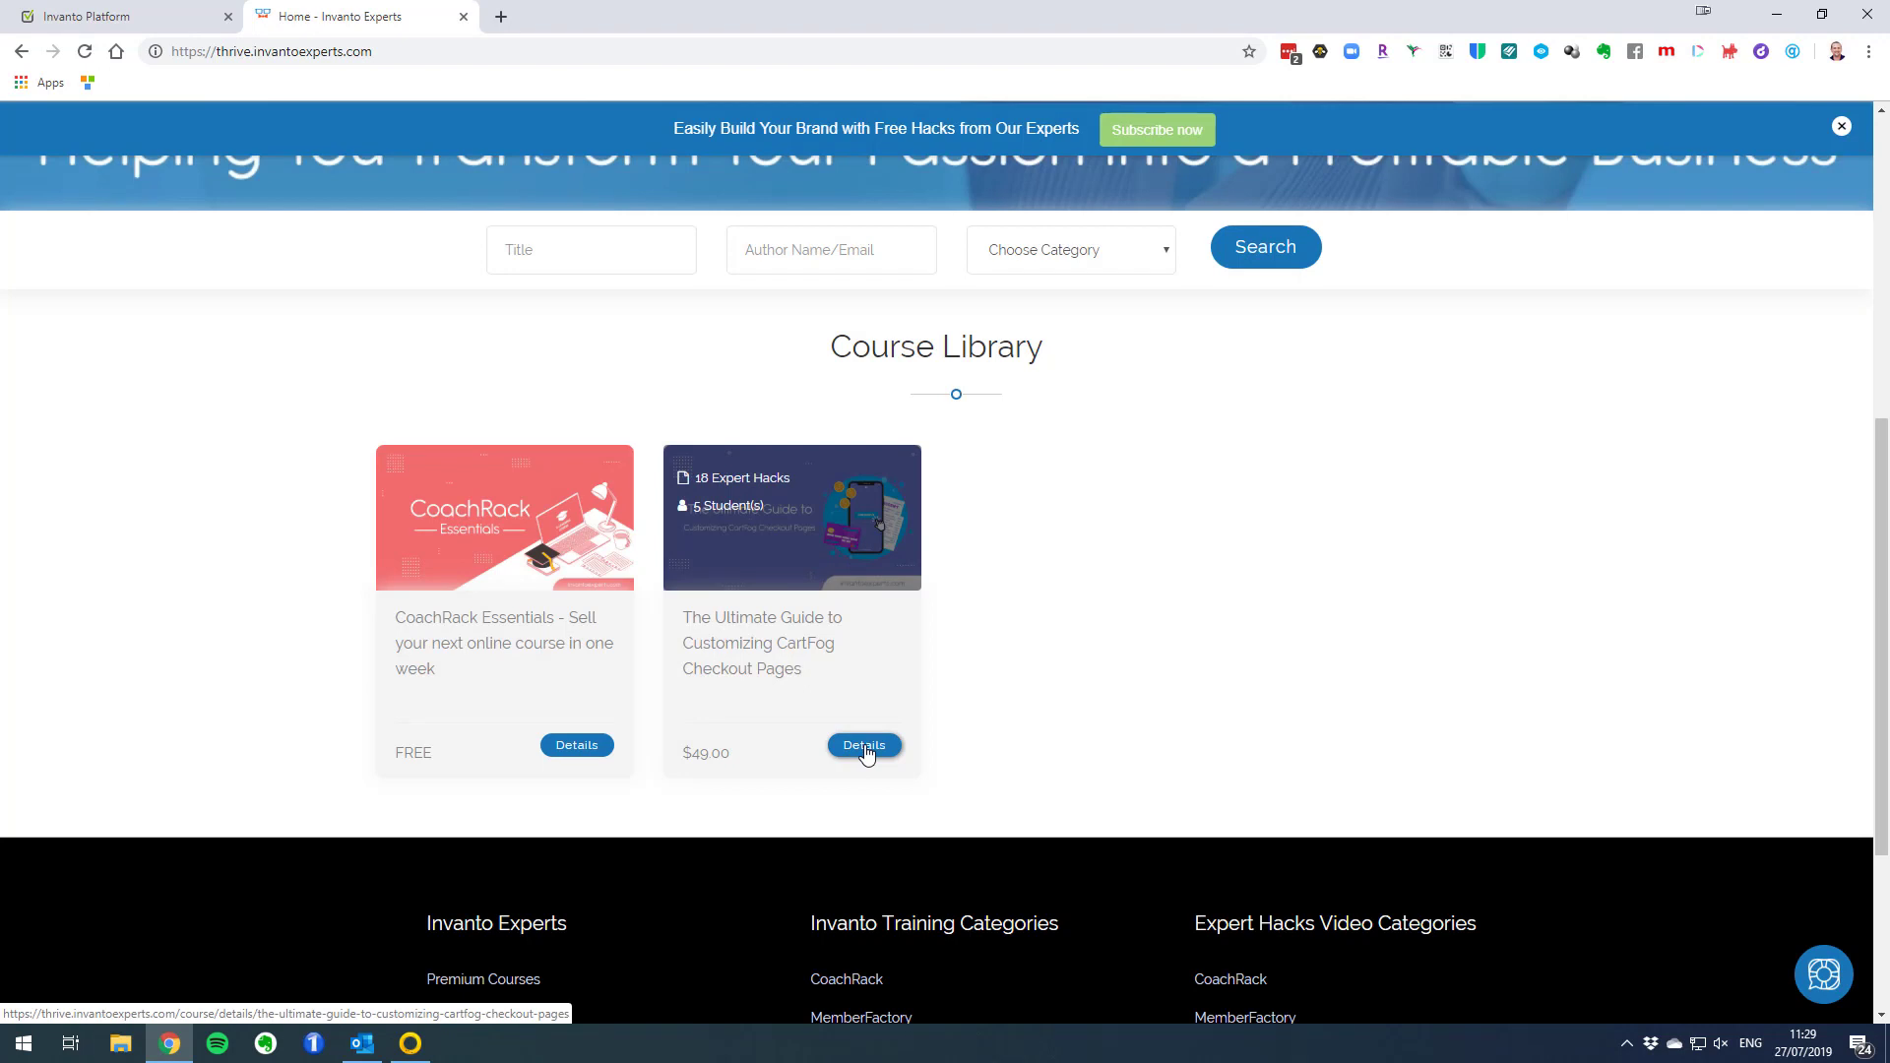
Check the CartFog course page still shows the logo, then return to the homepage
left_click(862, 745)
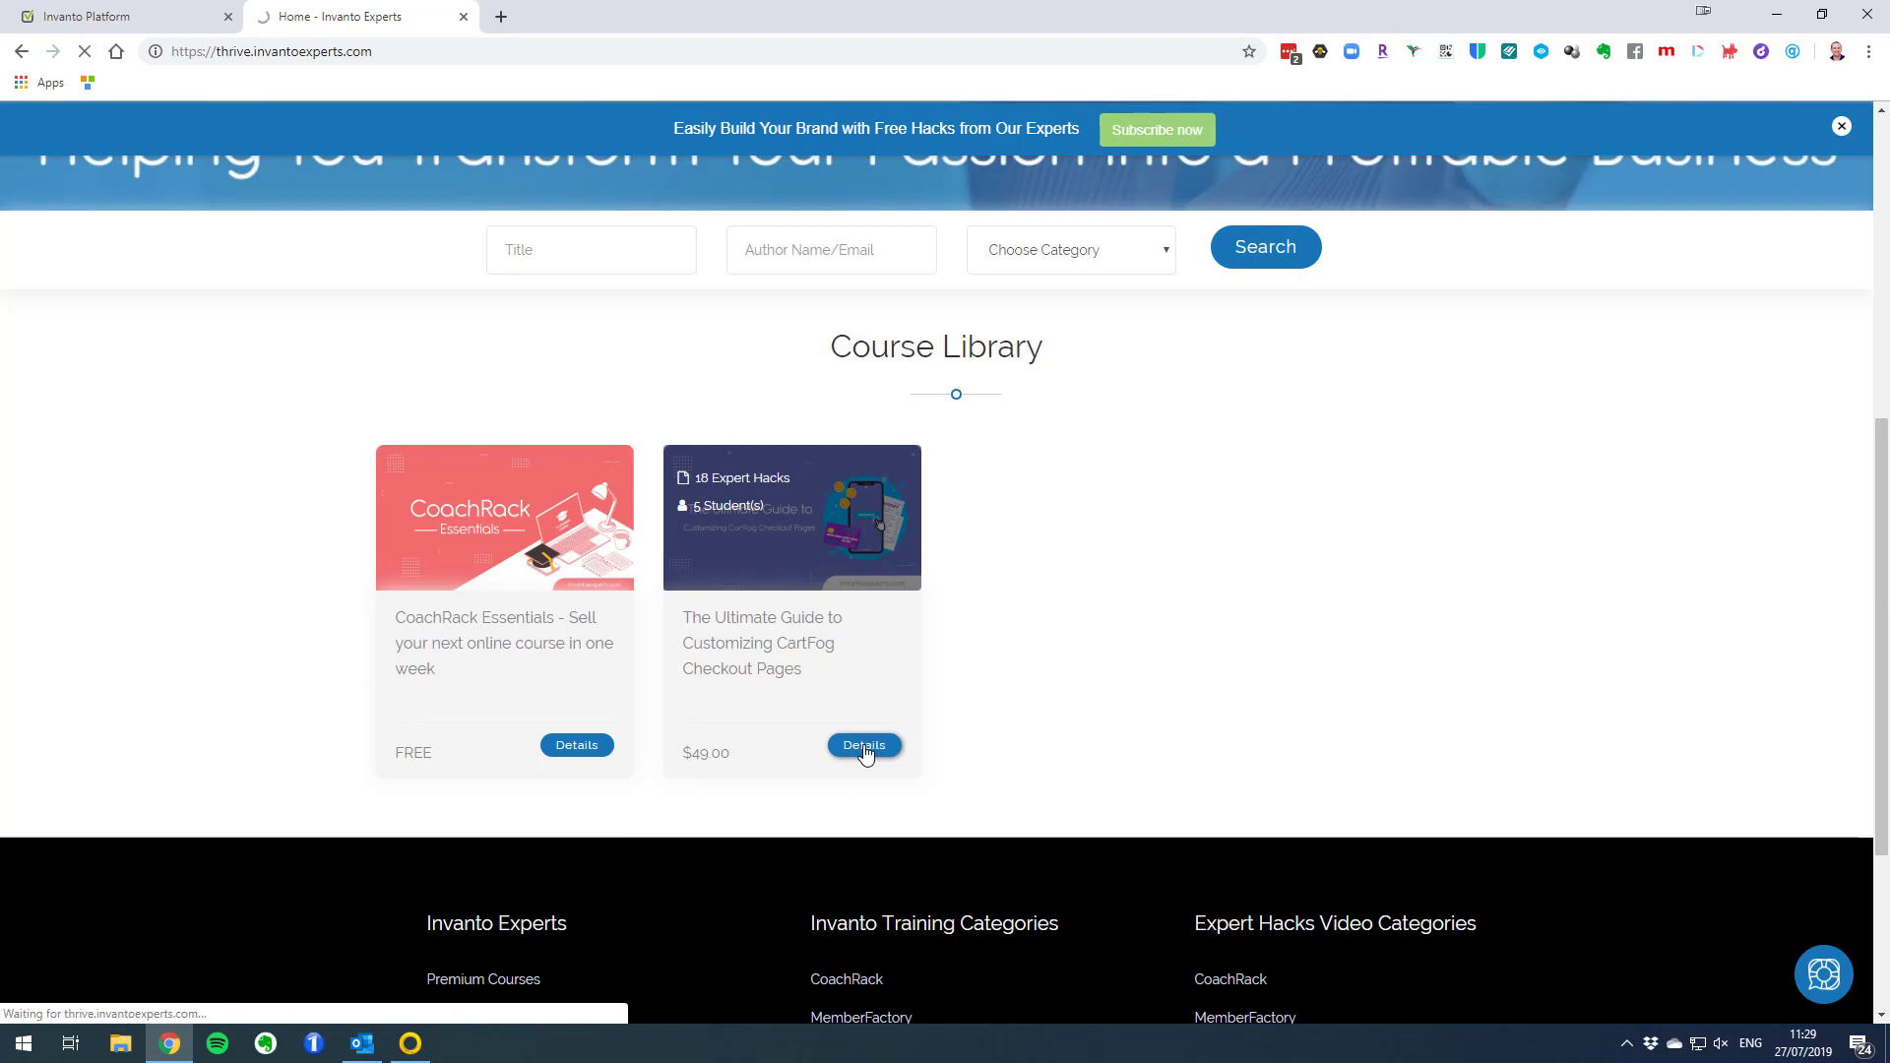
left_click(863, 744)
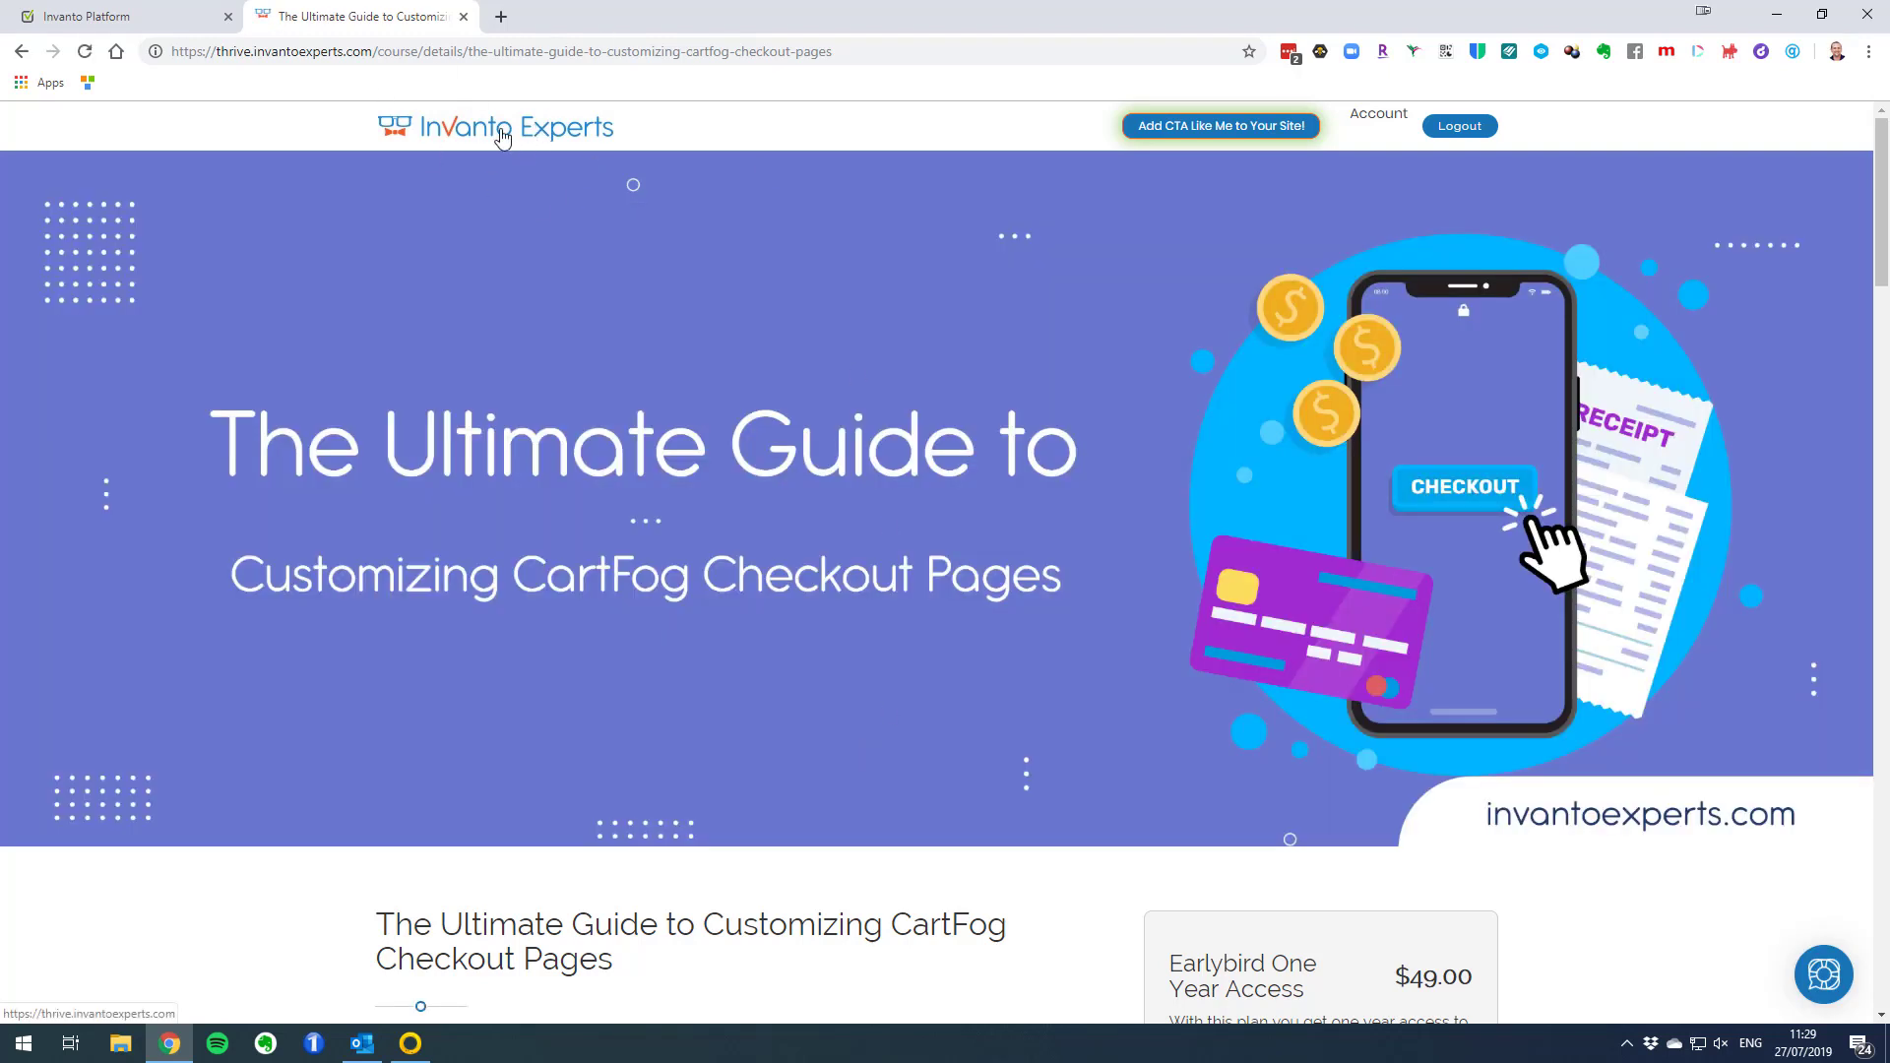
mouse_move(506, 148)
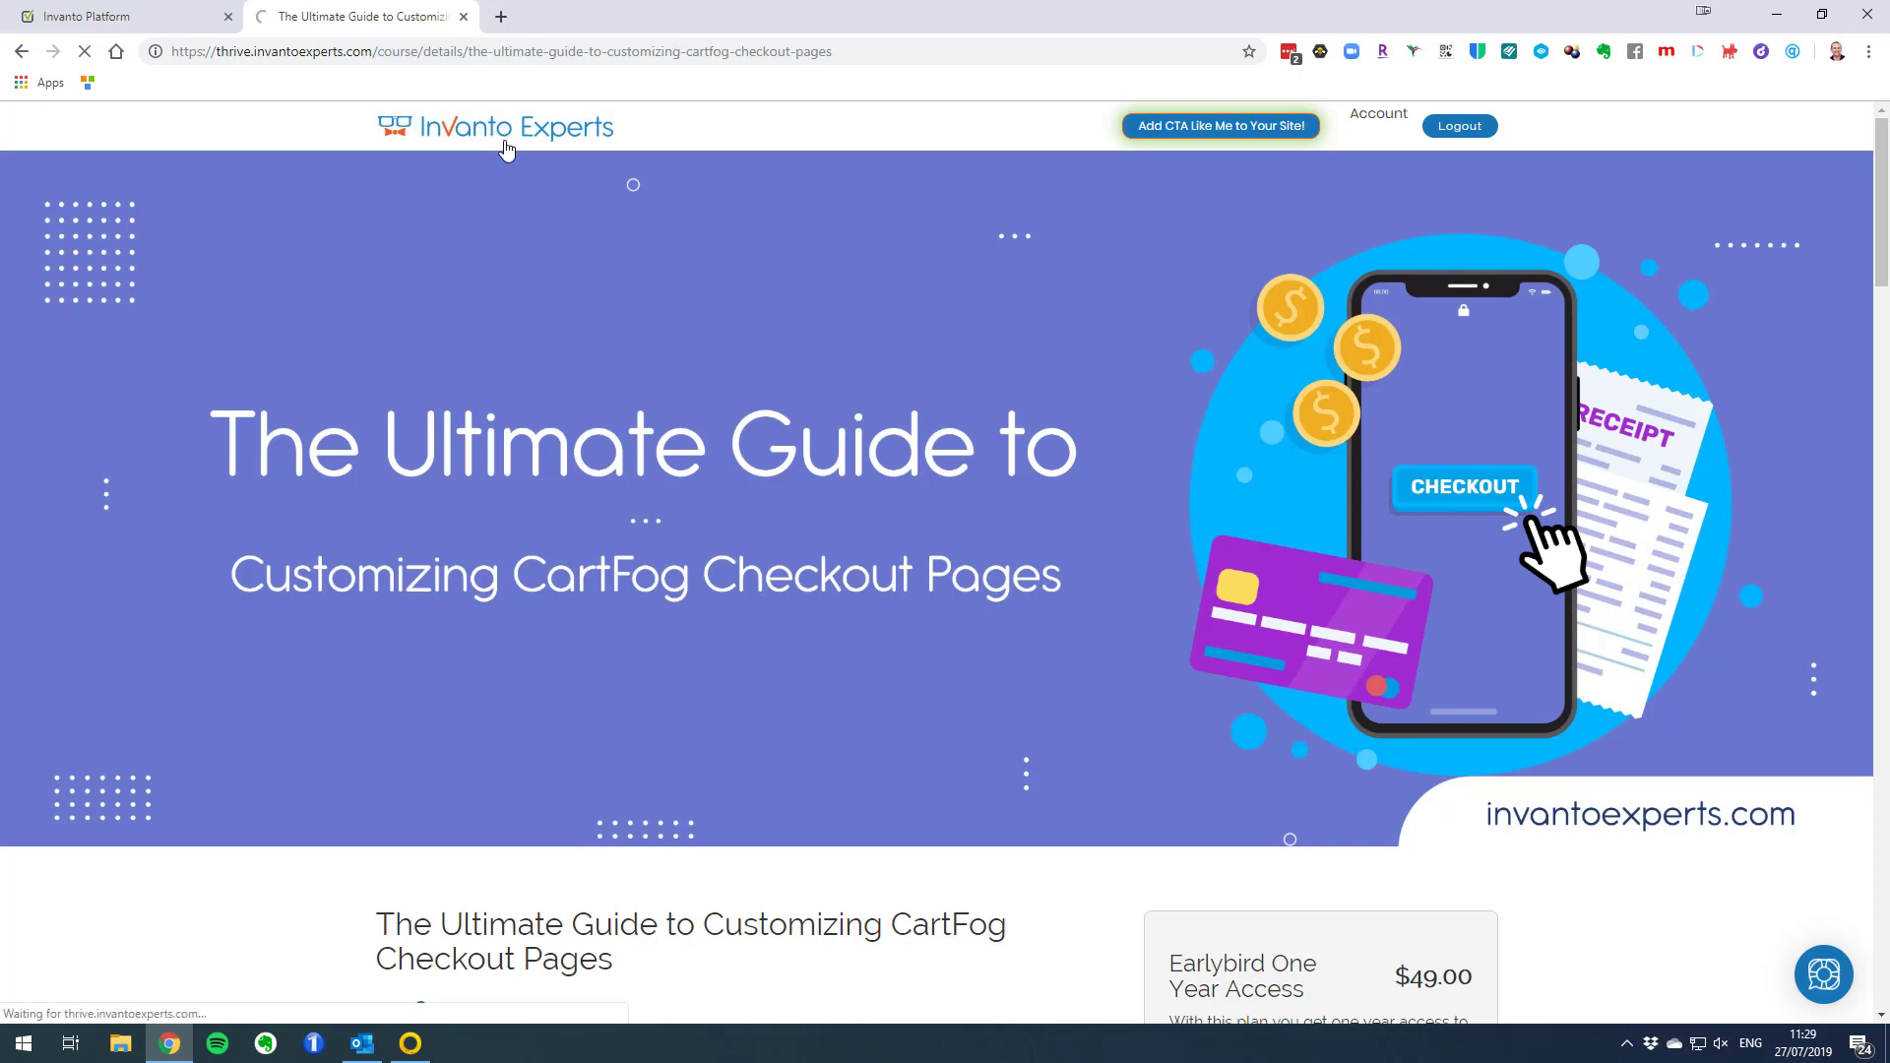
left_click(495, 126)
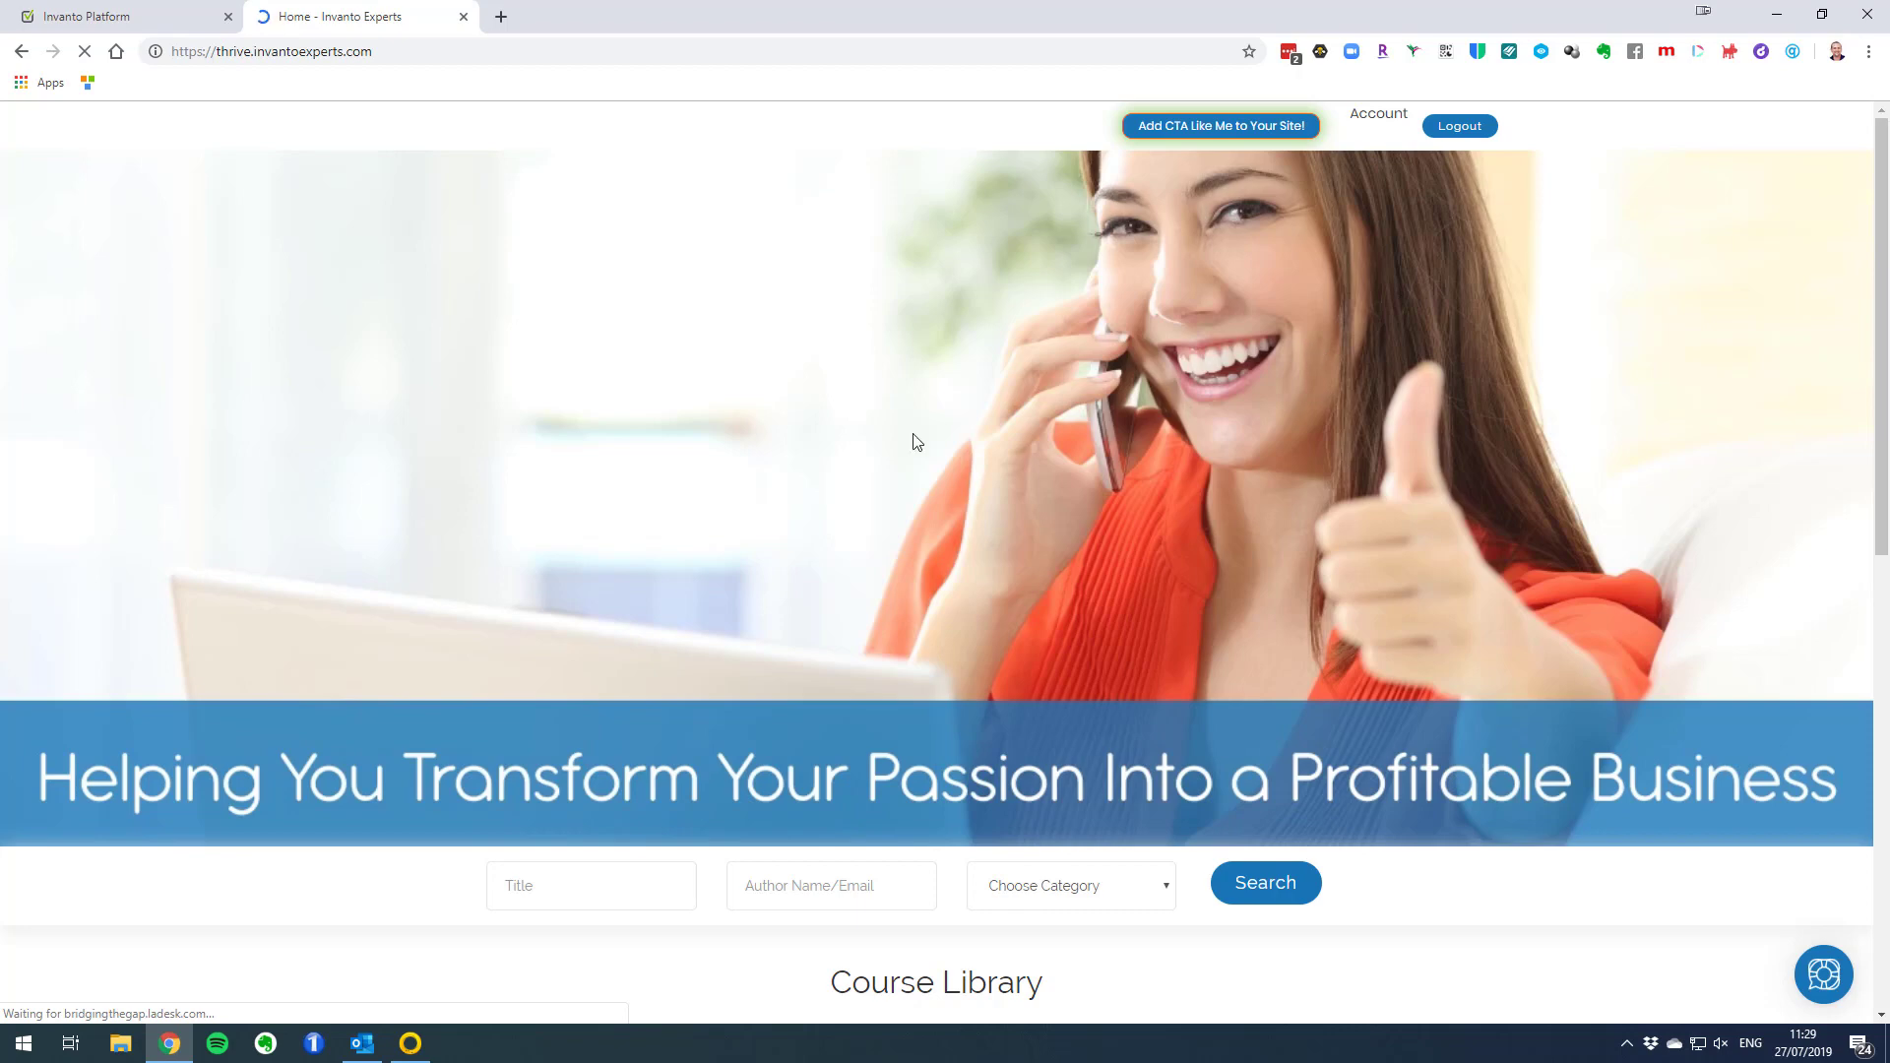
mouse_move(1376, 114)
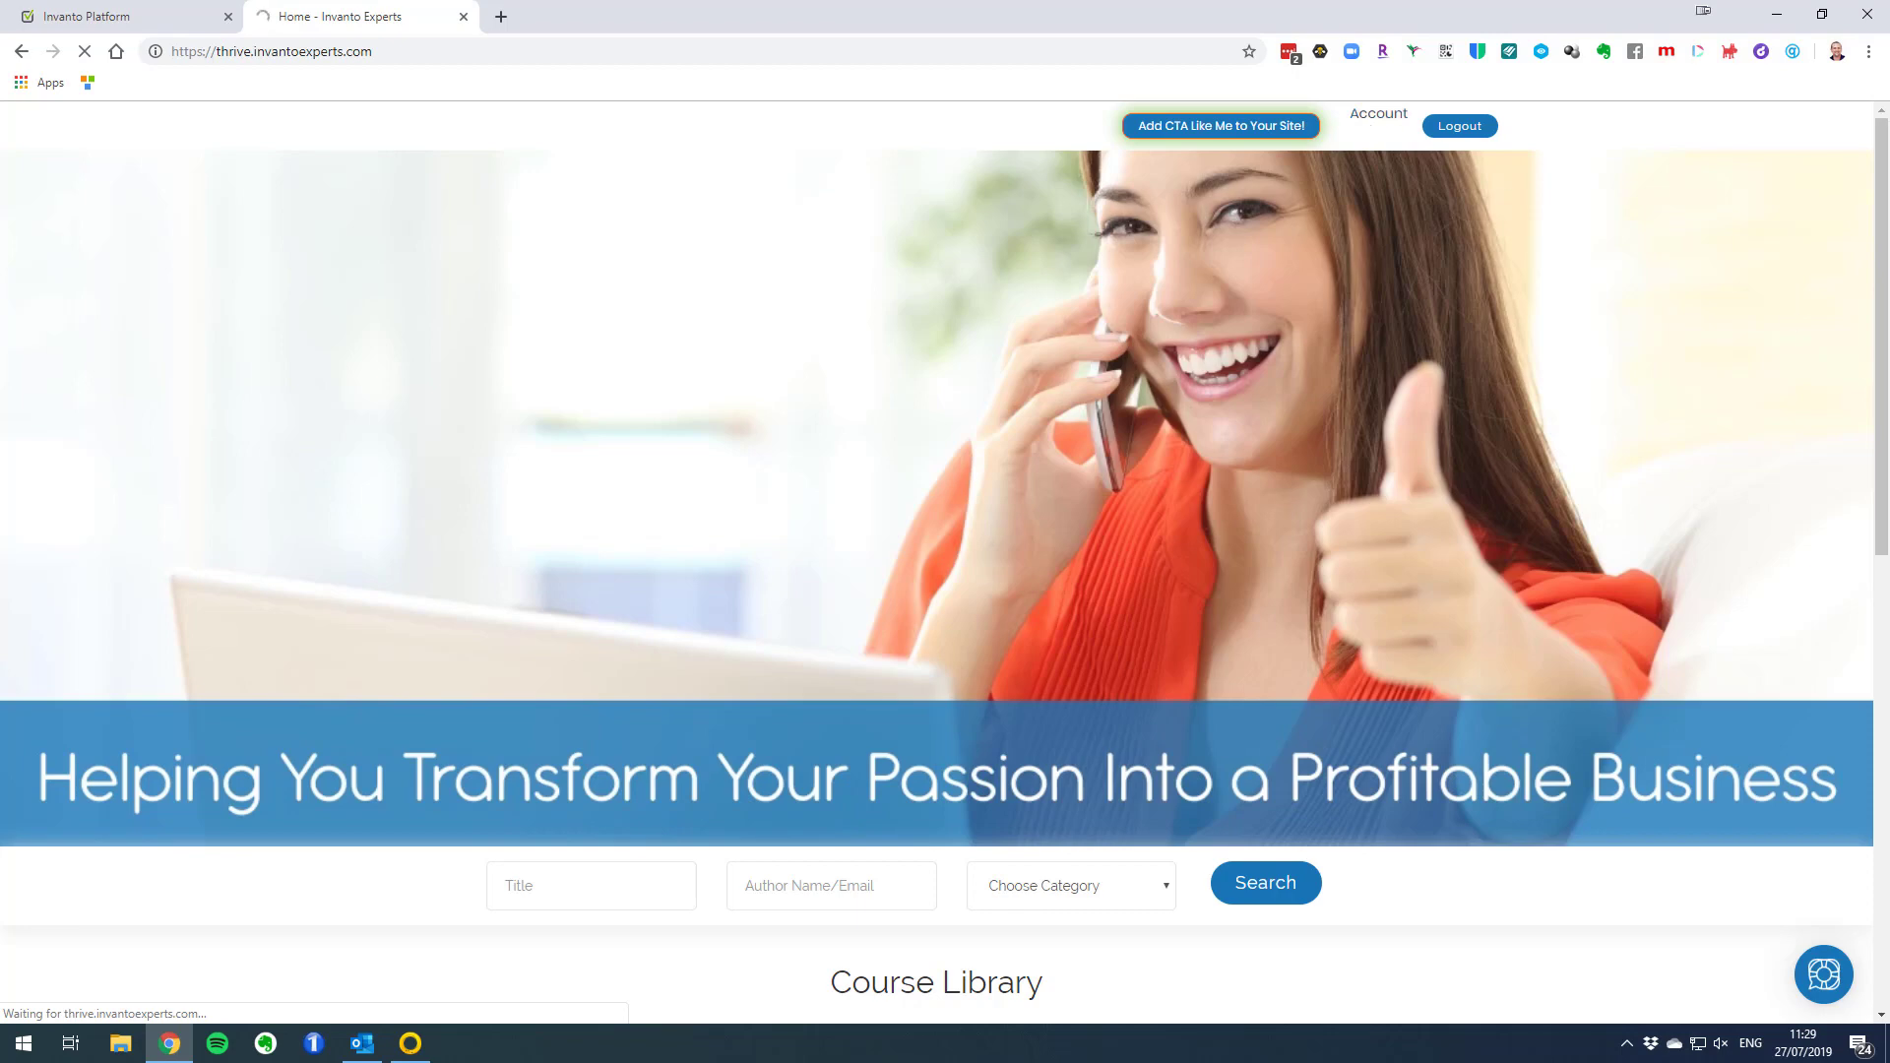
Open CoachRack Essentials lessons from My Orders and expand the Design Your School section
left_click(1378, 114)
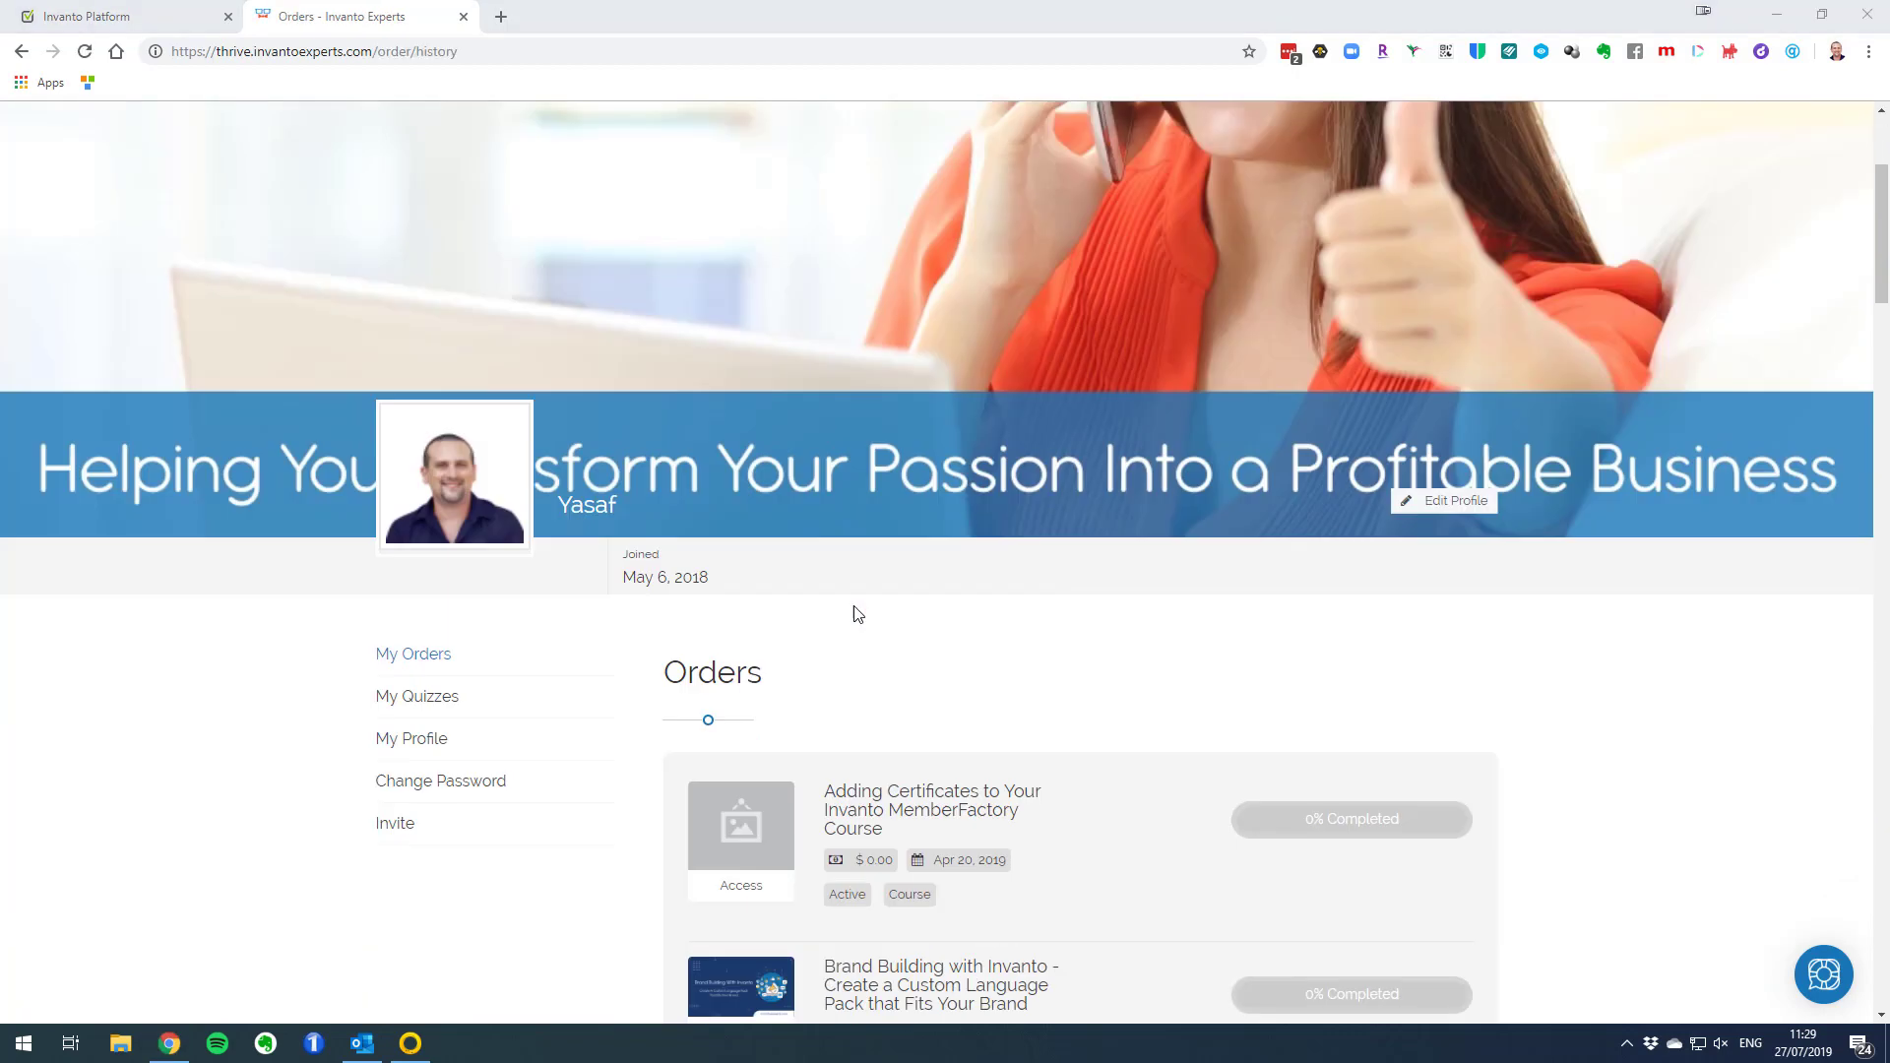
scroll("down", 3)
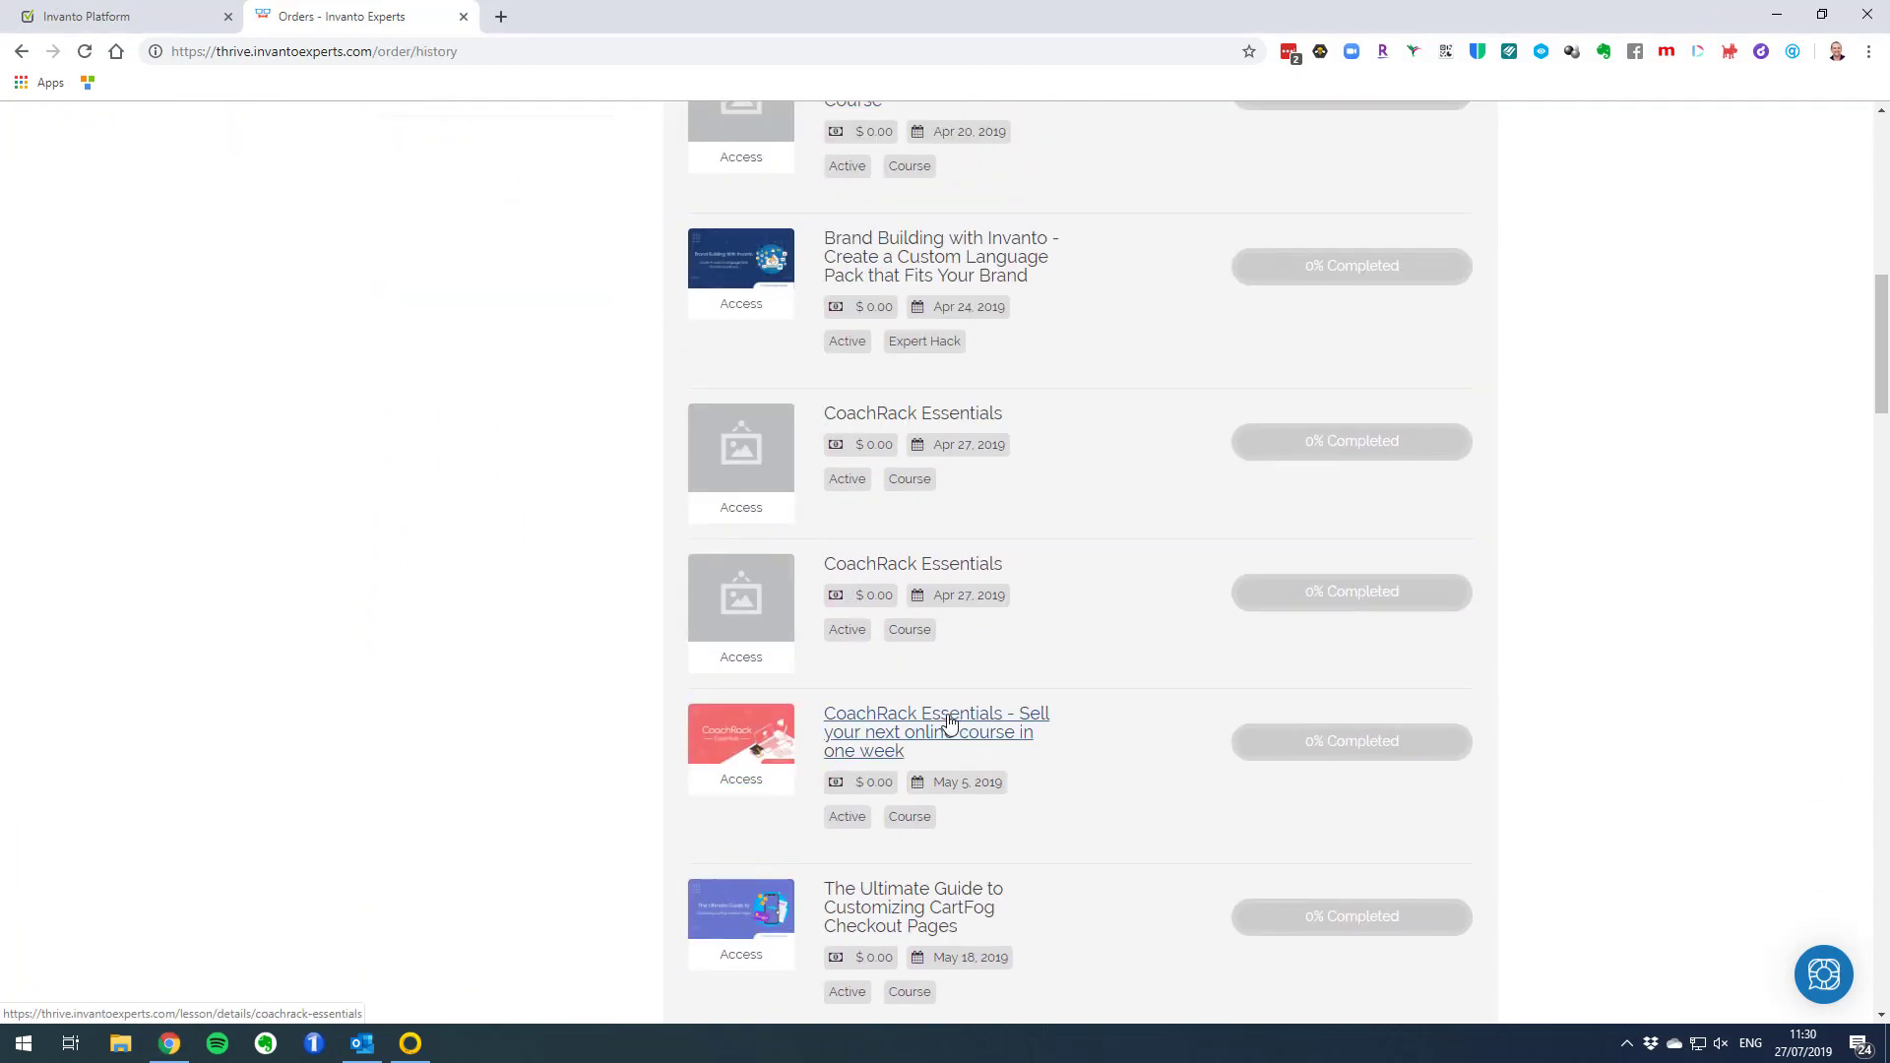
left_click(935, 733)
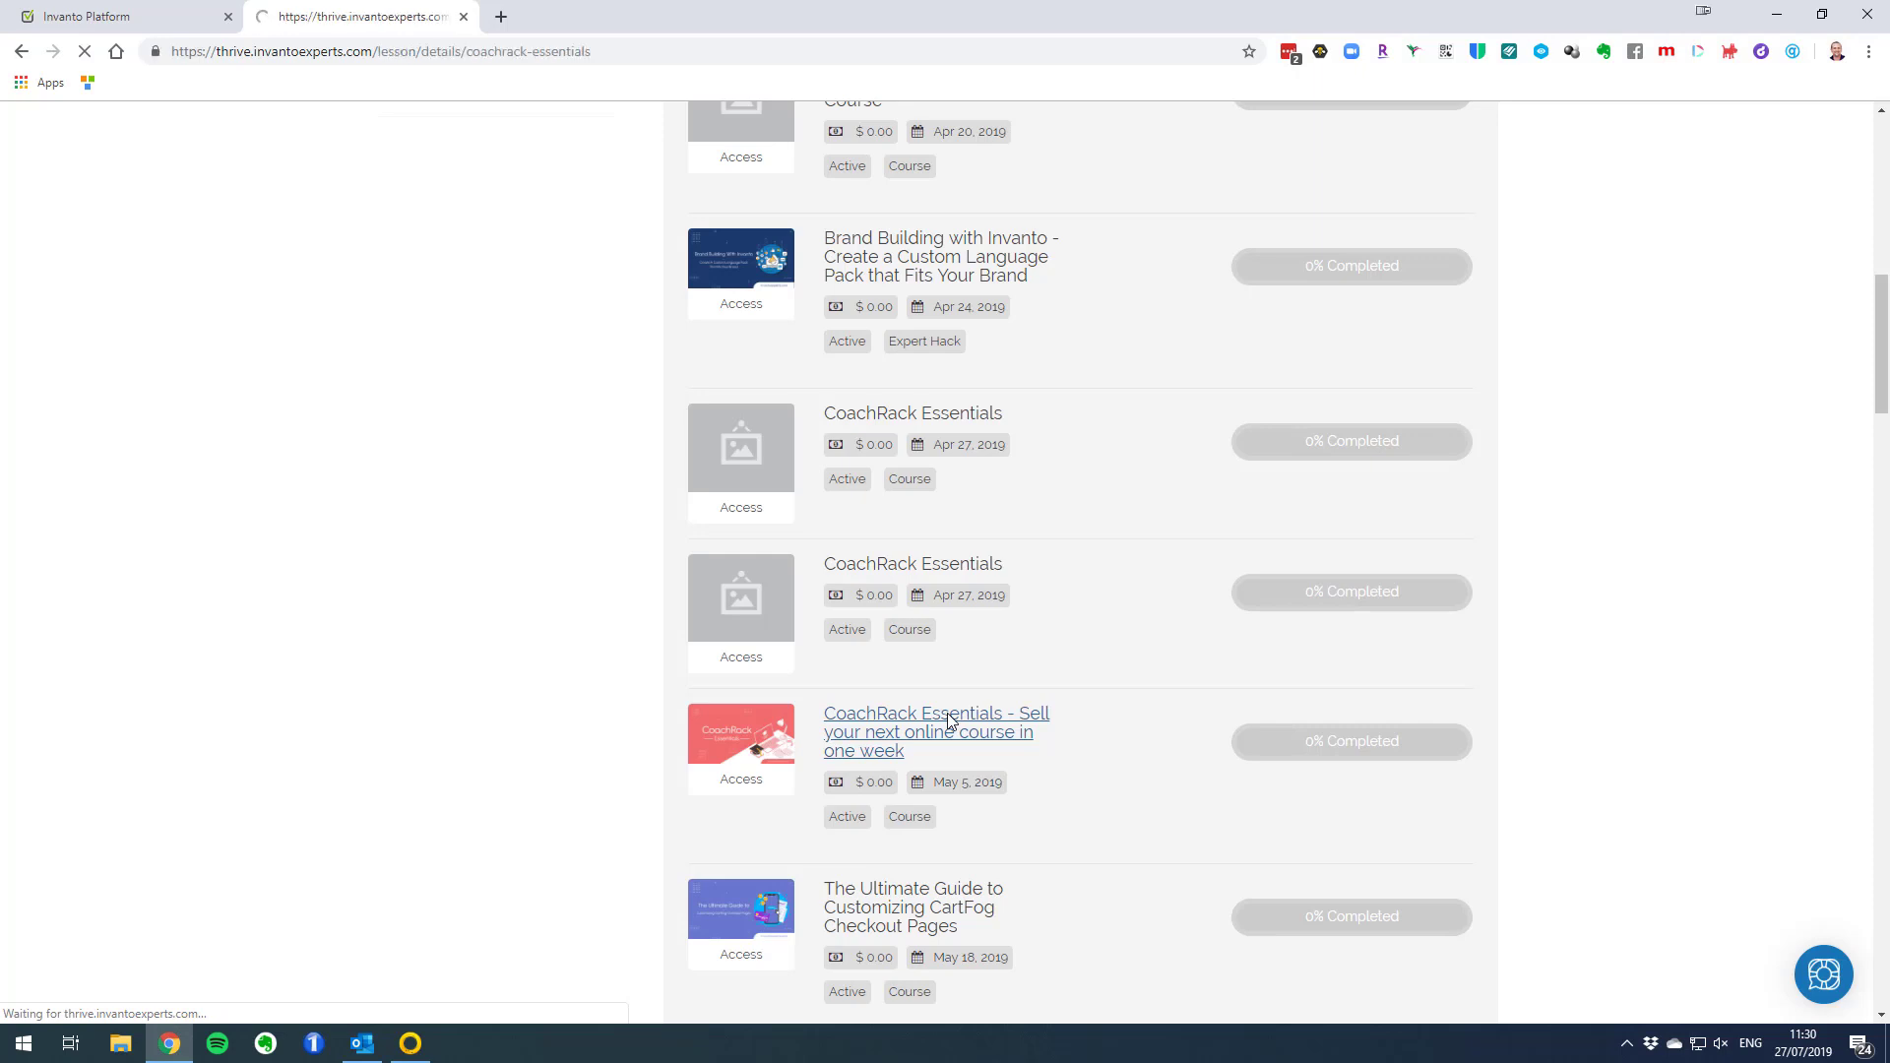
left_click(935, 733)
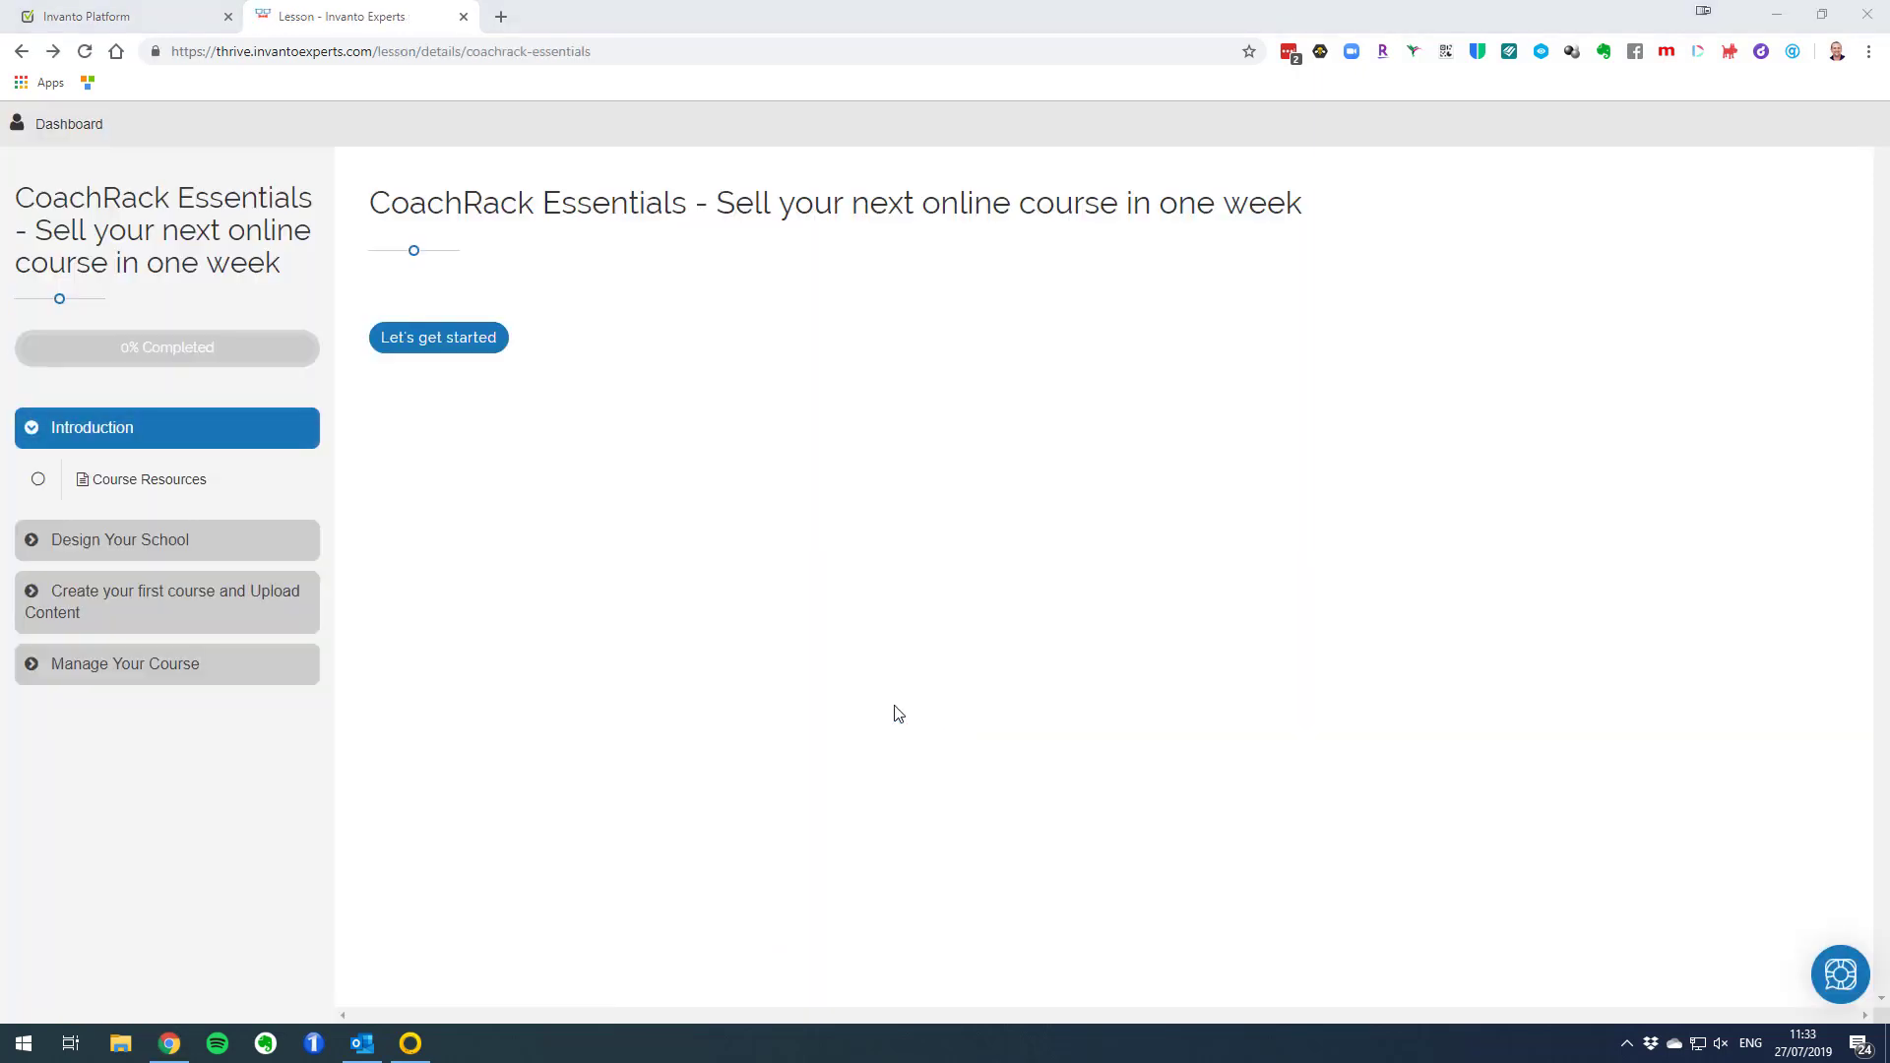
mouse_move(261, 653)
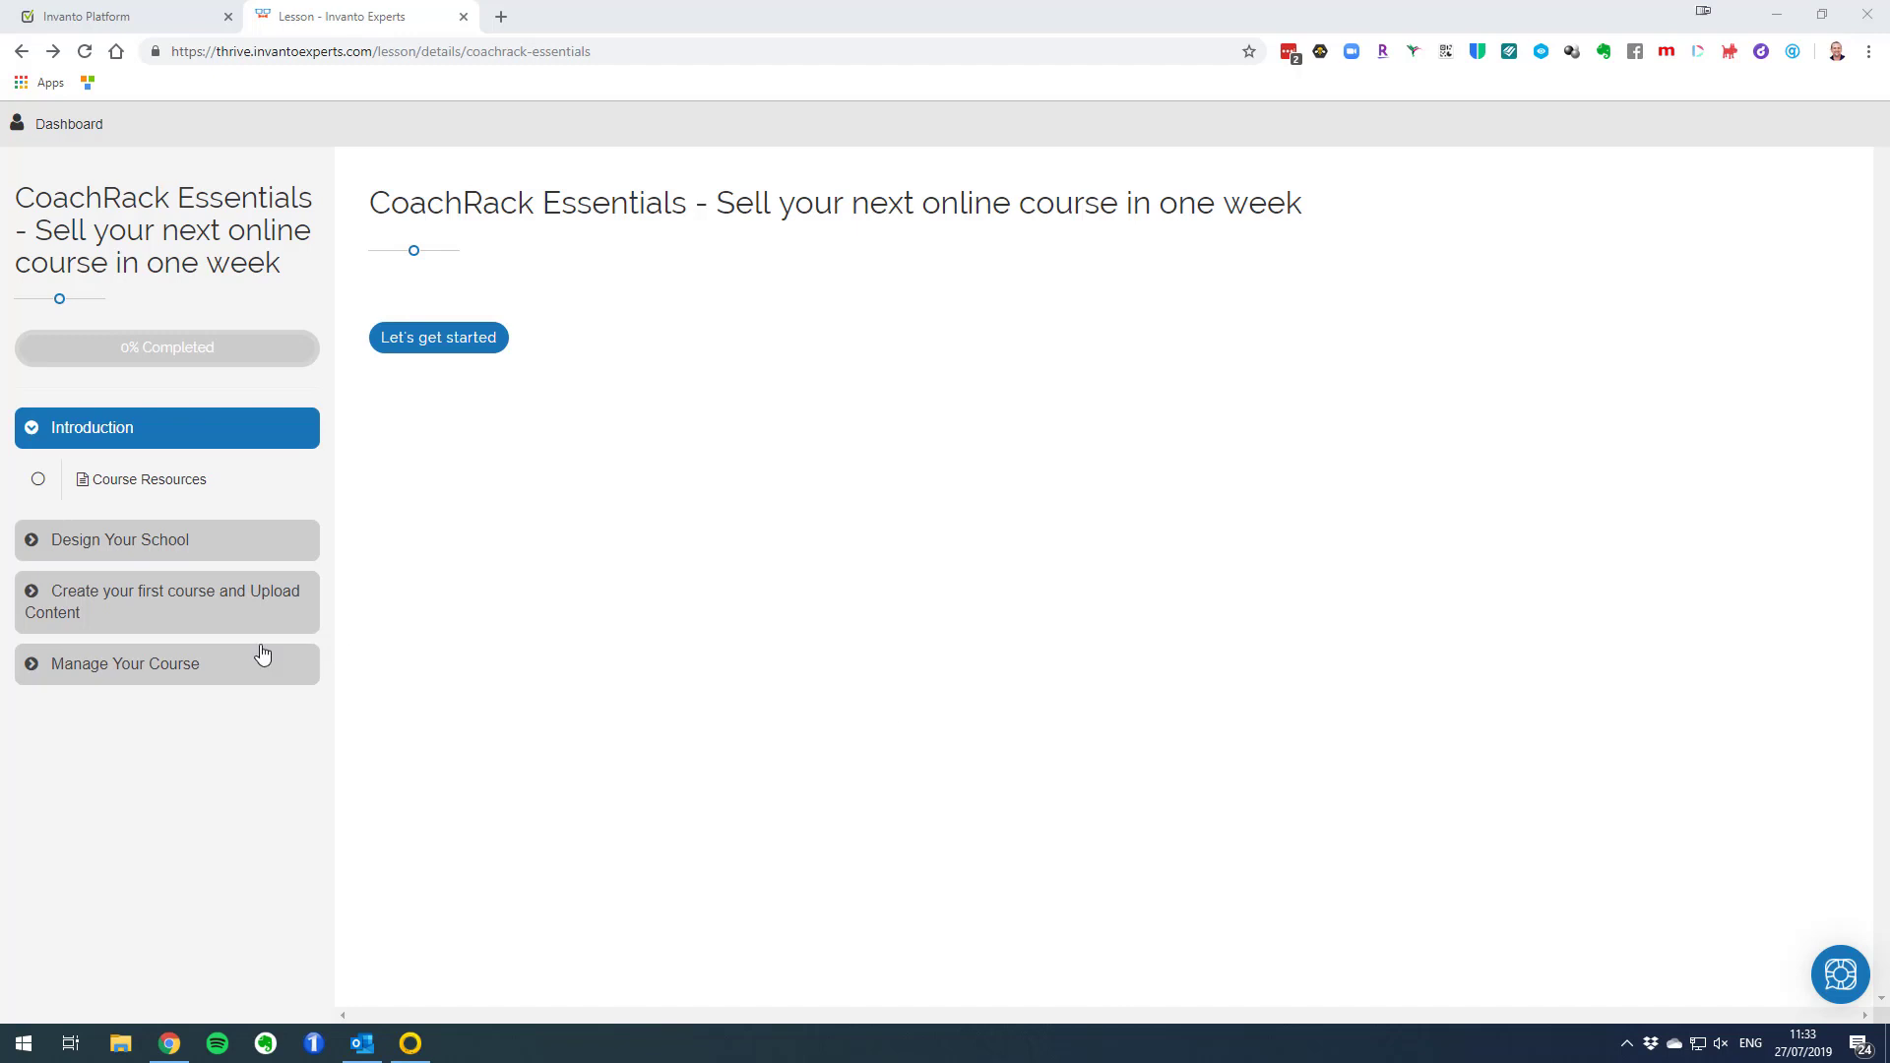
left_click(120, 539)
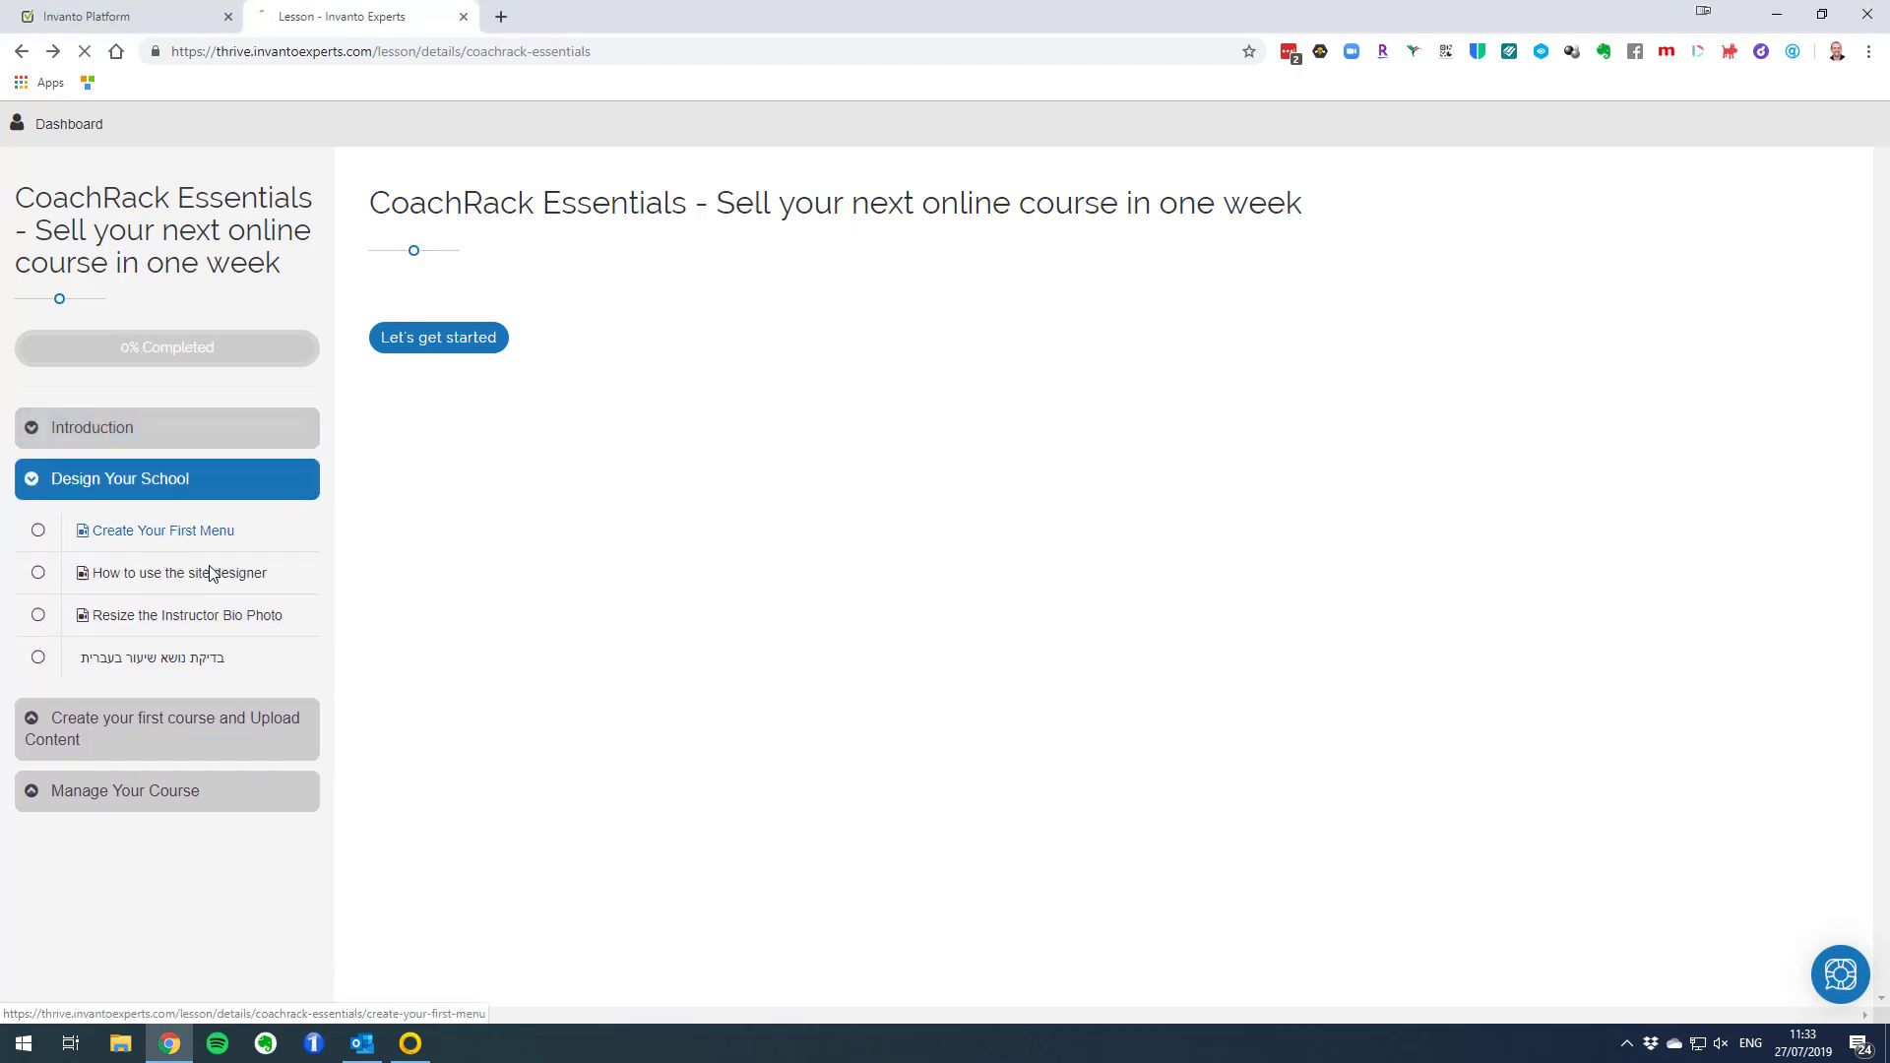